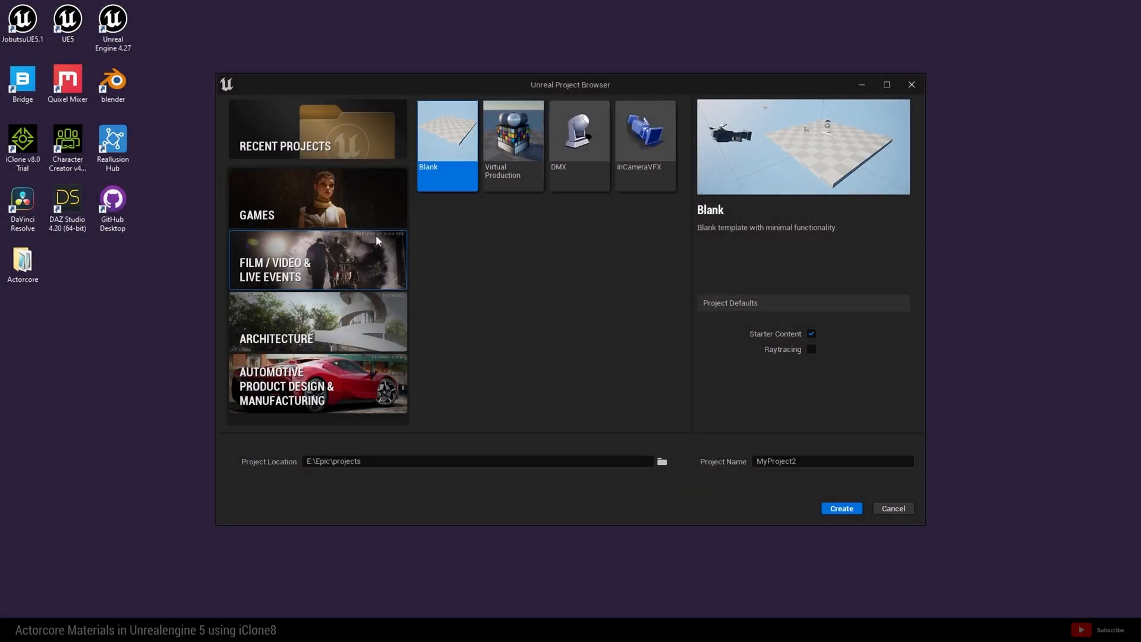
mouse_move(453, 266)
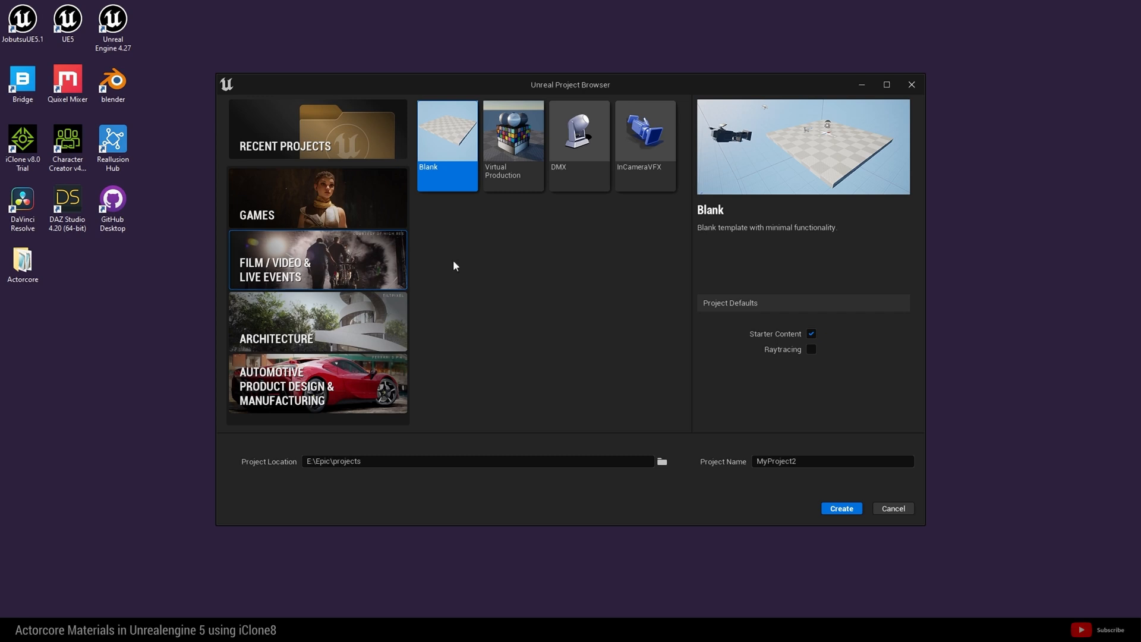
mouse_move(444, 175)
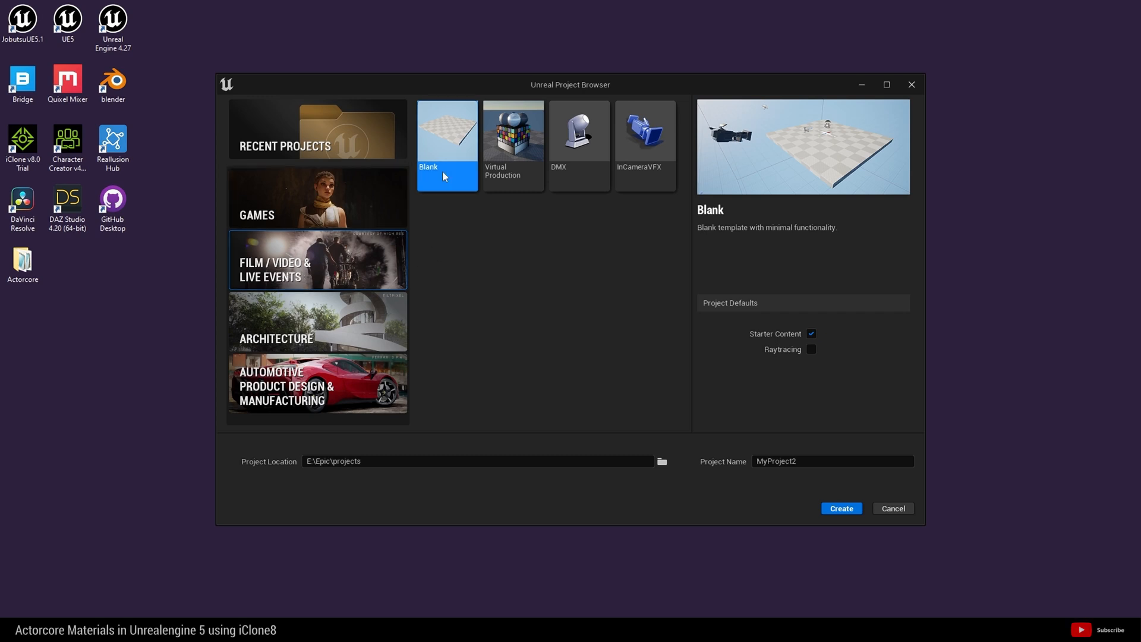
- Create a blank Film/Video project named ACTORCORETUT, then close its editor
click(316, 198)
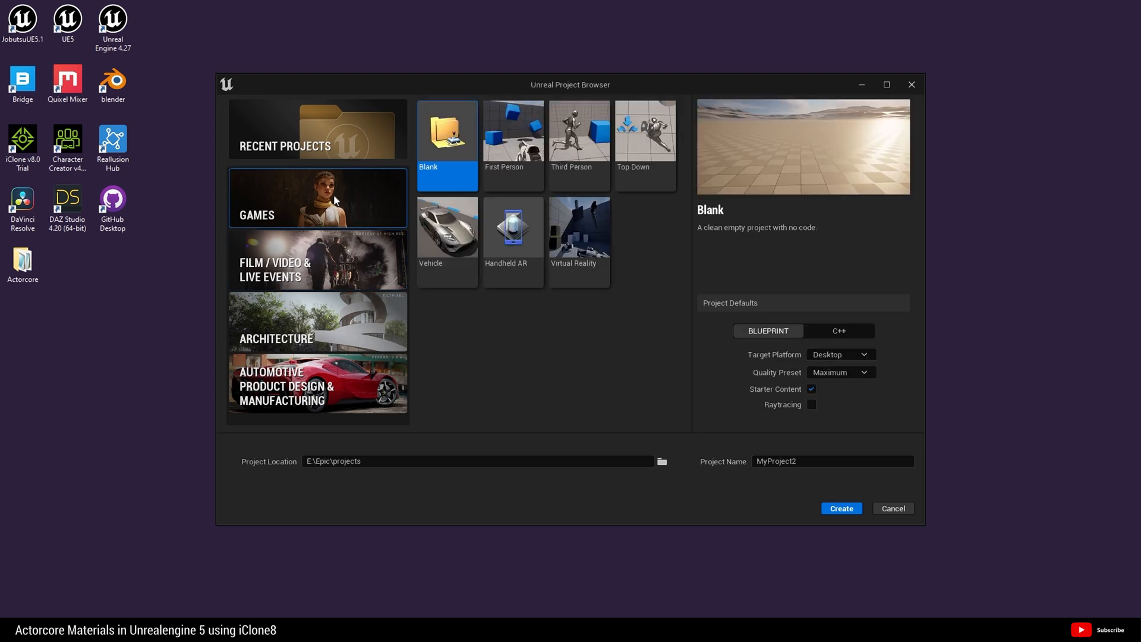
mouse_move(370, 191)
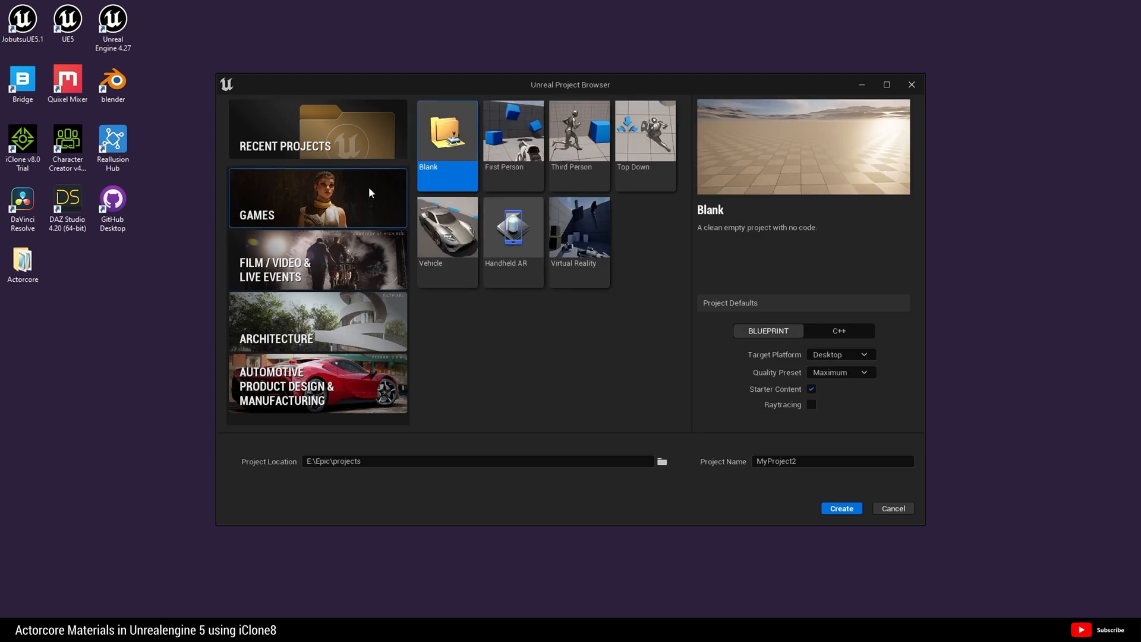
click(316, 259)
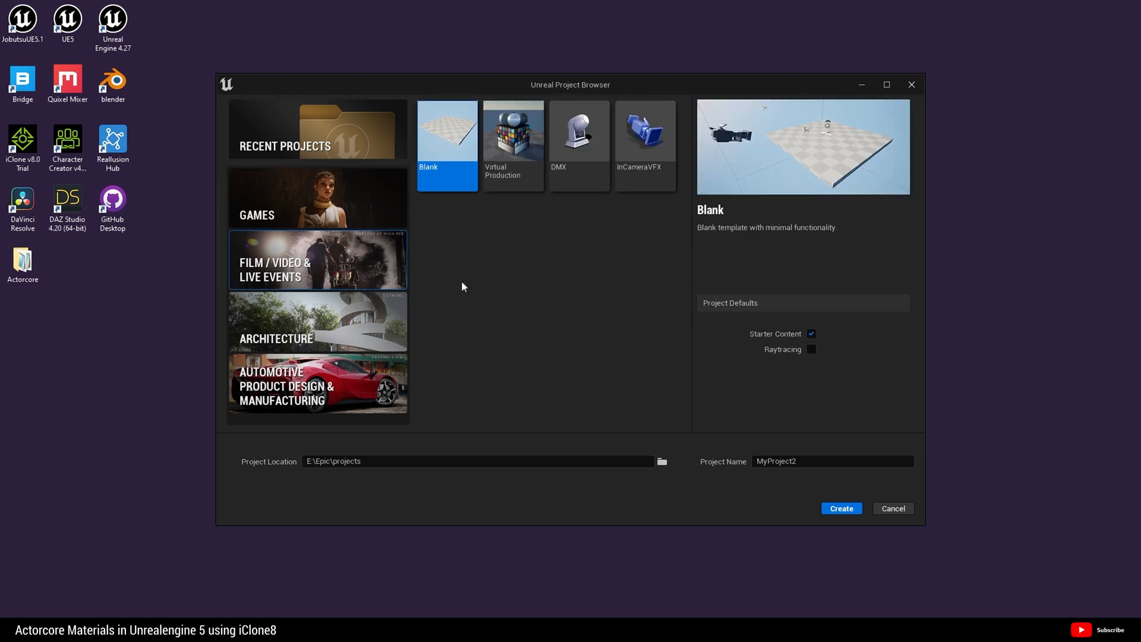
click(832, 460)
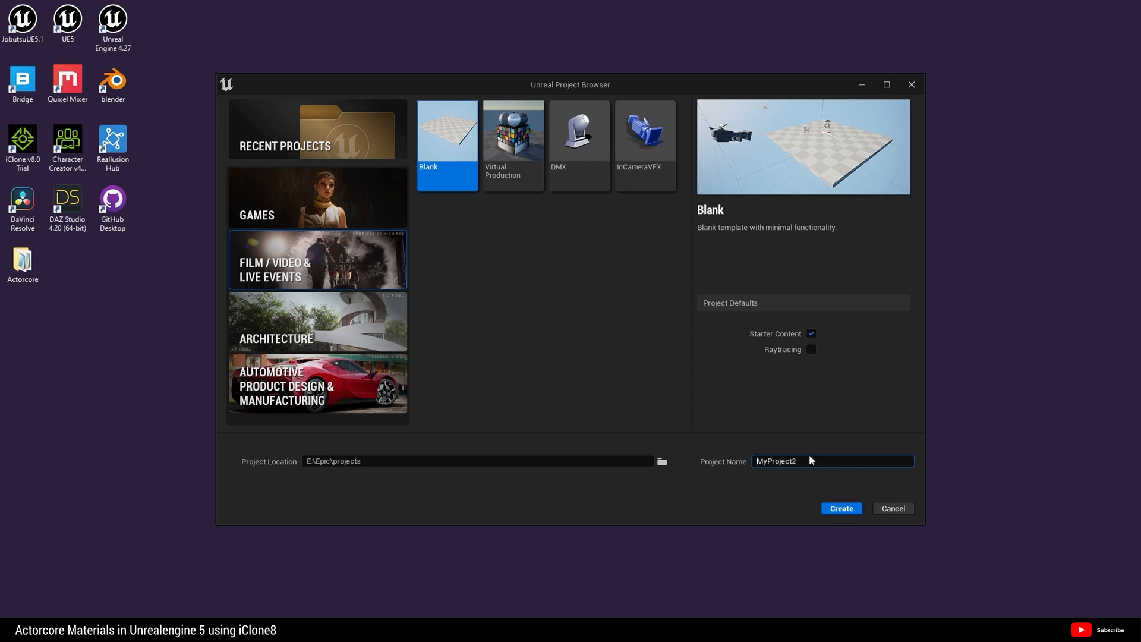
text(ACTORCO)
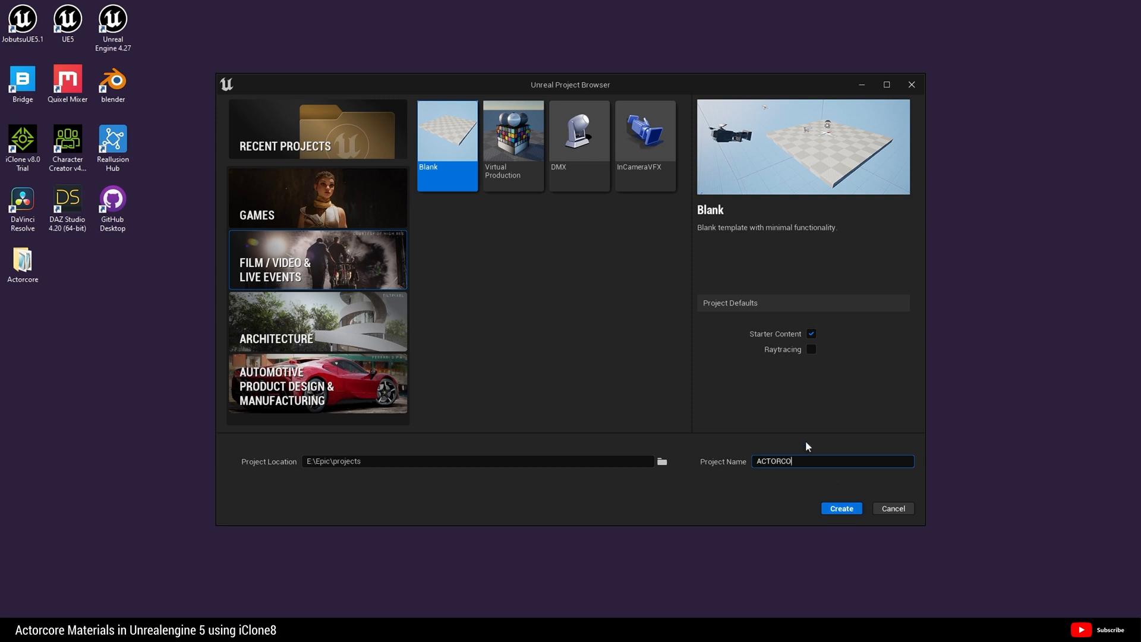
text(RETUT)
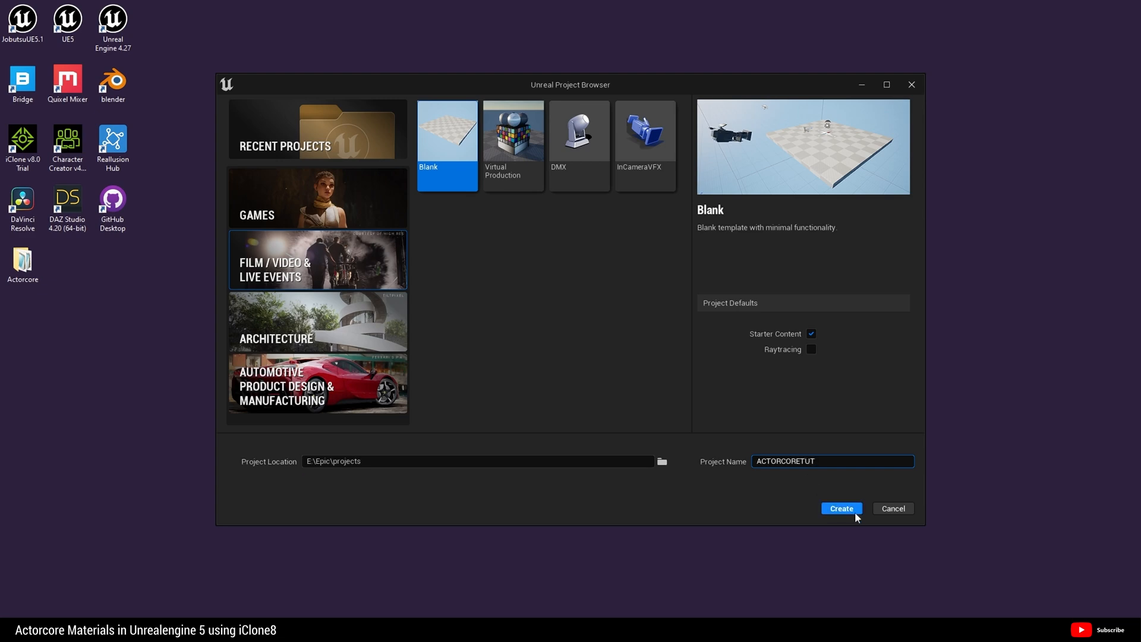
click(842, 508)
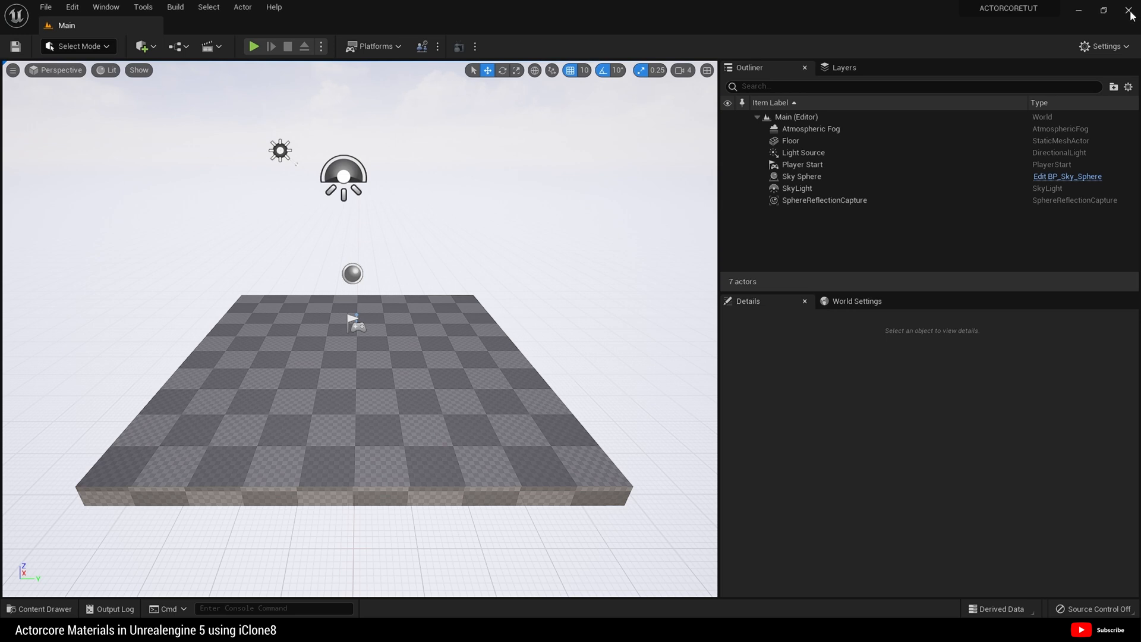
click(1132, 10)
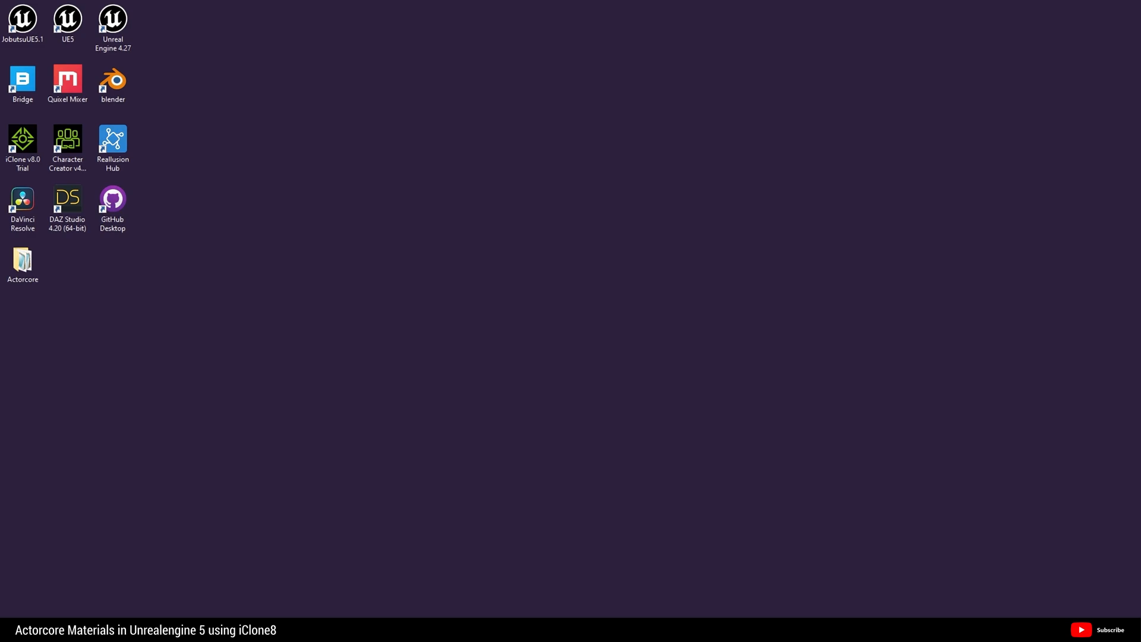
- Launch iClone 8 and choose Plugins > Auto Setup > Get the tool for Unreal
double_click(22, 138)
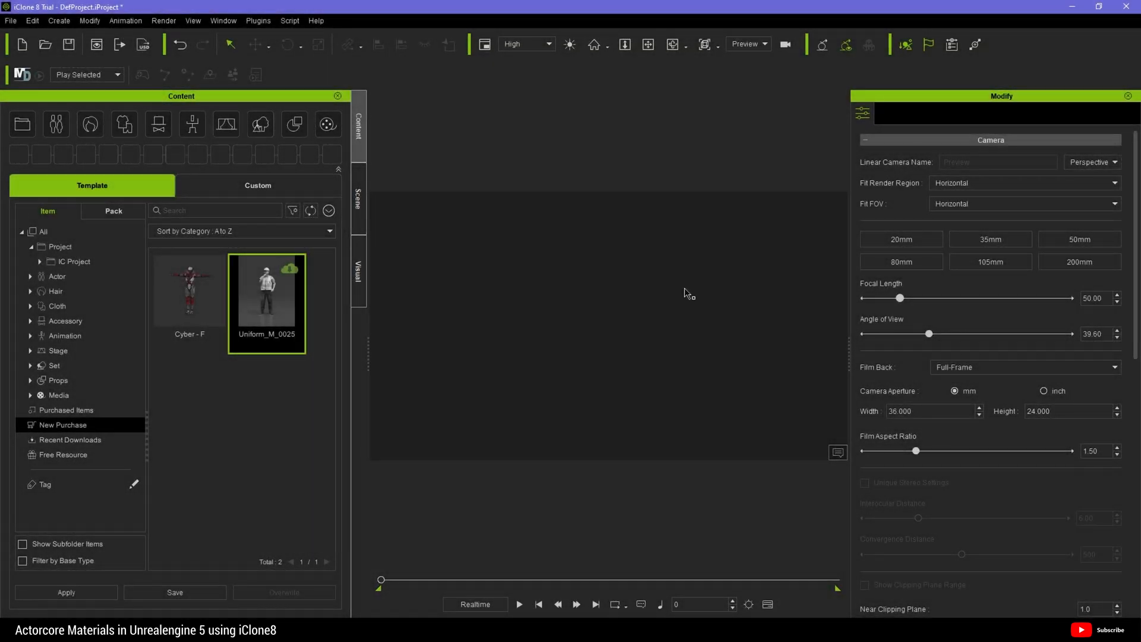
mouse_move(590, 85)
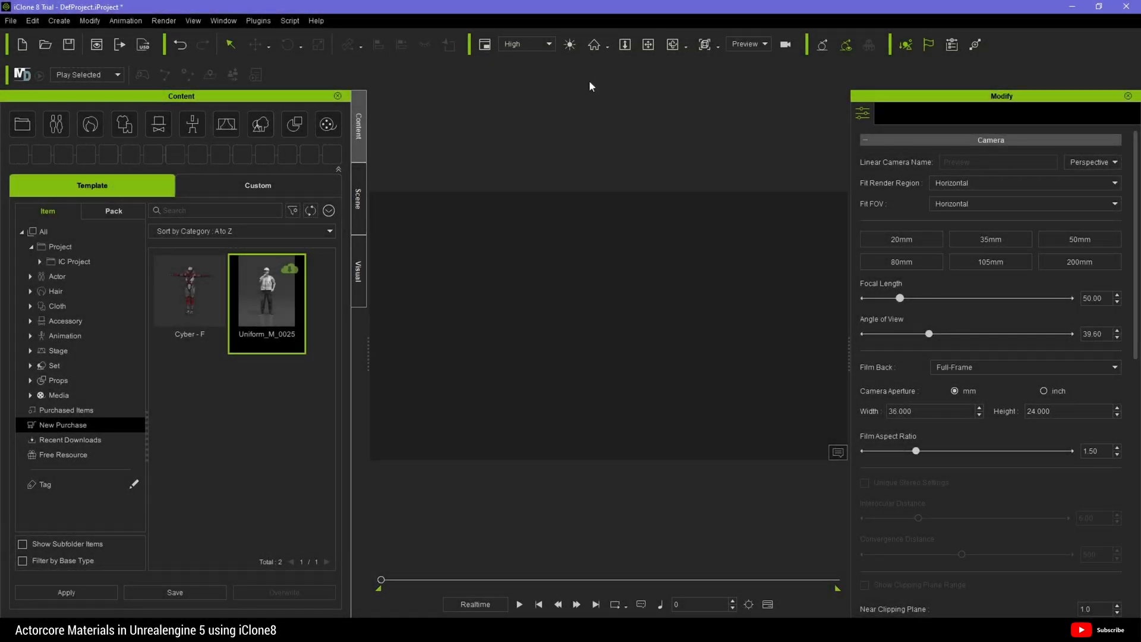
mouse_move(254, 553)
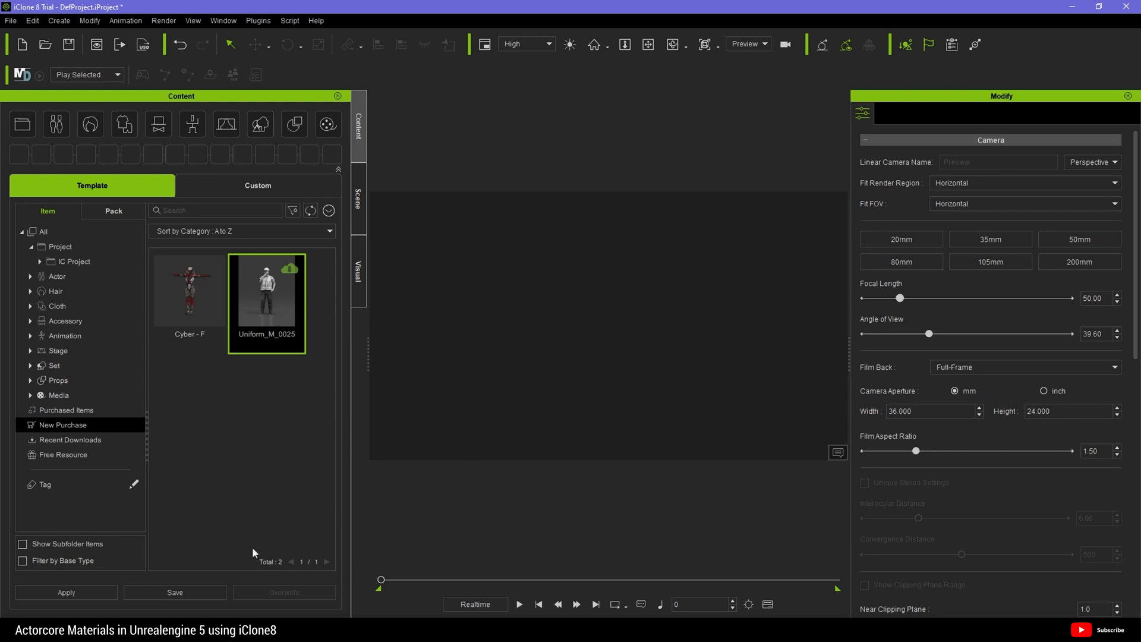
mouse_move(257, 20)
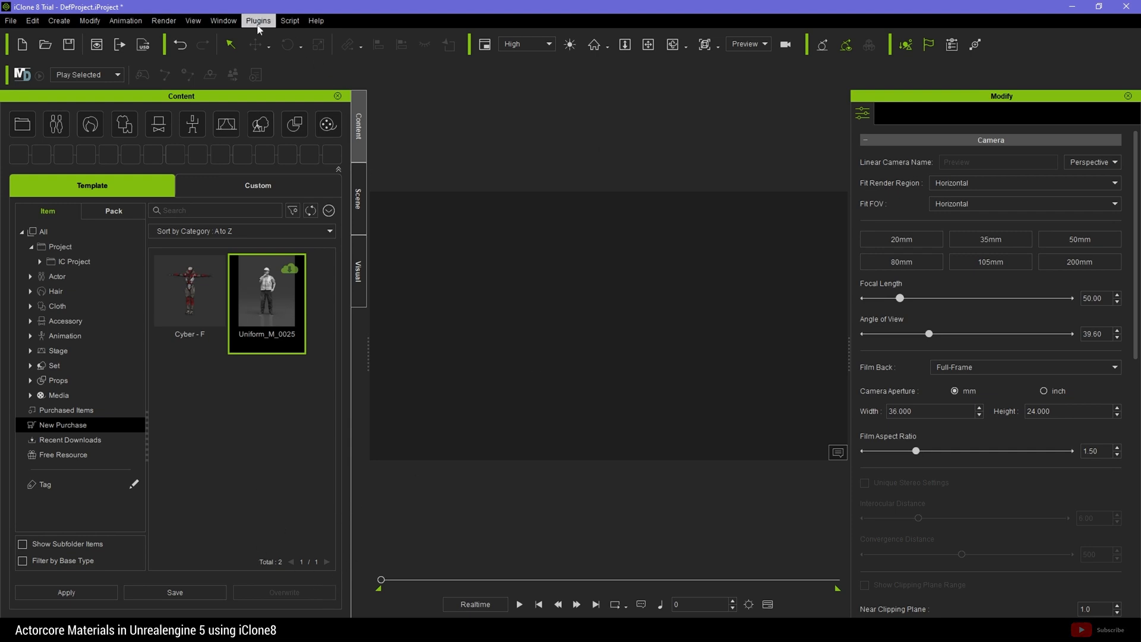
click(257, 21)
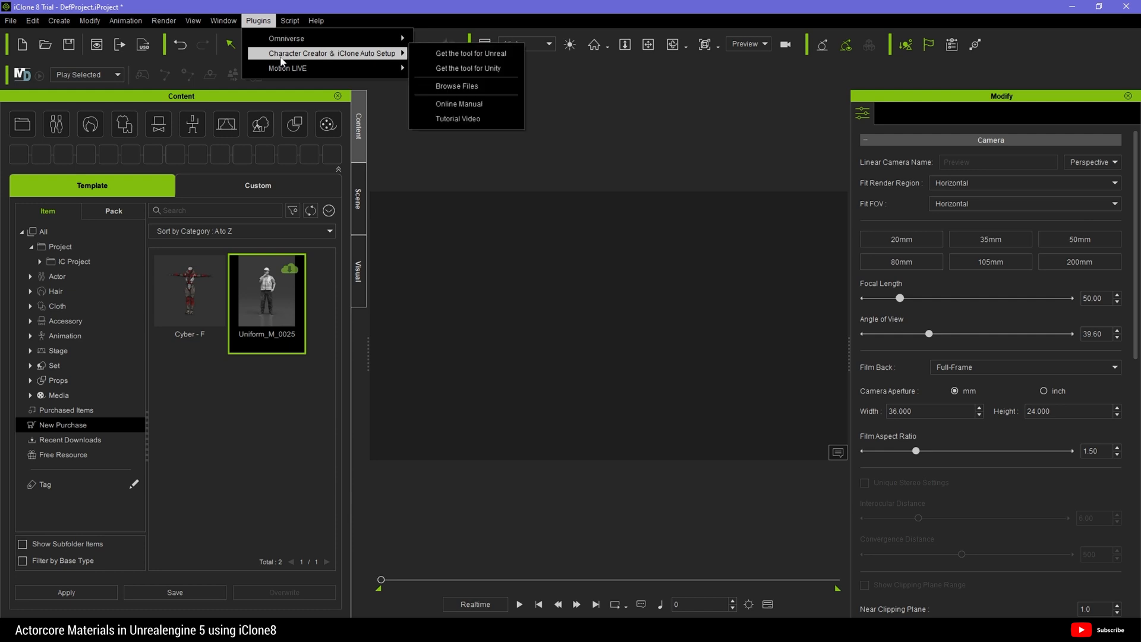
mouse_move(467, 53)
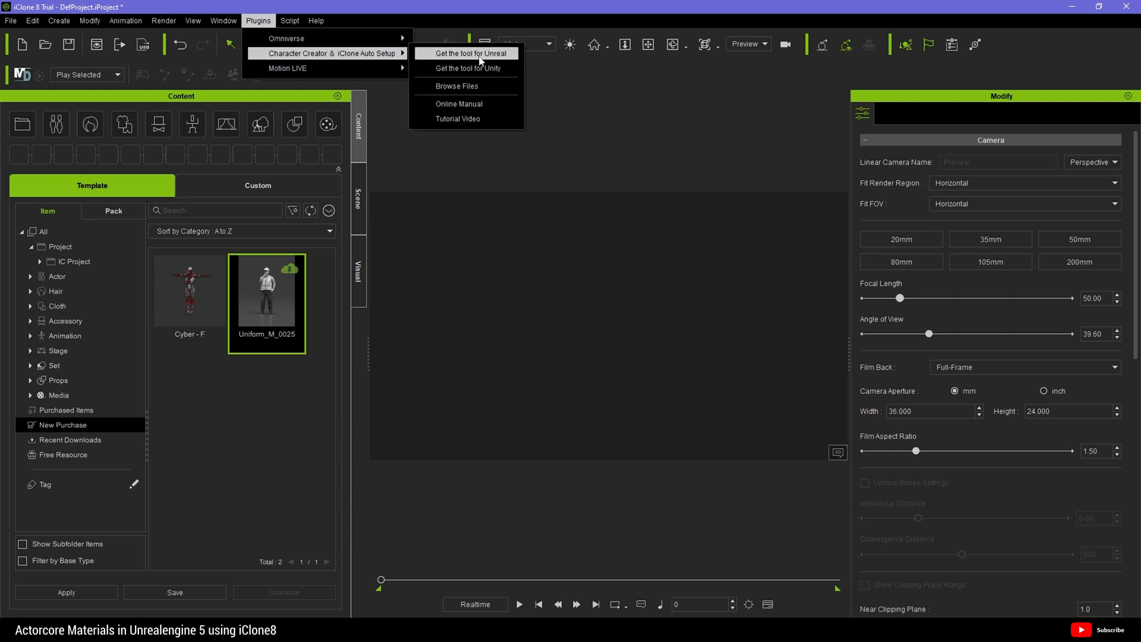
mouse_move(510, 63)
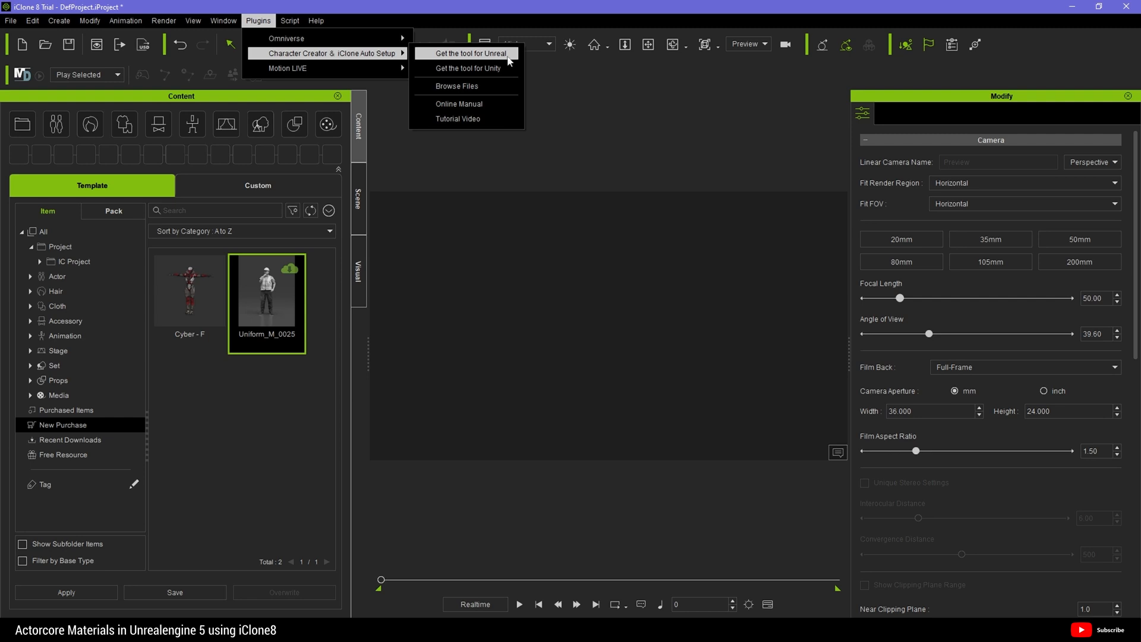
click(467, 53)
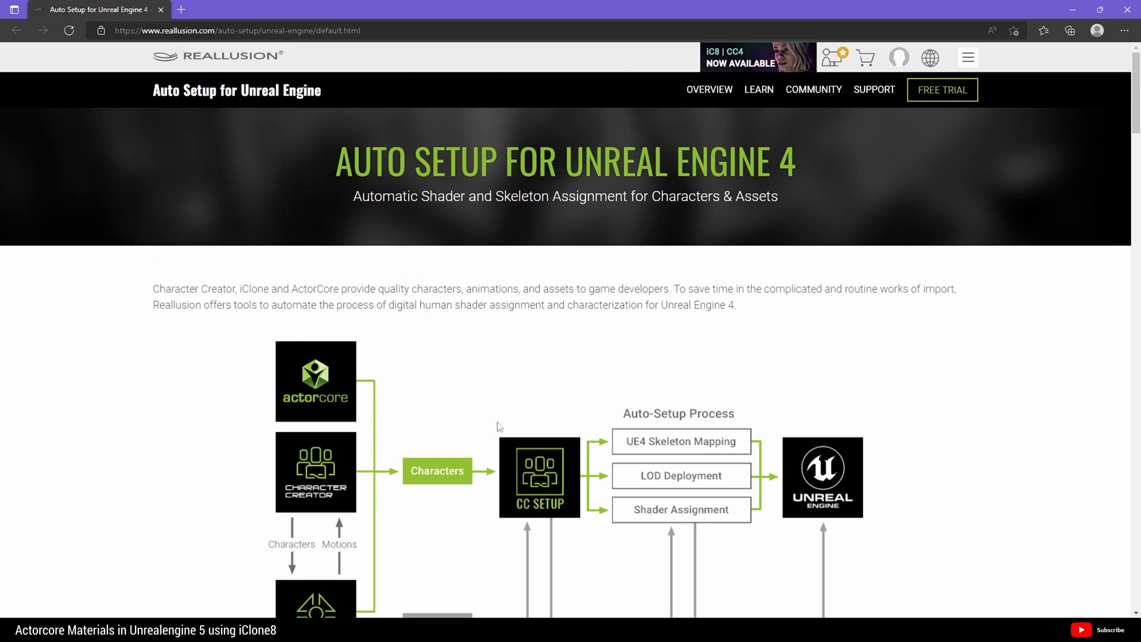
- Expand the Version 1.23 details and download that Auto Setup installer
scroll(down, 3)
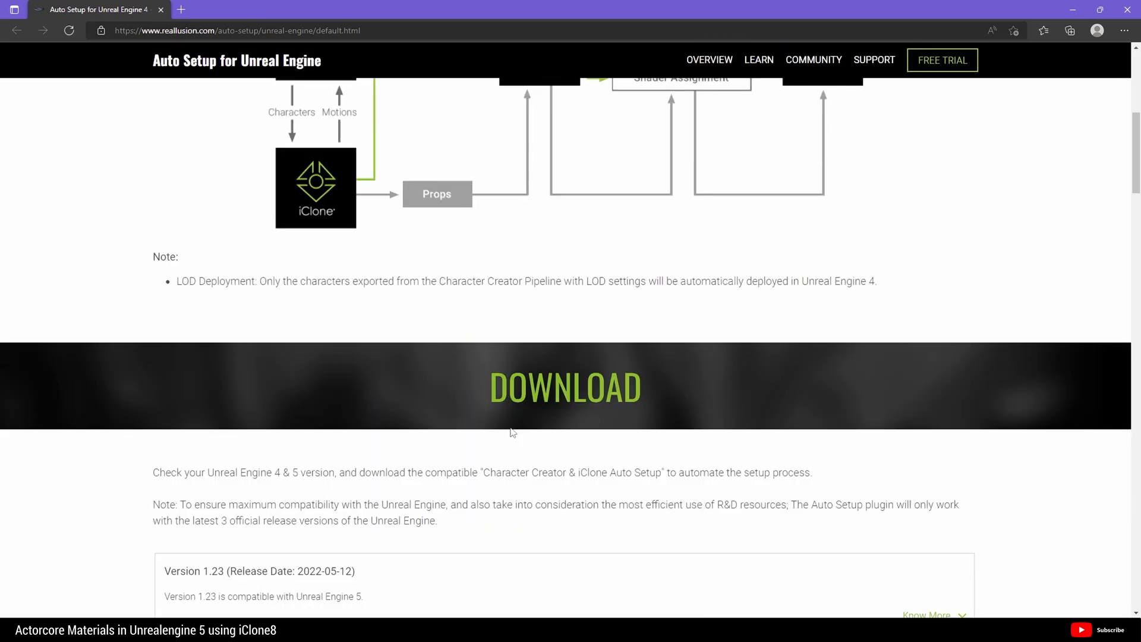
scroll(down, 3)
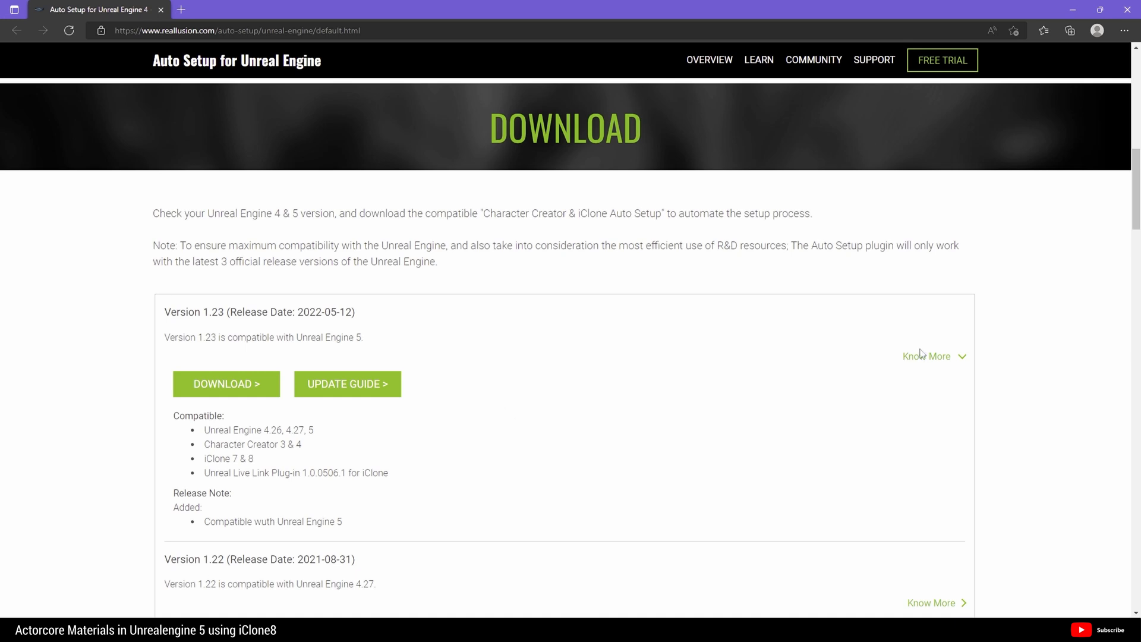
click(928, 356)
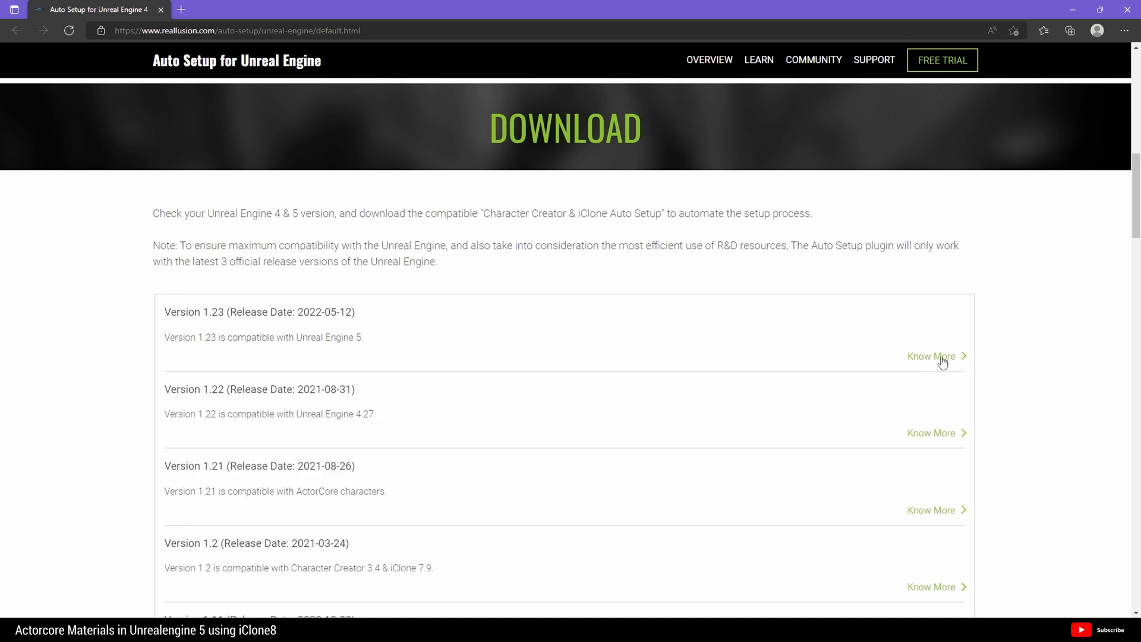
click(929, 355)
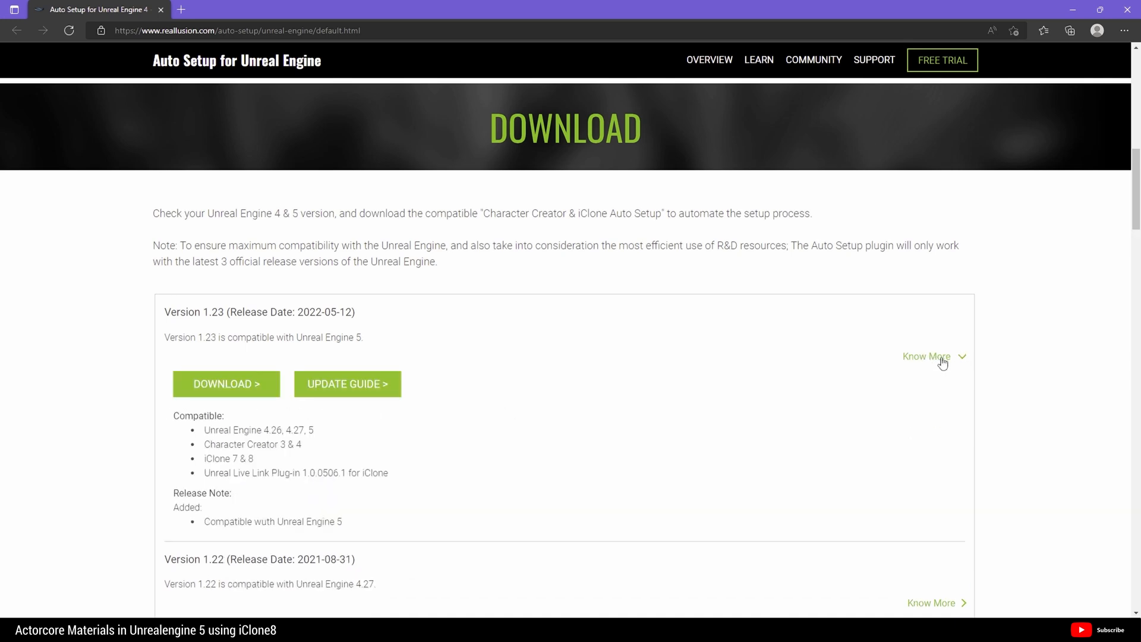
scroll(down, 3)
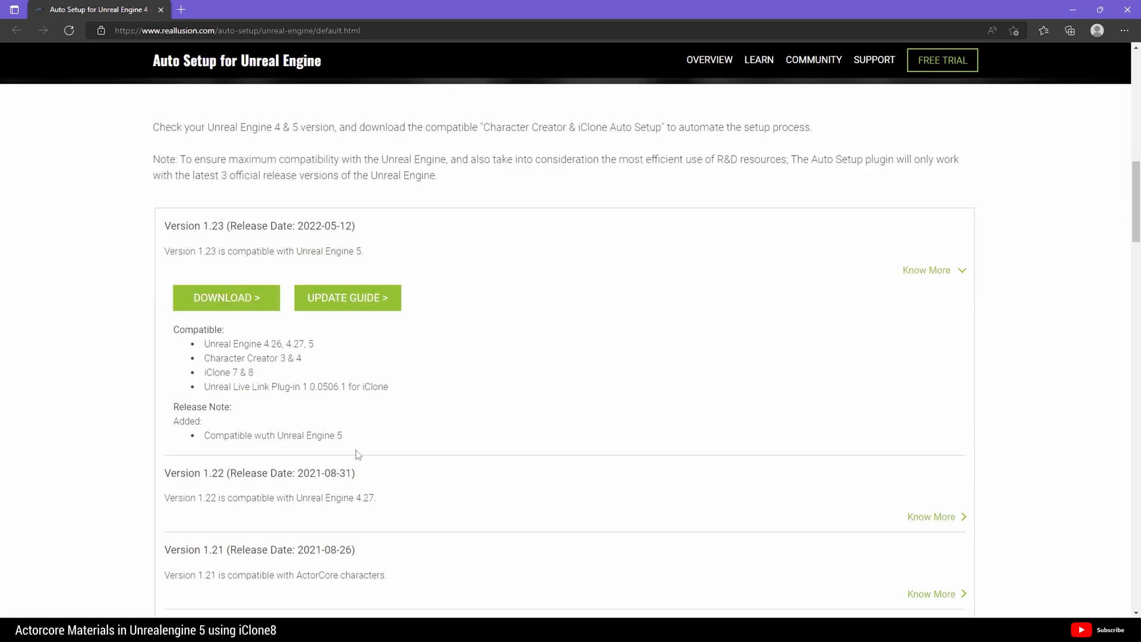
mouse_move(284, 268)
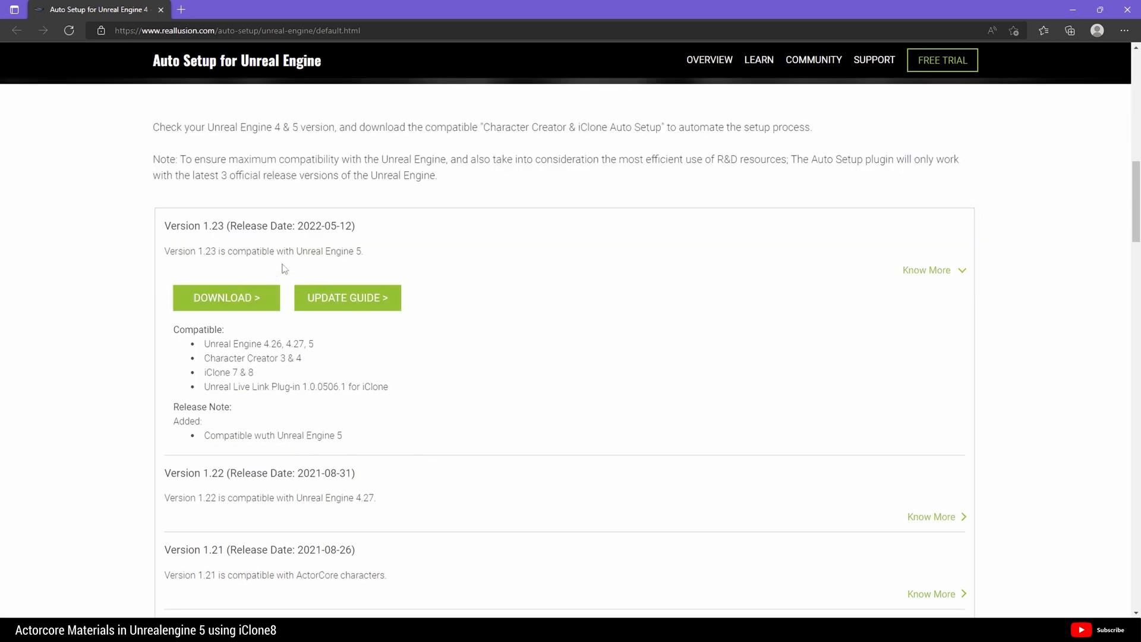
mouse_move(326, 254)
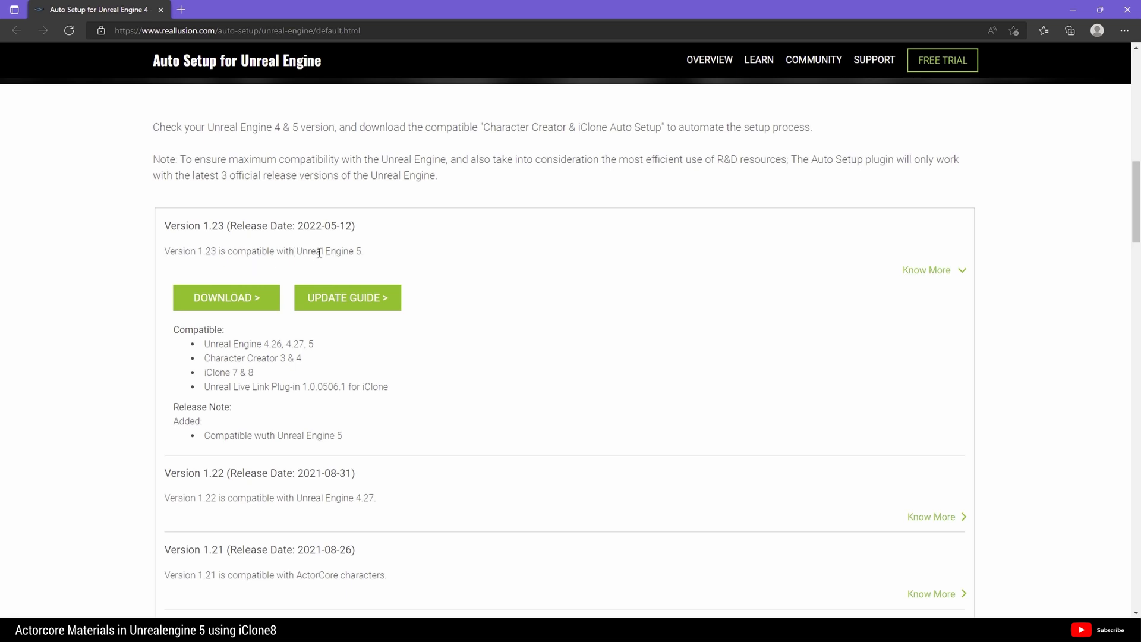
mouse_move(360, 252)
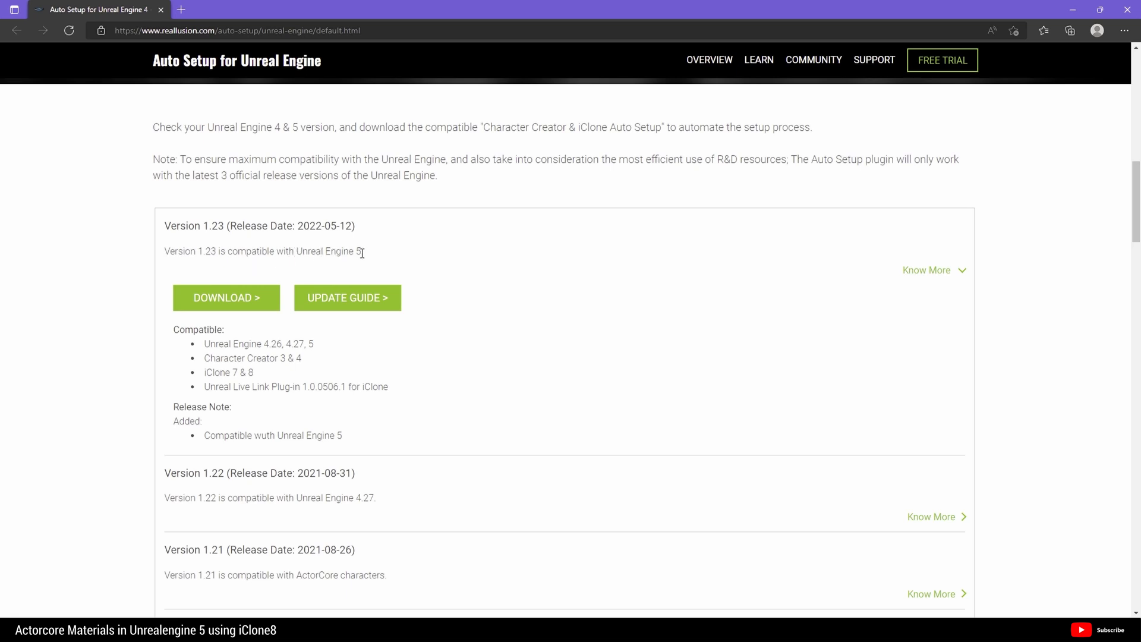
mouse_move(216, 238)
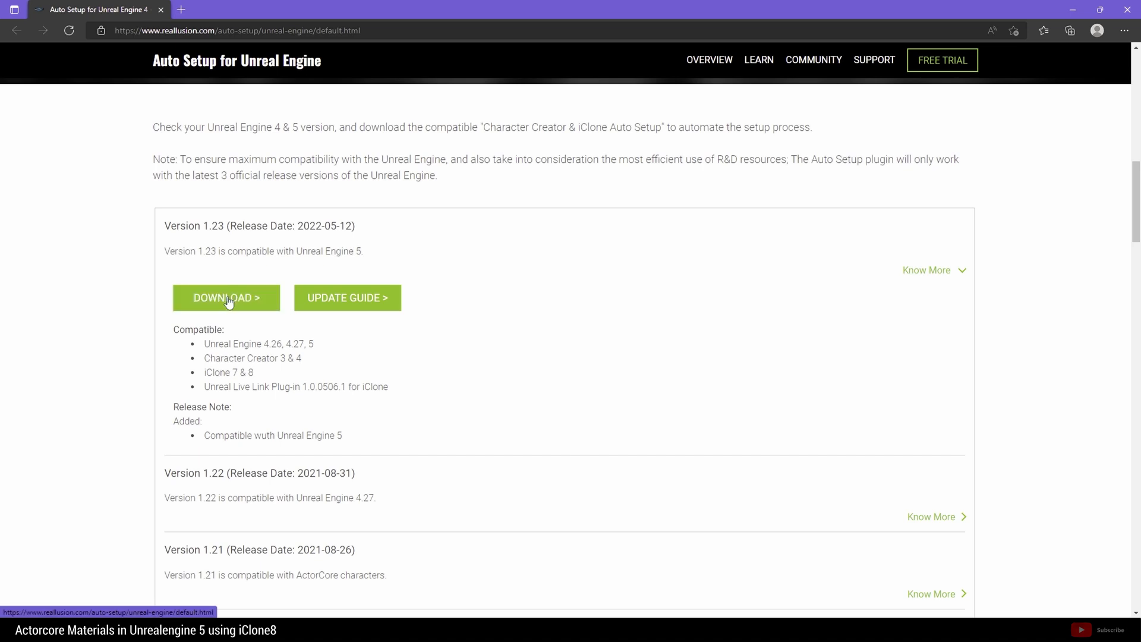
click(227, 298)
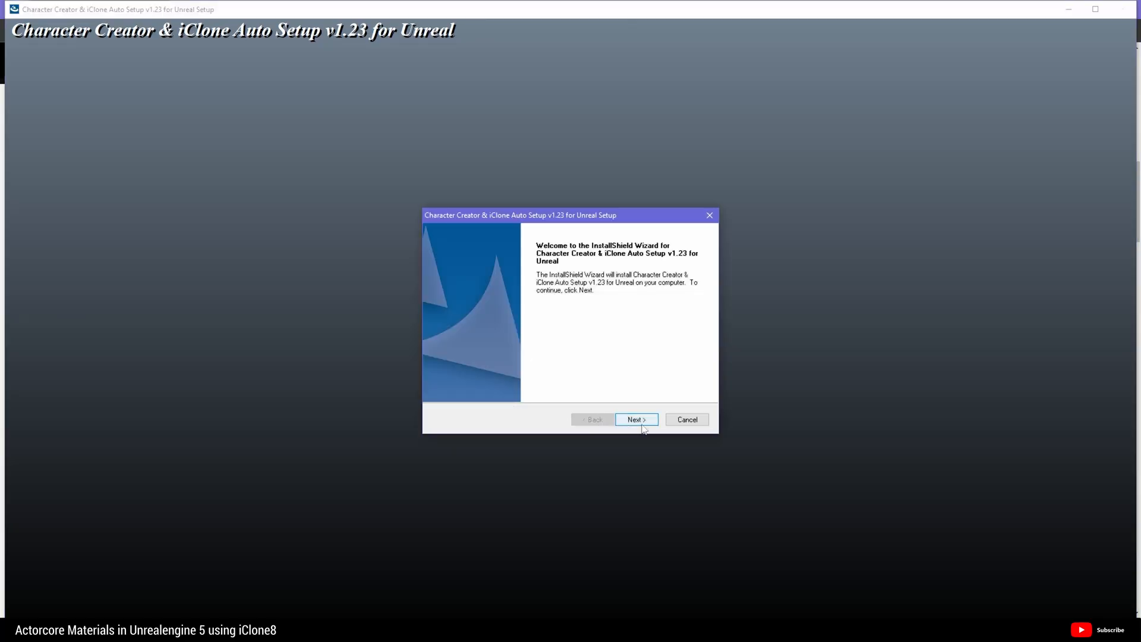
- Continue past the Auto Setup v1.23 installer welcome page with Next
click(635, 419)
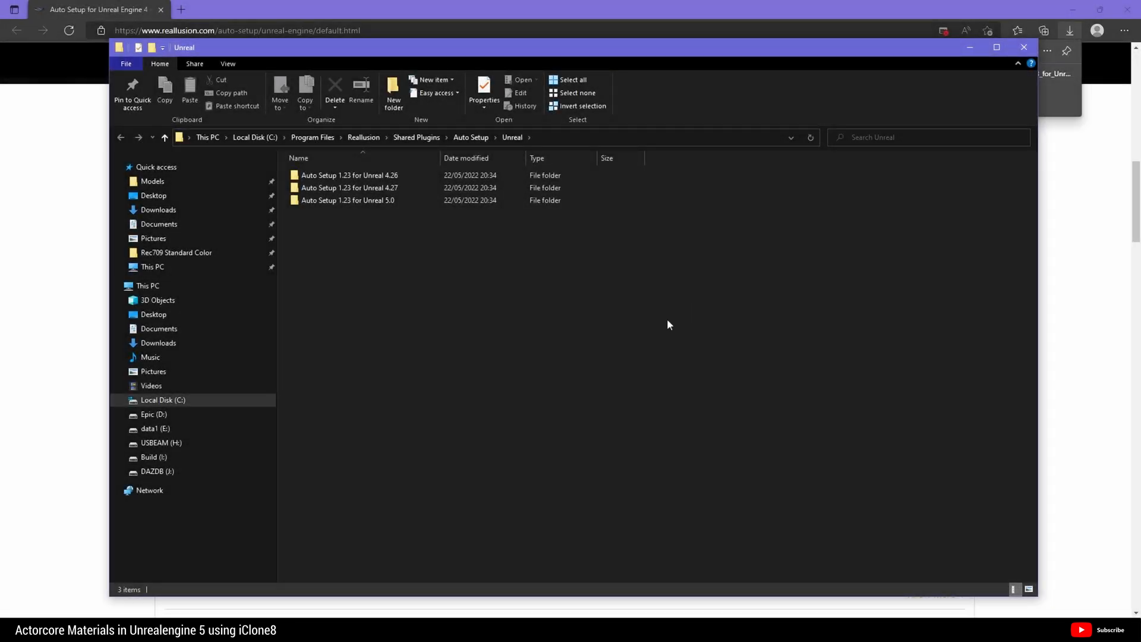
- Open 'Auto Setup 1.23 for Unreal 5.0' and select its Content and Plugins folders
click(347, 200)
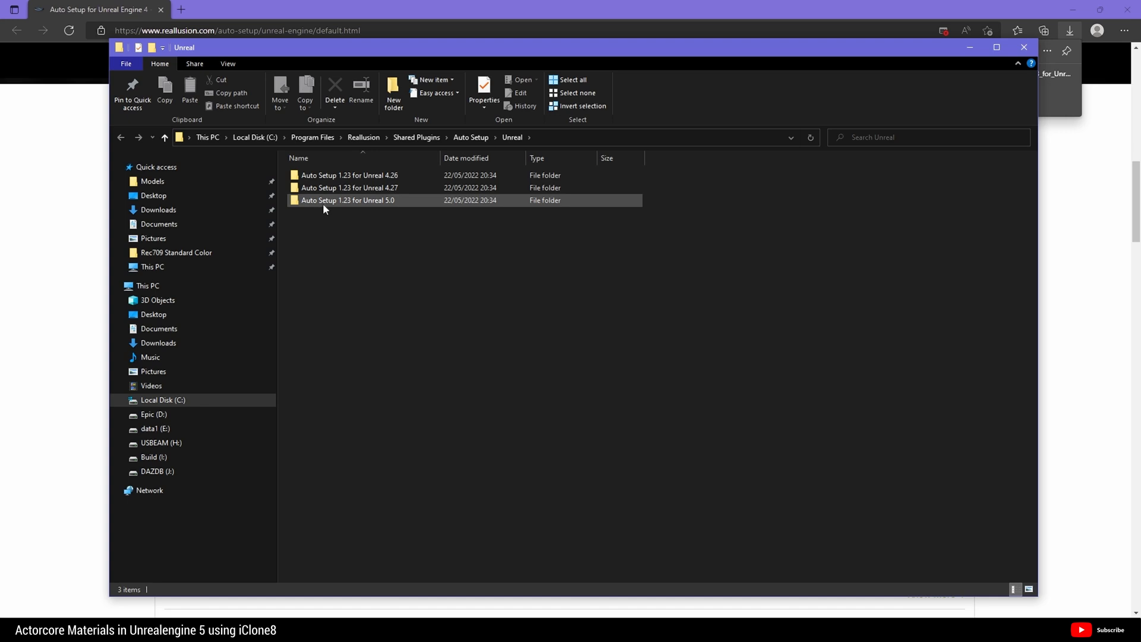
mouse_move(358, 198)
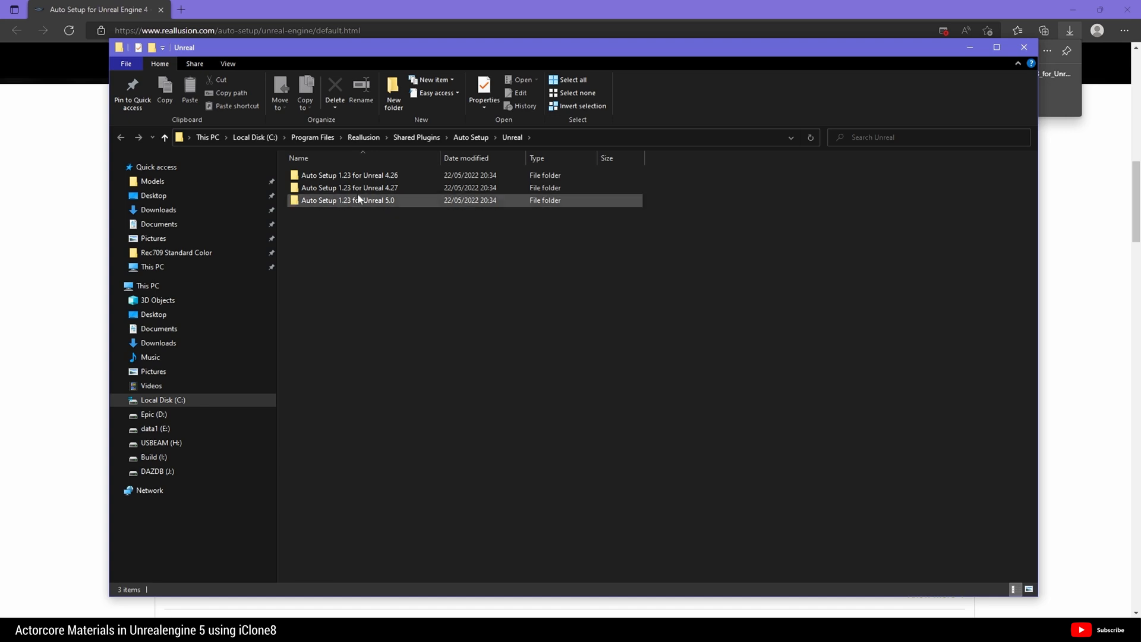
mouse_move(357, 204)
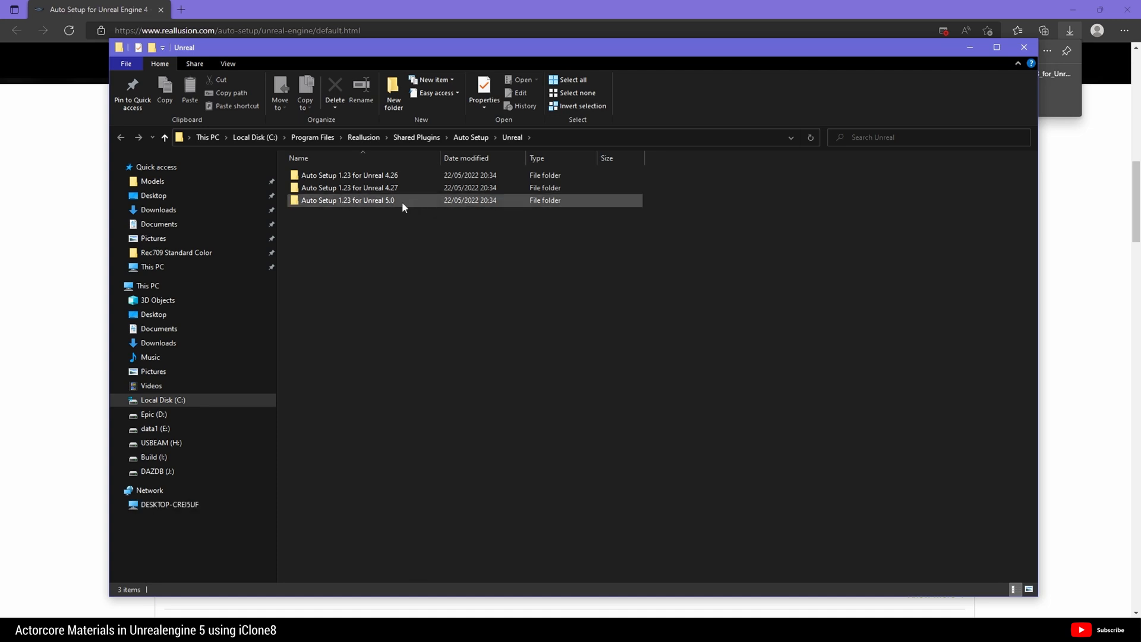
mouse_move(378, 206)
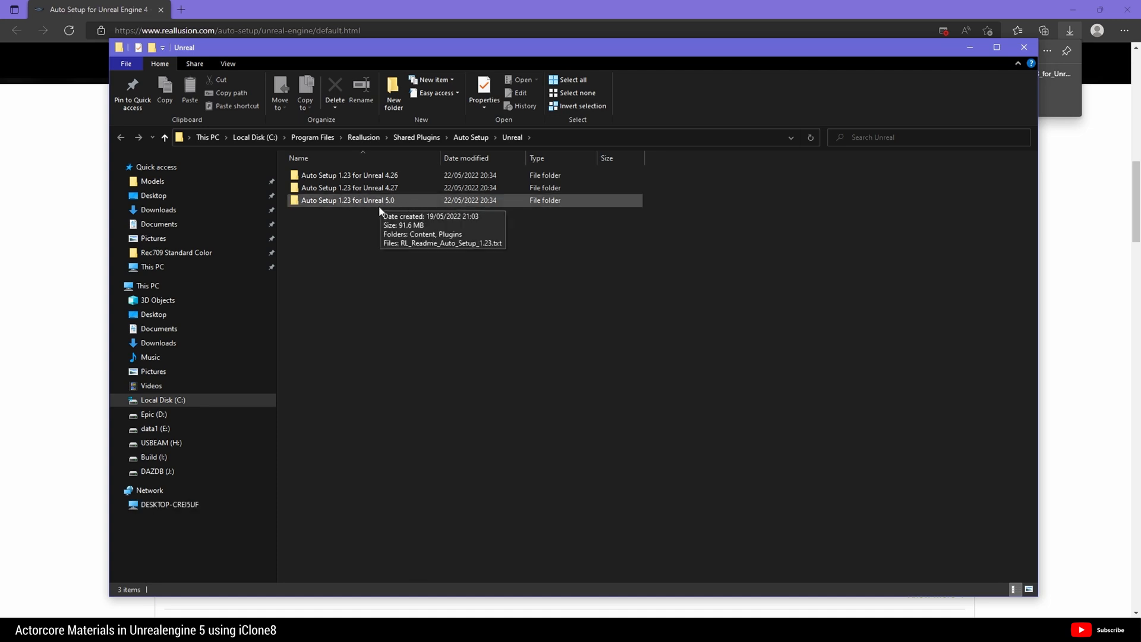
double_click(348, 200)
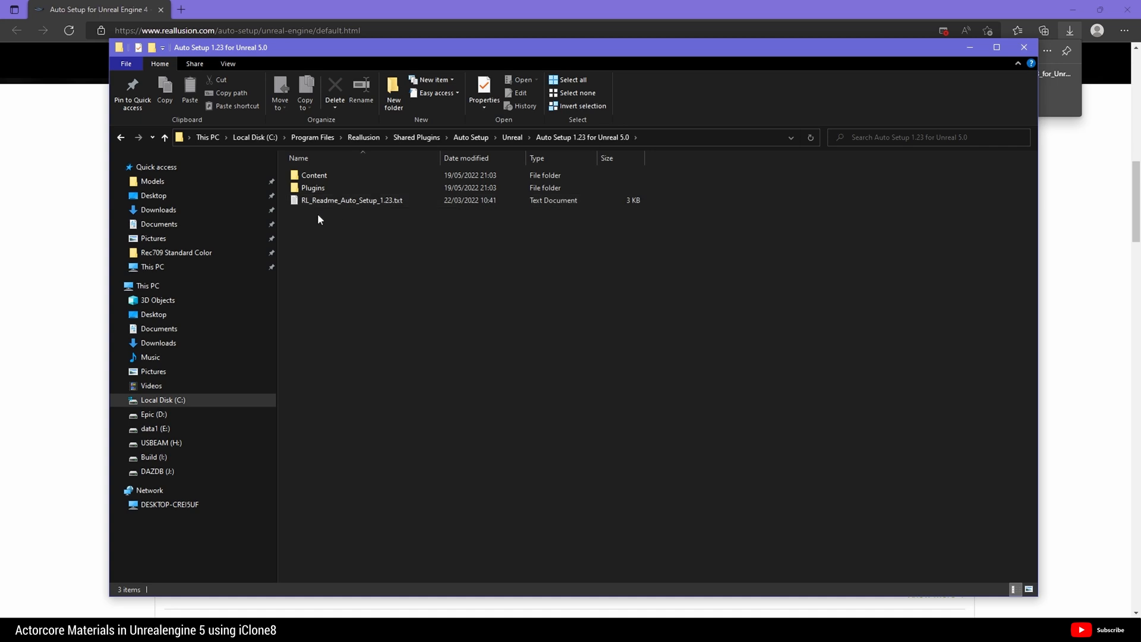
mouse_move(337, 219)
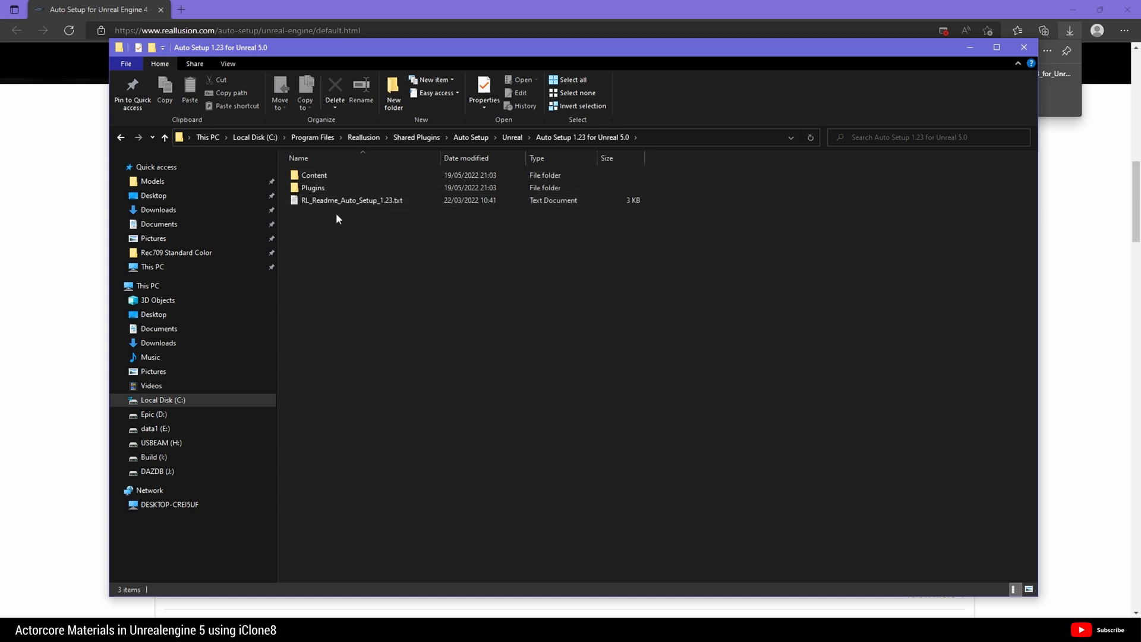
click(314, 174)
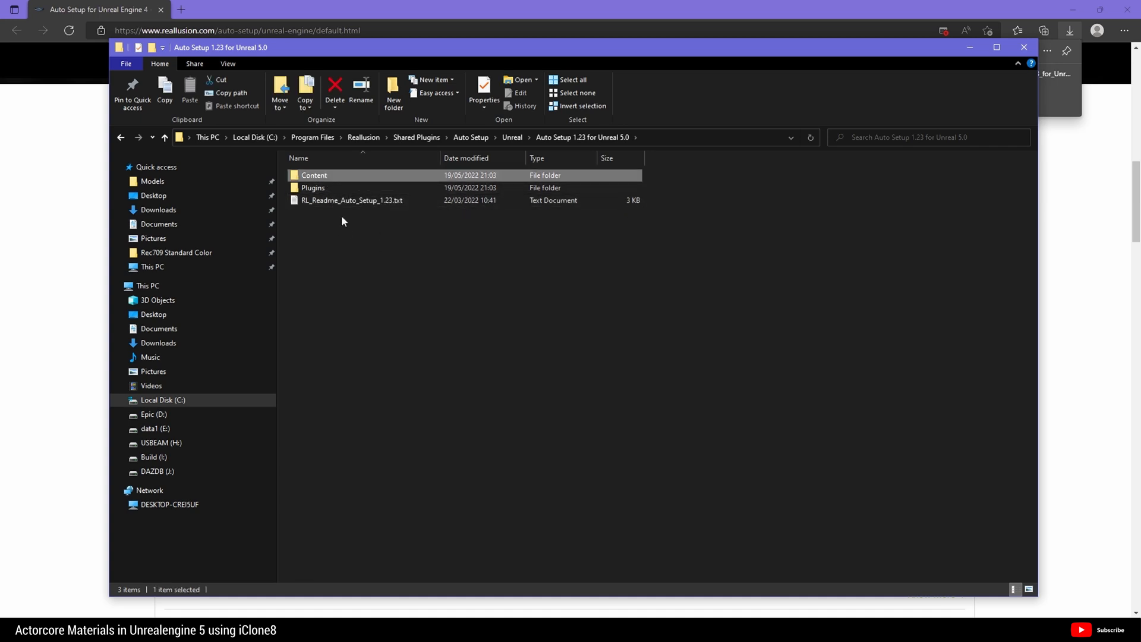
click(313, 188)
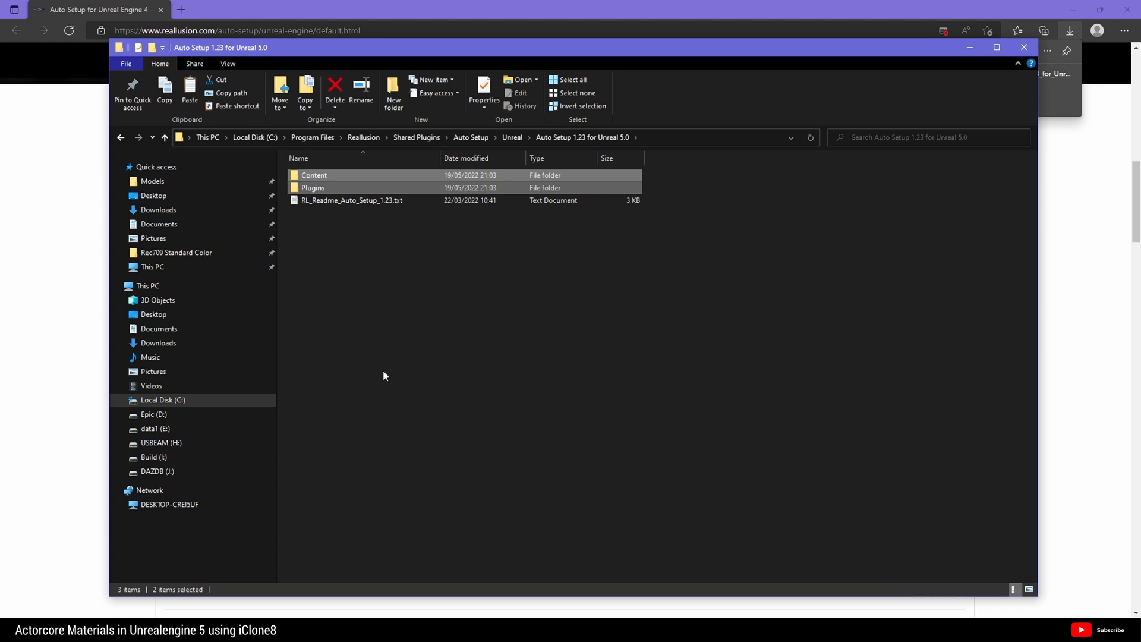
mouse_move(378, 433)
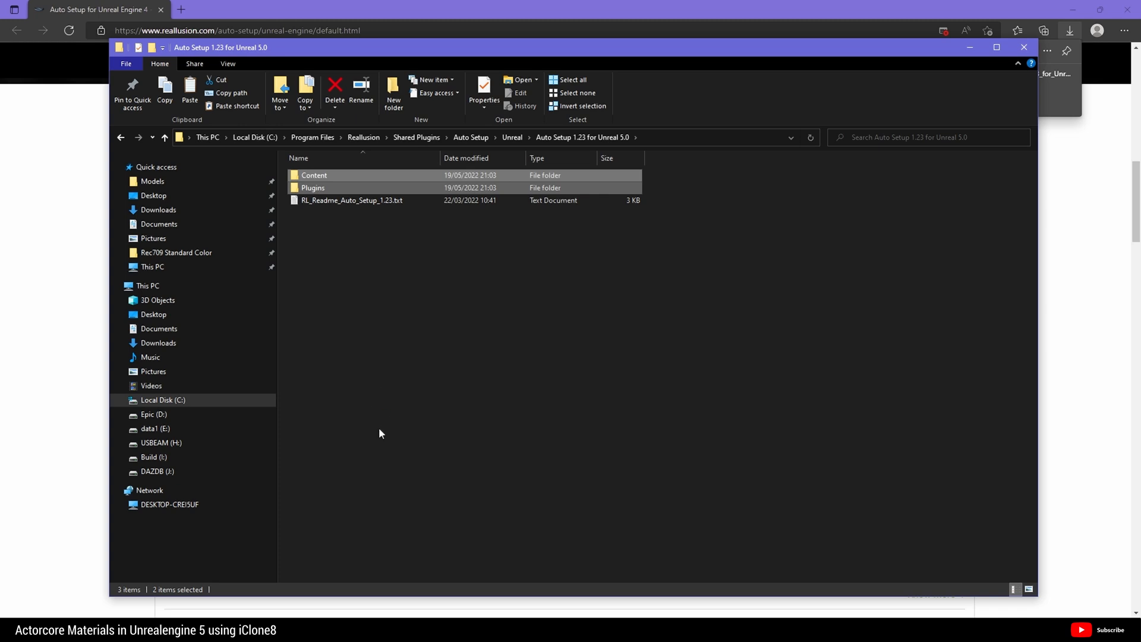
mouse_move(400, 456)
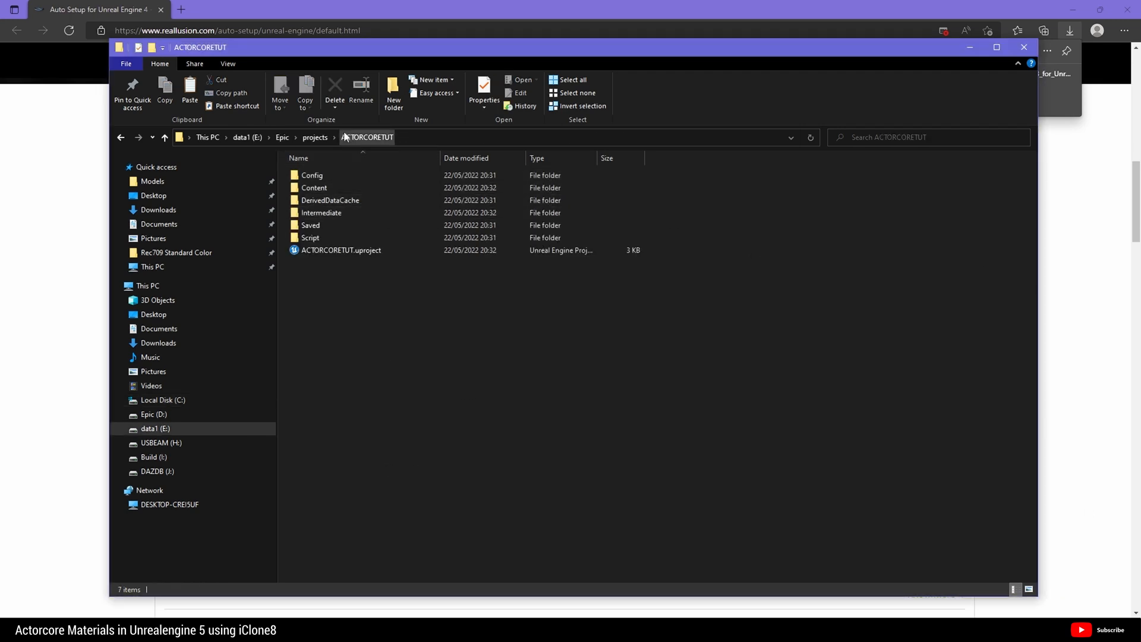
mouse_move(383, 144)
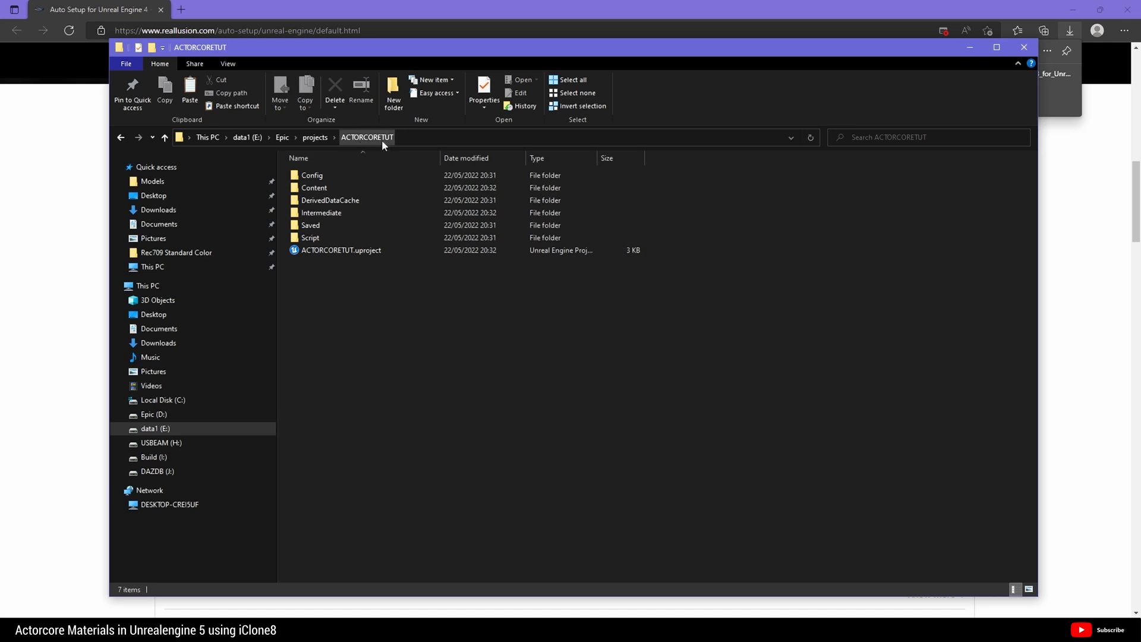
mouse_move(344, 308)
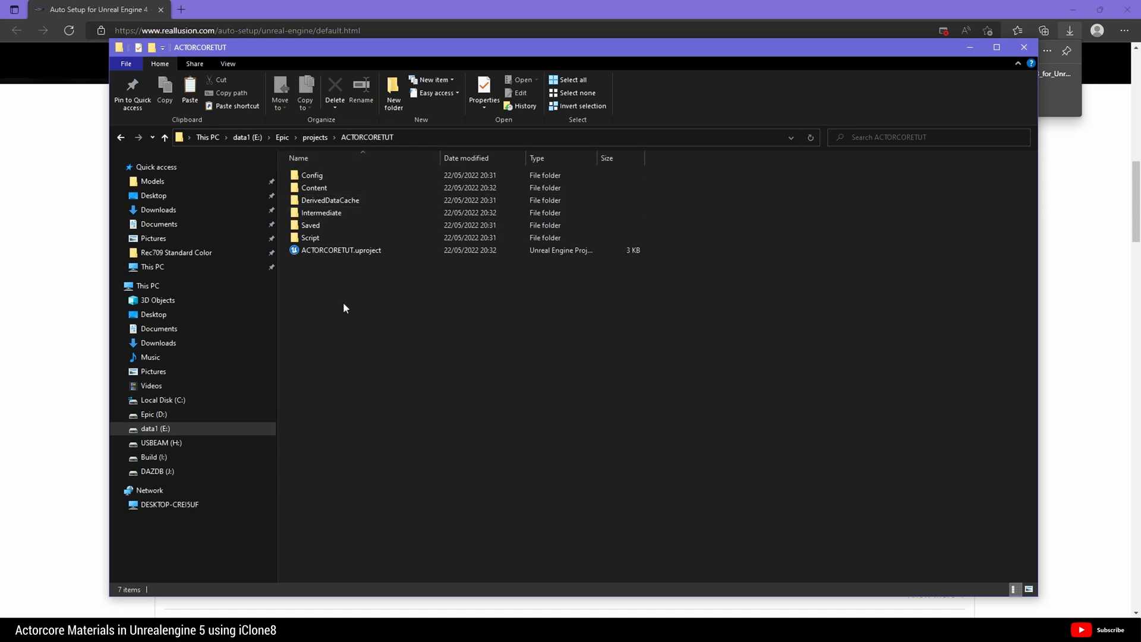
- Paste the Content and Plugins folders into the ACTORCORETUT project folder
click(312, 175)
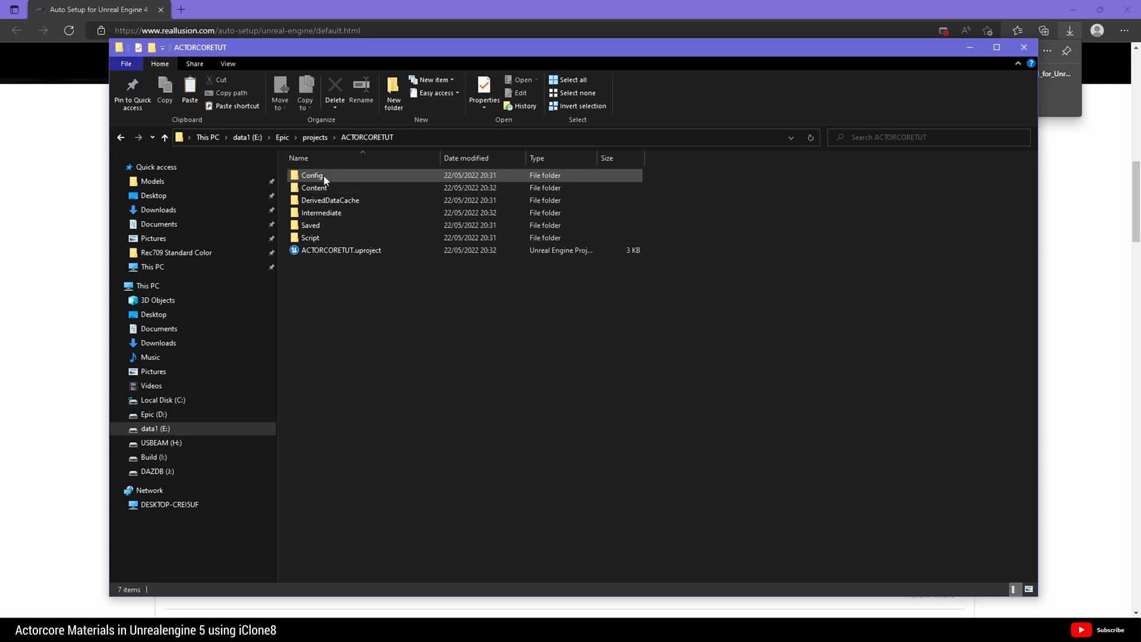
click(317, 237)
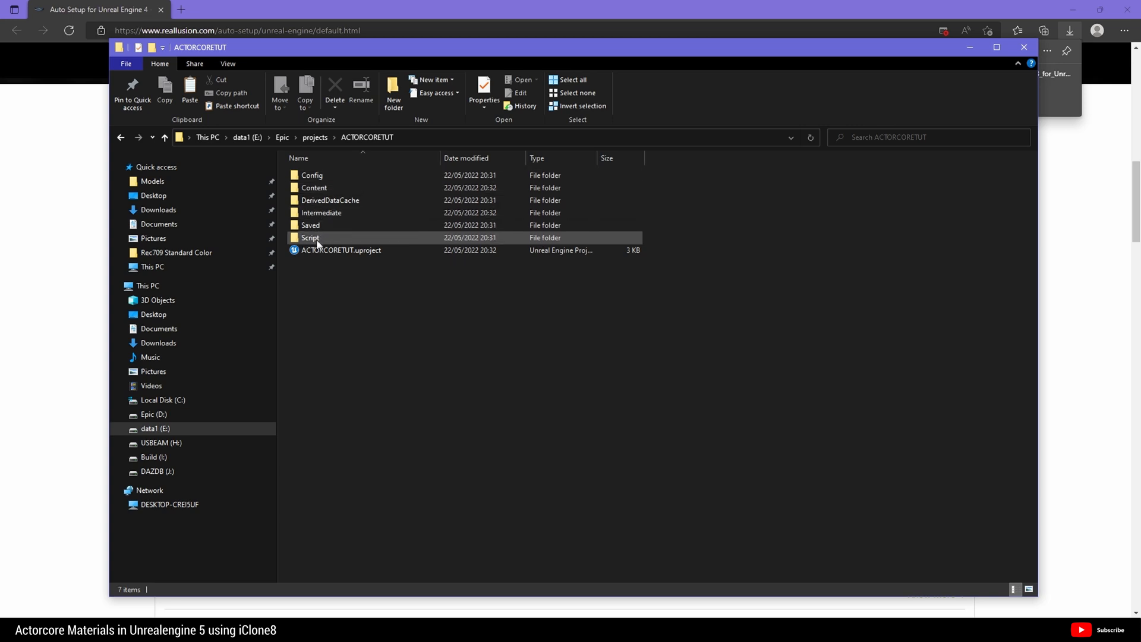
mouse_move(395, 255)
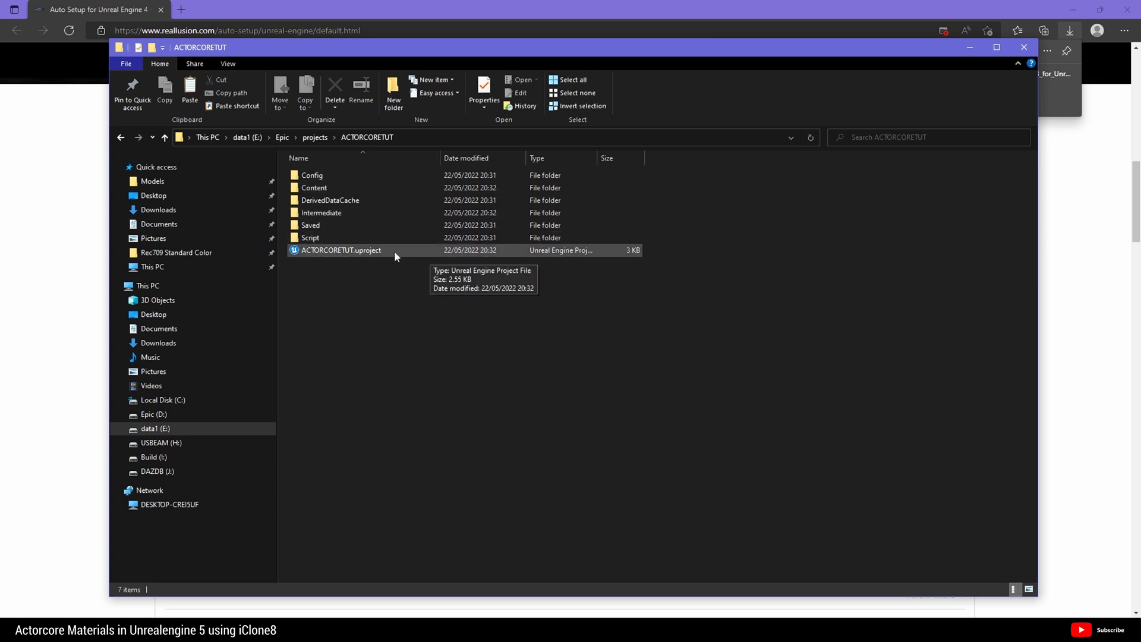
right_click(418, 334)
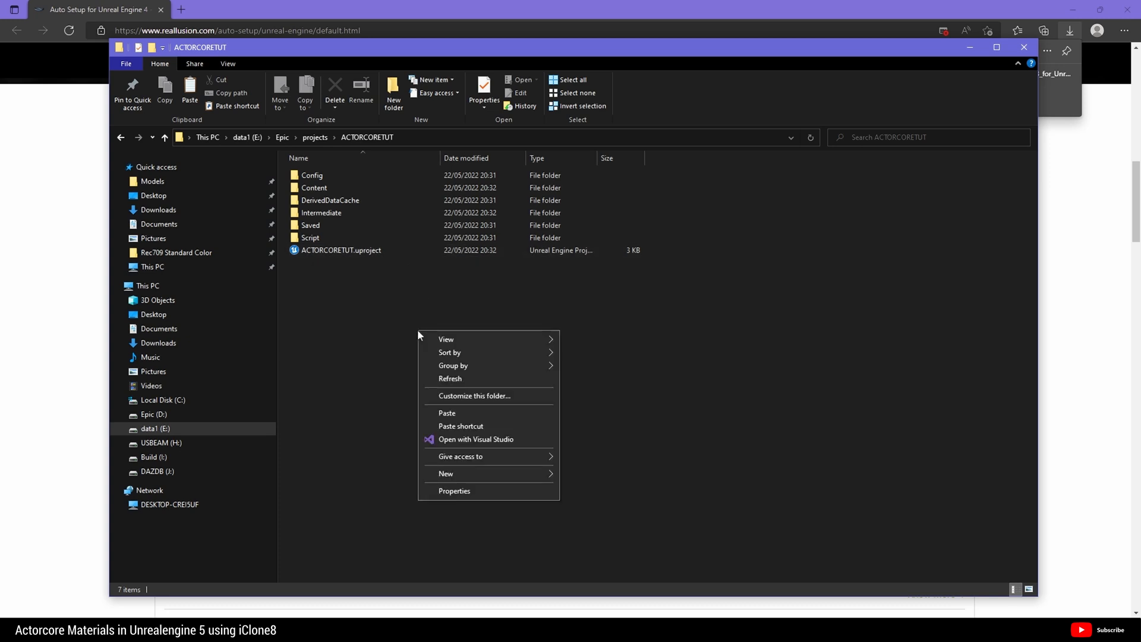
click(478, 418)
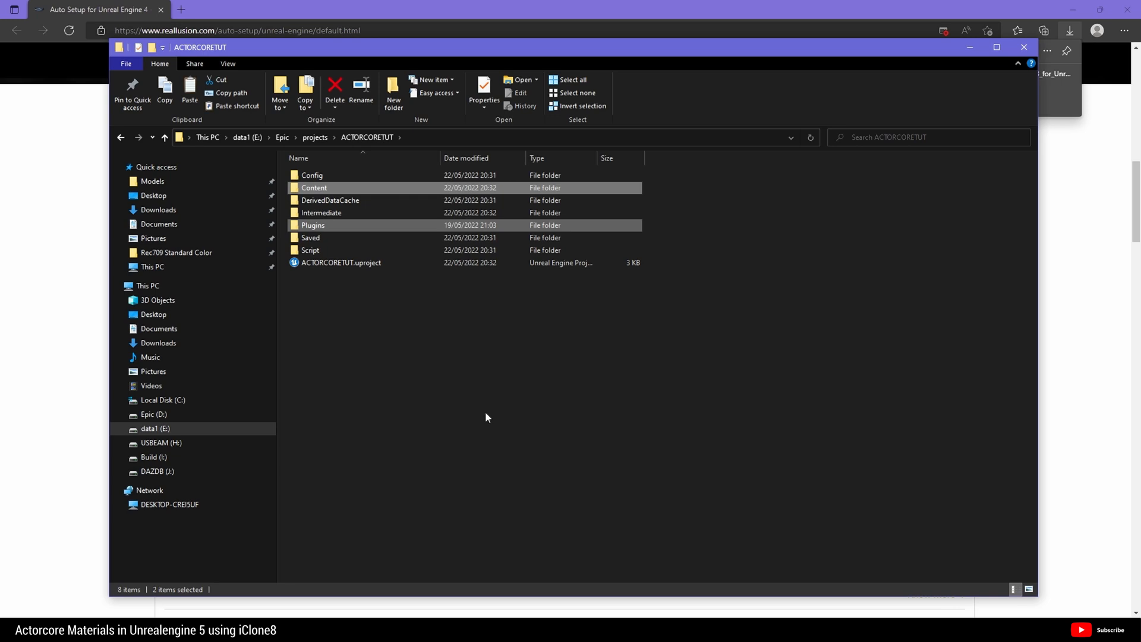
mouse_move(313, 224)
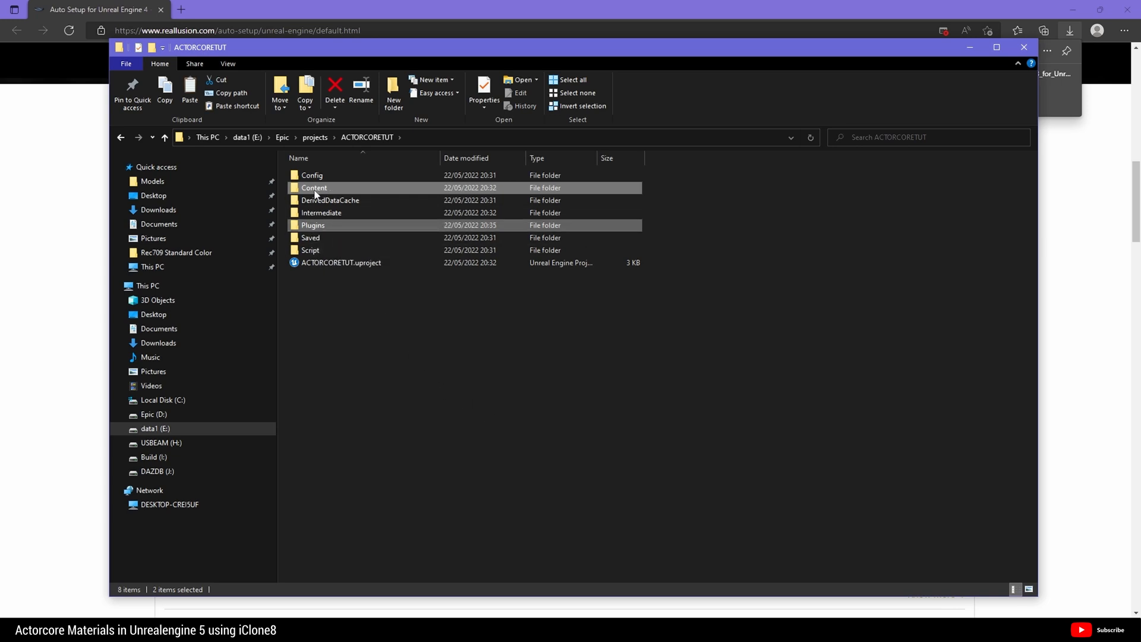
mouse_move(408, 372)
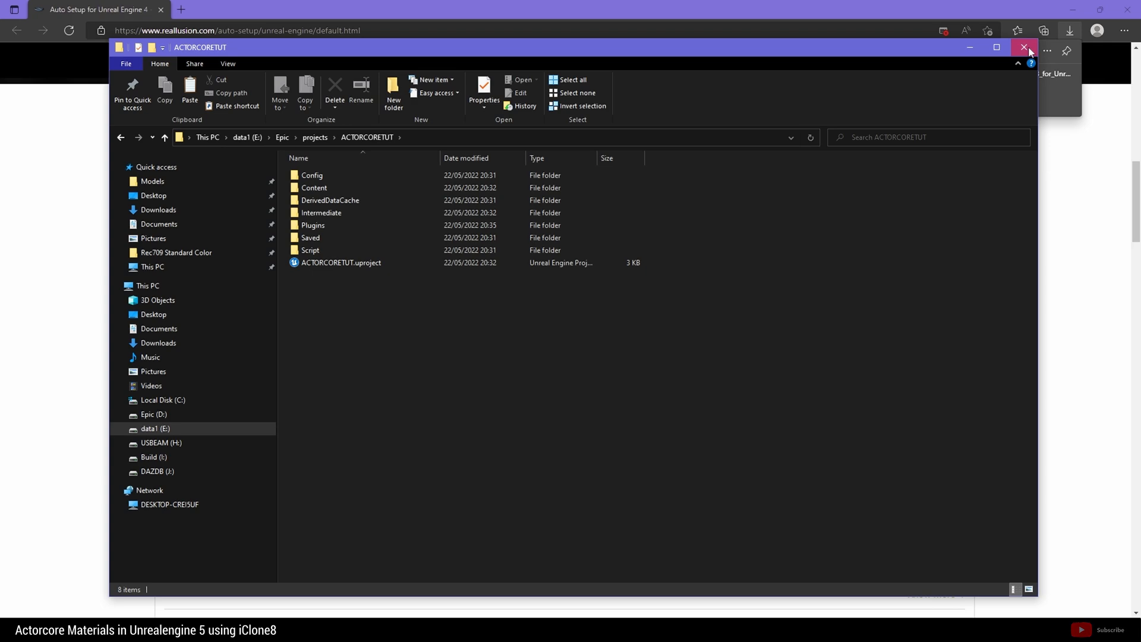
- Close Explorer, launch UE5, update the ACTORCORETUT project file and dismiss the plugins notice
click(1024, 47)
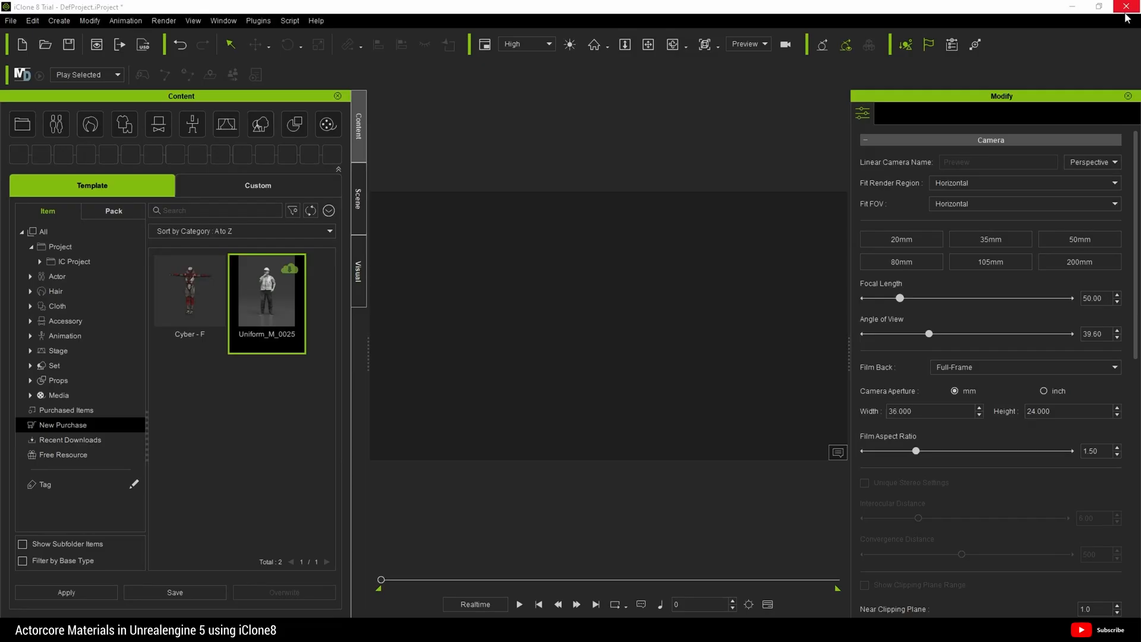
mouse_move(1077, 7)
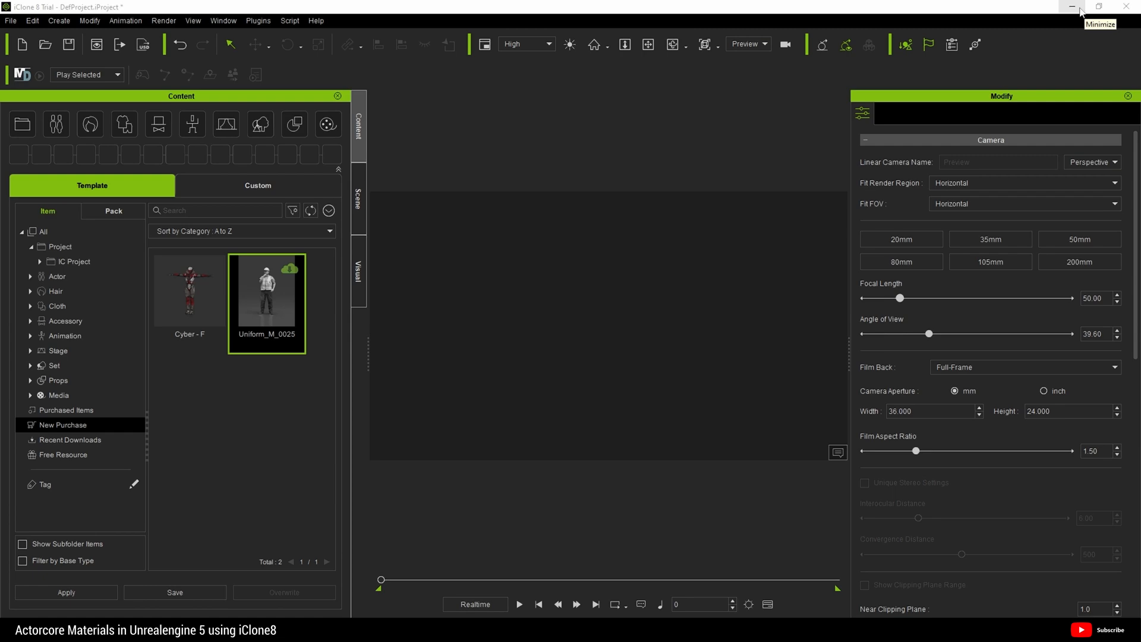
click(1078, 7)
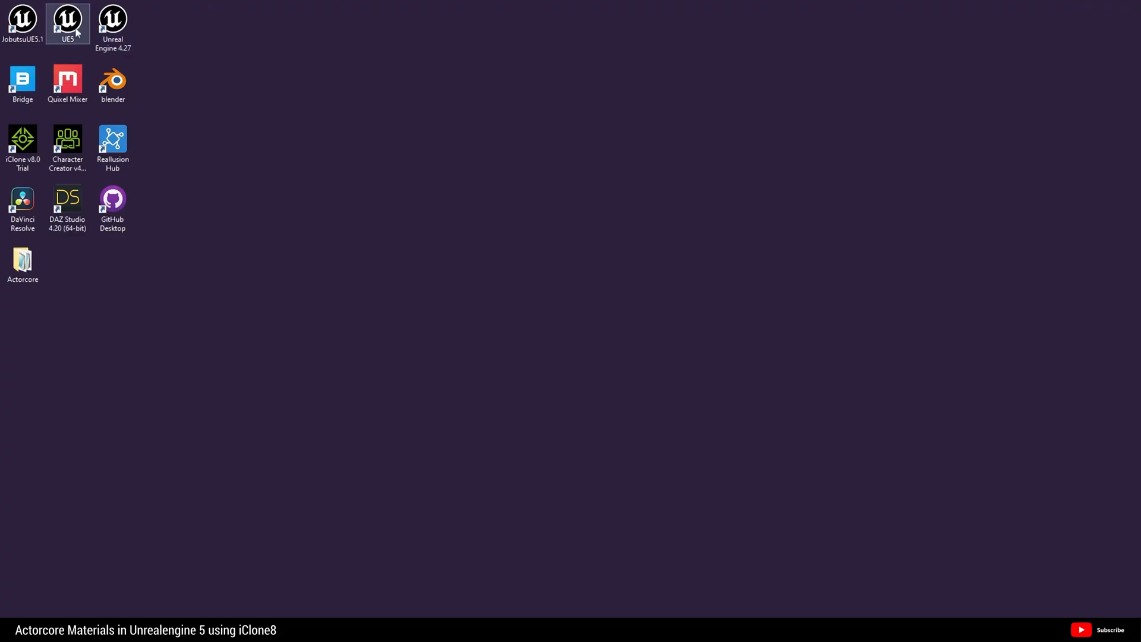
double_click(67, 22)
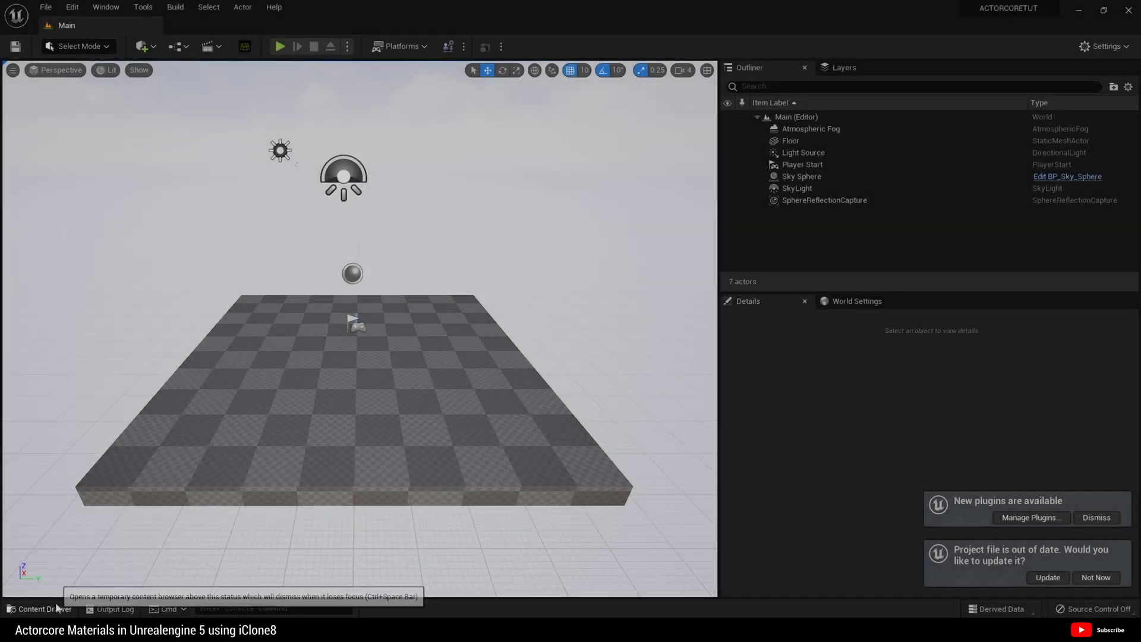
click(1047, 577)
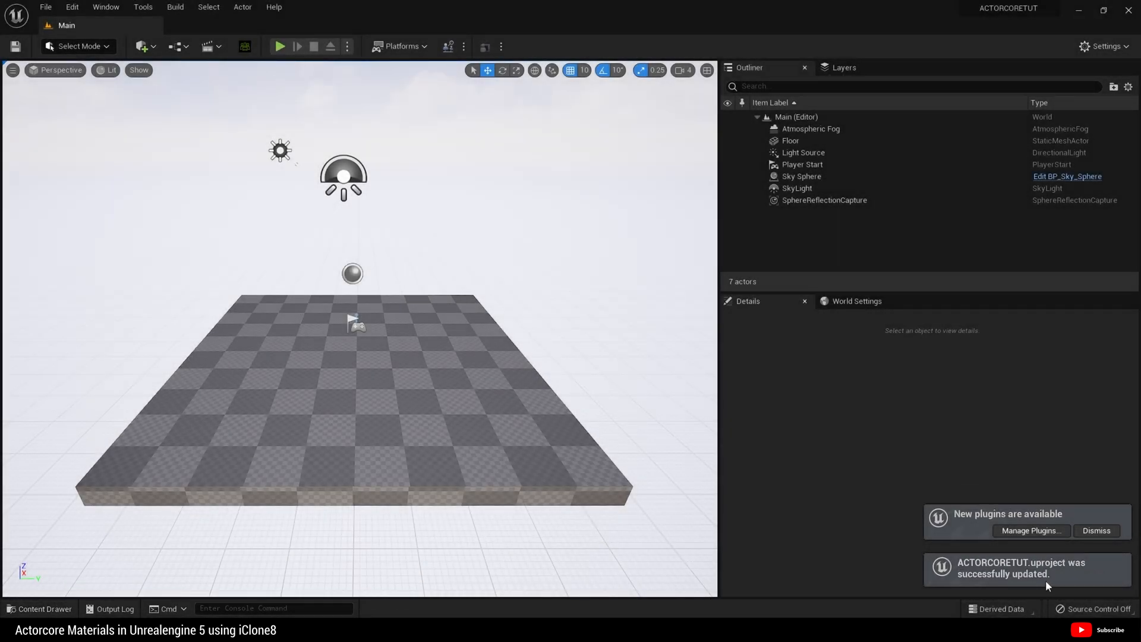
click(1096, 529)
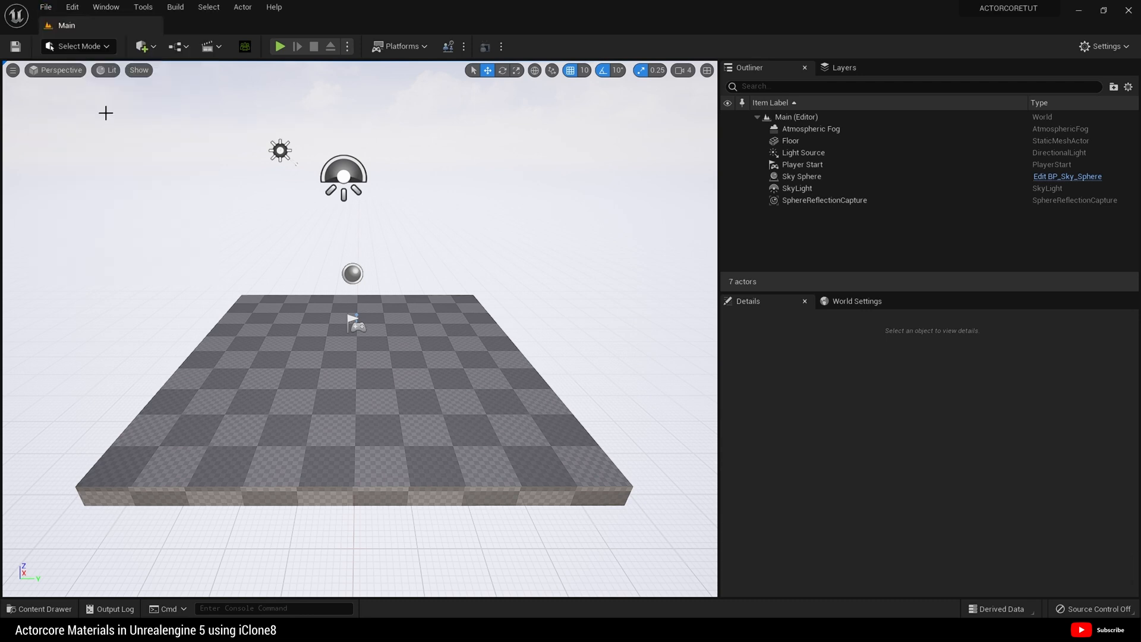
mouse_move(226, 57)
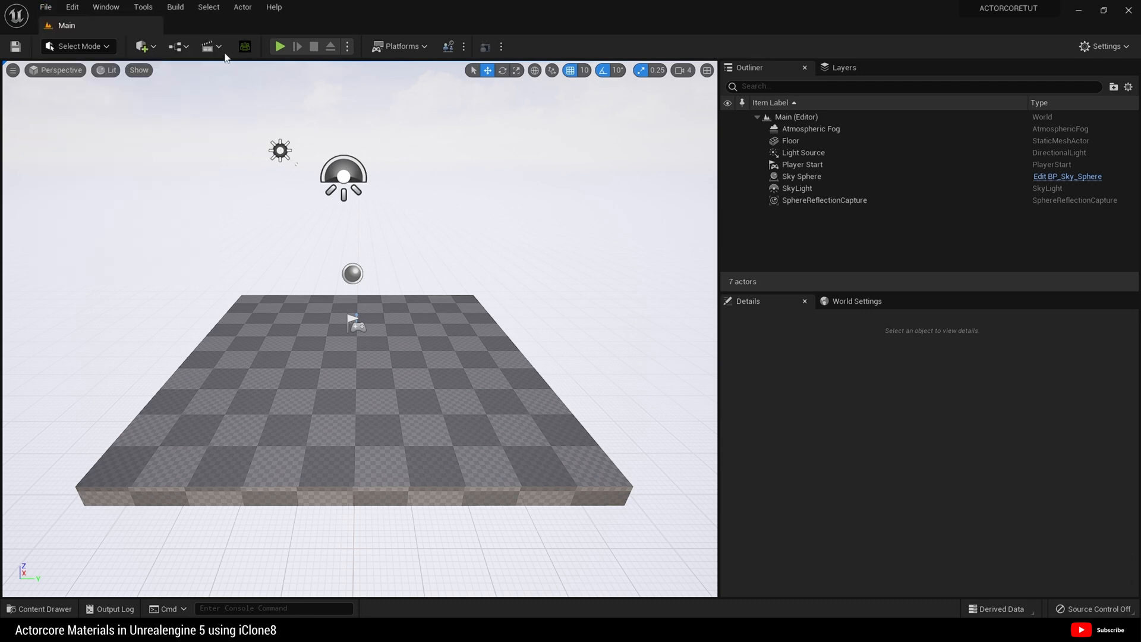
mouse_move(244, 47)
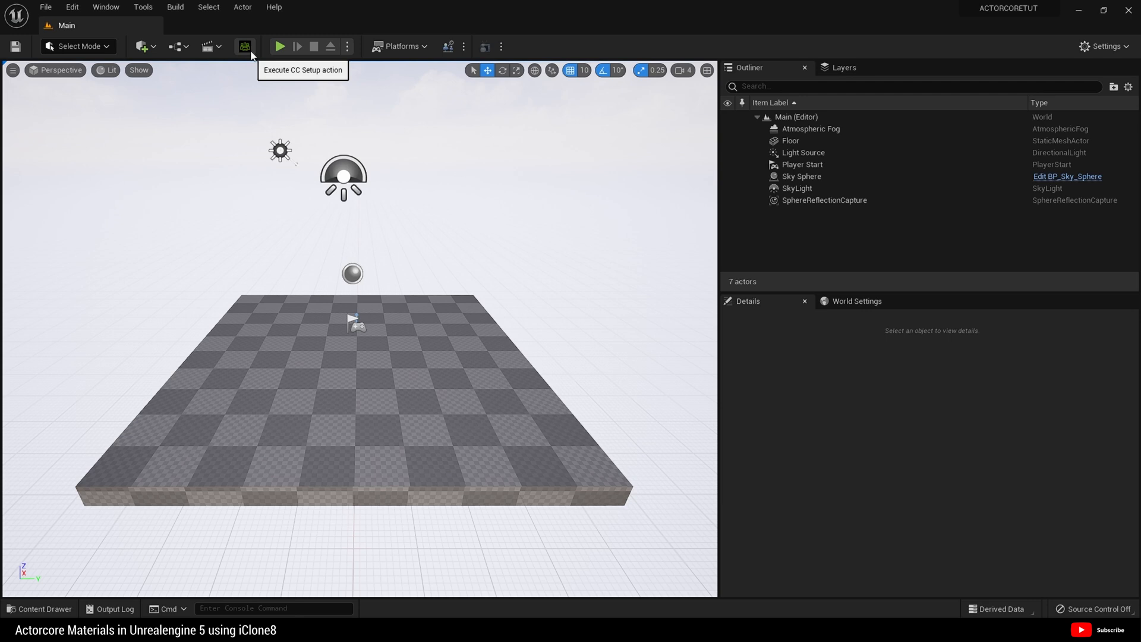
mouse_move(244, 51)
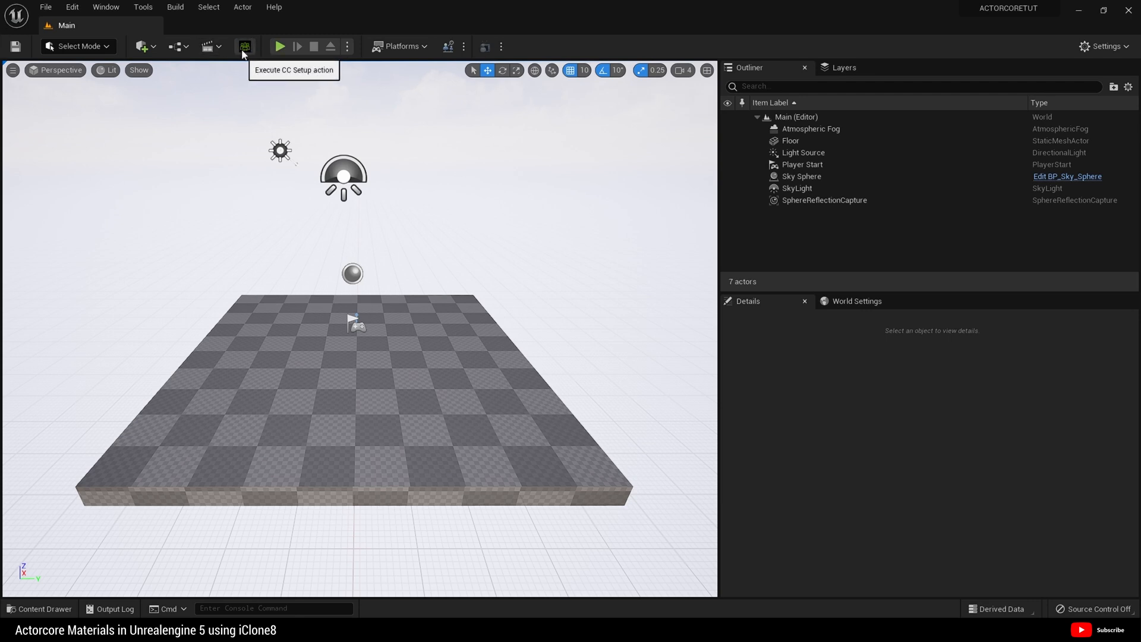
mouse_move(244, 46)
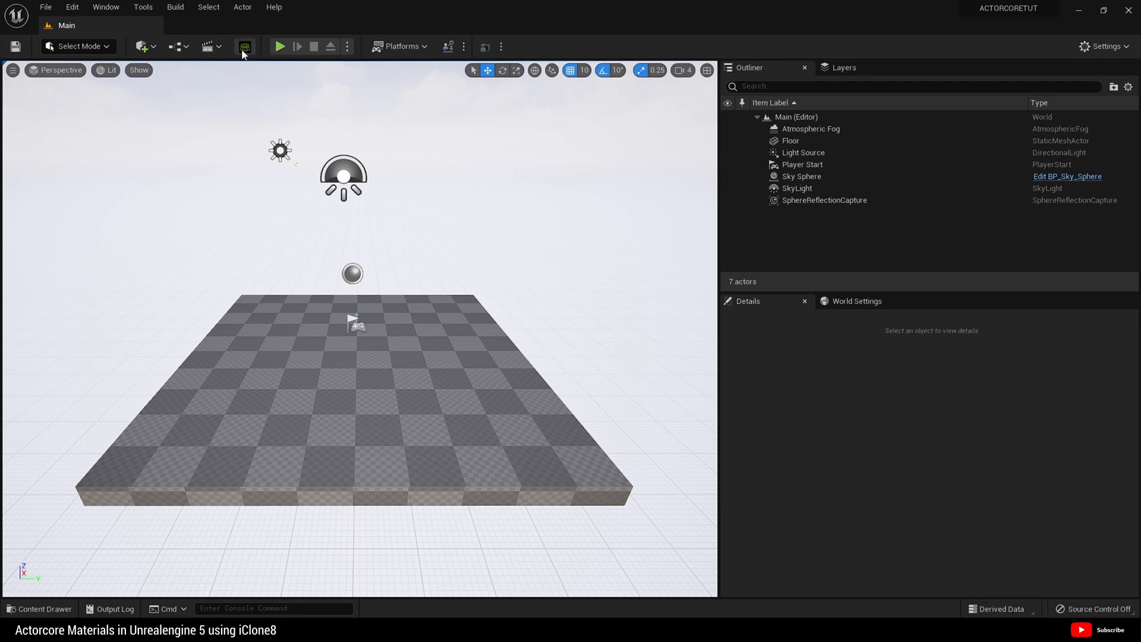
- Run Execute CC Setup, inspect the CC_Shaders folder, then return to Content
click(245, 46)
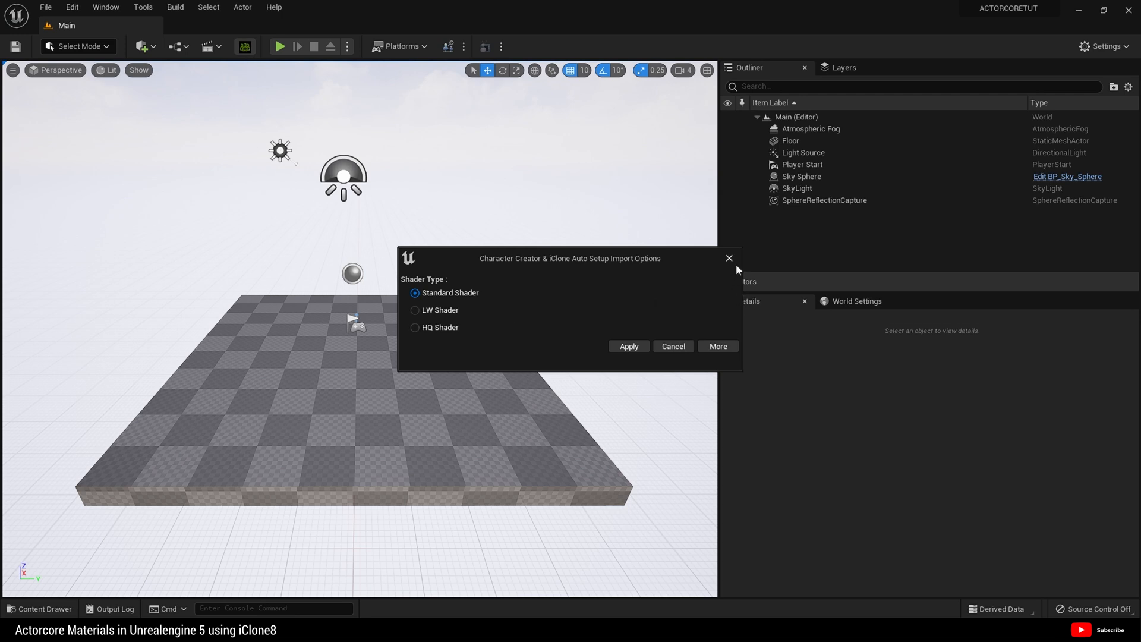
mouse_move(672, 346)
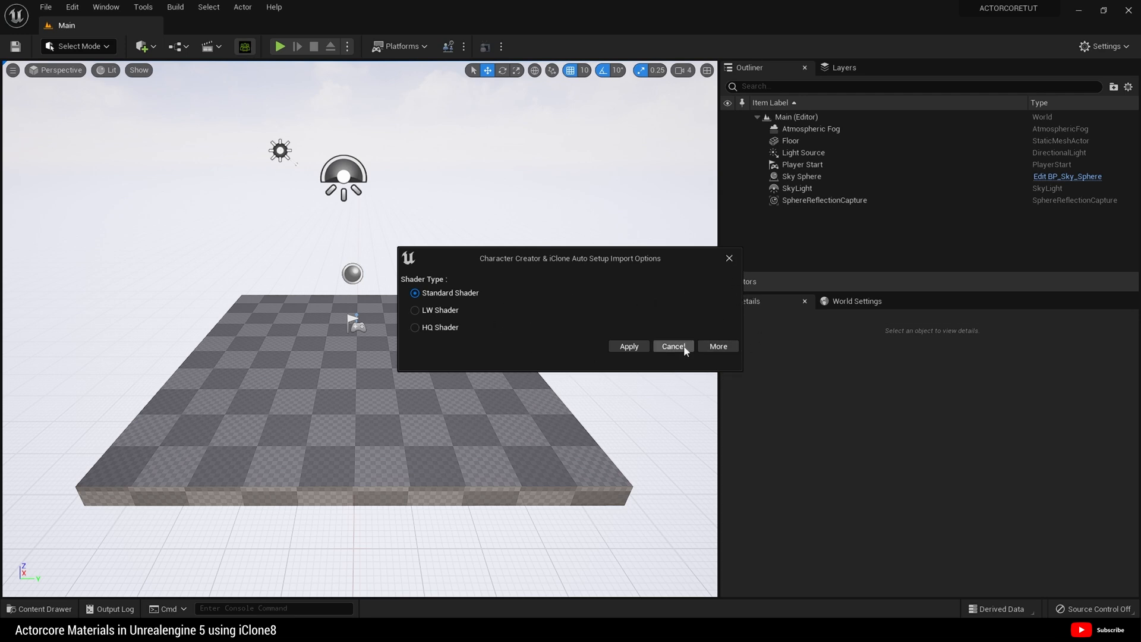
click(672, 346)
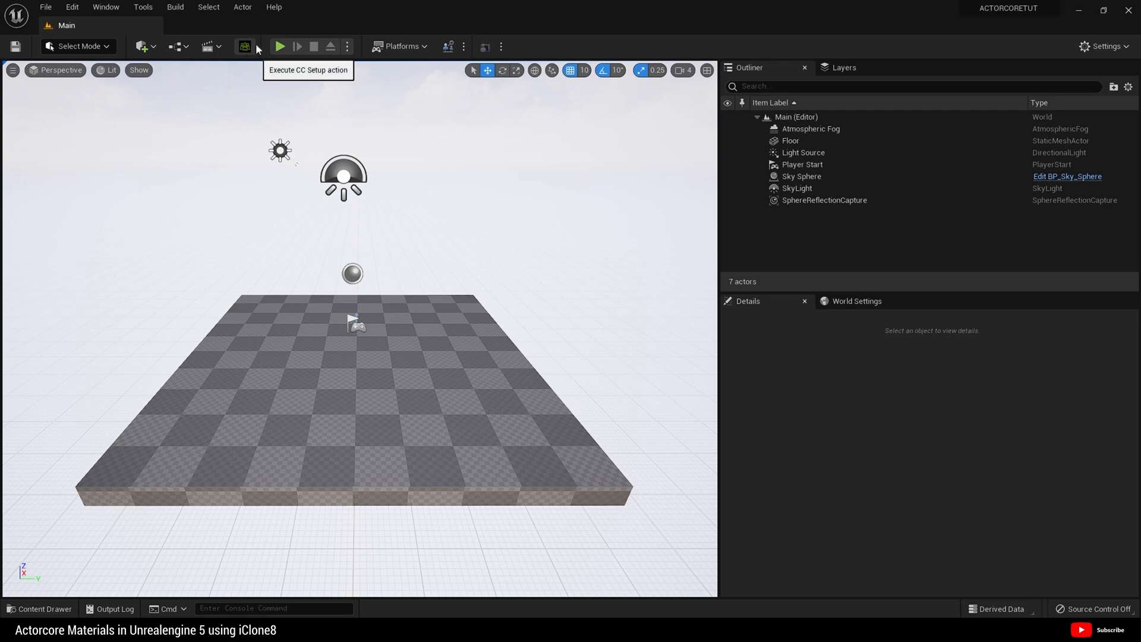
mouse_move(245, 48)
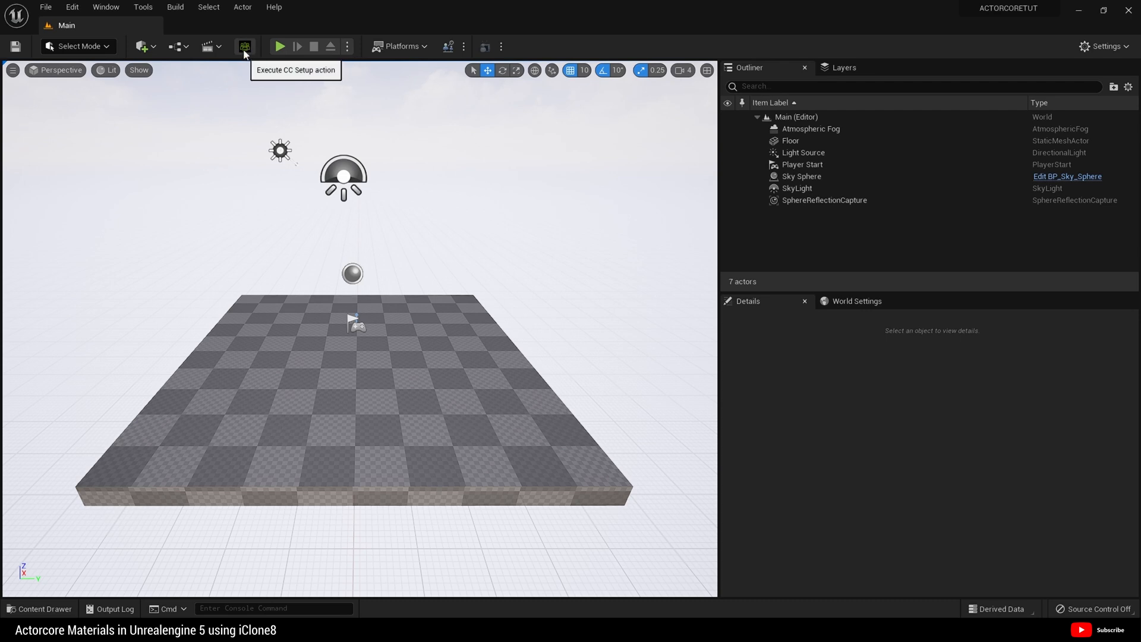
click(39, 608)
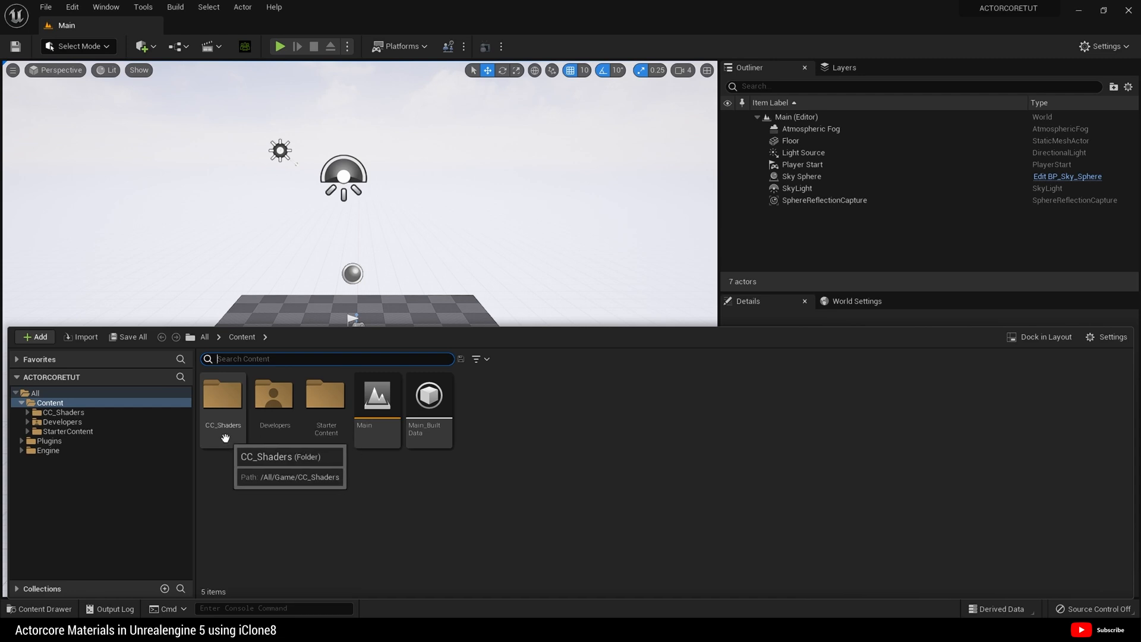
double_click(223, 395)
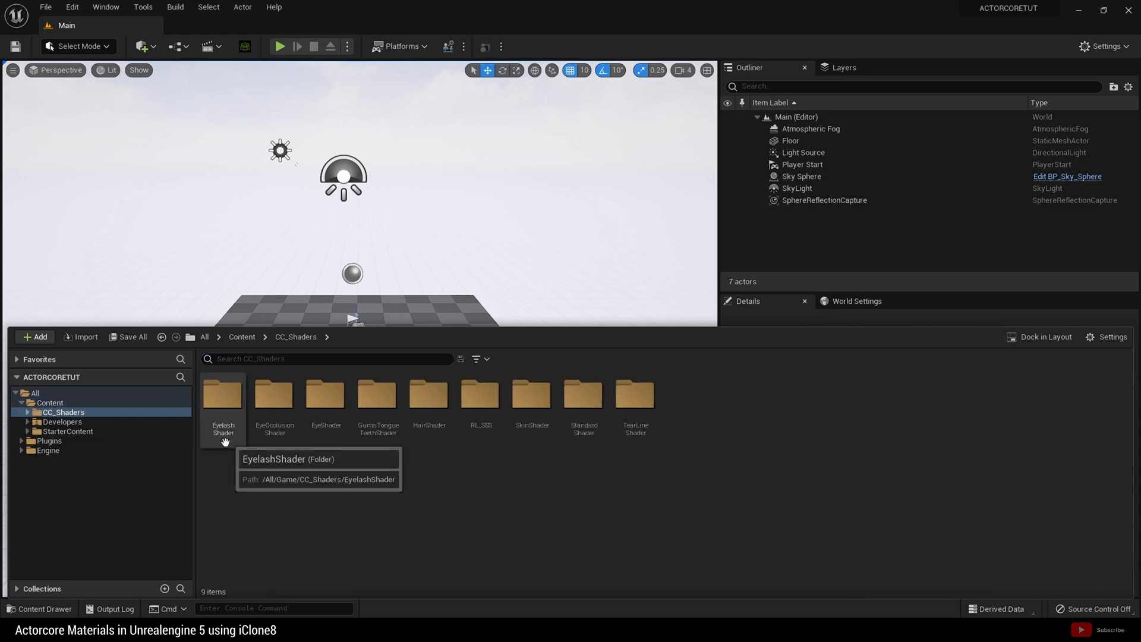
mouse_move(635, 400)
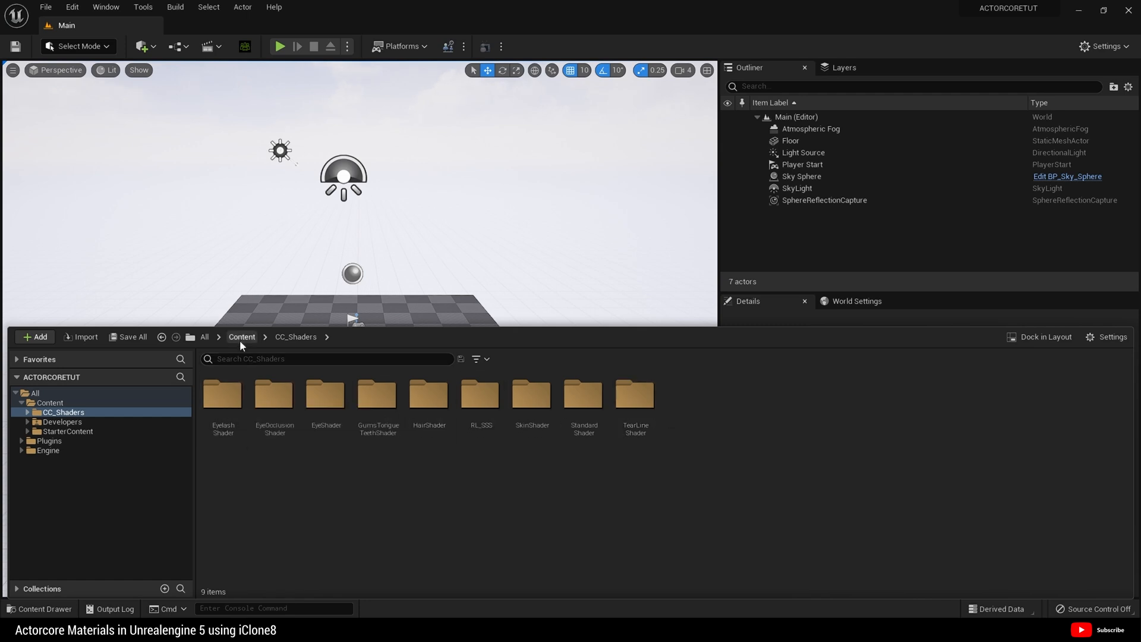
click(242, 336)
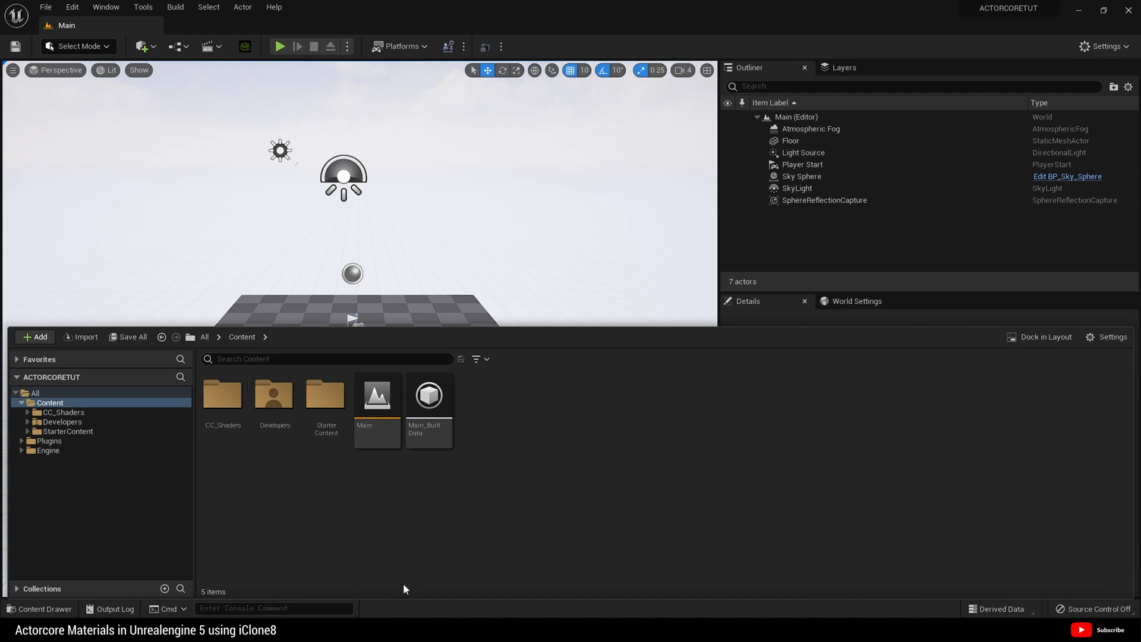
mouse_move(547, 486)
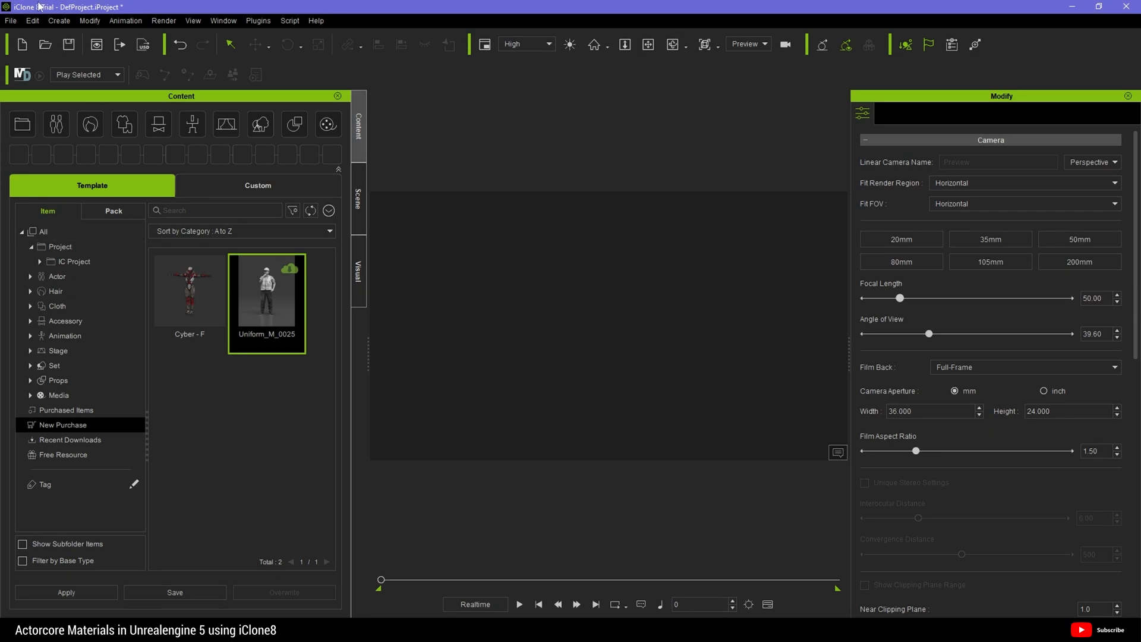
mouse_move(41, 233)
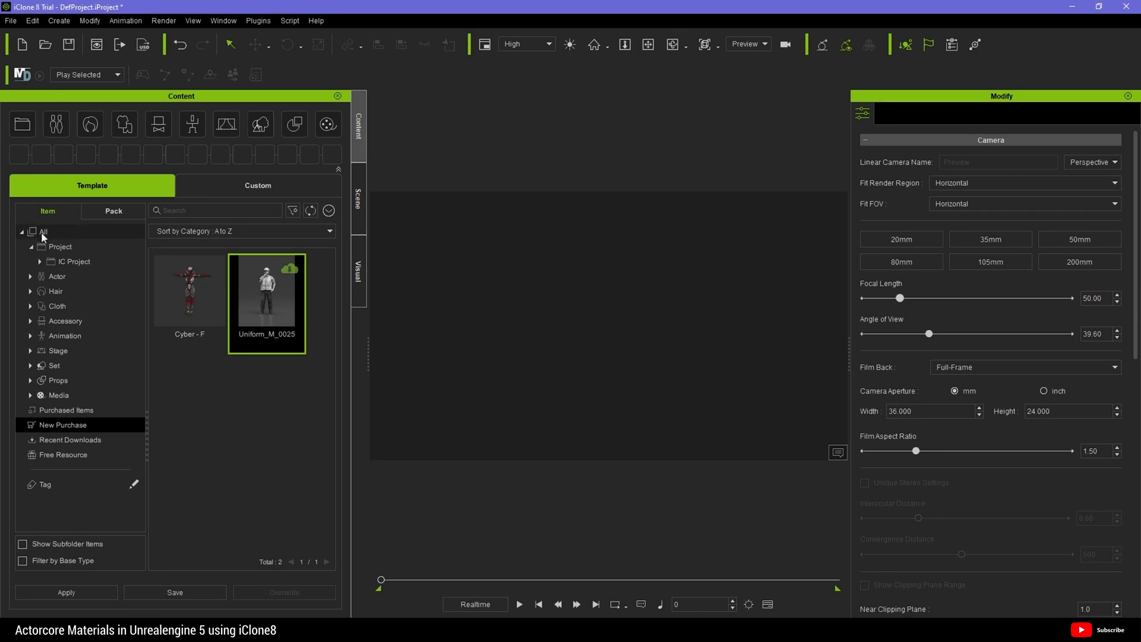
- Filter to New Purchase and install the Uniform_M_0025 character content
click(44, 231)
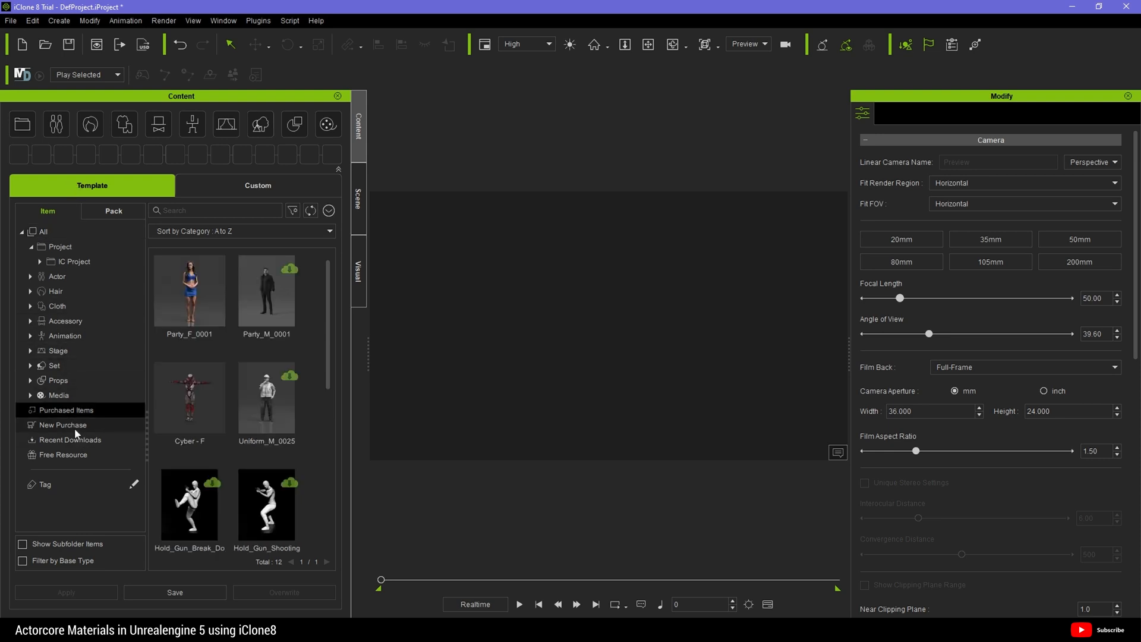
click(62, 425)
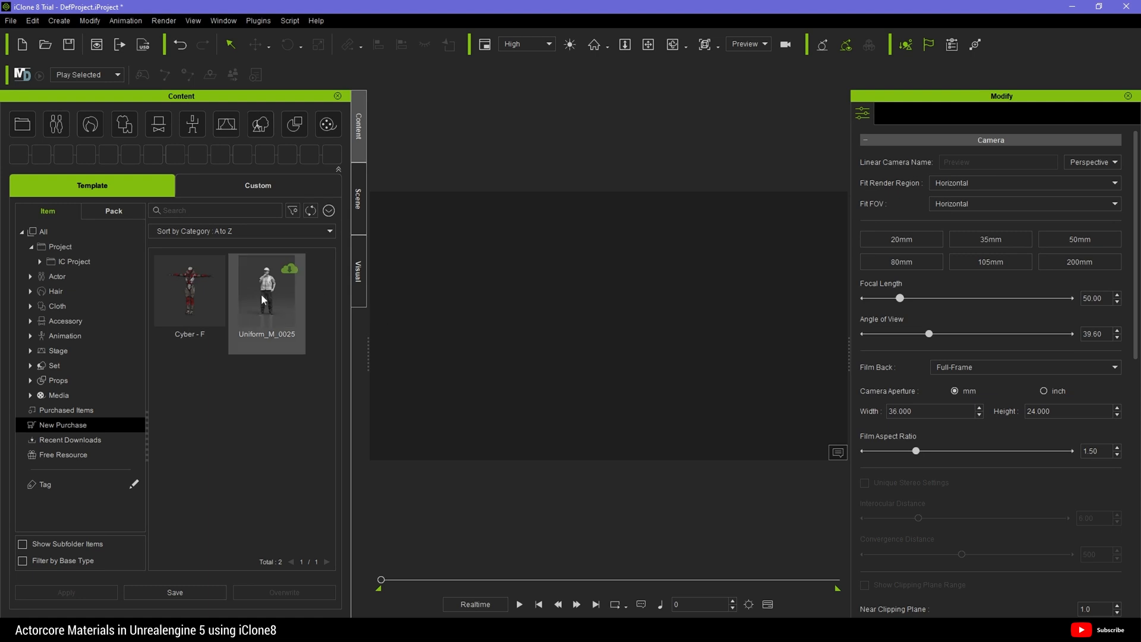
mouse_move(267, 308)
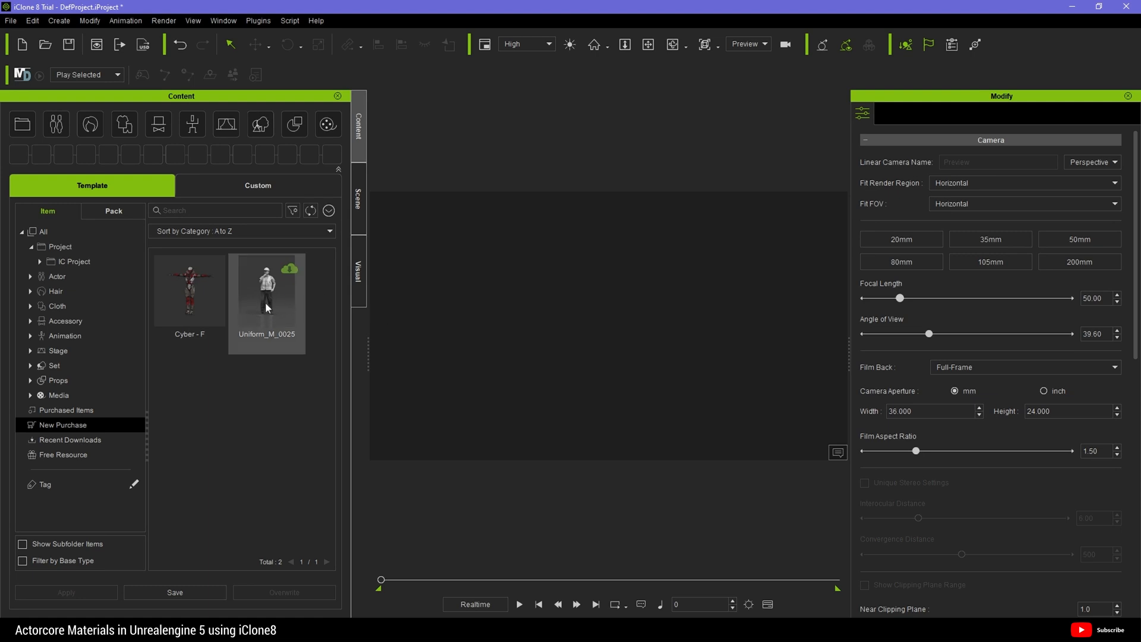
right_click(266, 292)
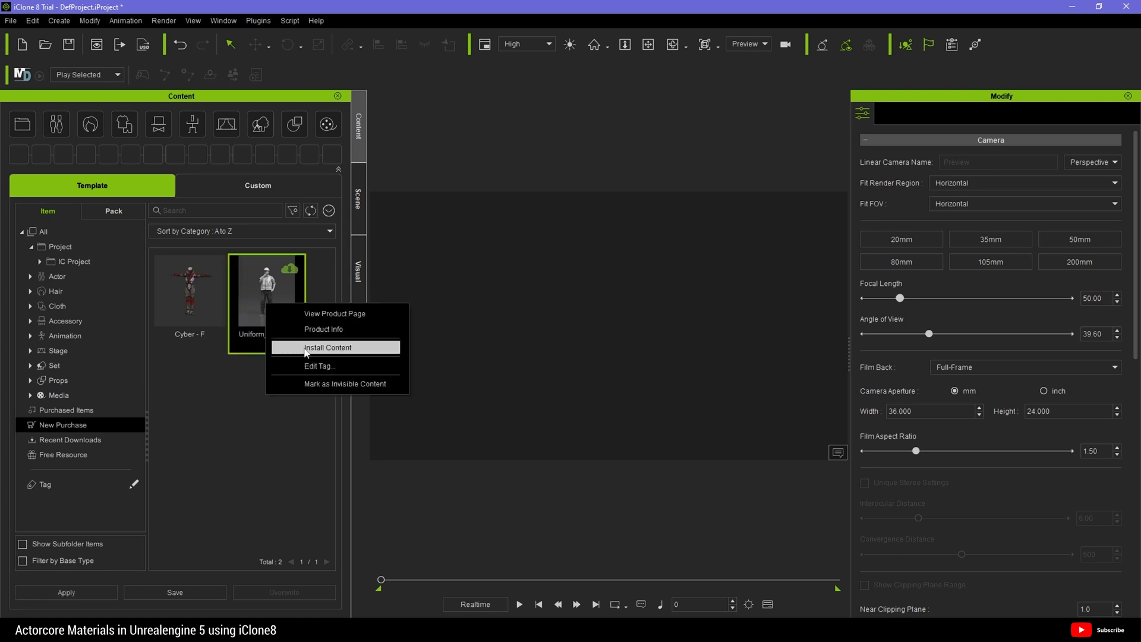
click(328, 347)
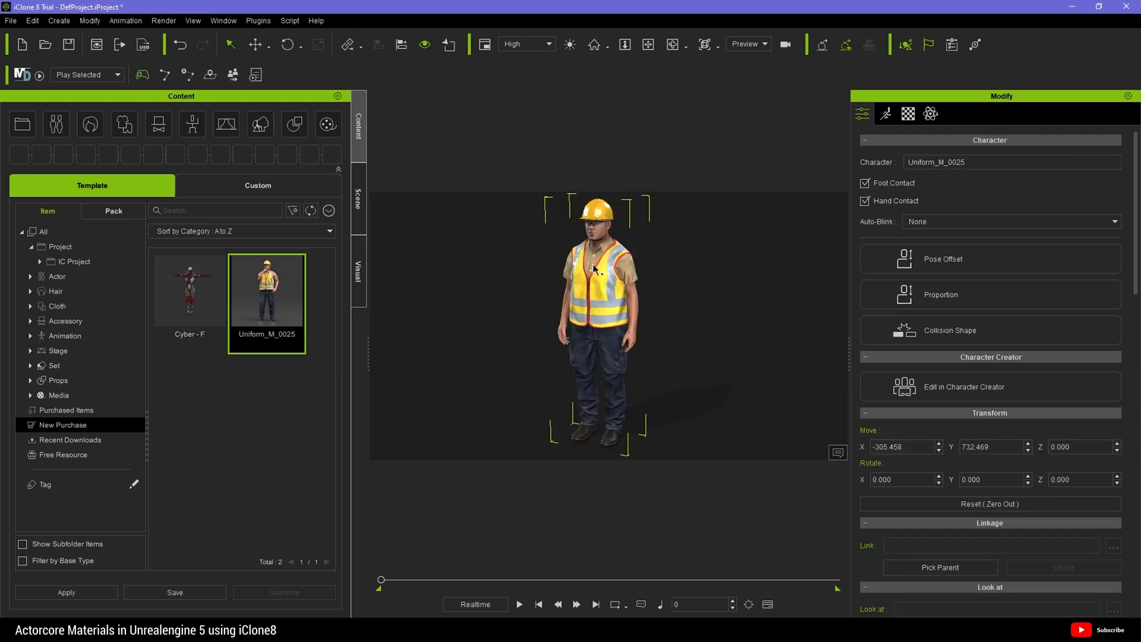
mouse_move(1028, 346)
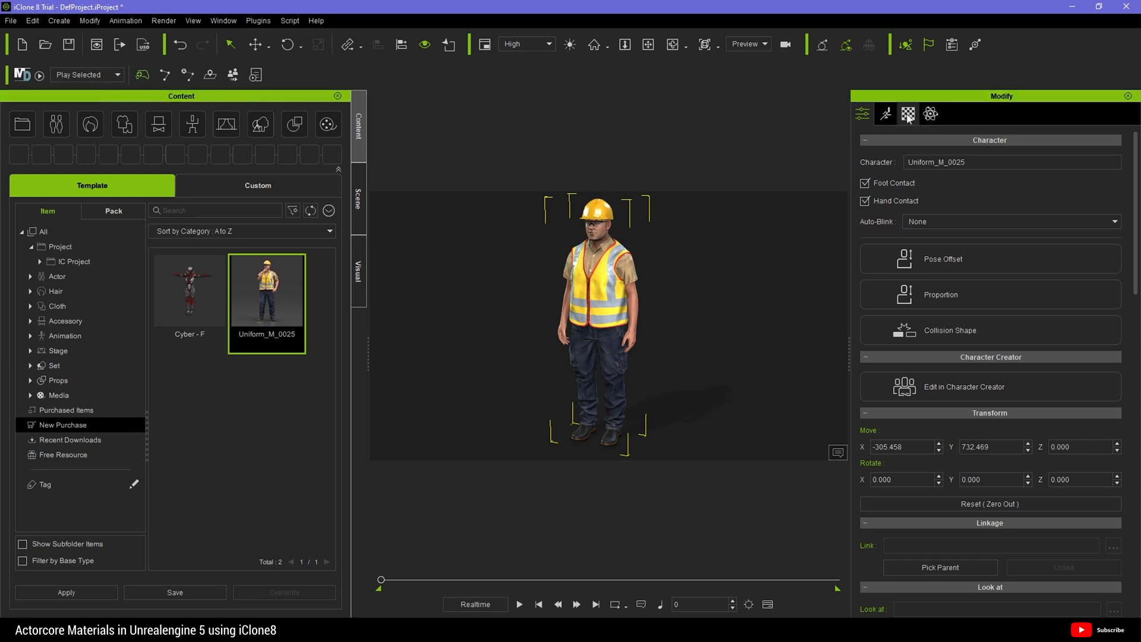
- Show the worker's Material tab and scroll to the Substance section
click(907, 113)
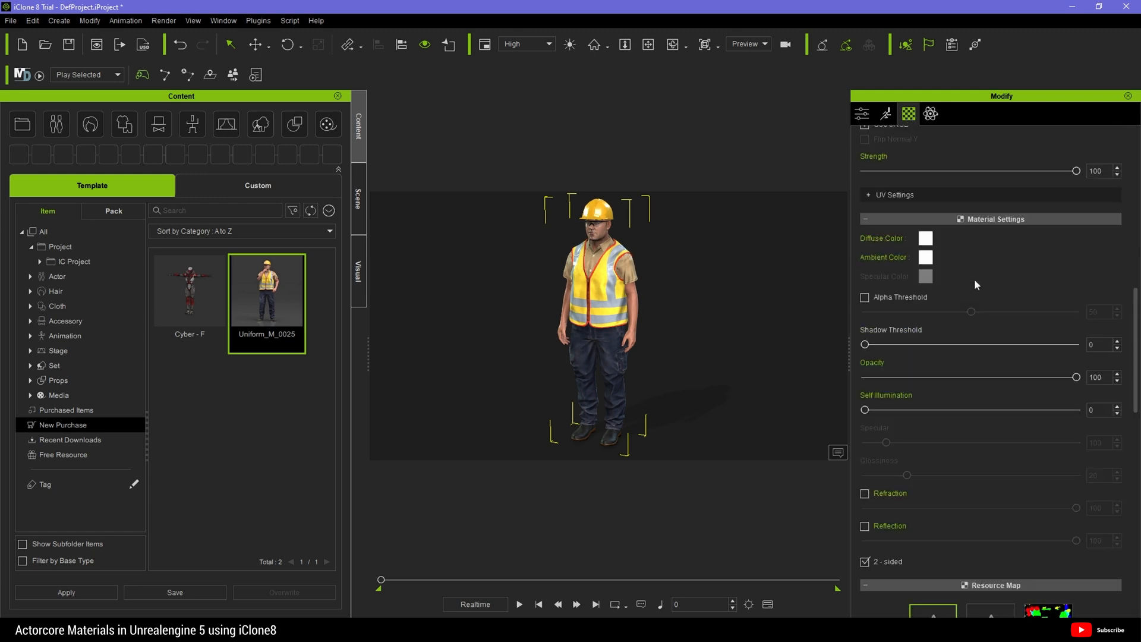
scroll(down, 3)
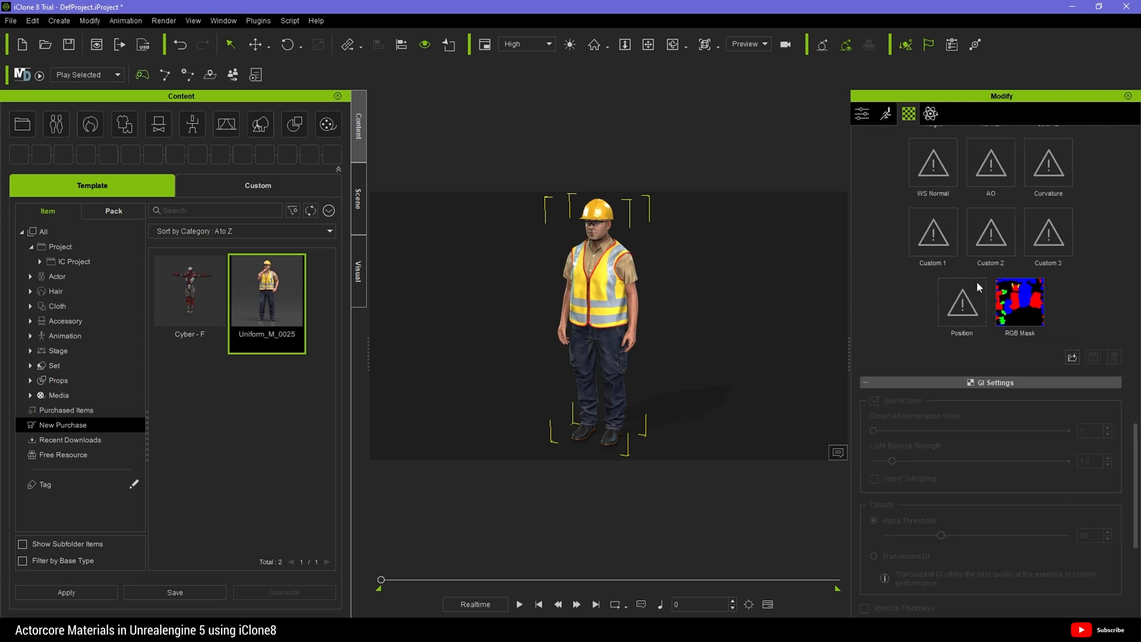
scroll(down, 3)
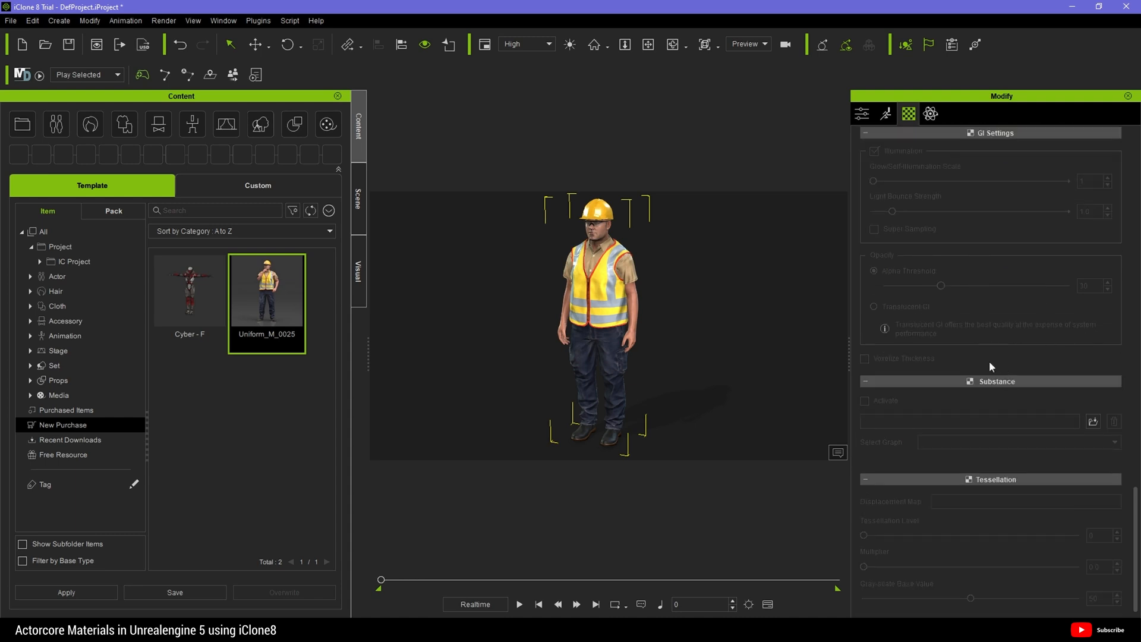
mouse_move(1060, 437)
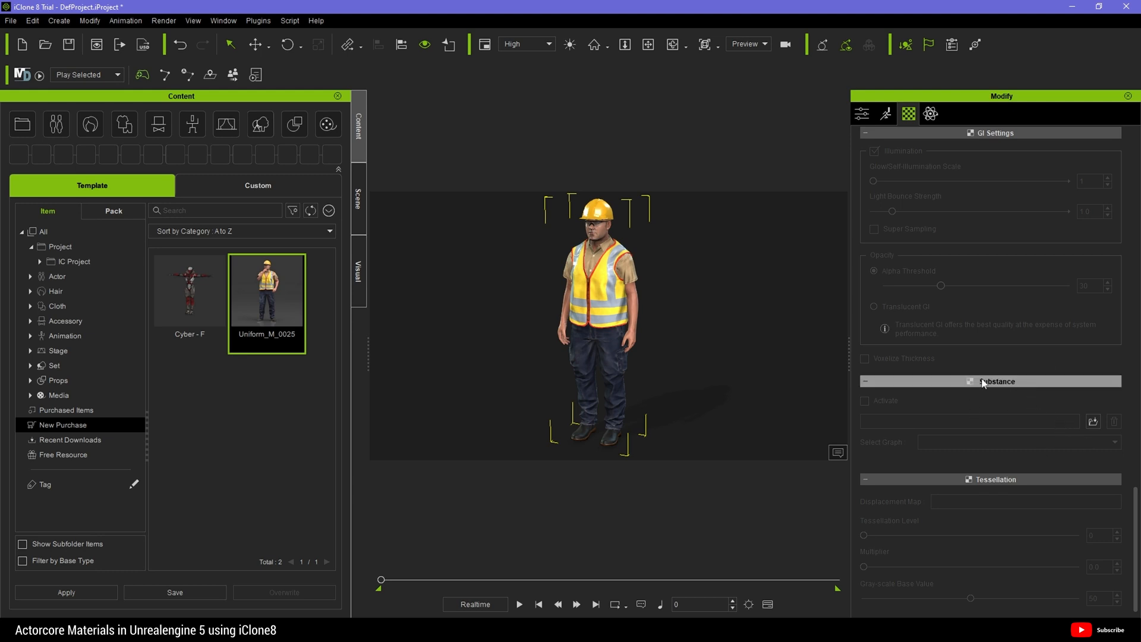
mouse_move(985, 388)
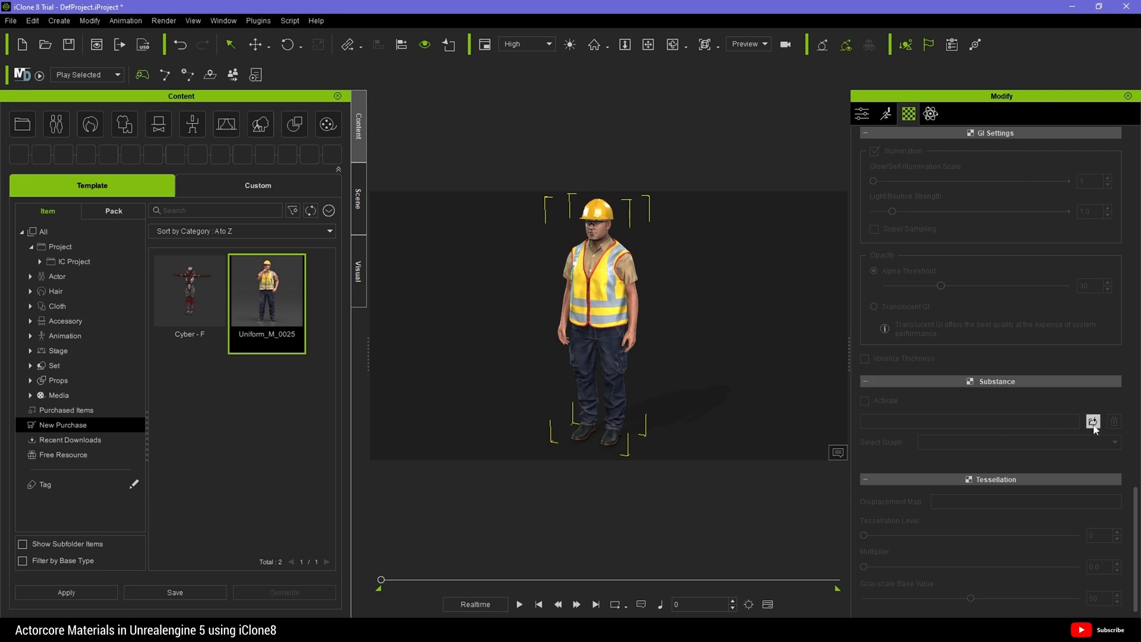
- Load MaterialModifier.sbsar from Downloads into the worker material's Substance section
click(1092, 421)
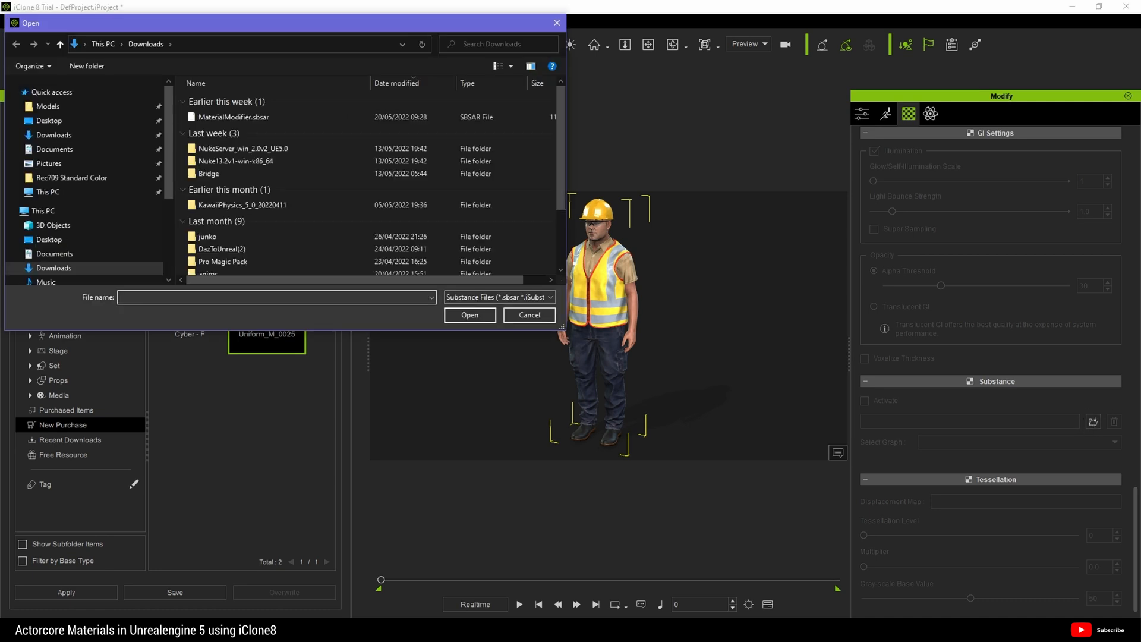
click(234, 117)
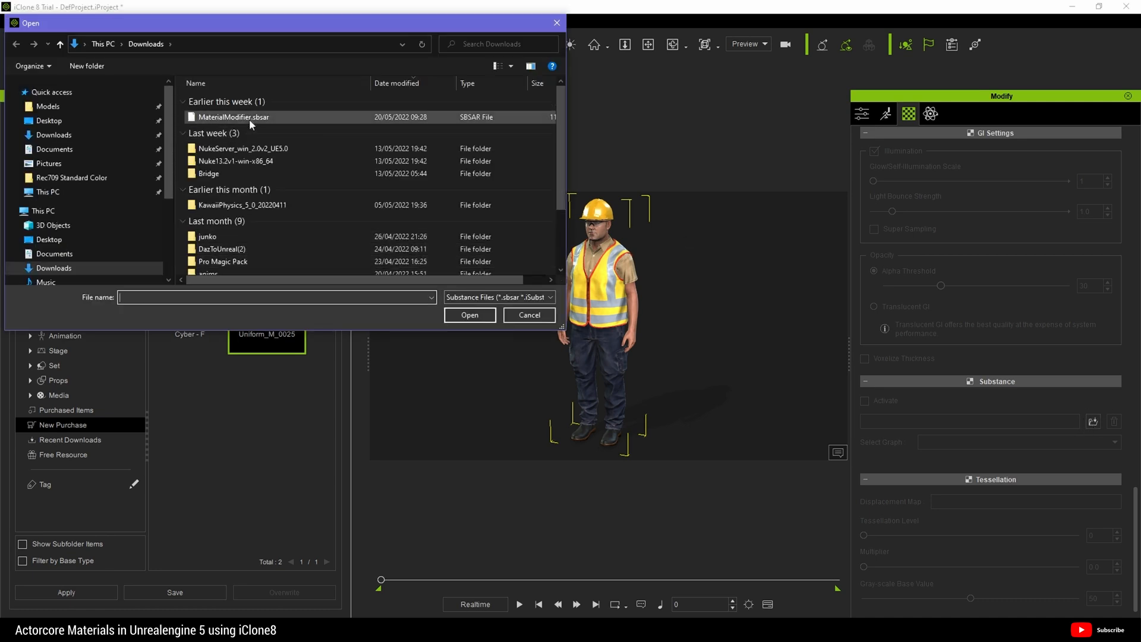
click(234, 116)
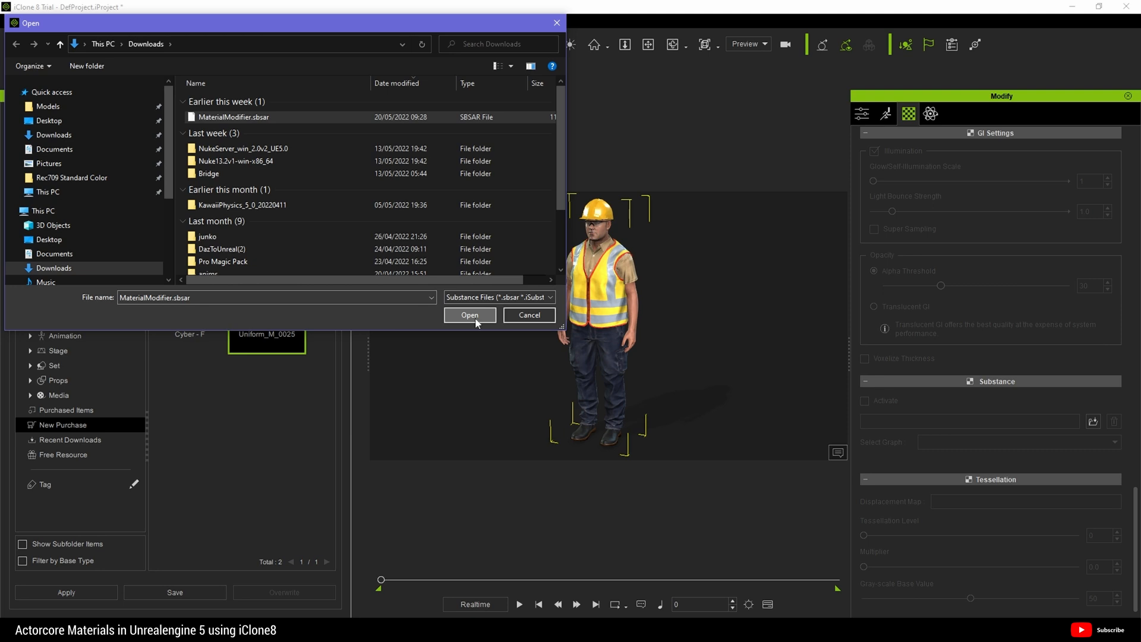
click(469, 314)
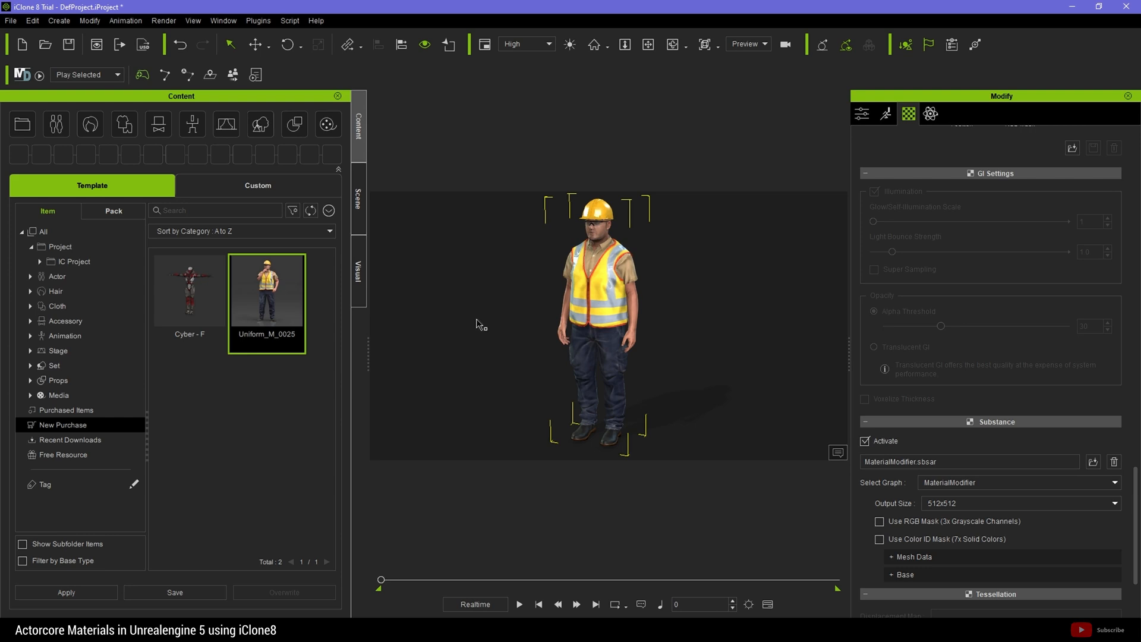
- Open the Substance output size list, showing sizes up to 8192x8192
scroll(down, 3)
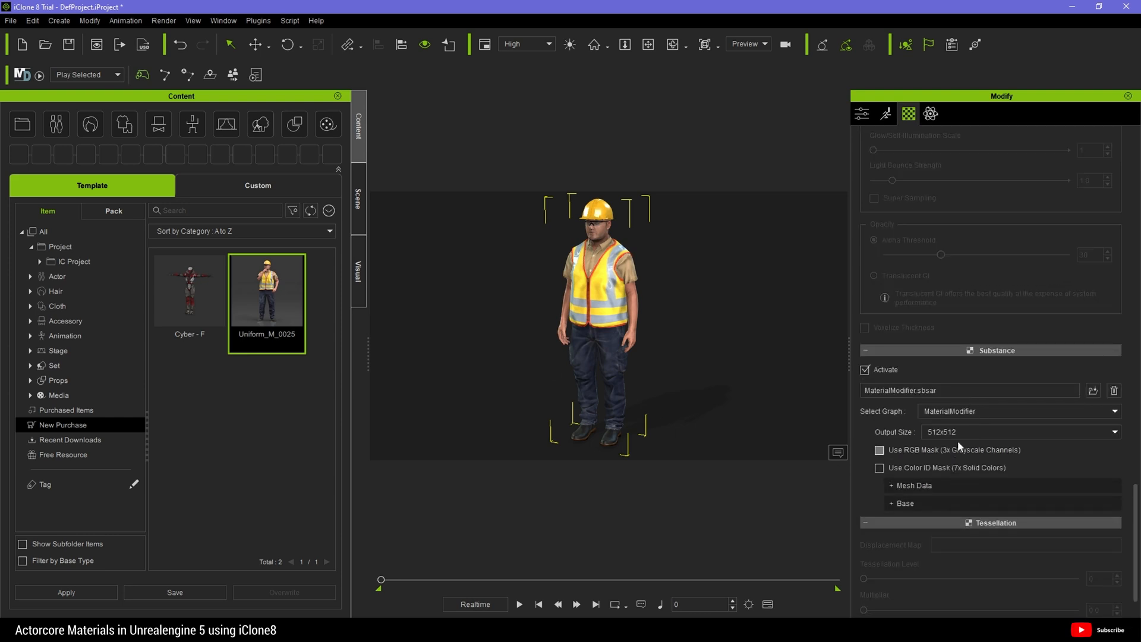
click(1114, 431)
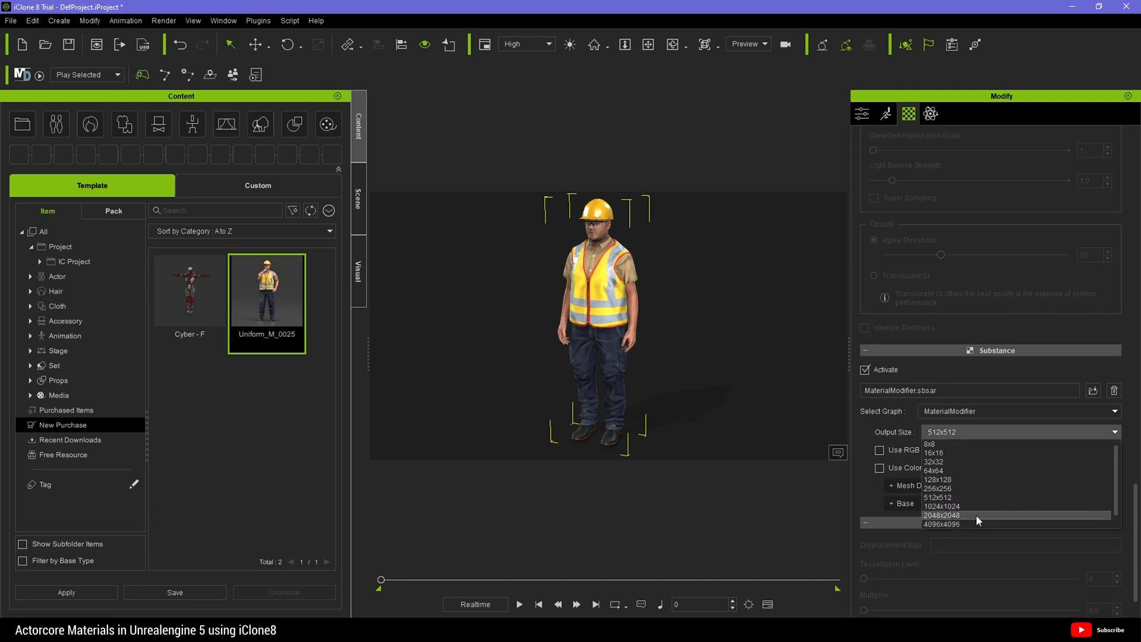
mouse_move(946, 521)
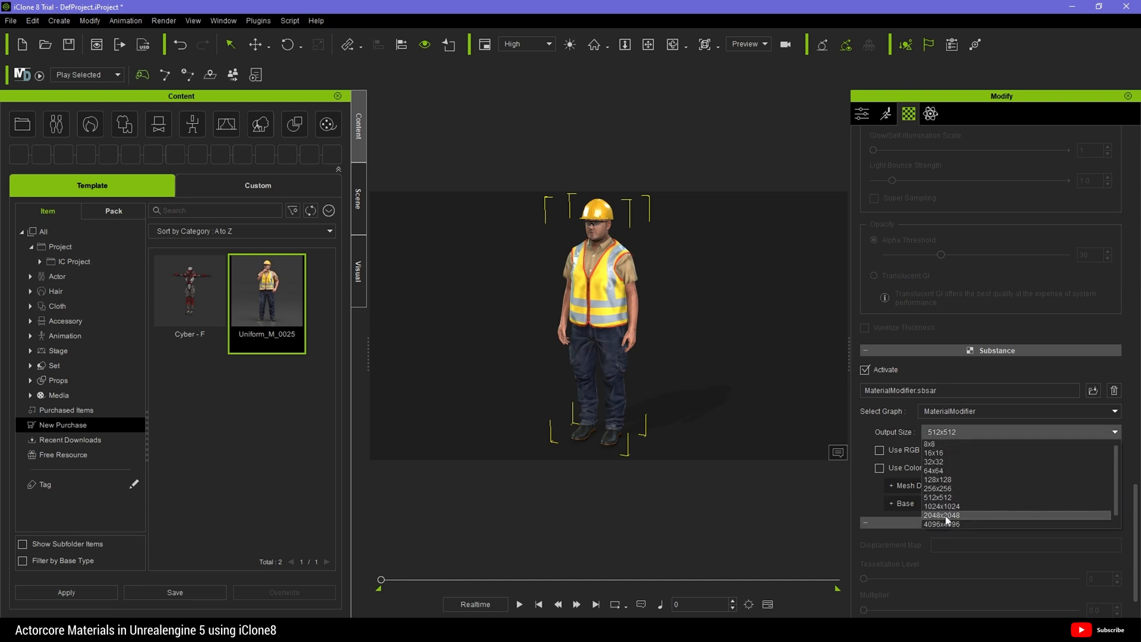
mouse_move(945, 524)
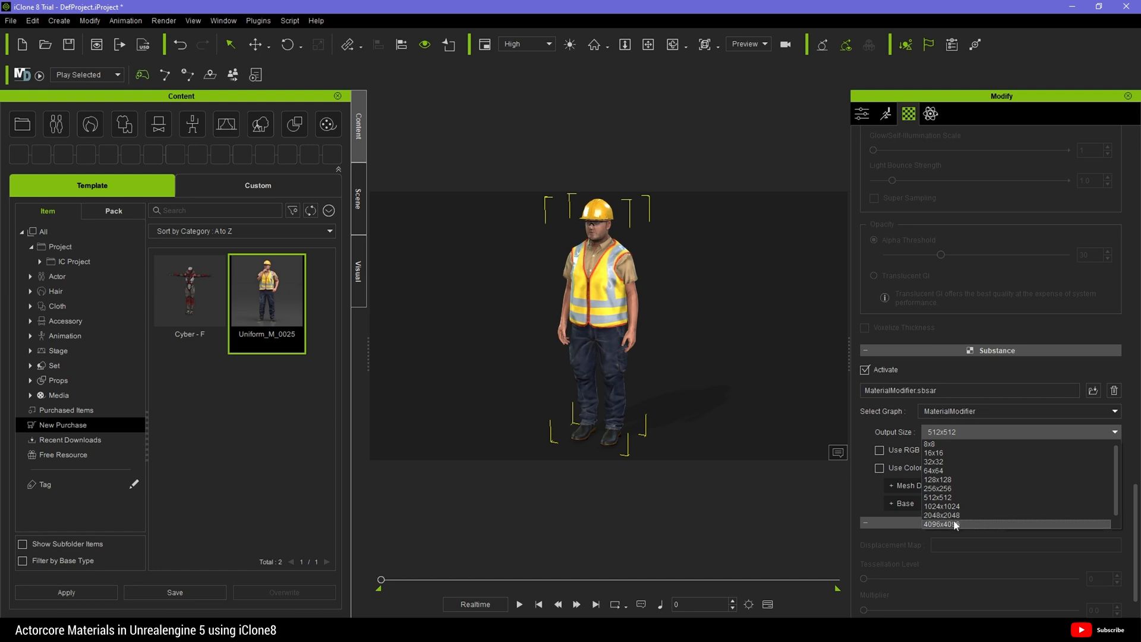
scroll(down, 3)
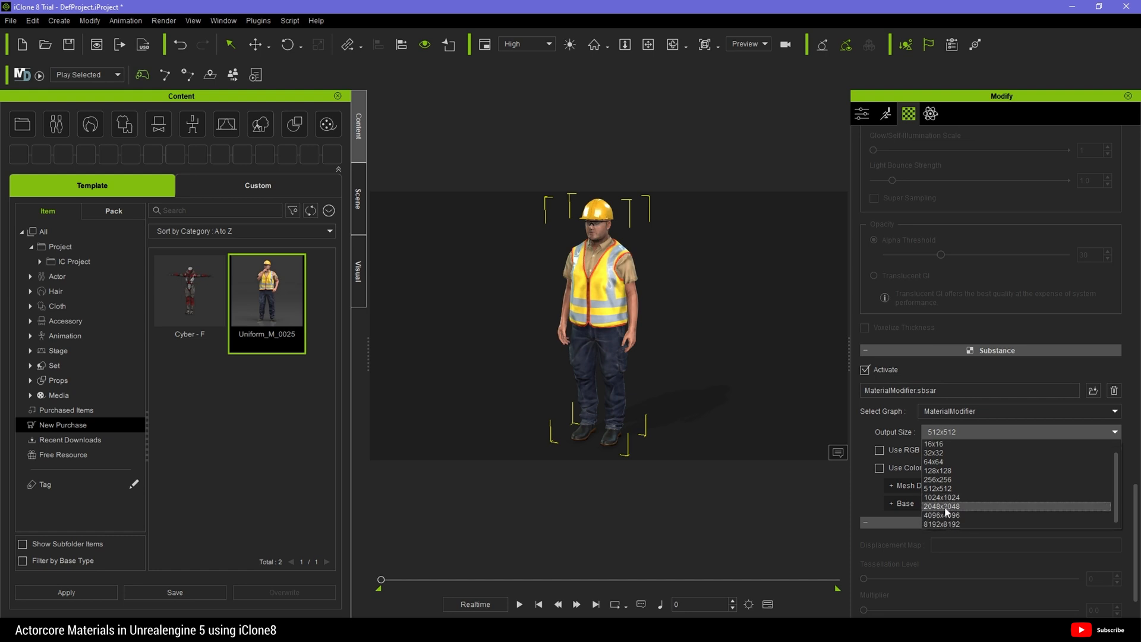
mouse_move(943, 511)
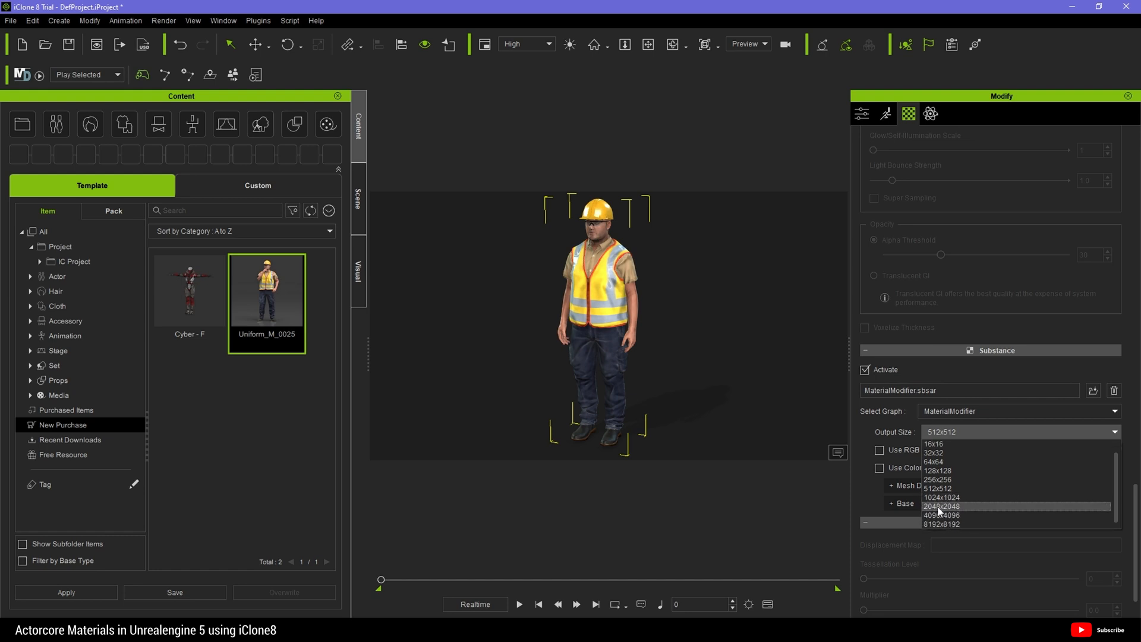
mouse_move(948, 511)
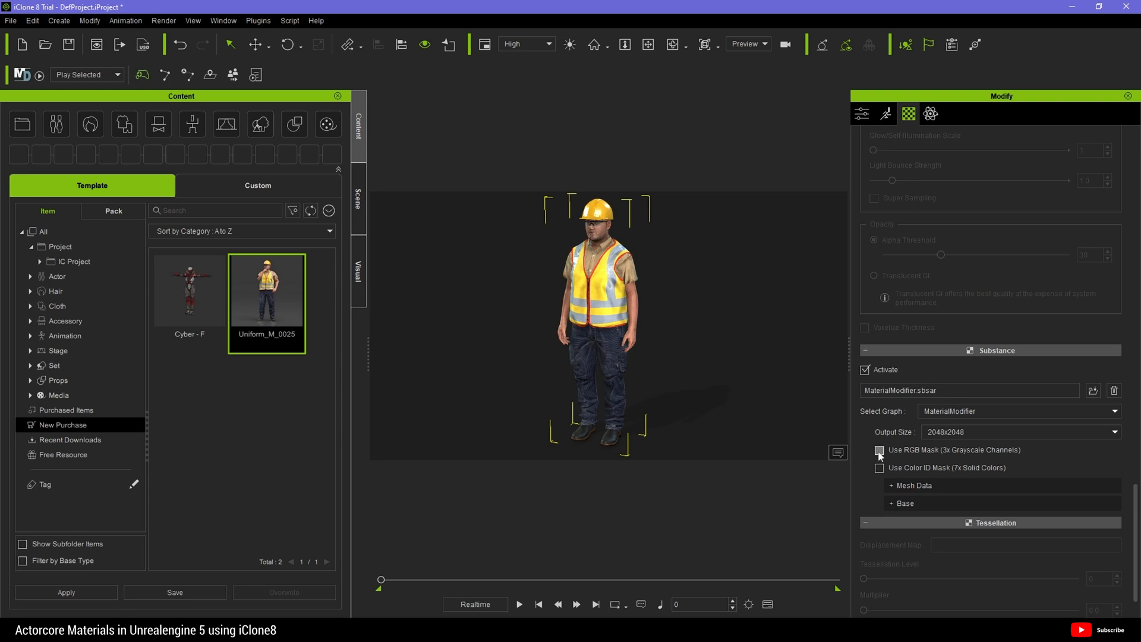
- Enable Use RGB Mask and Use Color ID Mask, and expand Tweak - RGB
click(878, 450)
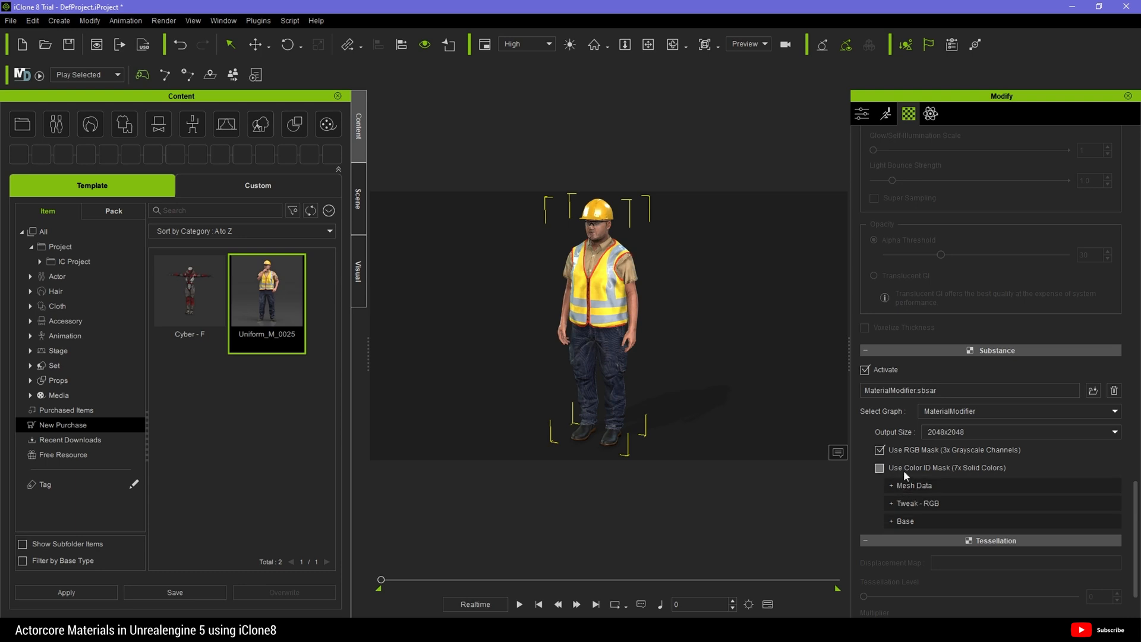
click(878, 466)
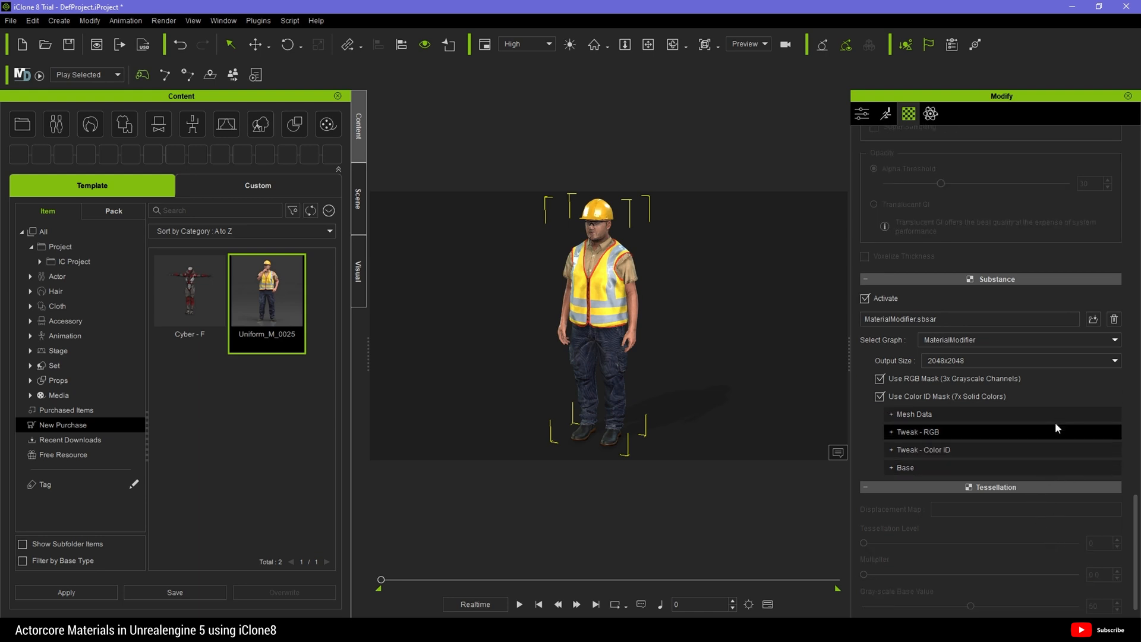
mouse_move(895, 436)
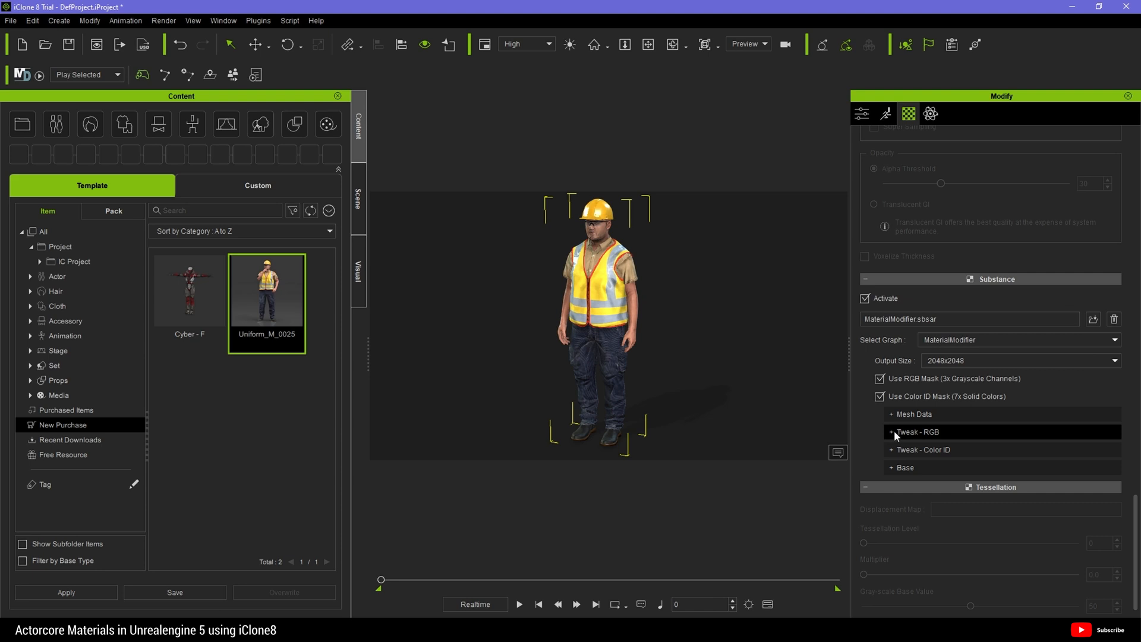
click(915, 431)
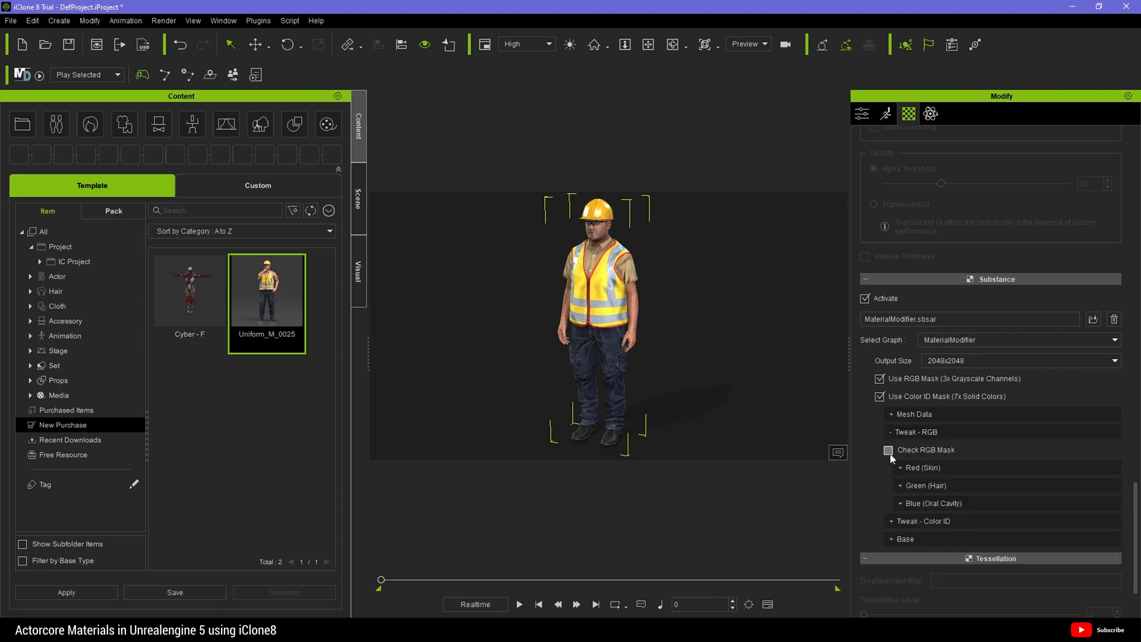
- Preview the red skin mask with Check RGB Mask, then turn it off
click(889, 450)
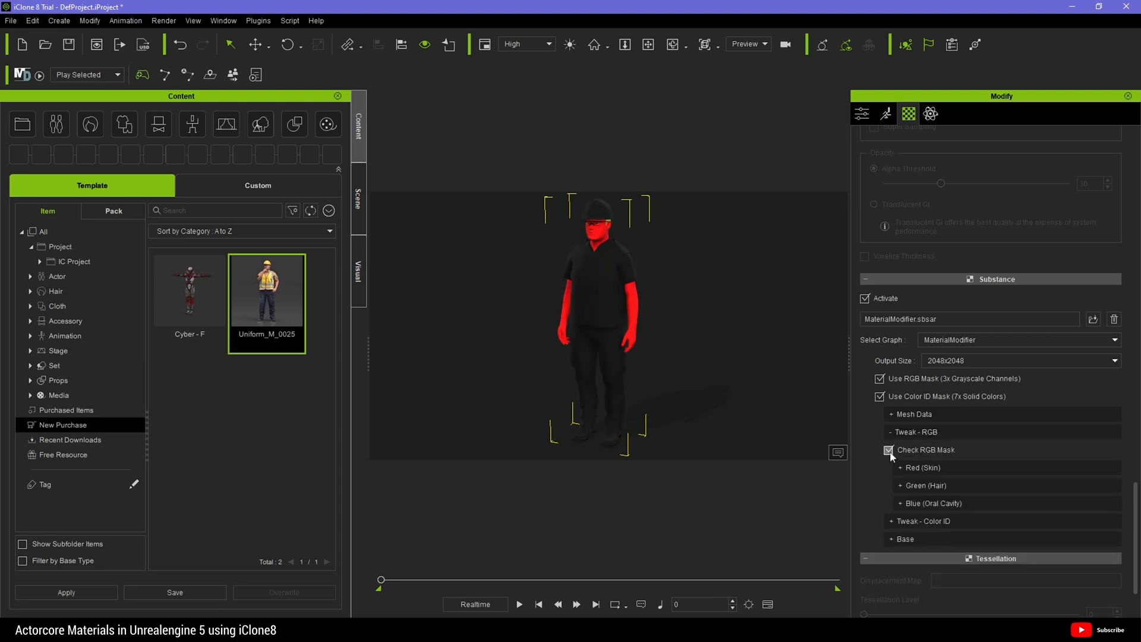
click(921, 466)
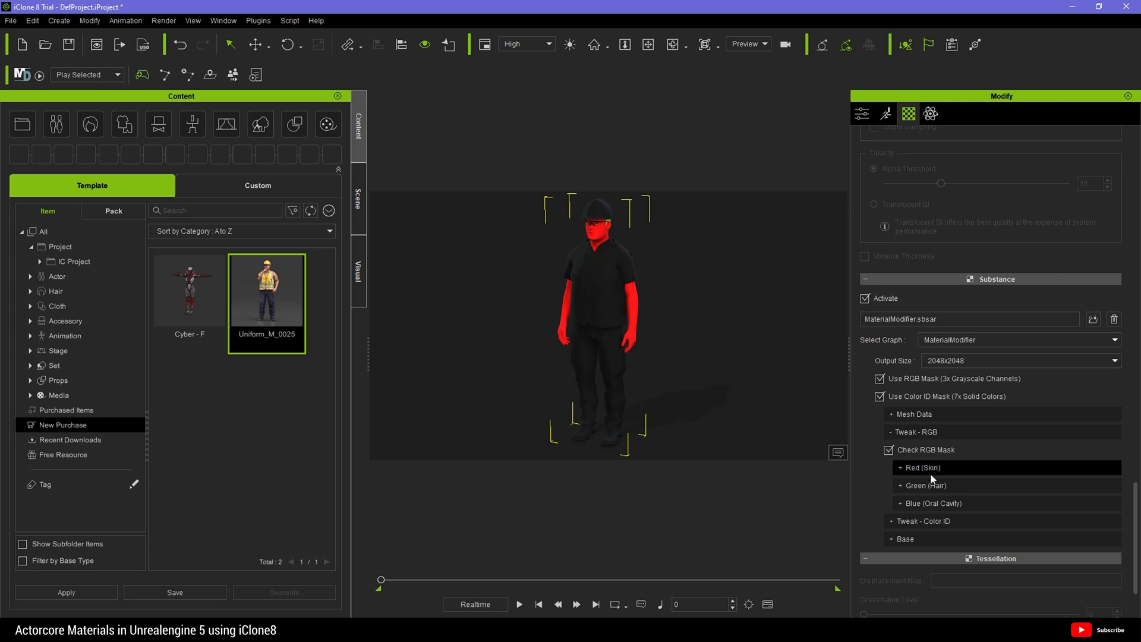
mouse_move(960, 479)
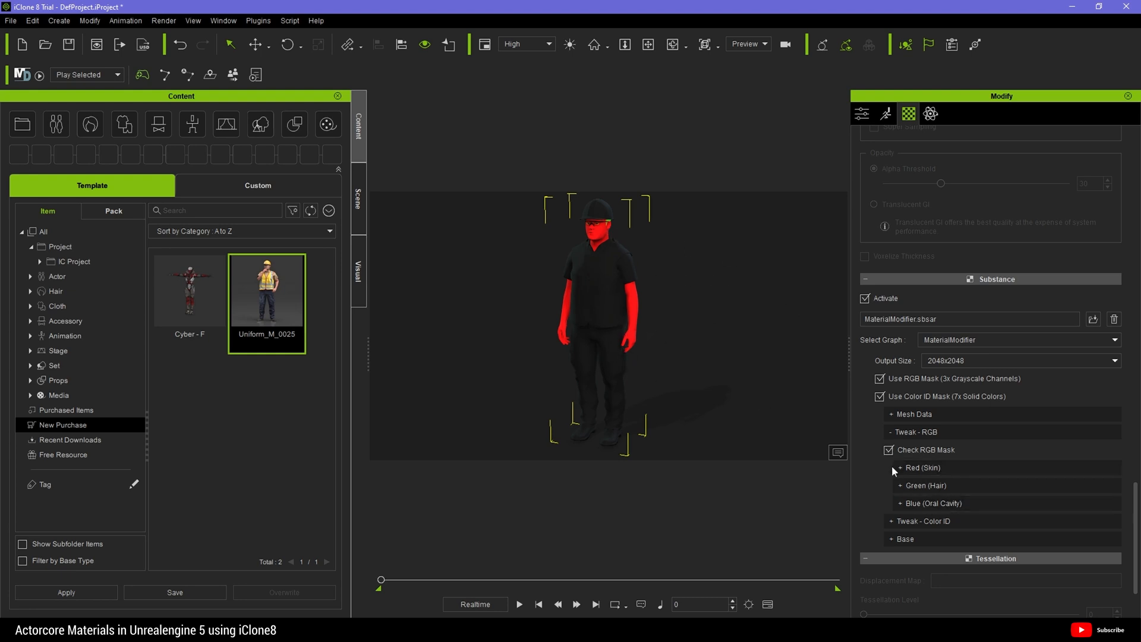
click(880, 450)
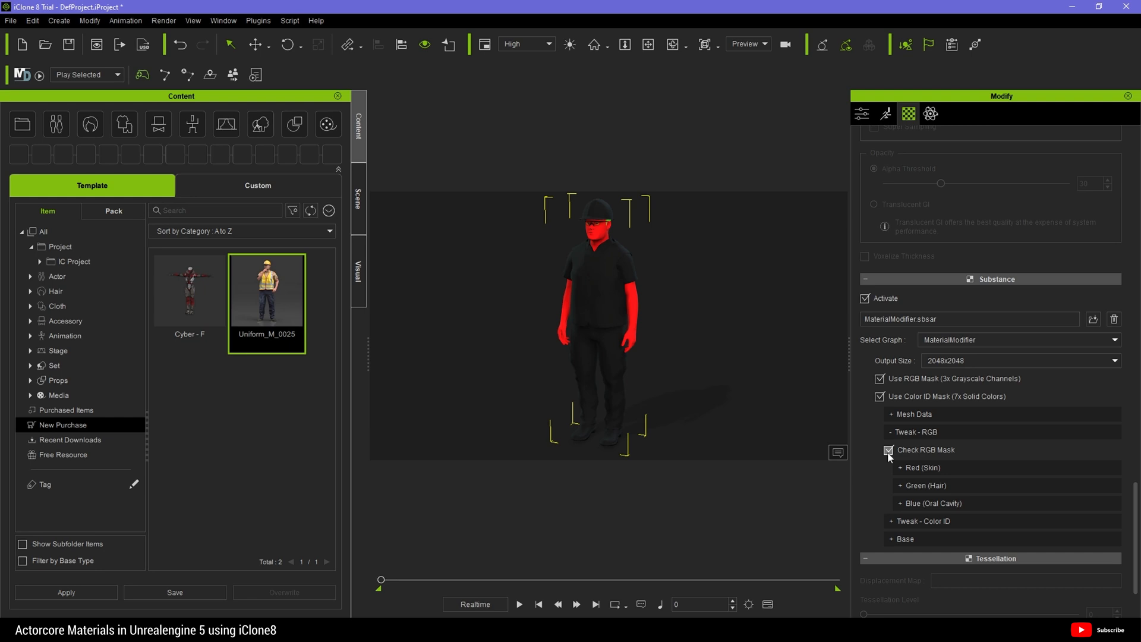
mouse_move(897, 451)
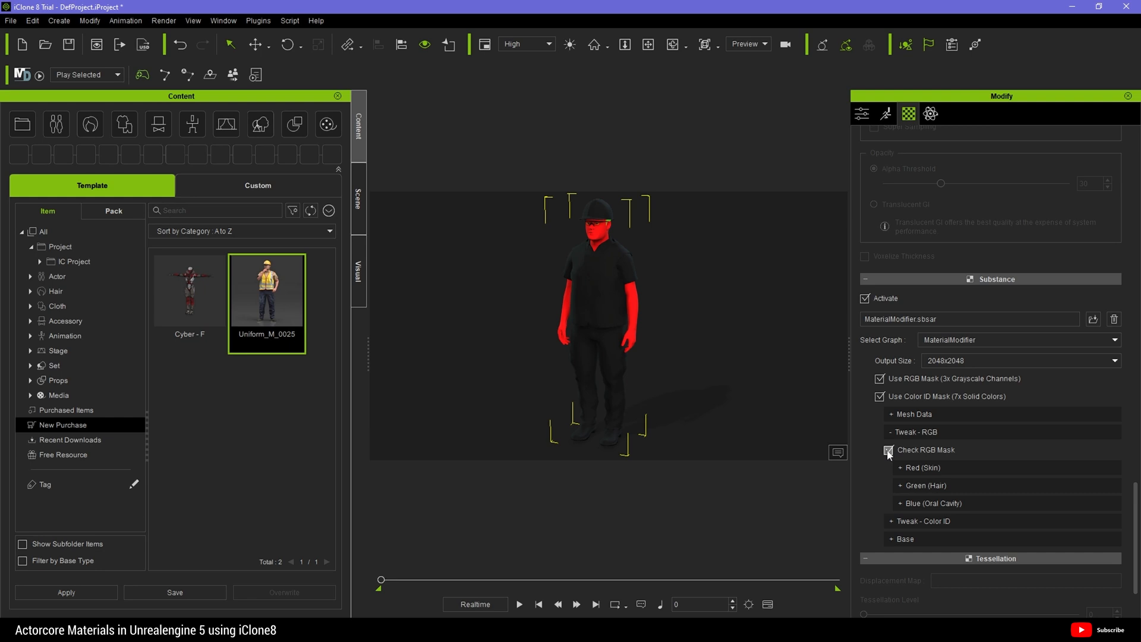
click(888, 450)
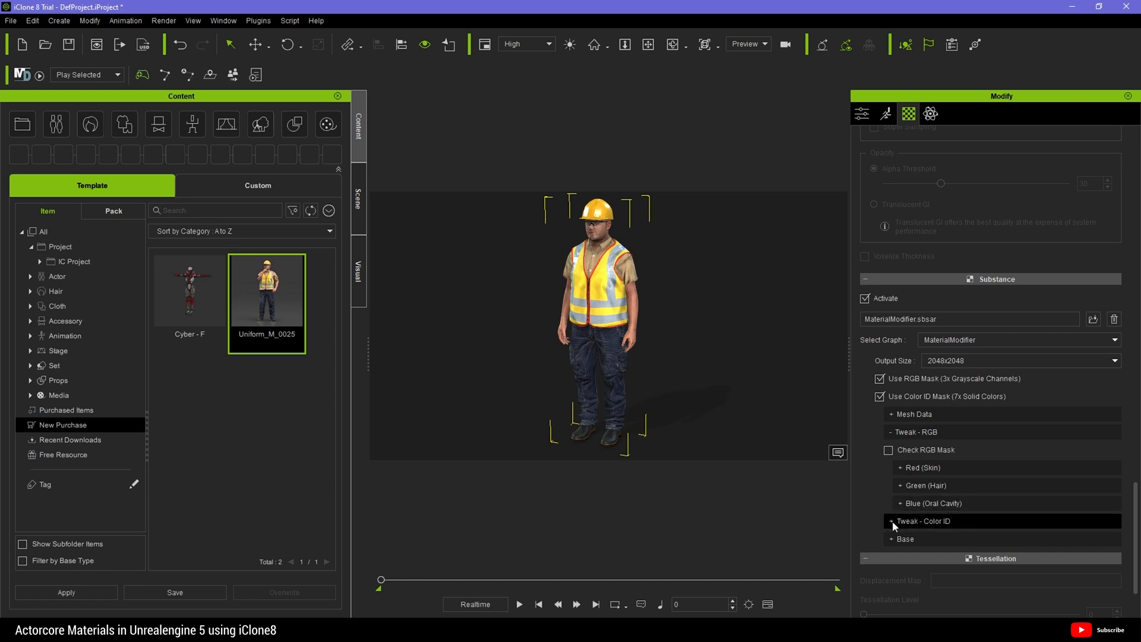
- Expand Tweak - Color ID and toggle Check Color ID Mask on, then off
click(924, 521)
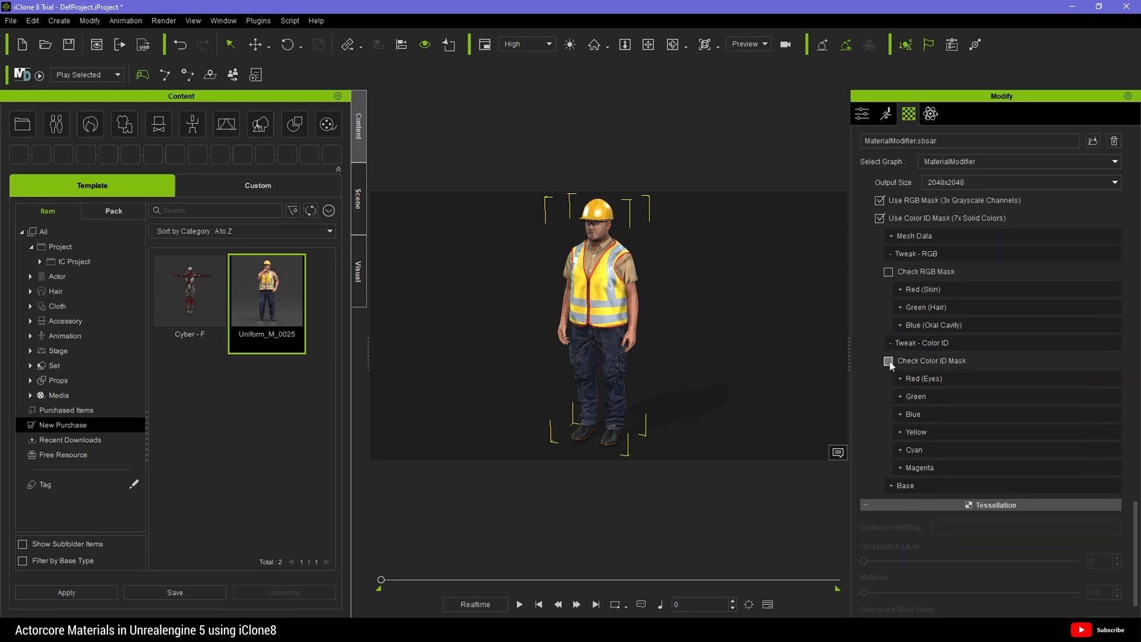
click(887, 360)
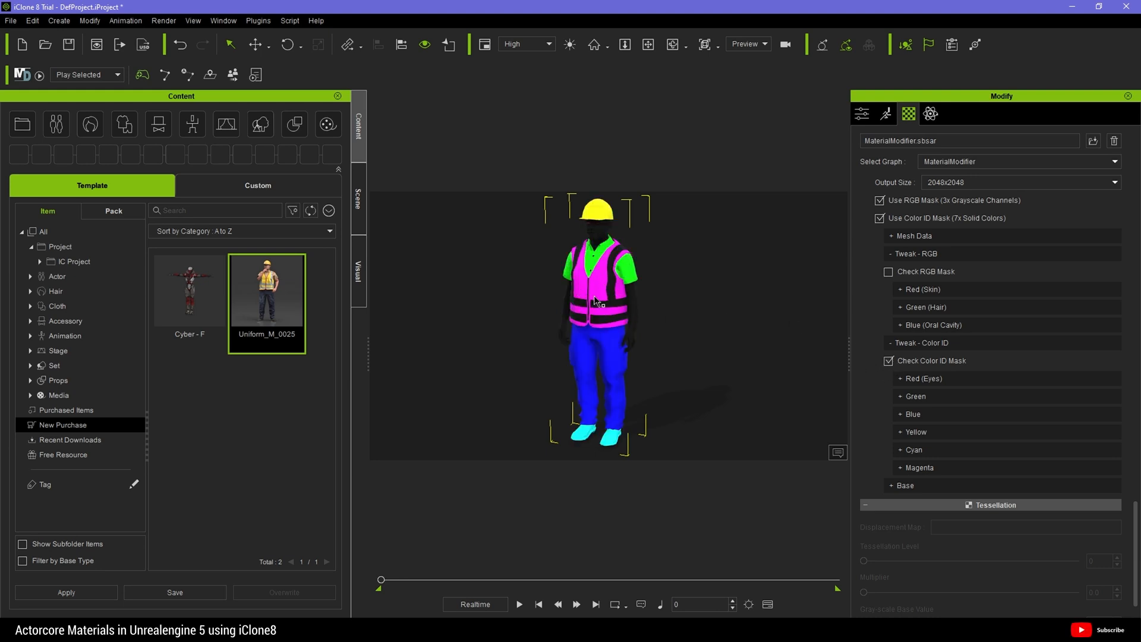
mouse_move(605, 269)
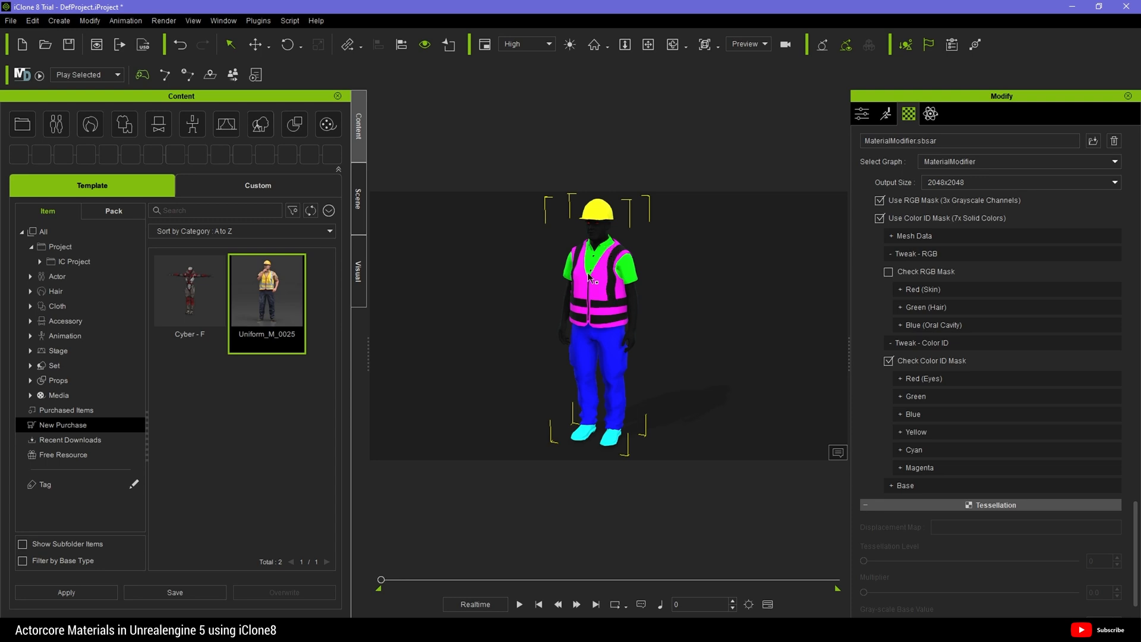
mouse_move(602, 233)
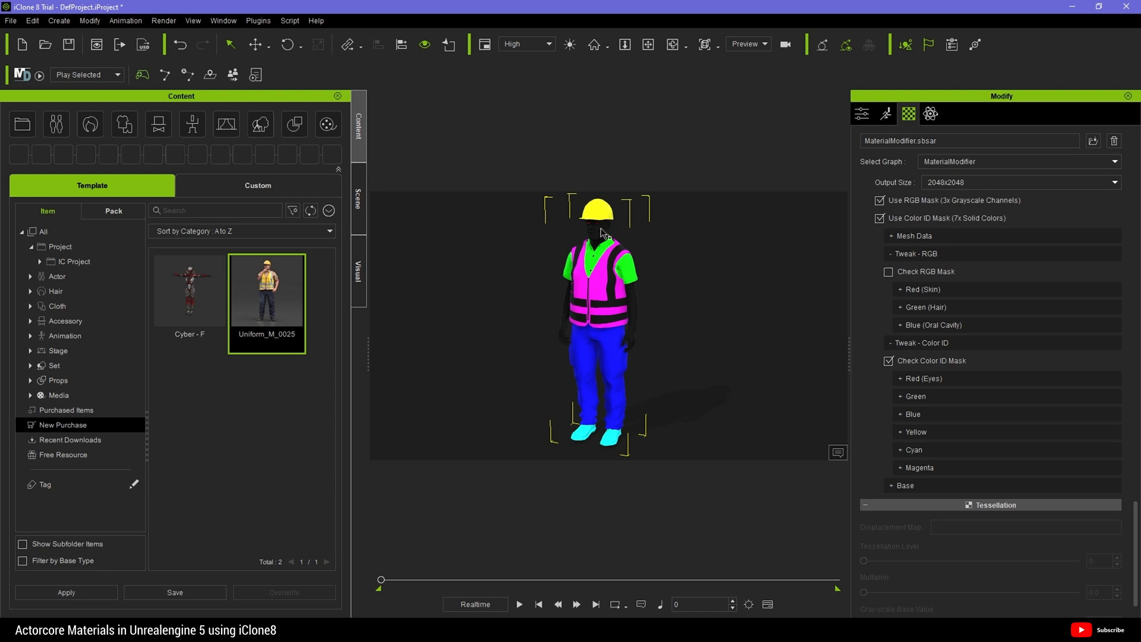
mouse_move(618, 363)
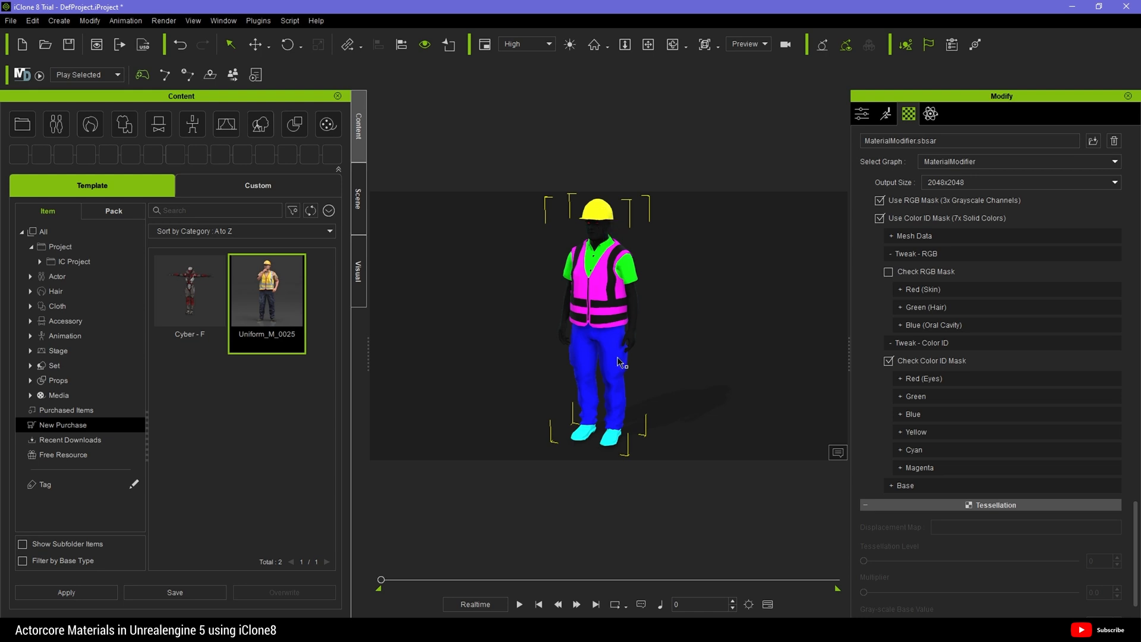
mouse_move(623, 413)
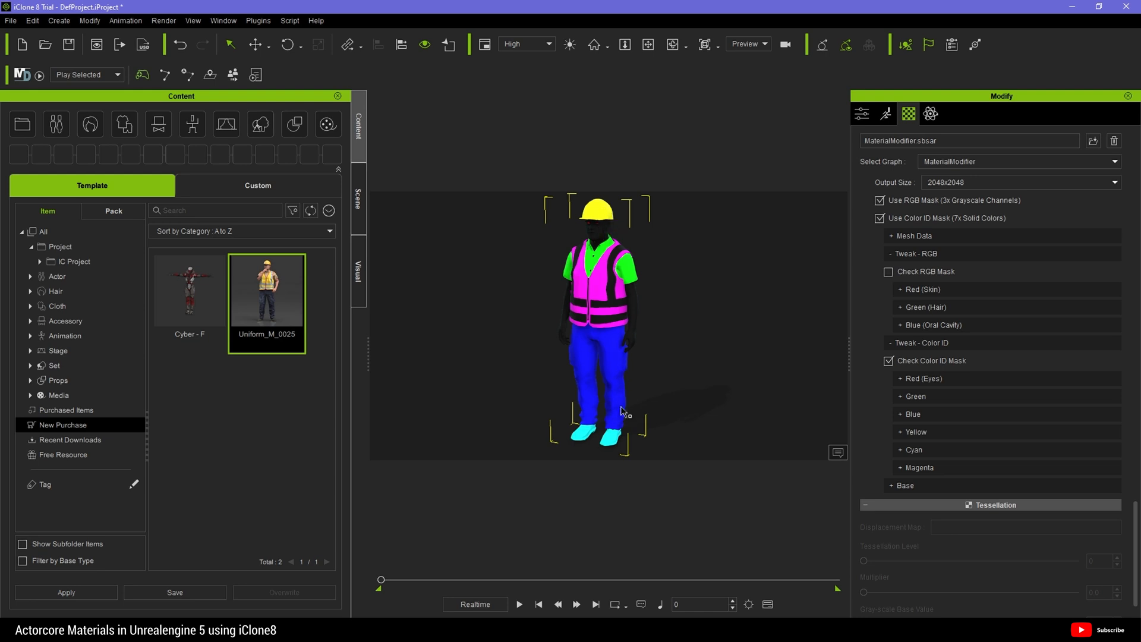
mouse_move(823, 445)
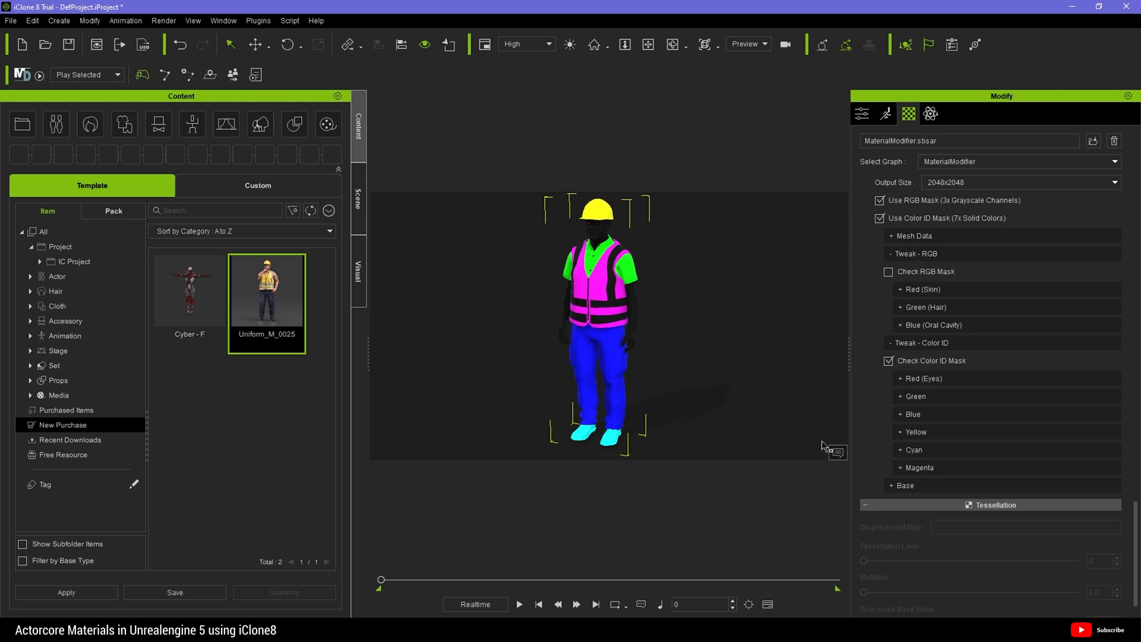
mouse_move(927, 449)
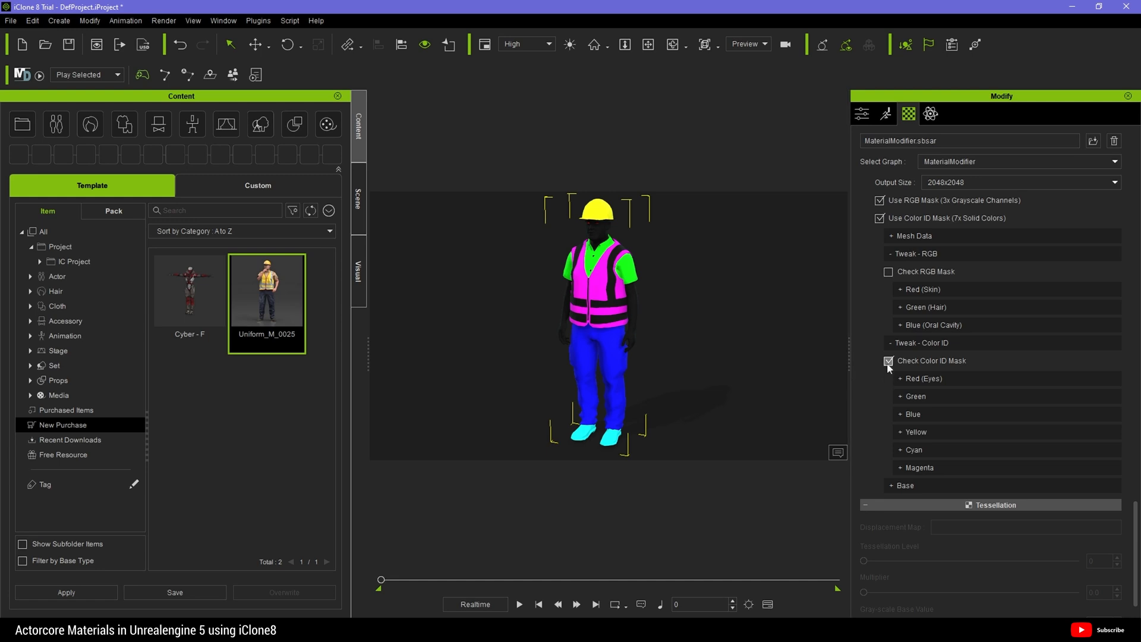
click(888, 360)
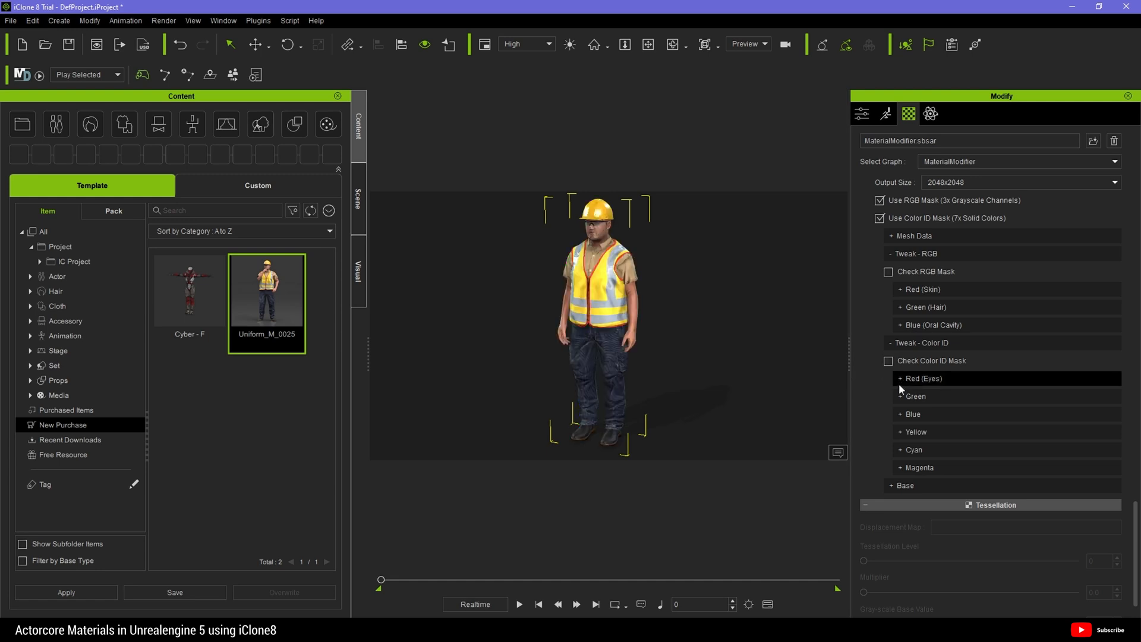
- Set Magenta Color Luminosity 0.43, Contrast 0.48, Hue 0.45, Roughness 0.47, Metallic 0.48
click(919, 467)
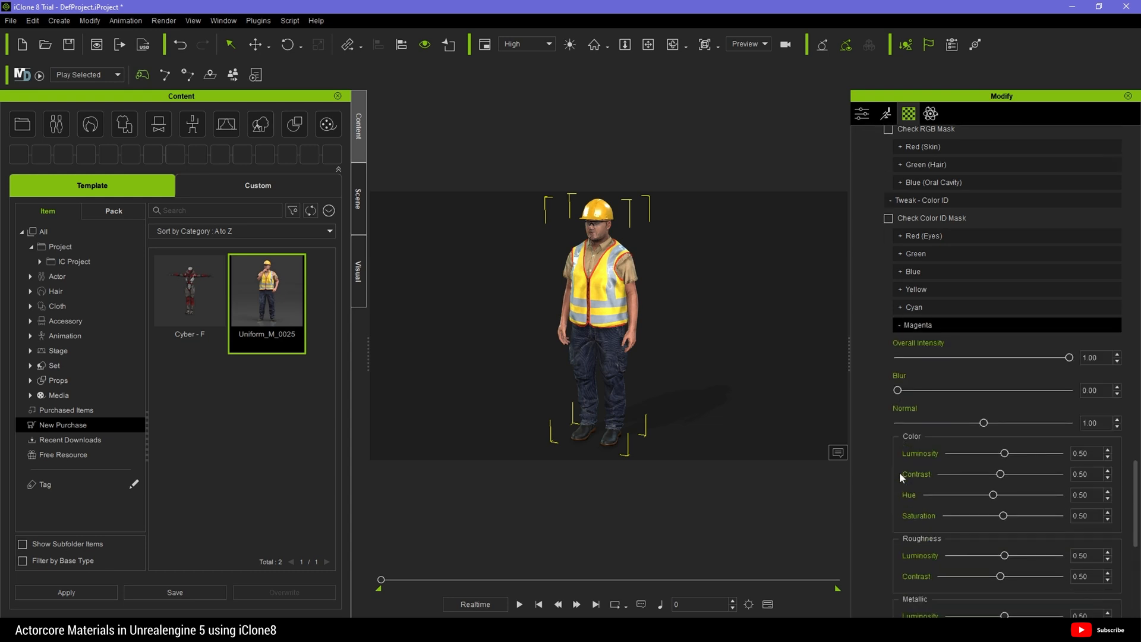
scroll(down, 3)
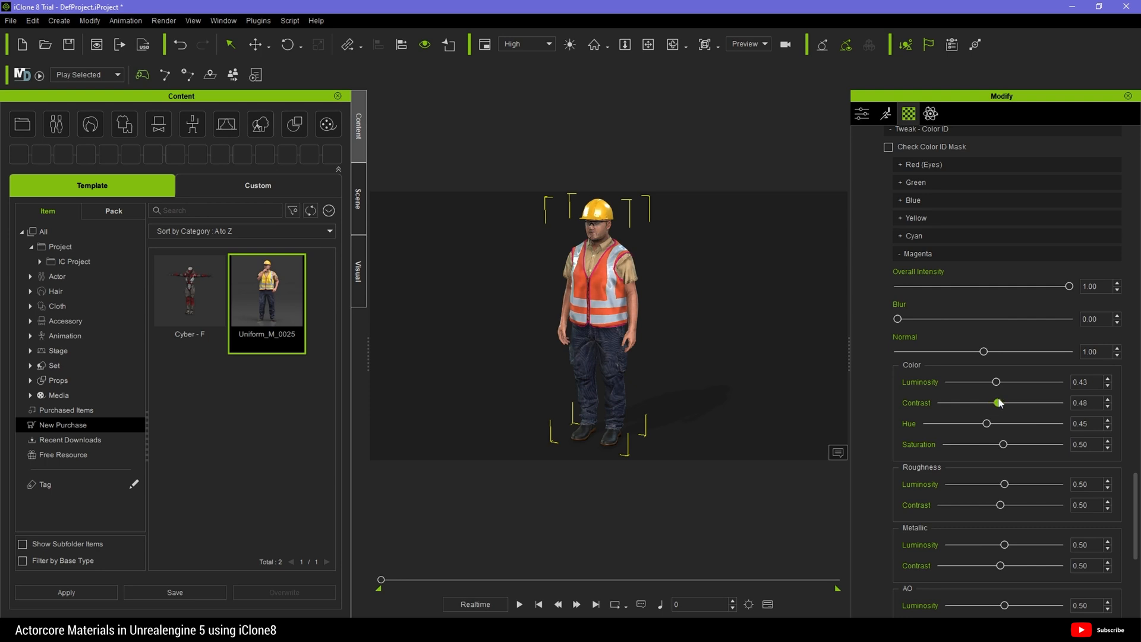
scroll(down, 3)
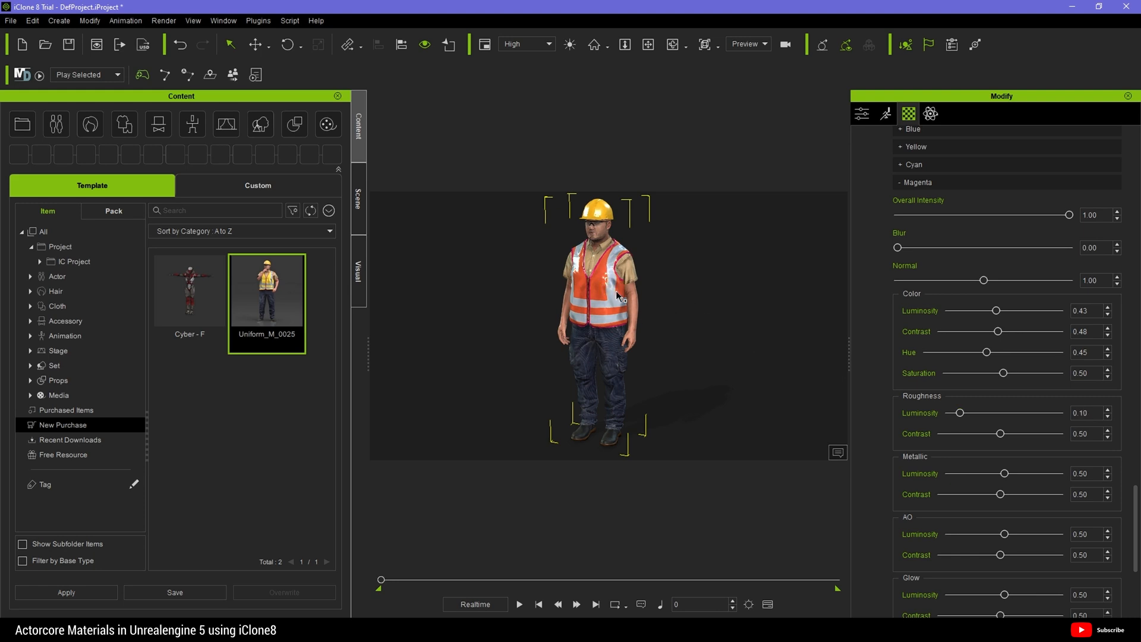
mouse_move(944, 399)
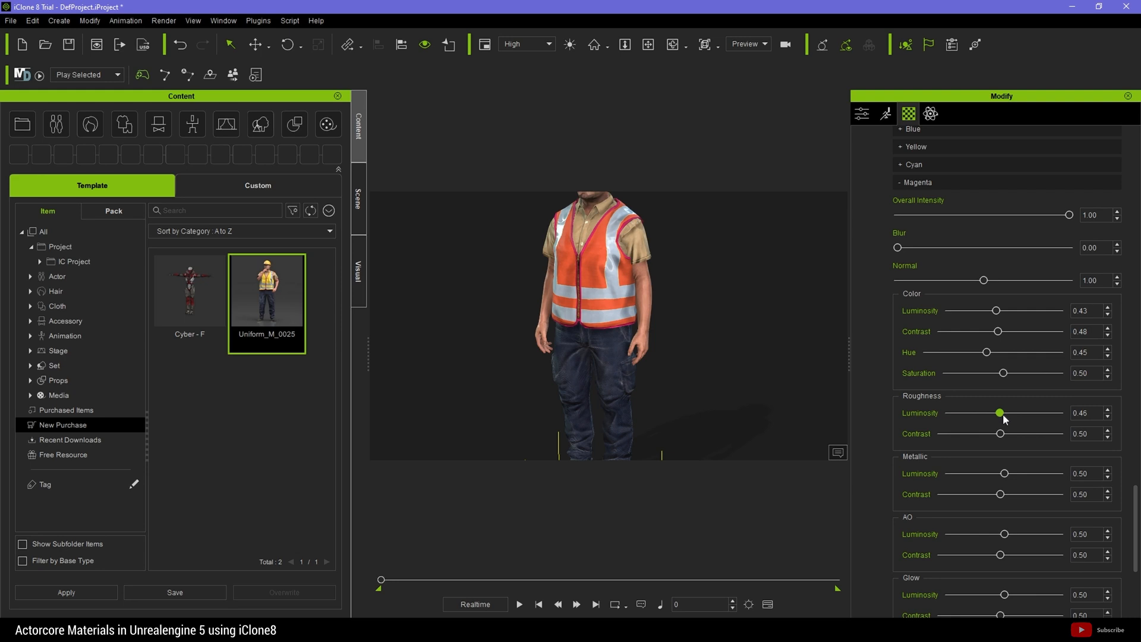
scroll(down, 3)
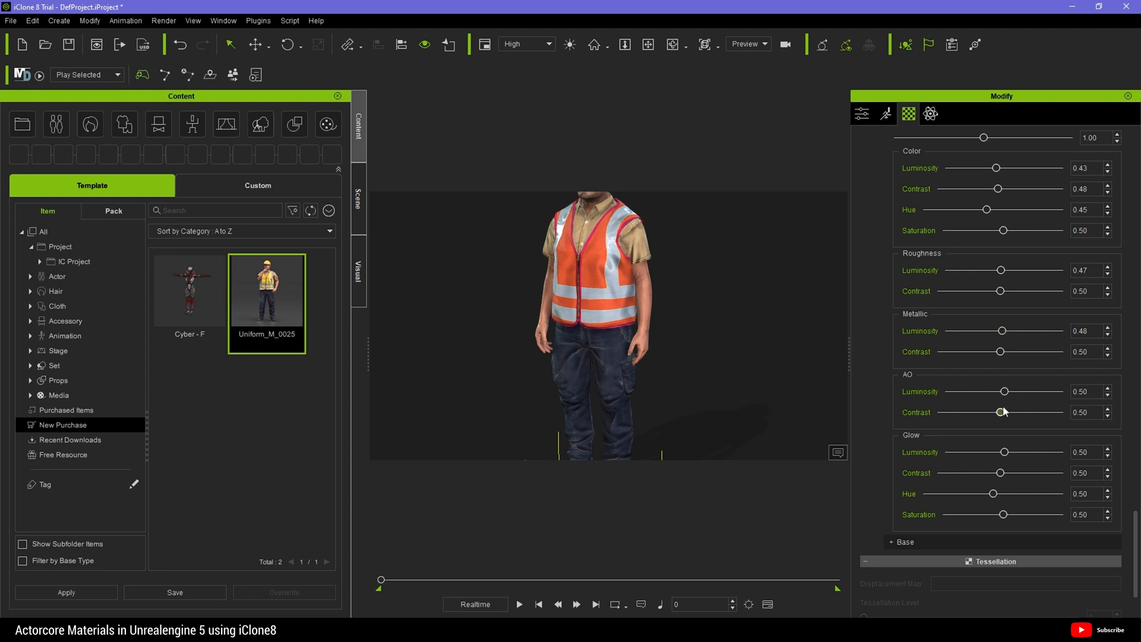
mouse_move(1004, 451)
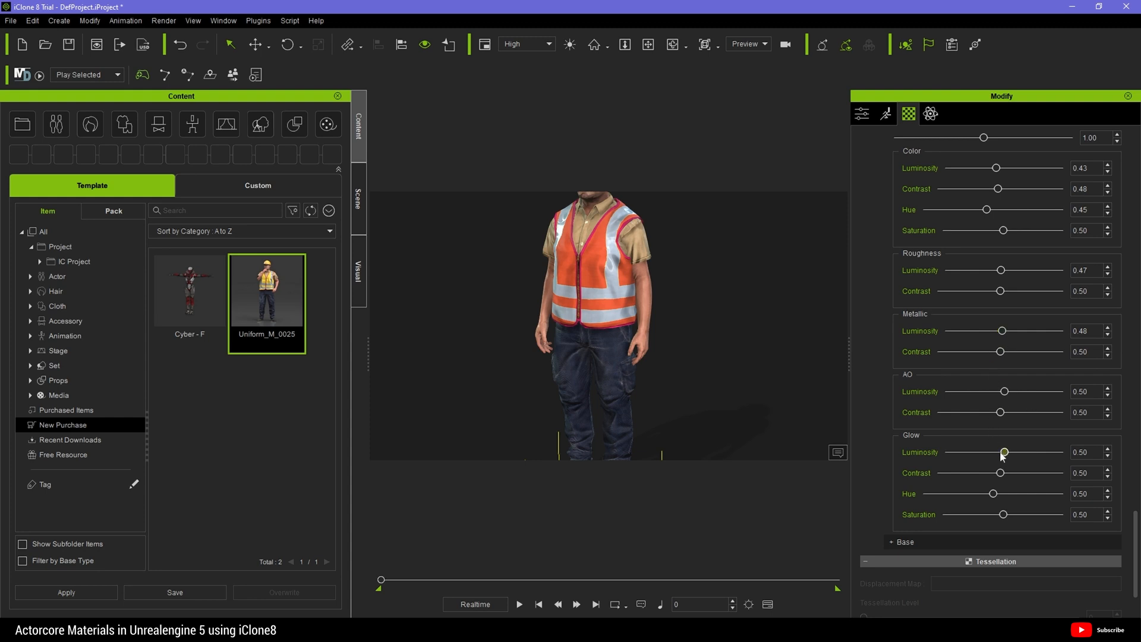
mouse_move(738, 303)
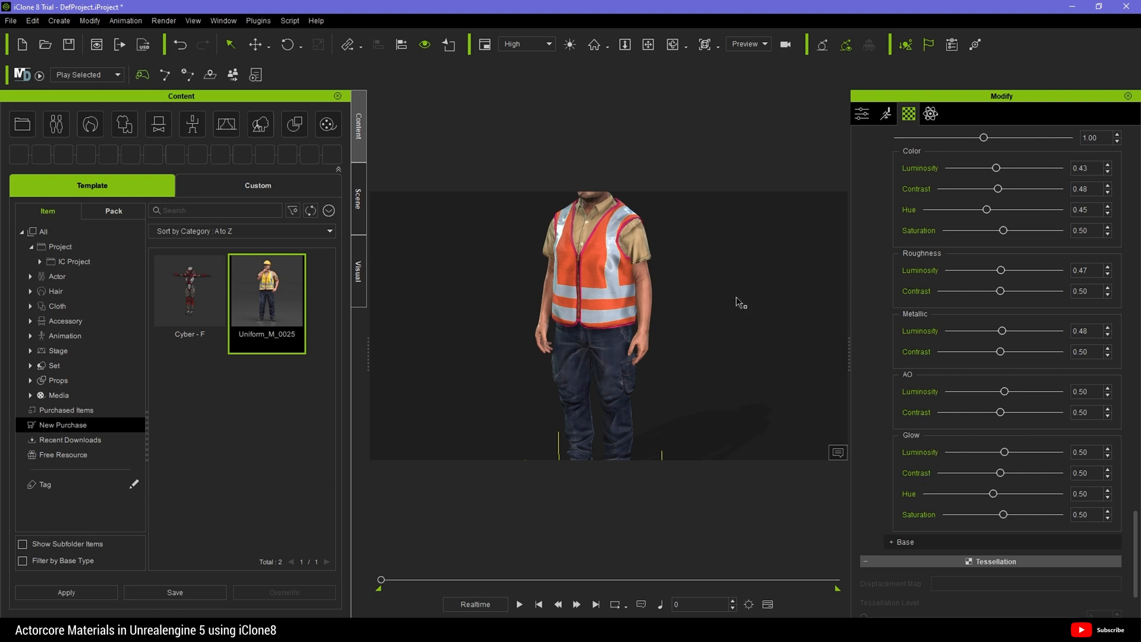
mouse_move(954, 412)
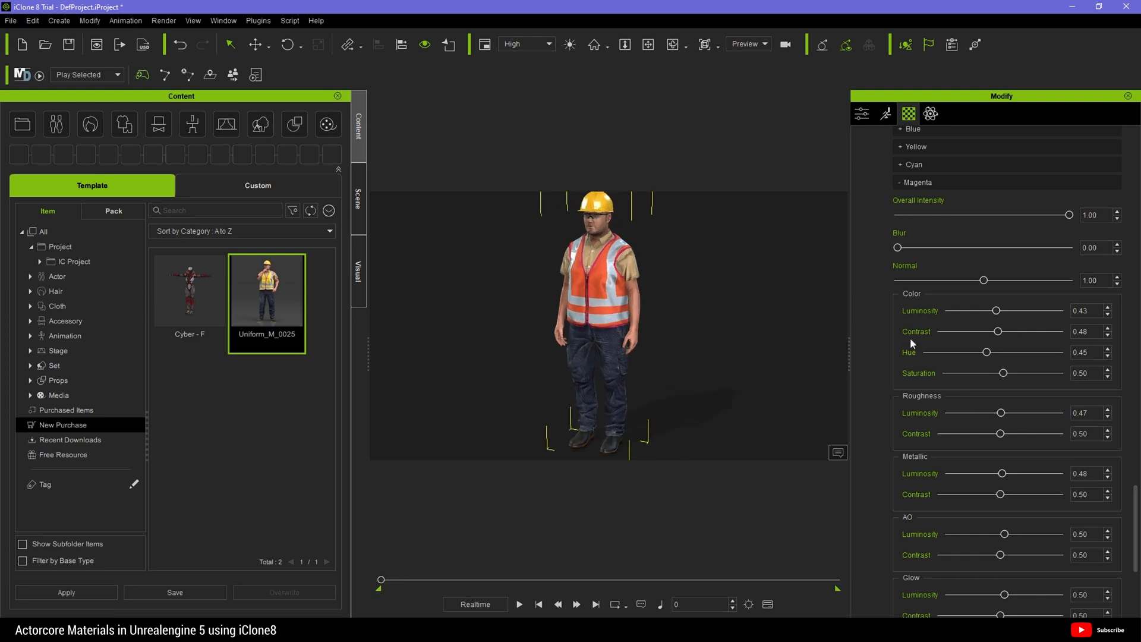
mouse_move(986, 352)
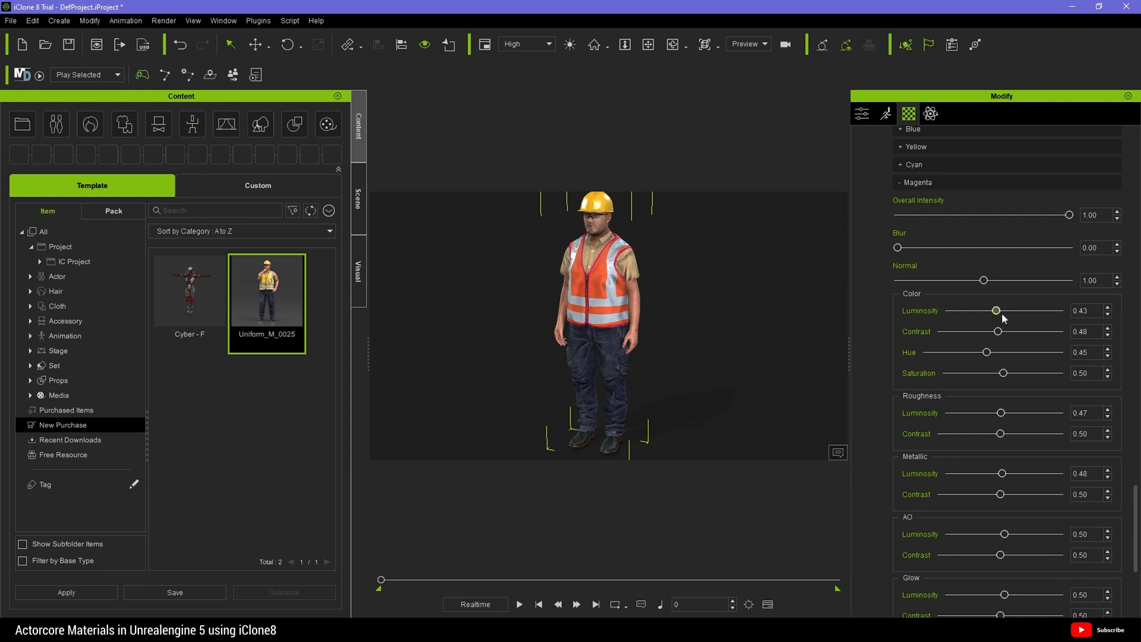
mouse_move(991, 376)
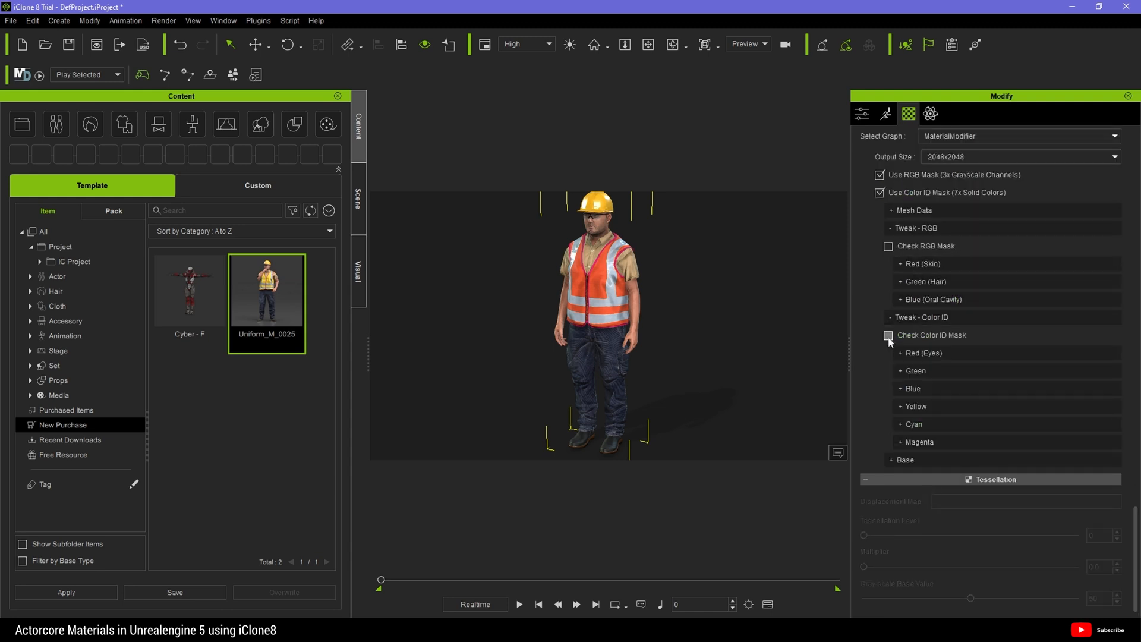
- Set Green region Color Luminosity 0.33 and Hue 0.21, checking the mask preview
click(889, 335)
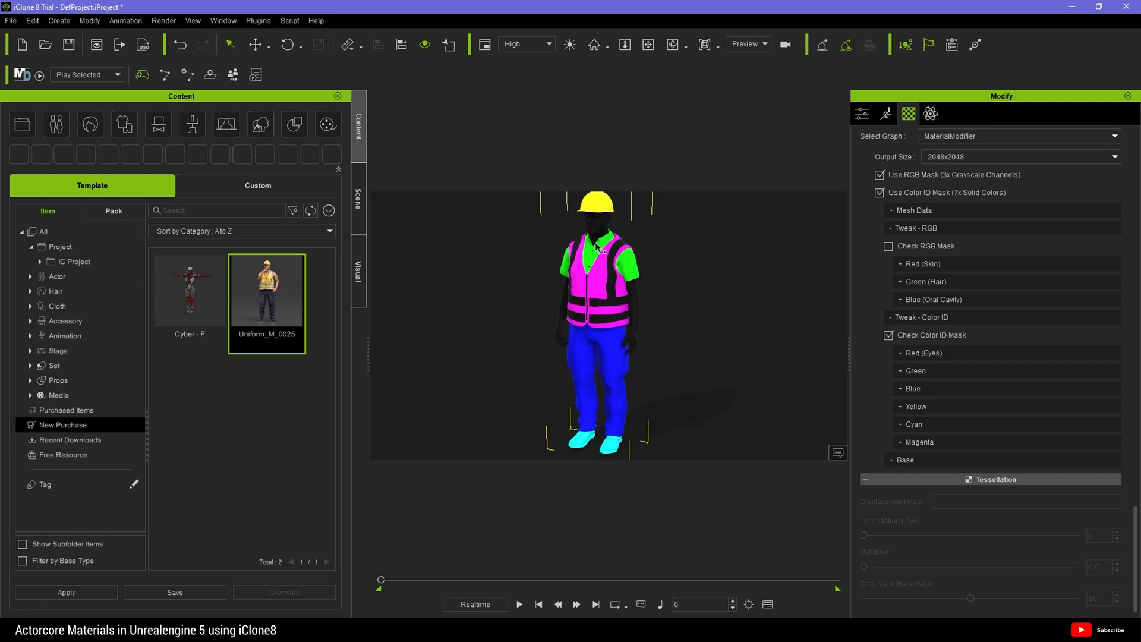
mouse_move(611, 242)
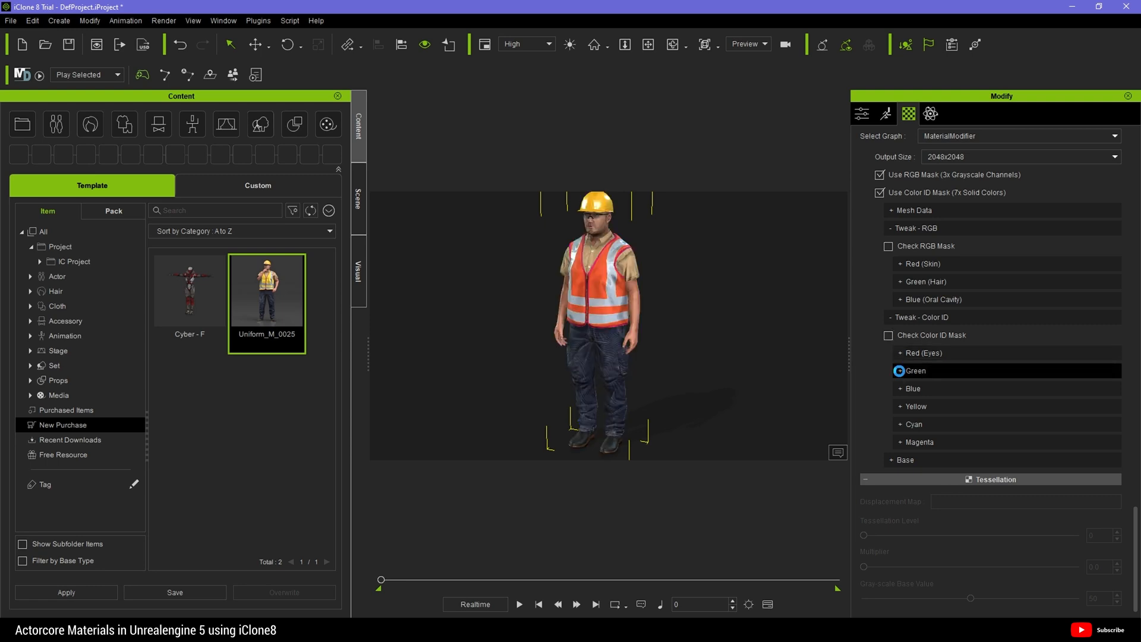
click(913, 370)
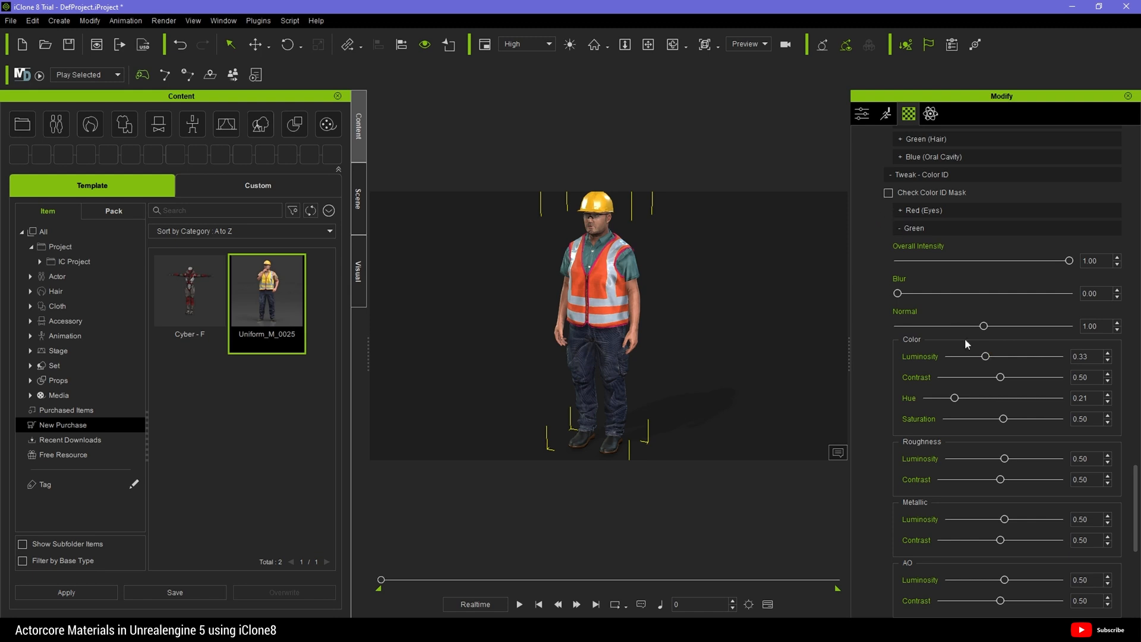
mouse_move(962, 509)
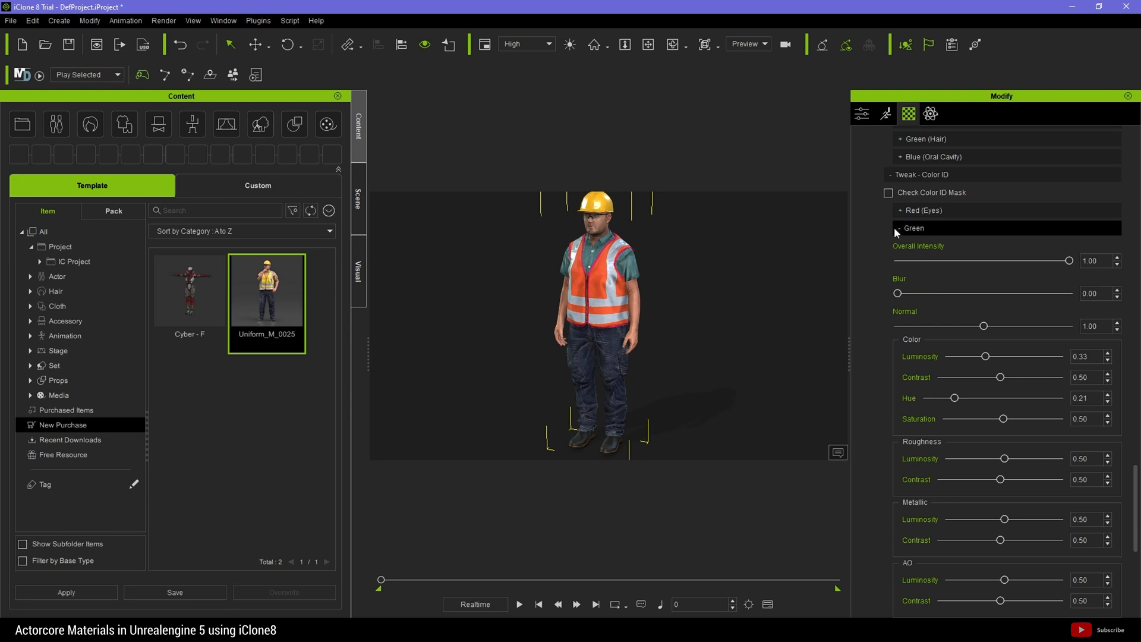
click(888, 192)
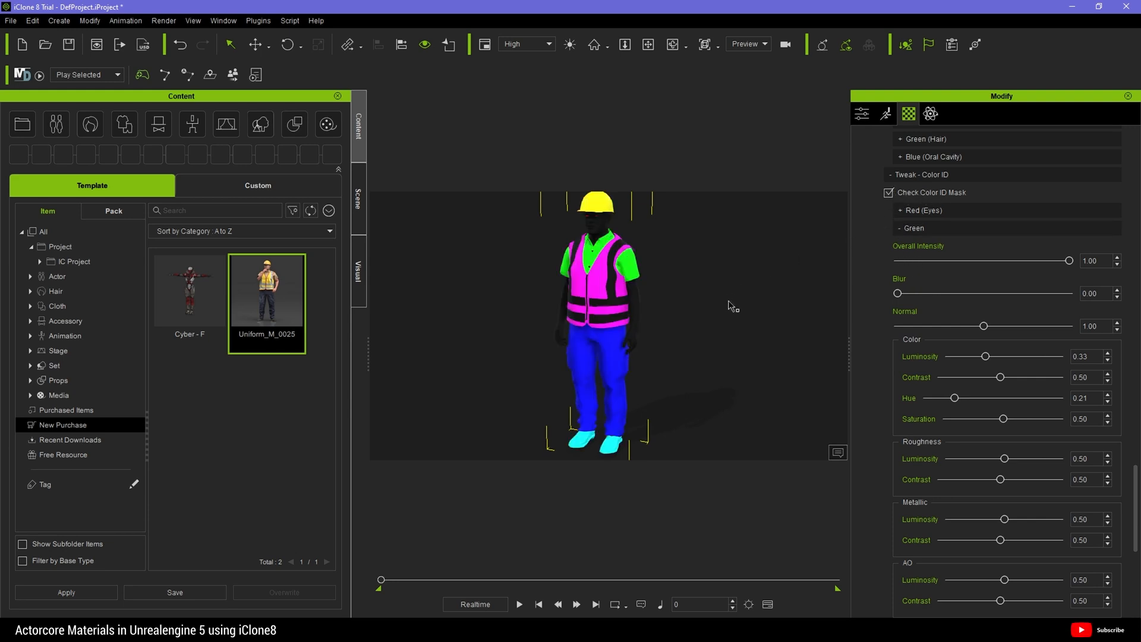
mouse_move(617, 385)
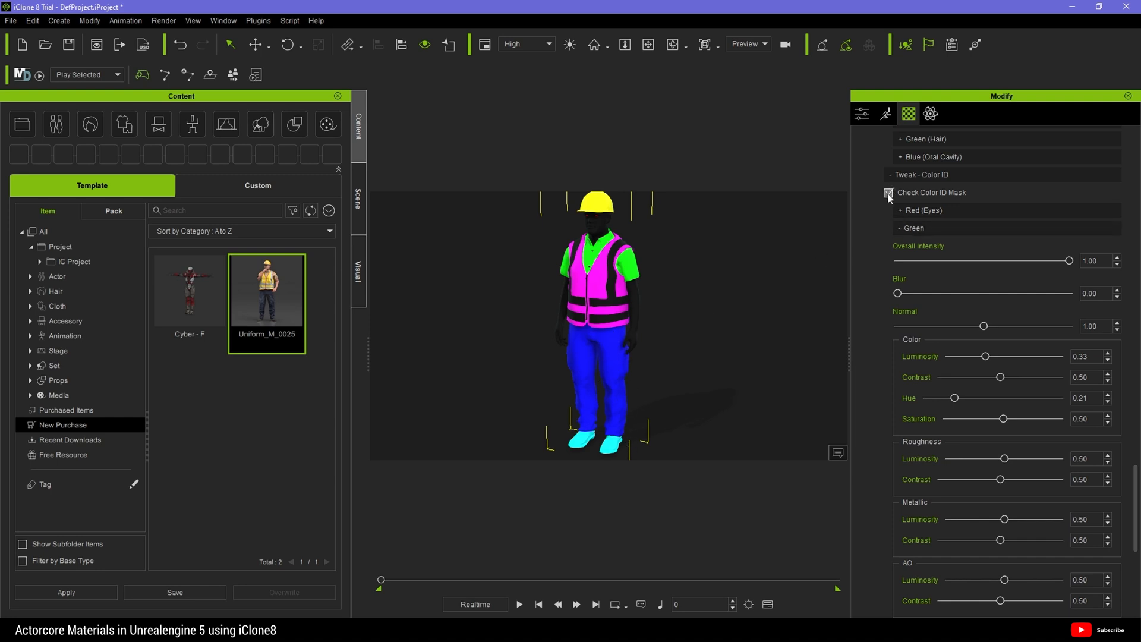
click(889, 193)
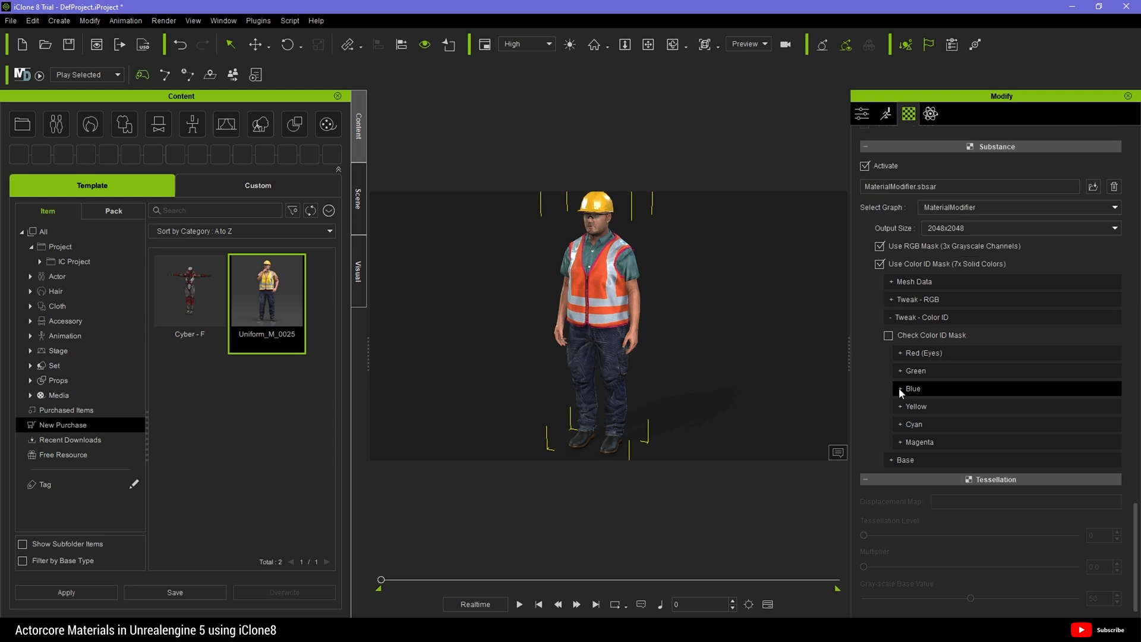
- Set Blue region Luminosity 0.58, Hue 0.44, Normal 0.74, Roughness Luminosity 0.44
click(911, 388)
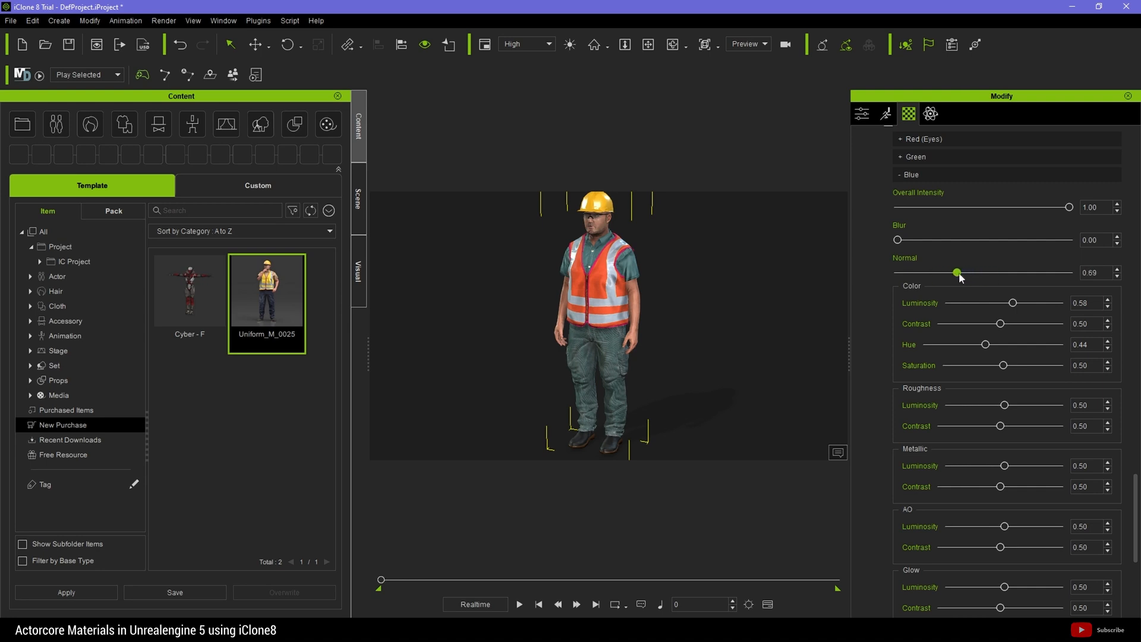
mouse_move(993, 276)
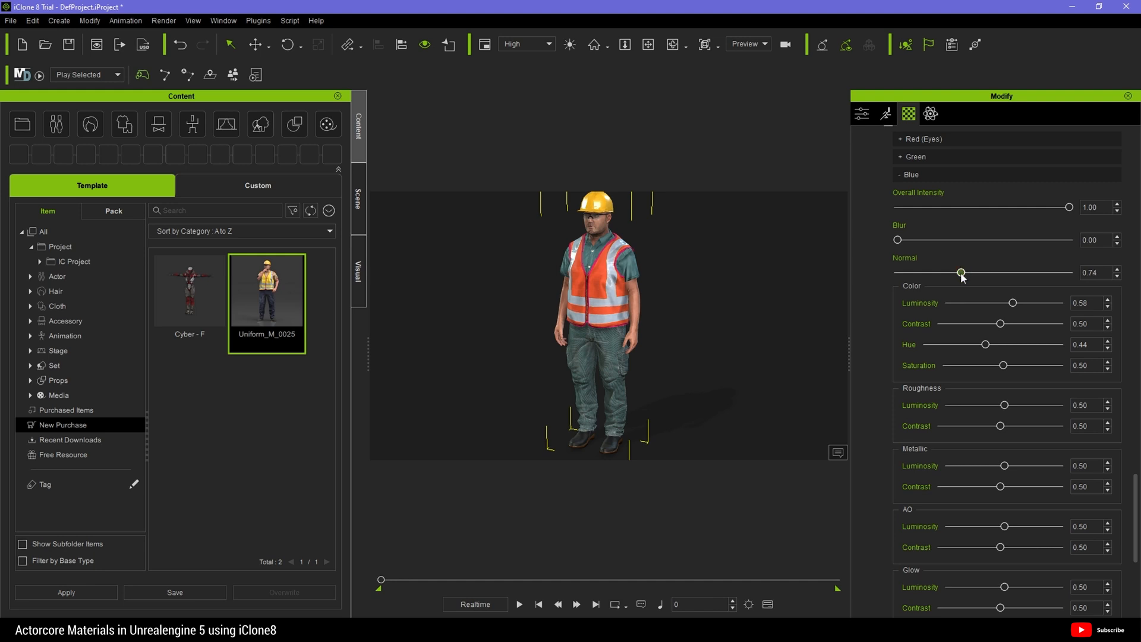
scroll(down, 3)
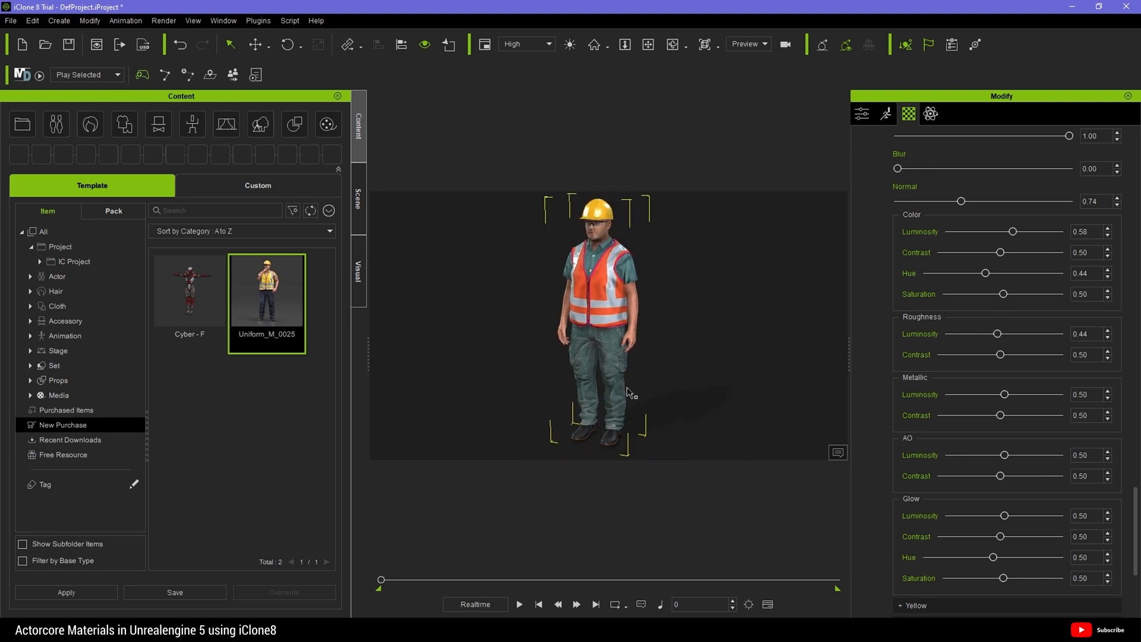
mouse_move(732, 340)
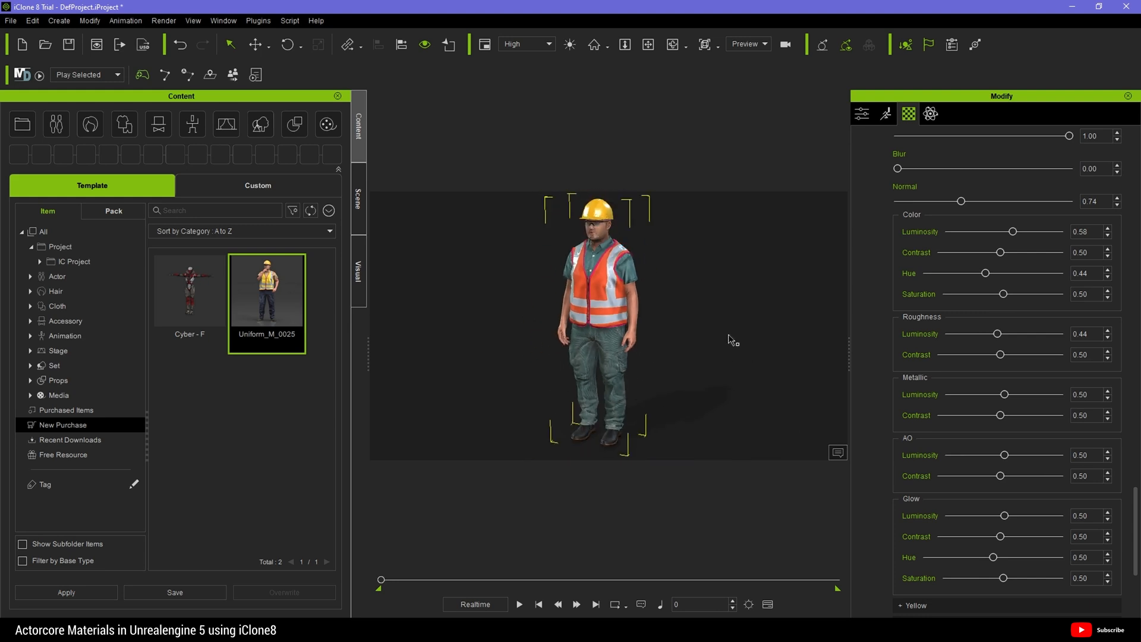
mouse_move(710, 184)
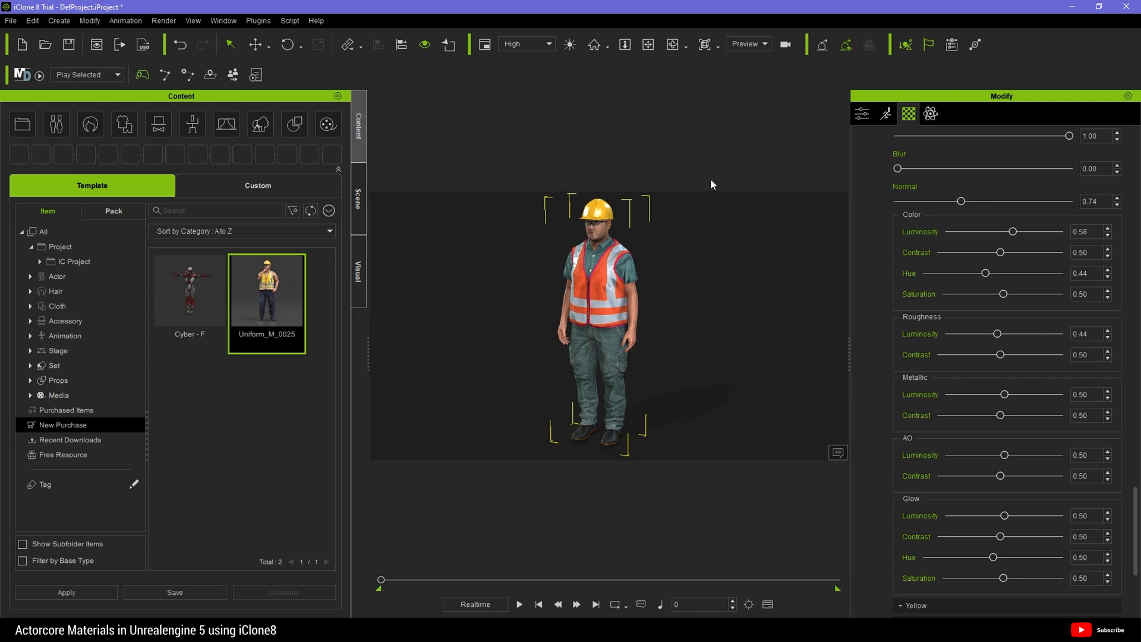
mouse_move(31, 20)
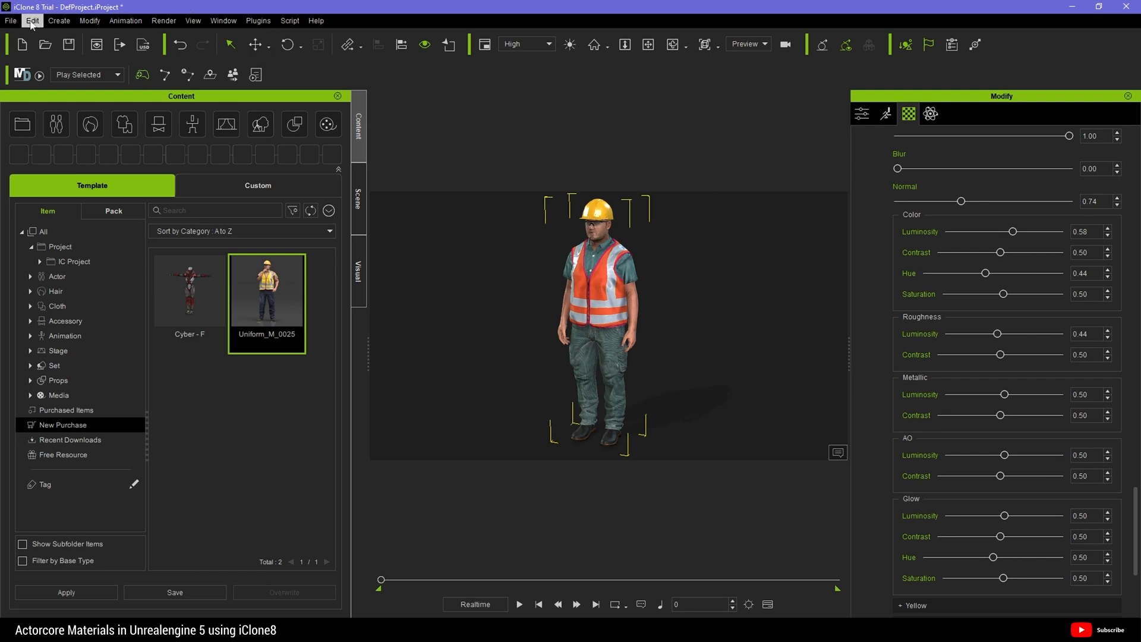
- Start File > Export > Export FBX and dismiss the trial-period notice
click(10, 20)
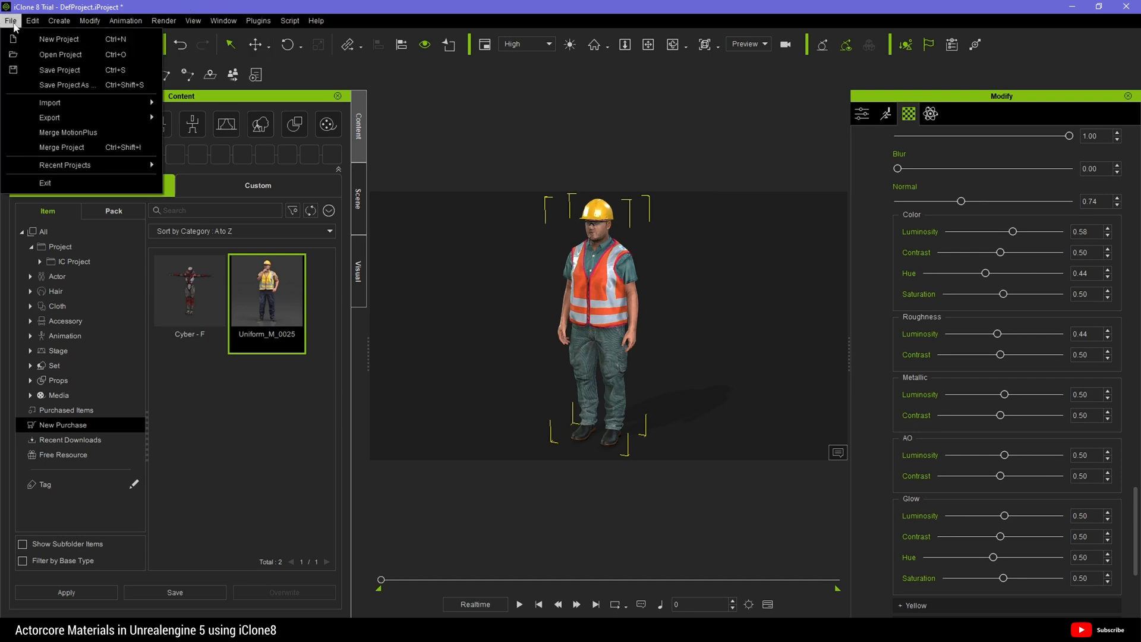
click(50, 117)
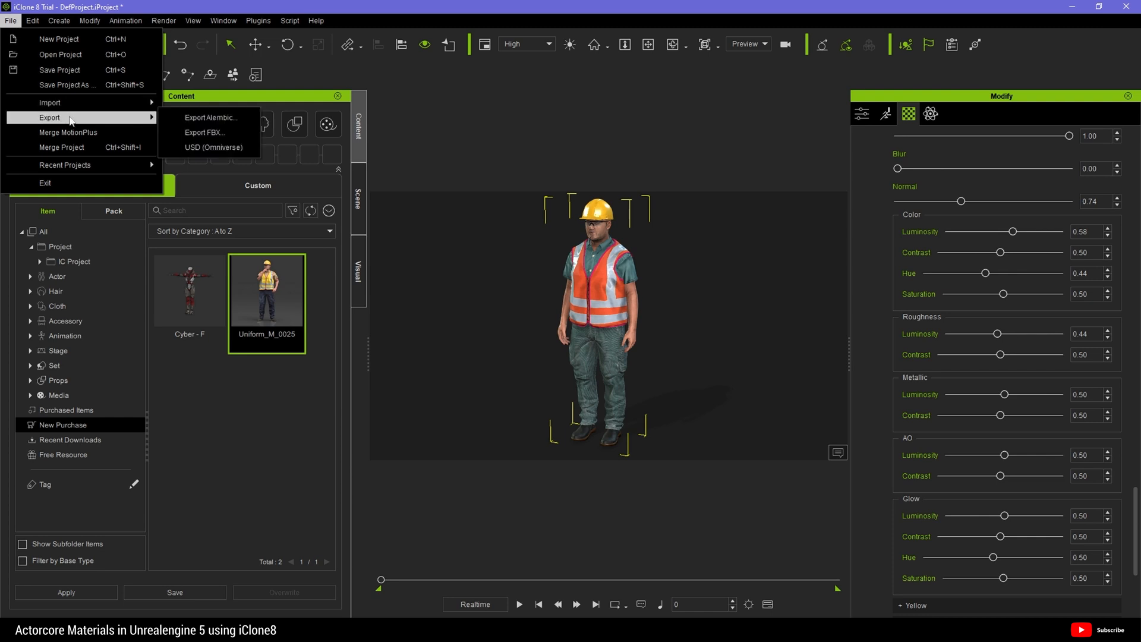
mouse_move(205, 133)
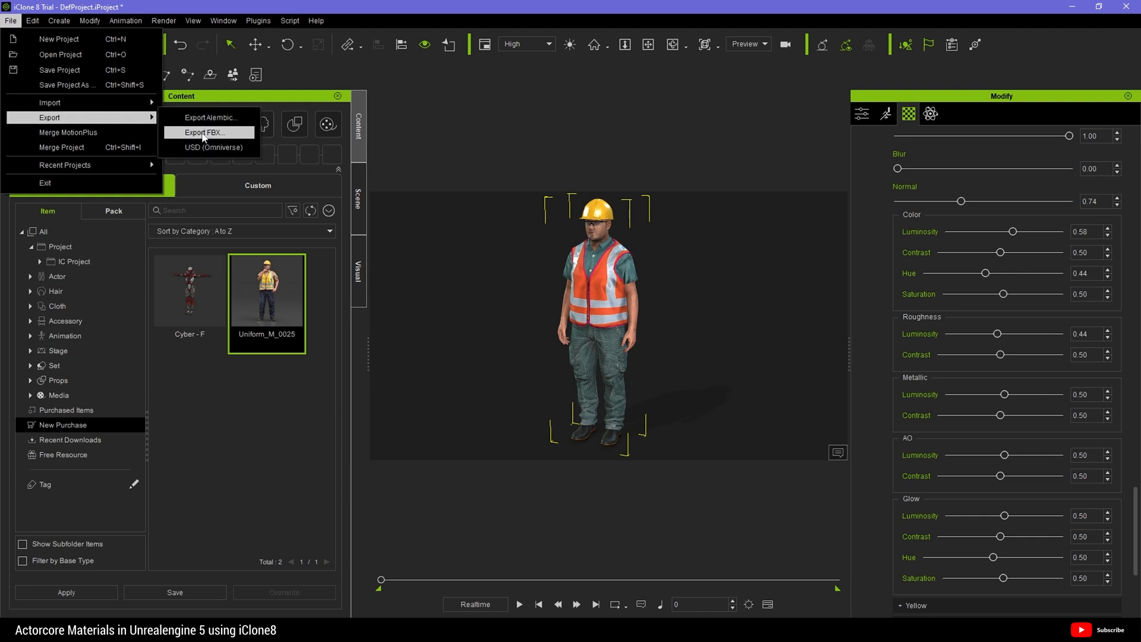
mouse_move(223, 140)
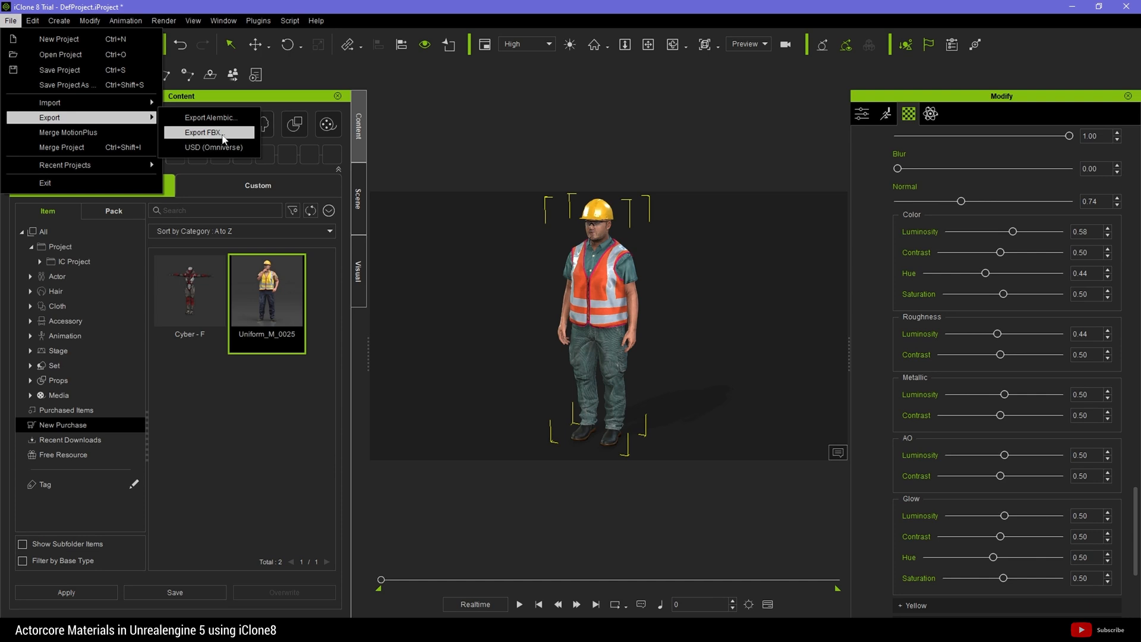
click(209, 132)
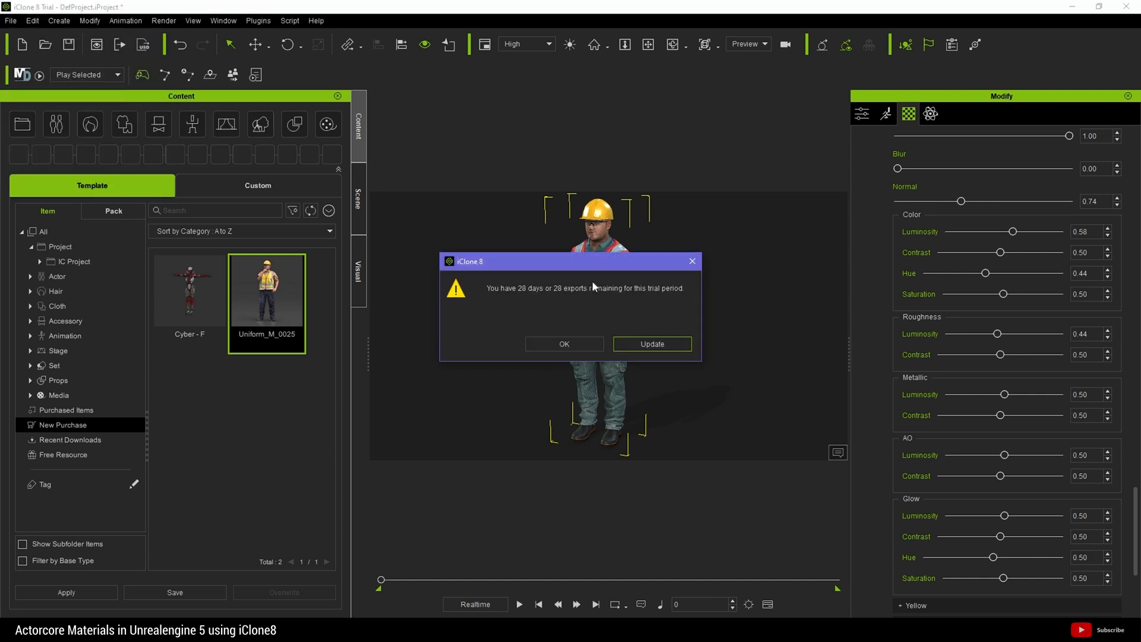
mouse_move(551, 327)
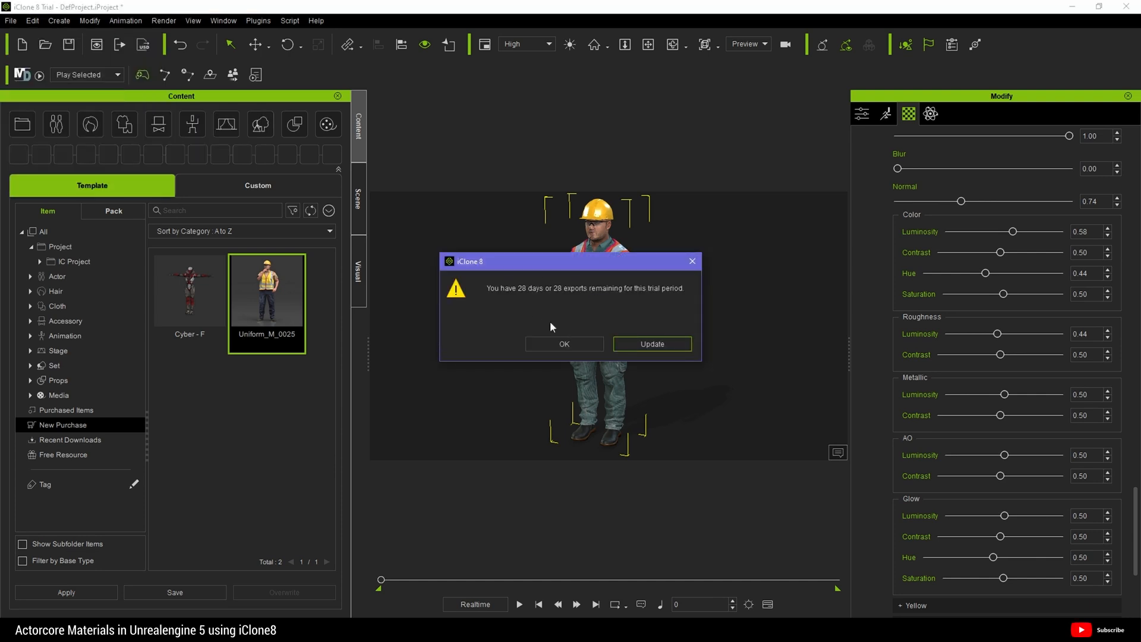
mouse_move(564, 343)
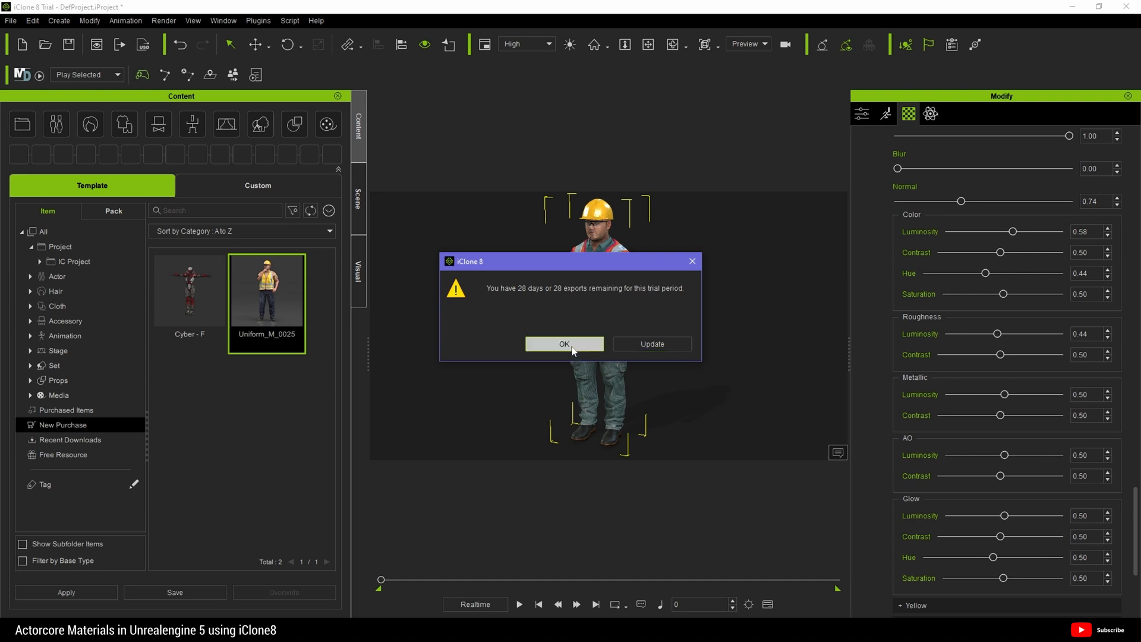
click(563, 344)
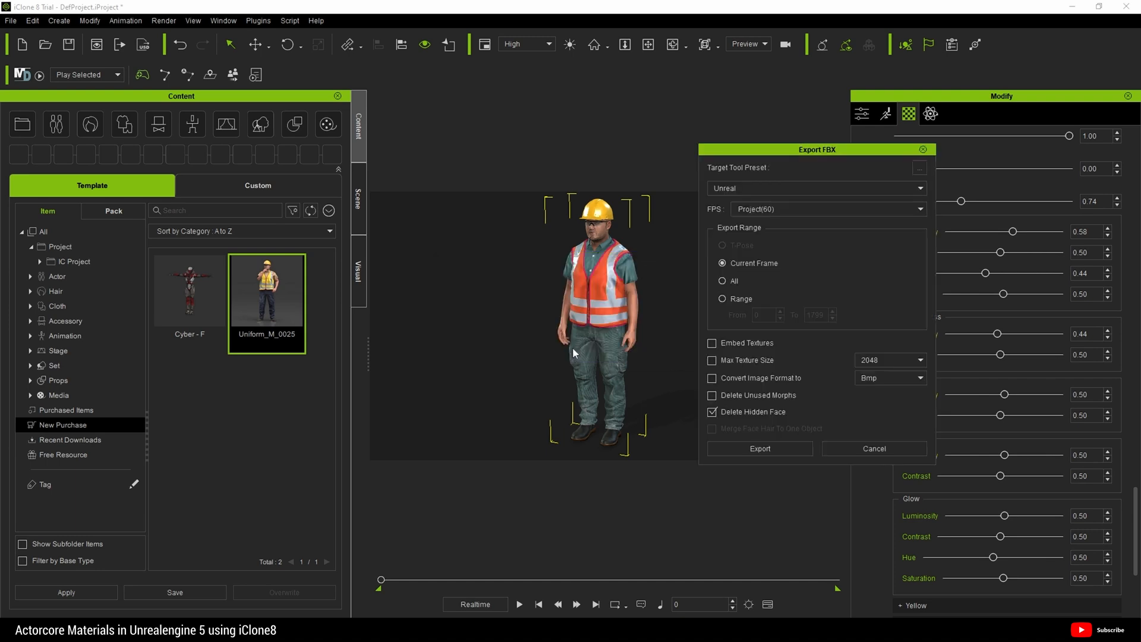
mouse_move(835, 175)
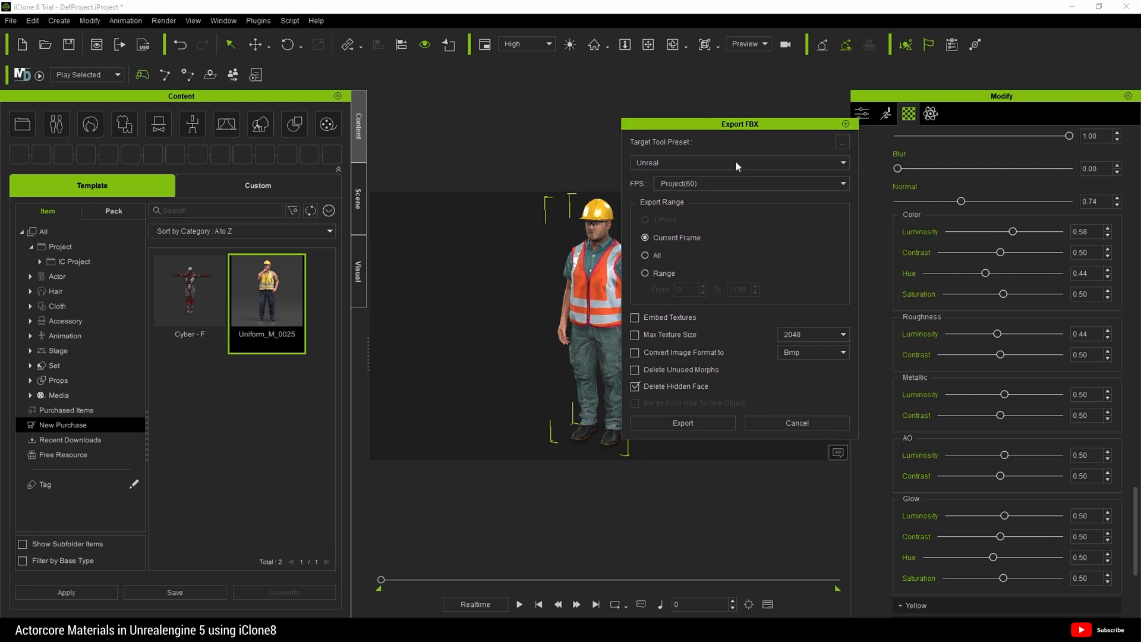
- Choose the Unreal target preset and enable Embed Textures in the FBX export
click(737, 163)
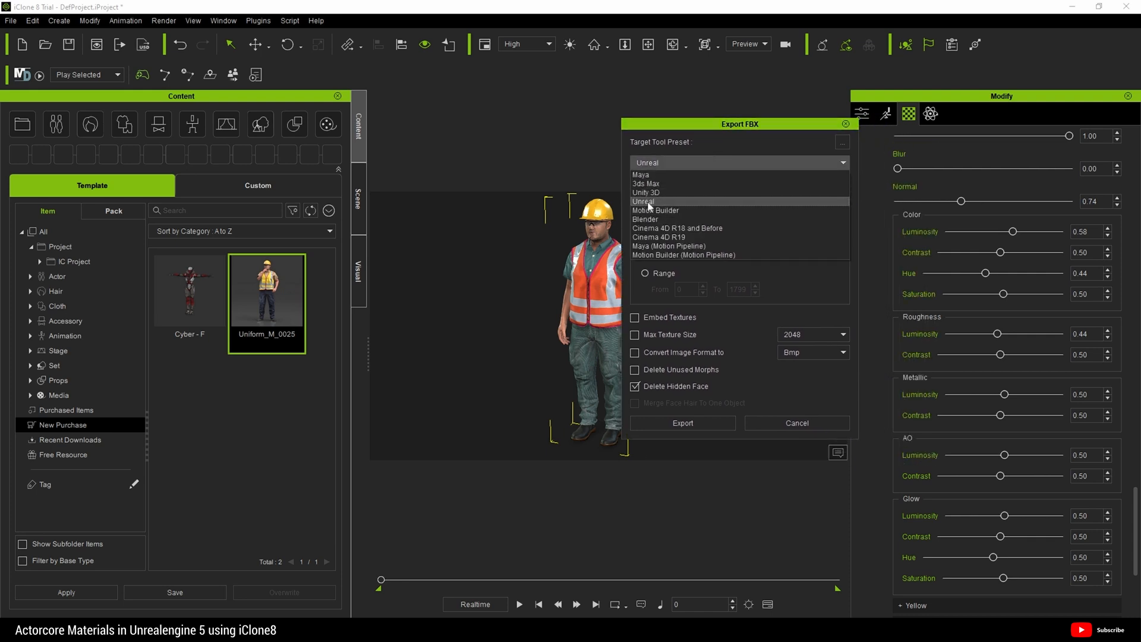
click(643, 201)
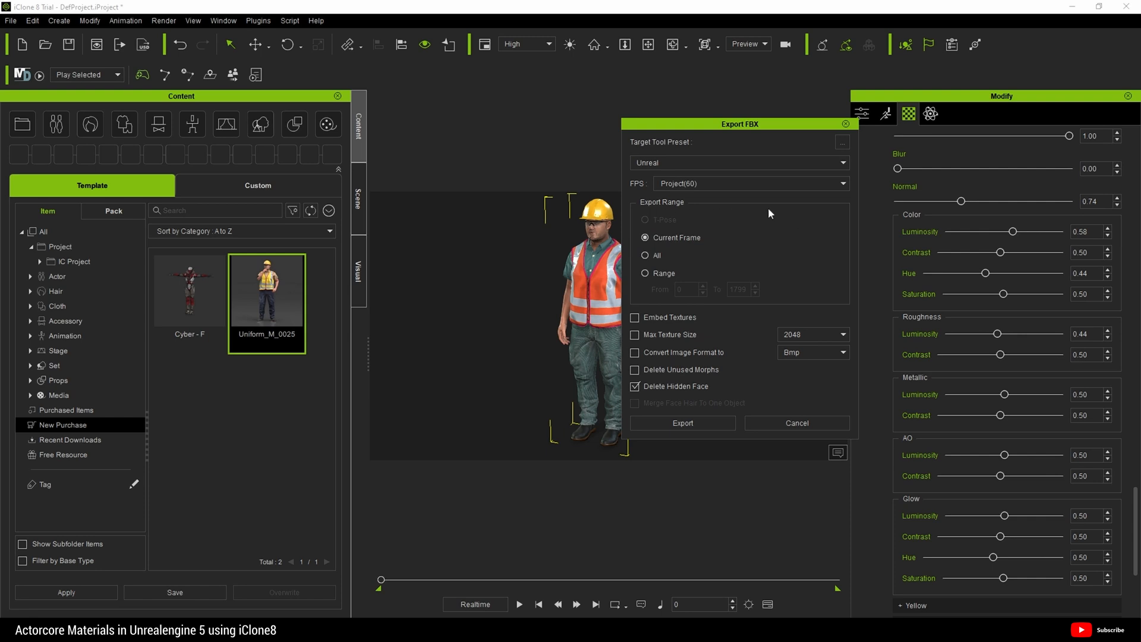
mouse_move(733, 202)
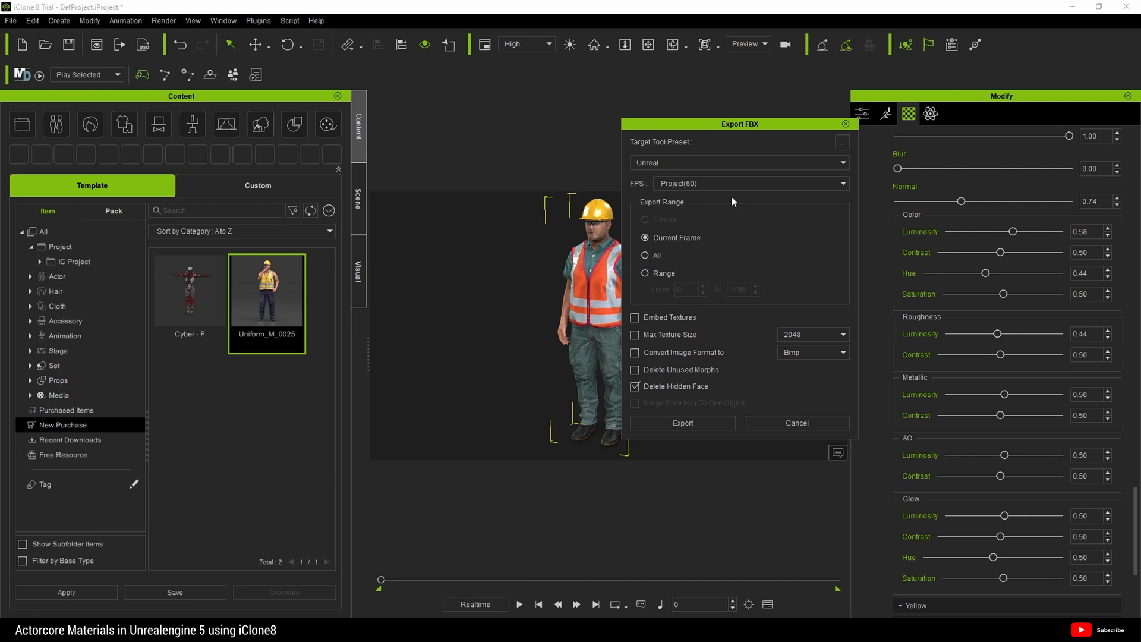
mouse_move(689, 249)
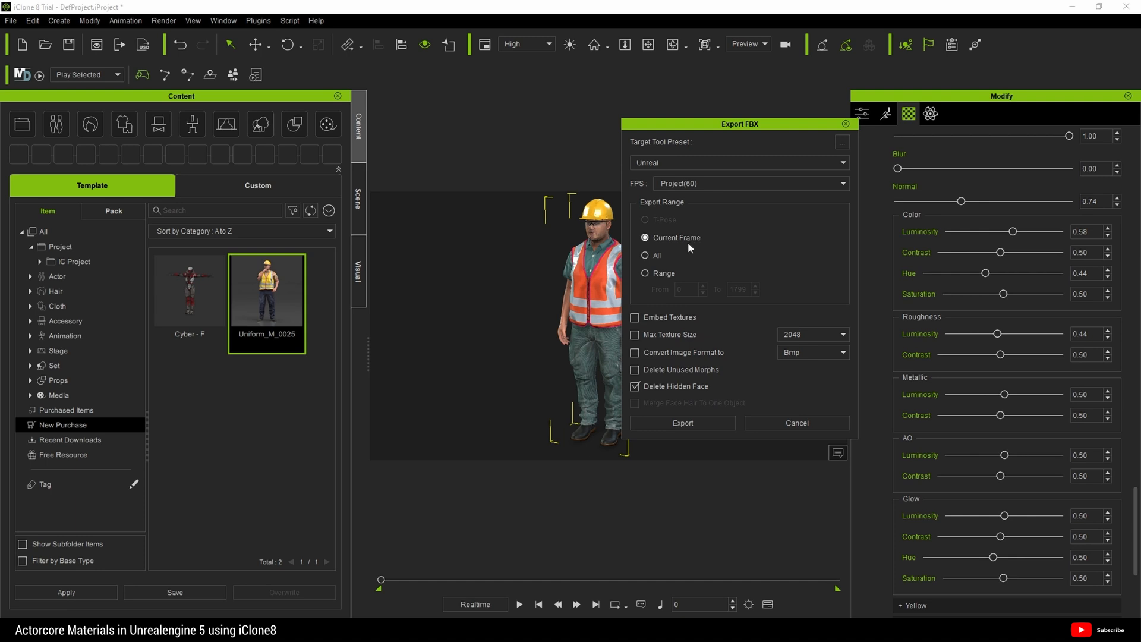
mouse_move(668, 246)
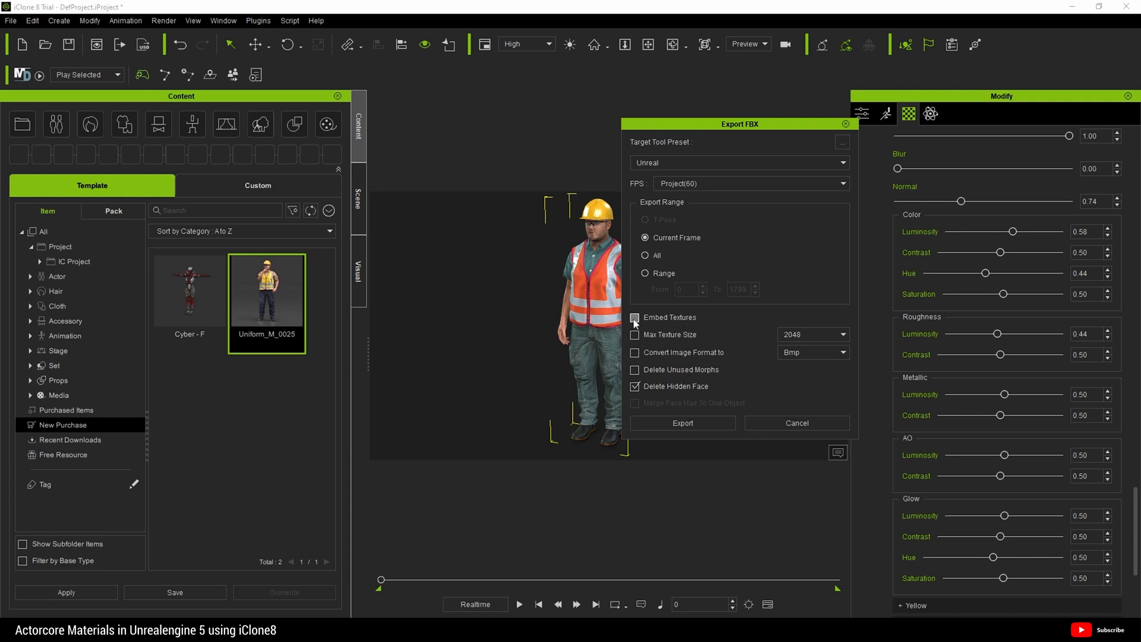
click(635, 317)
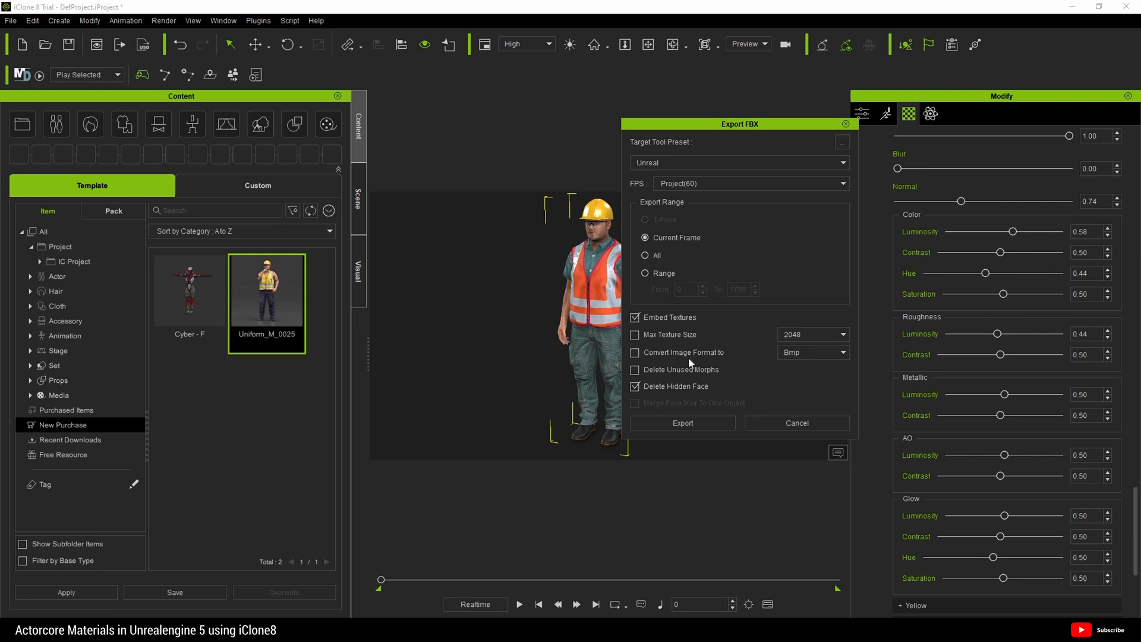
click(634, 387)
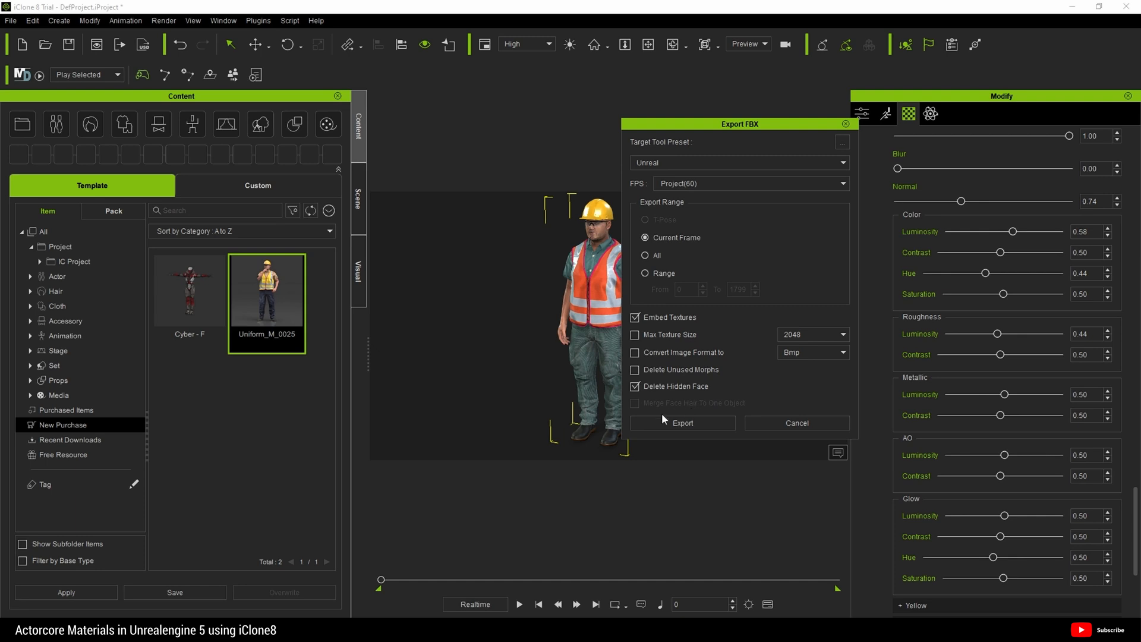
mouse_move(751, 129)
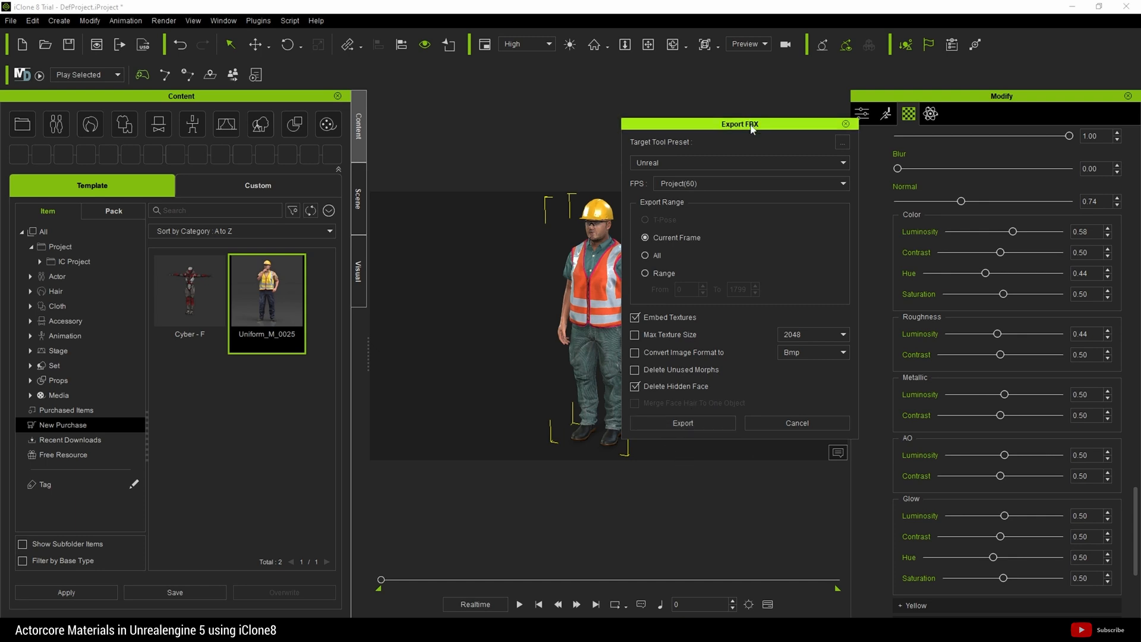
click(842, 141)
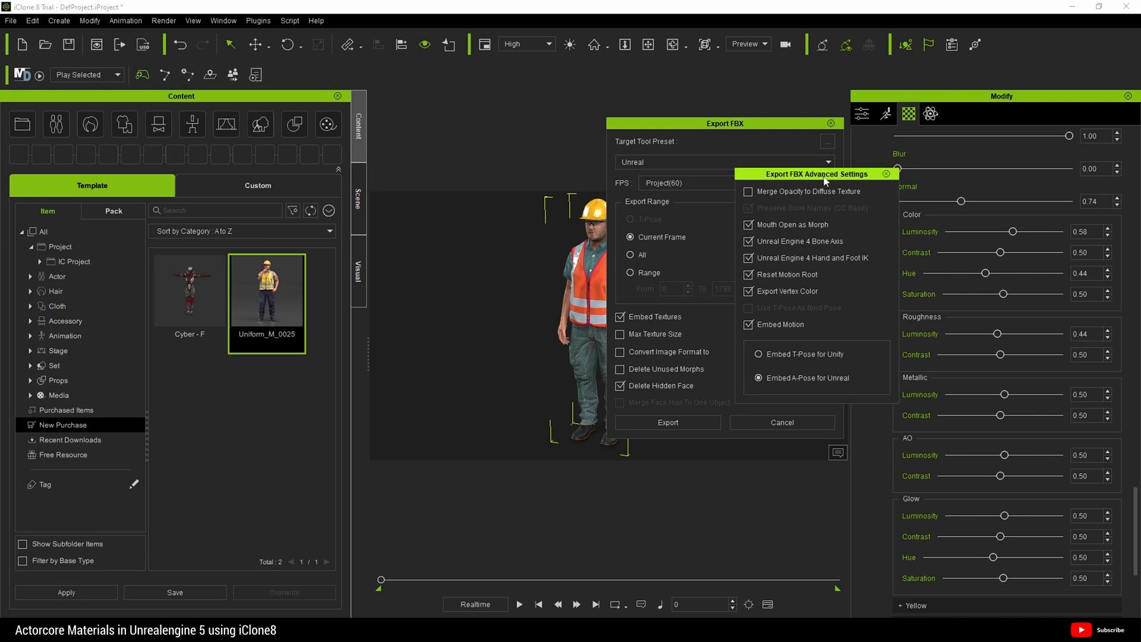
mouse_move(862, 205)
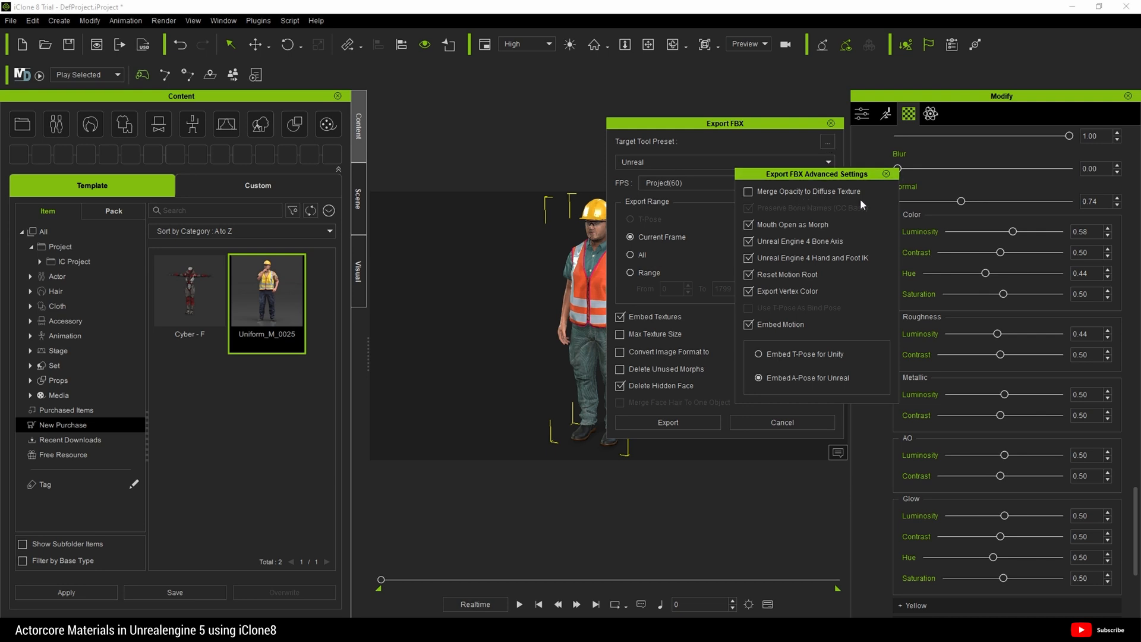
mouse_move(844, 221)
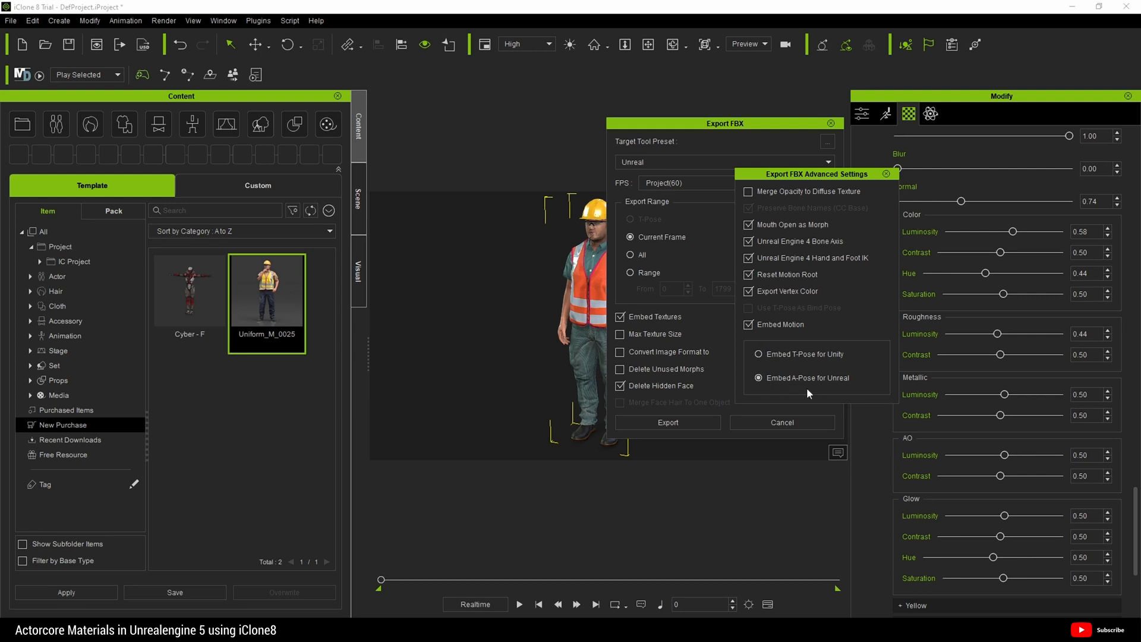
mouse_move(913, 196)
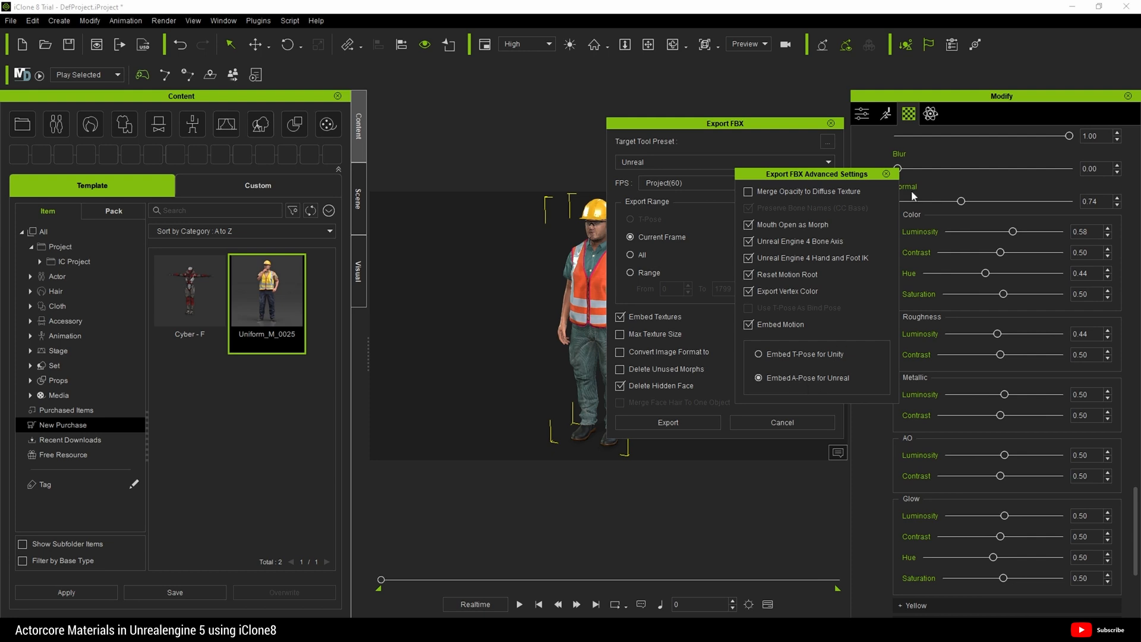
mouse_move(914, 197)
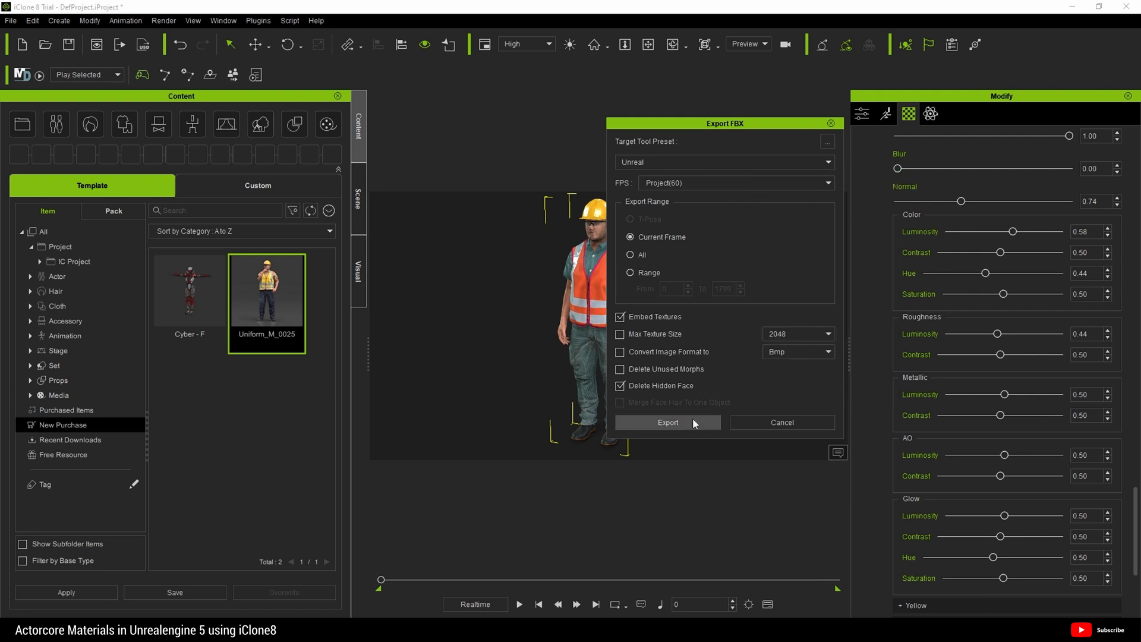
- Create a ConstructionGuy0001 folder inside Characters
click(667, 422)
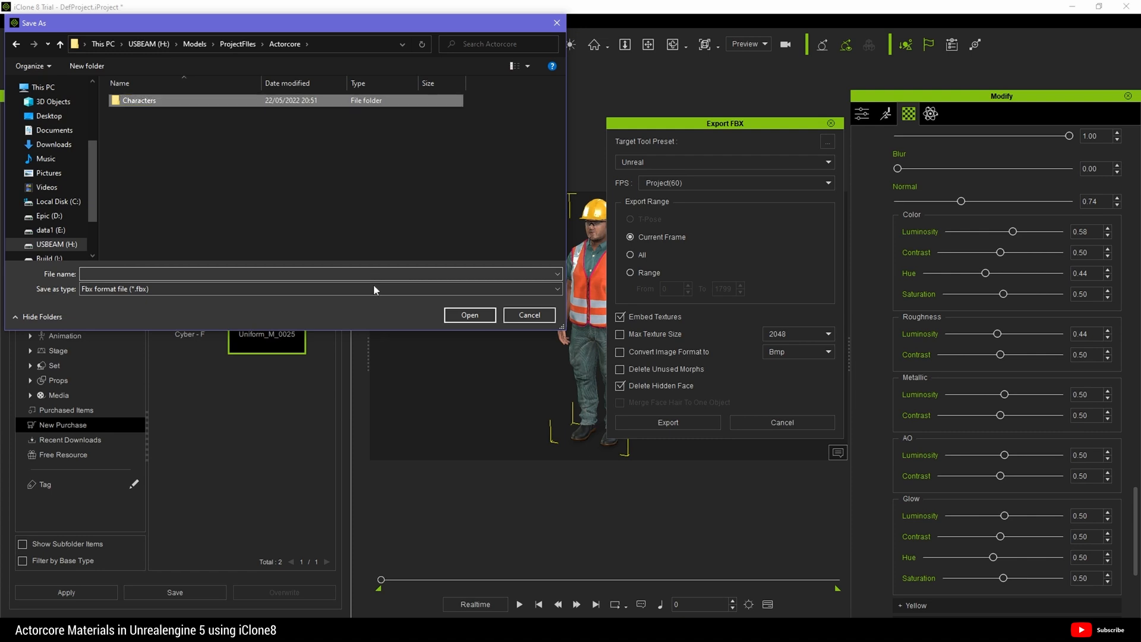
double_click(139, 100)
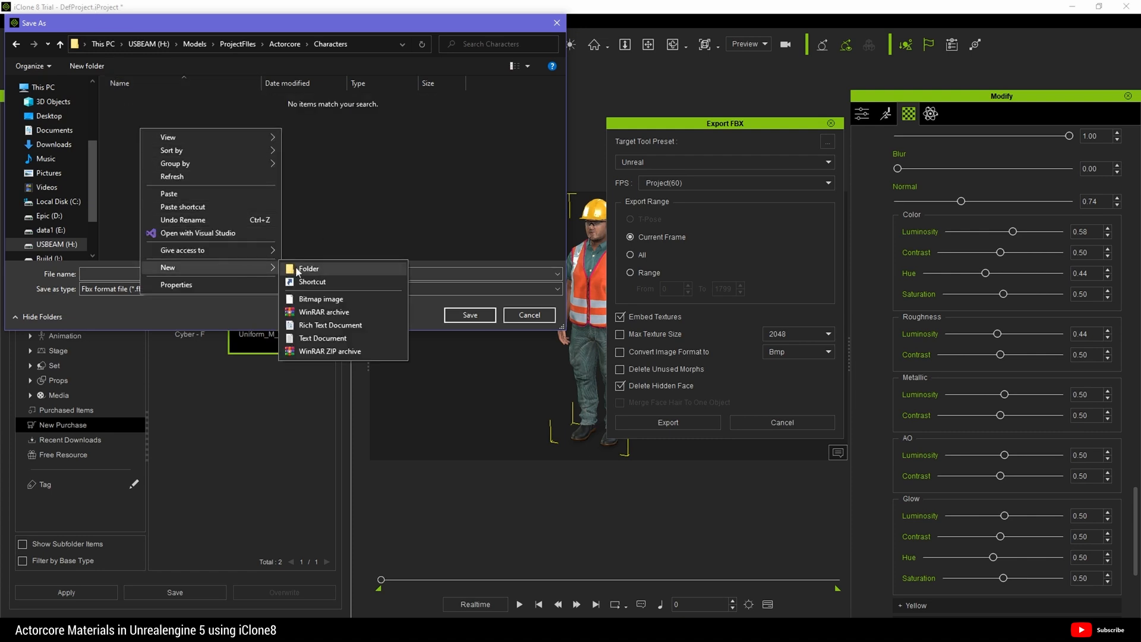
click(308, 268)
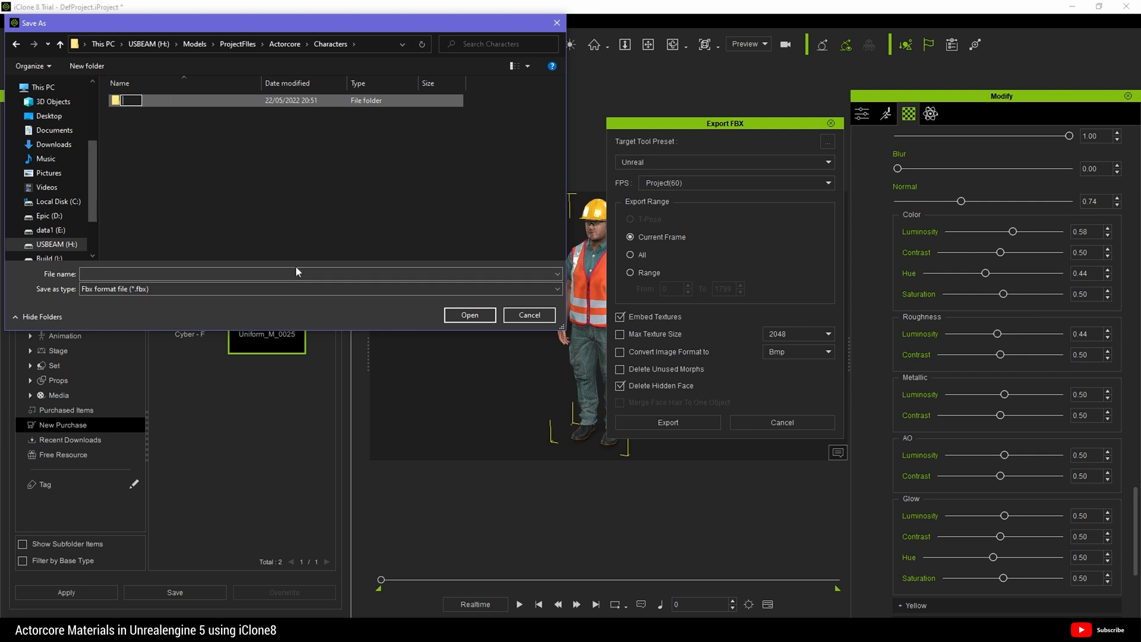
text(Con)
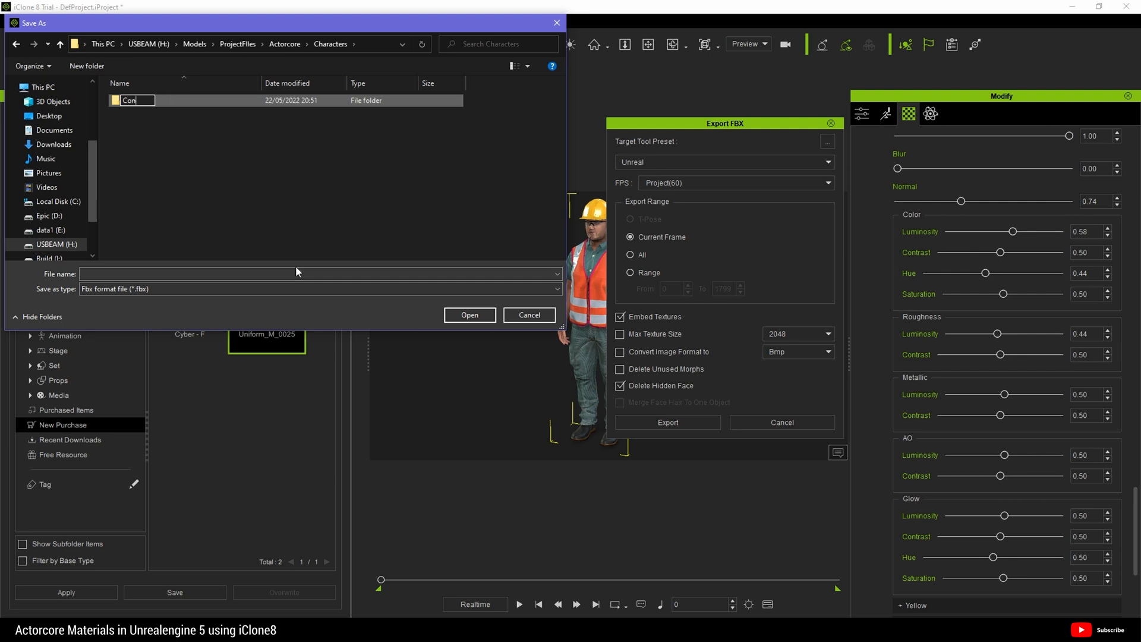
text(struct)
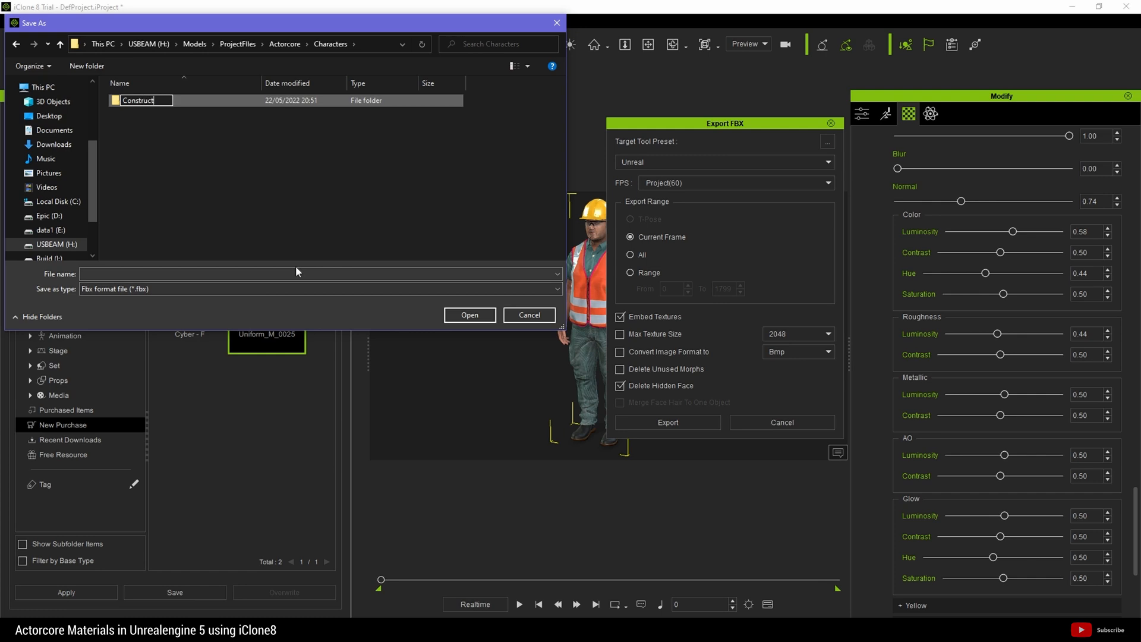
text(ion)
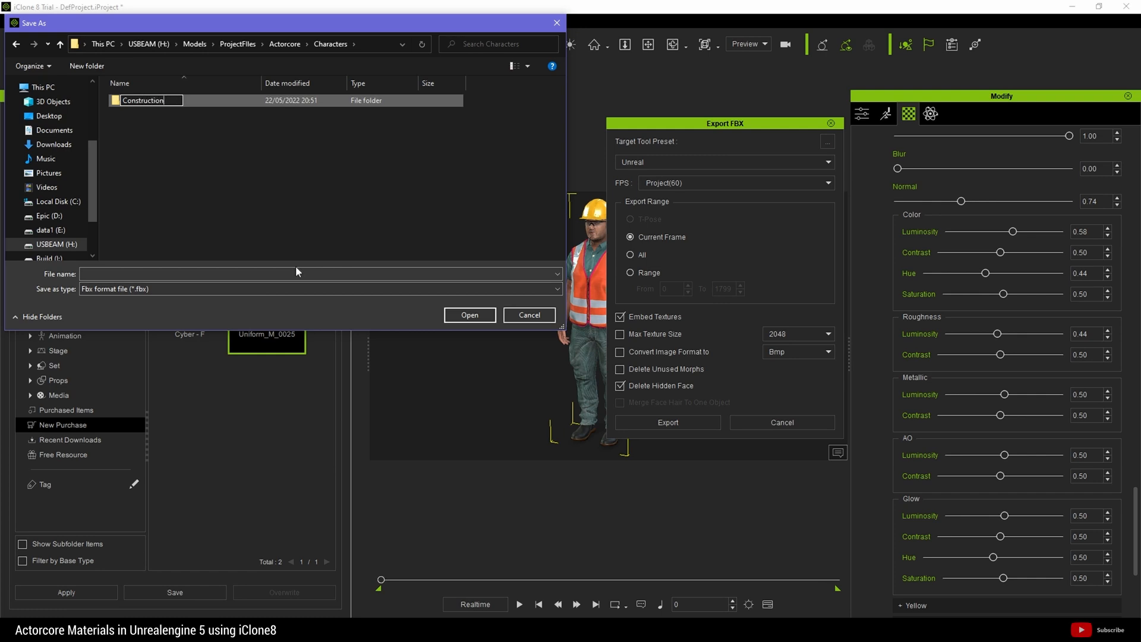
text(Guy0001)
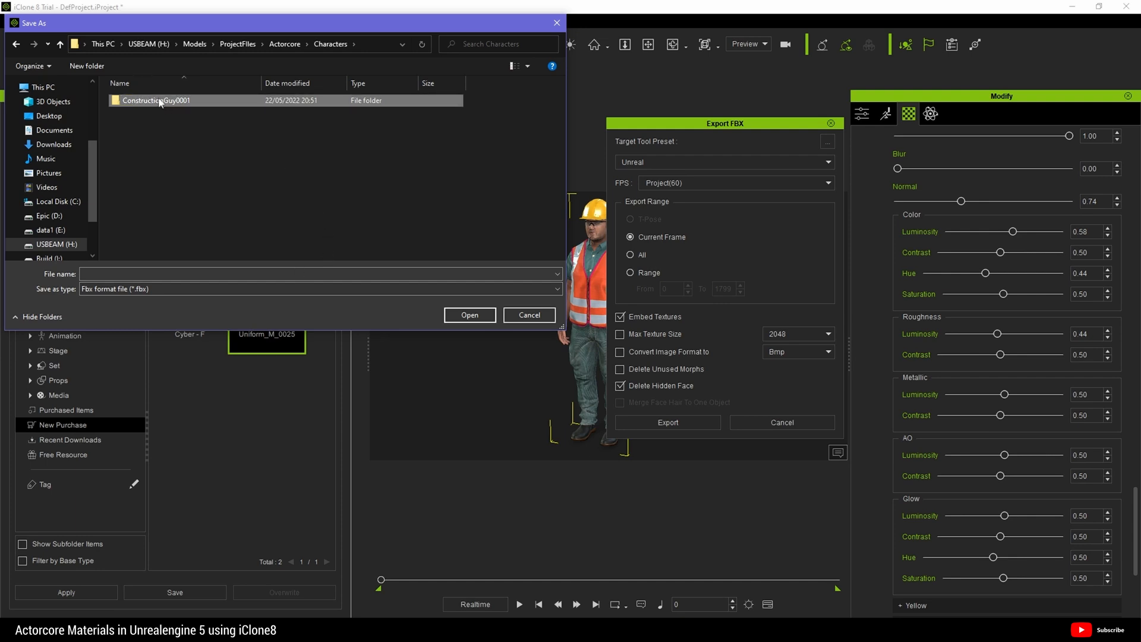
- Save the FBX as ConstructionGuy0001 inside the new folder
double_click(156, 100)
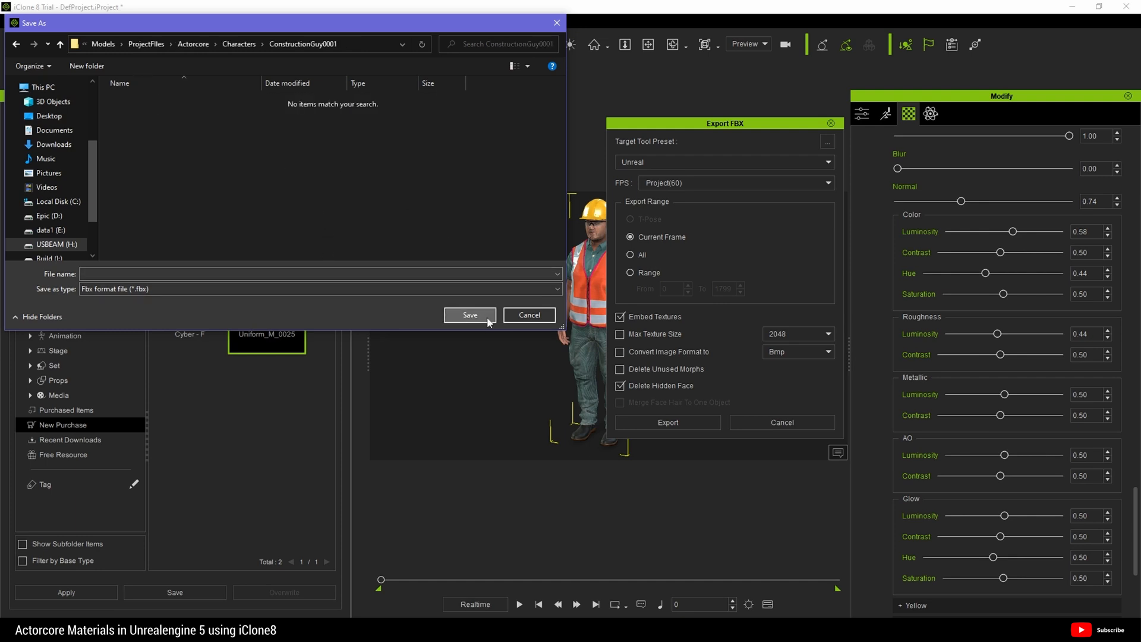
click(321, 274)
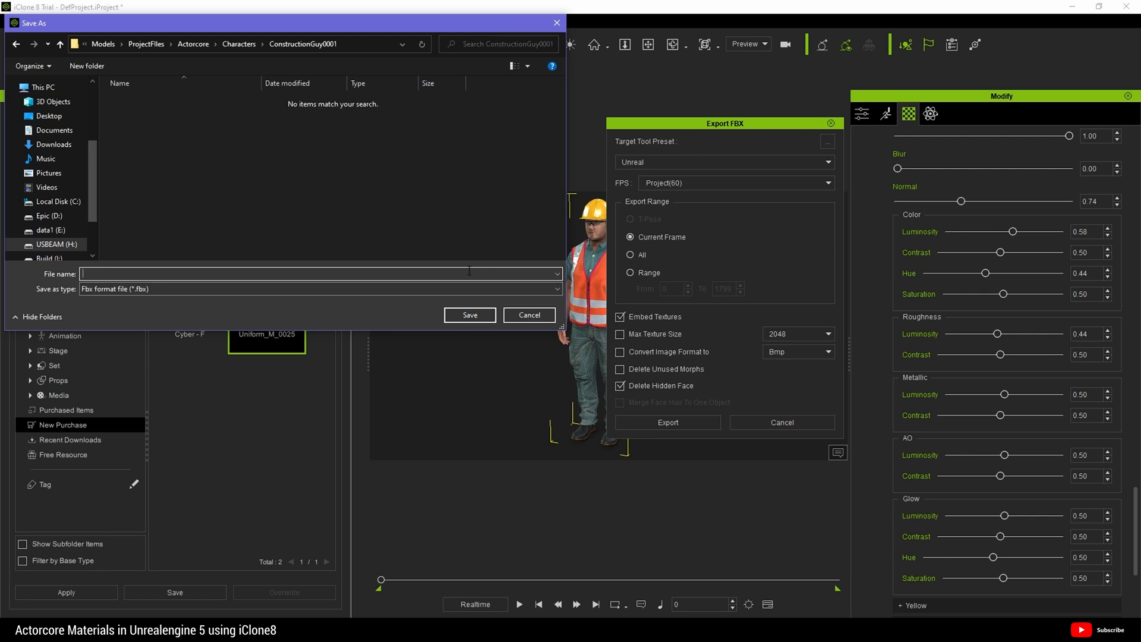
text(ConstructionGuy0001)
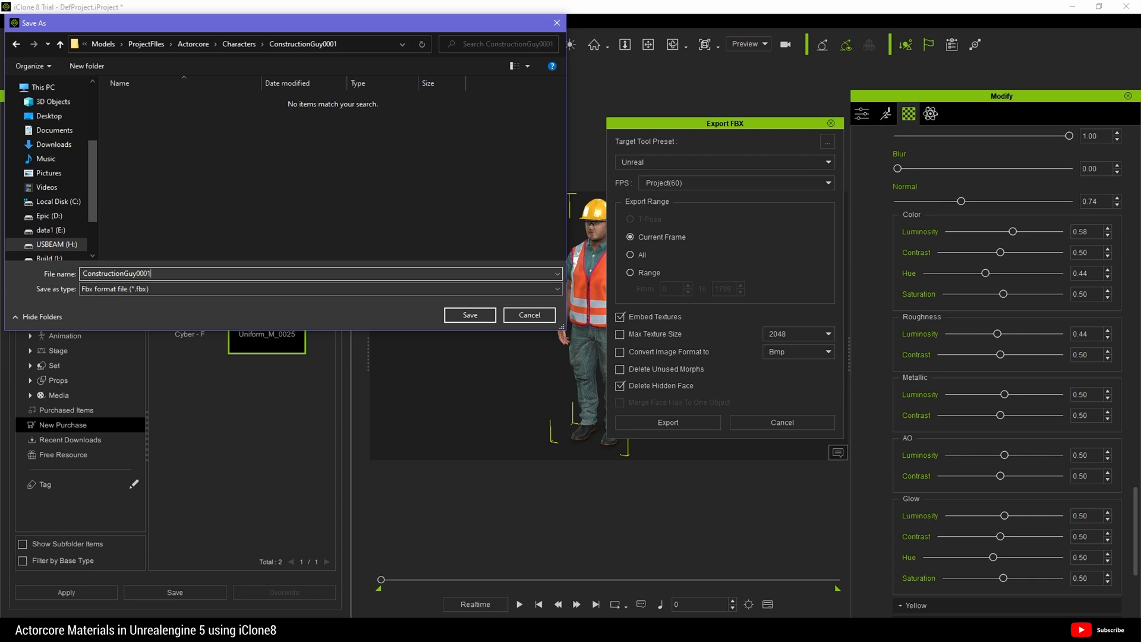
click(469, 315)
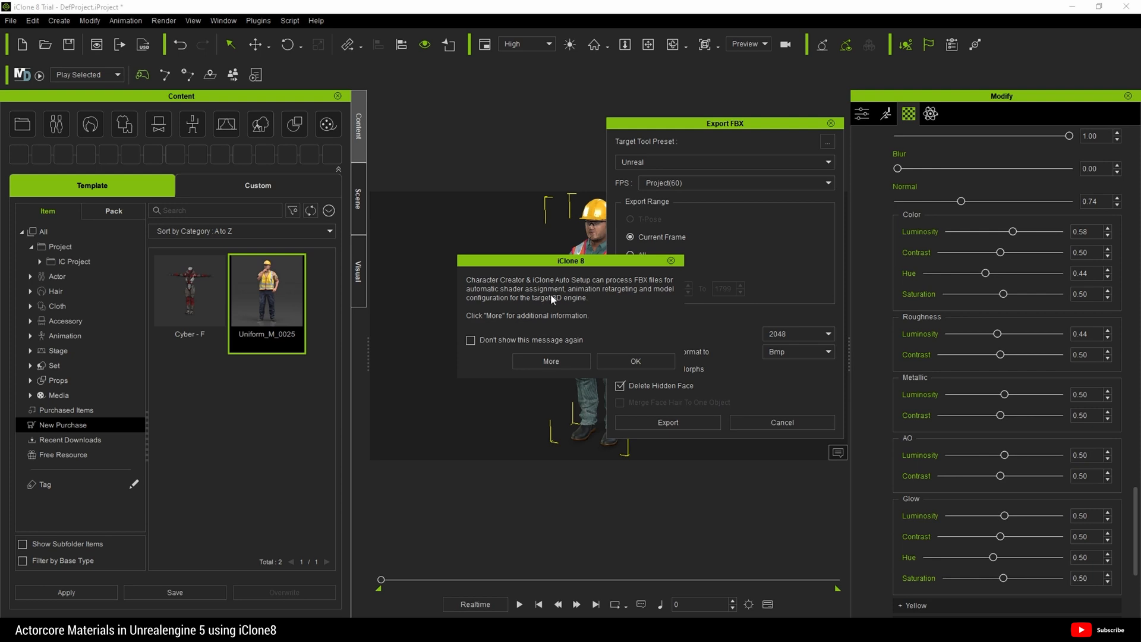
mouse_move(495, 292)
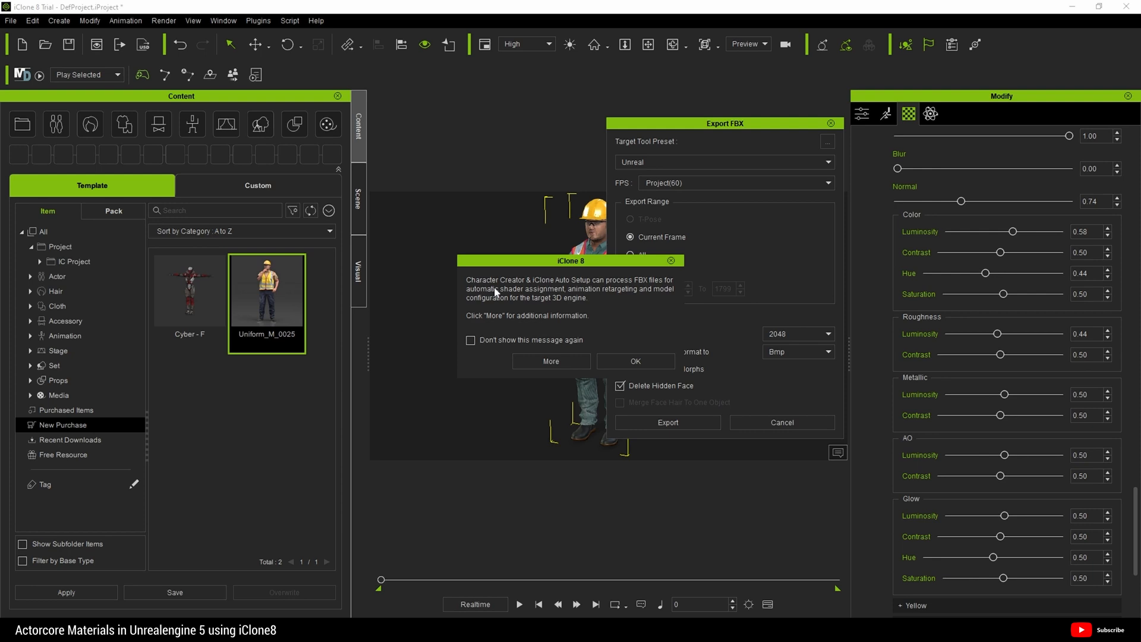
mouse_move(590, 312)
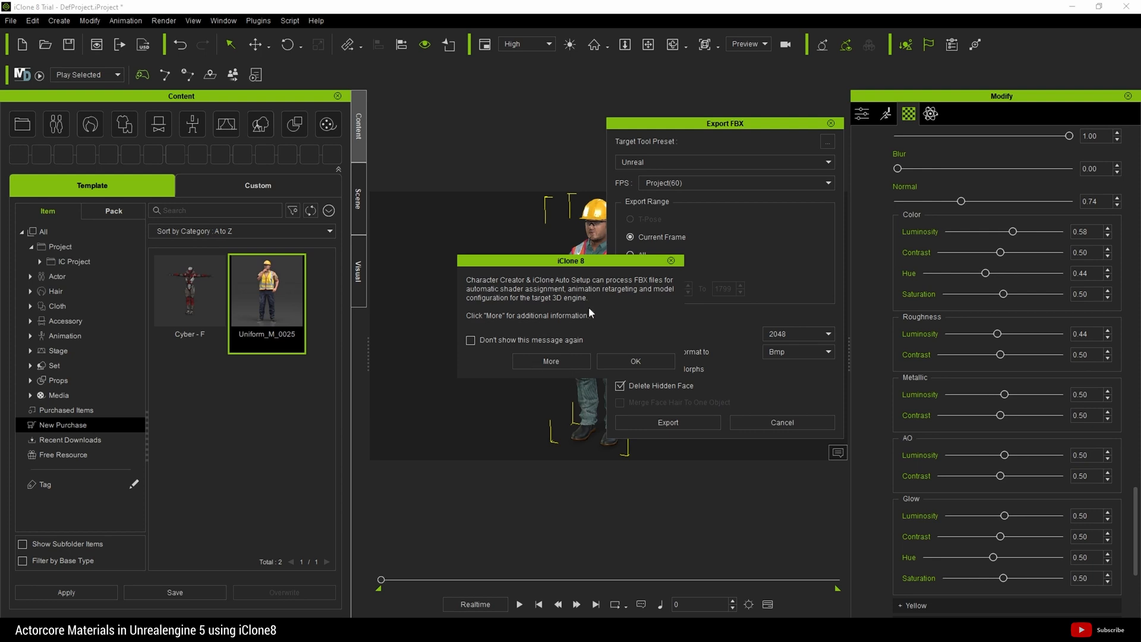
mouse_move(635, 361)
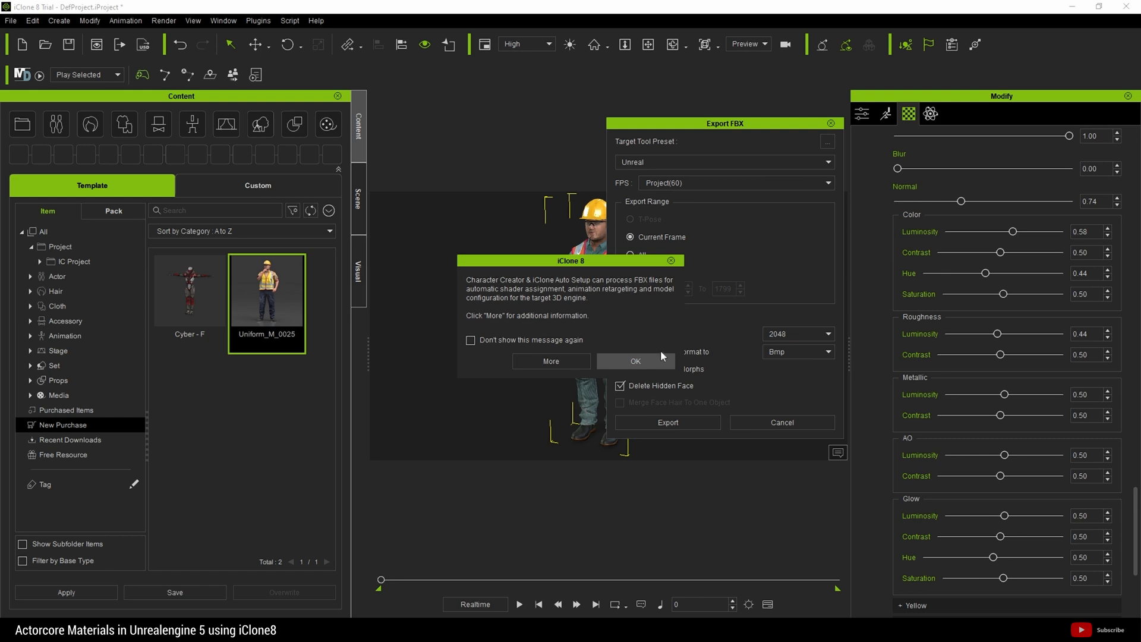
mouse_move(479, 353)
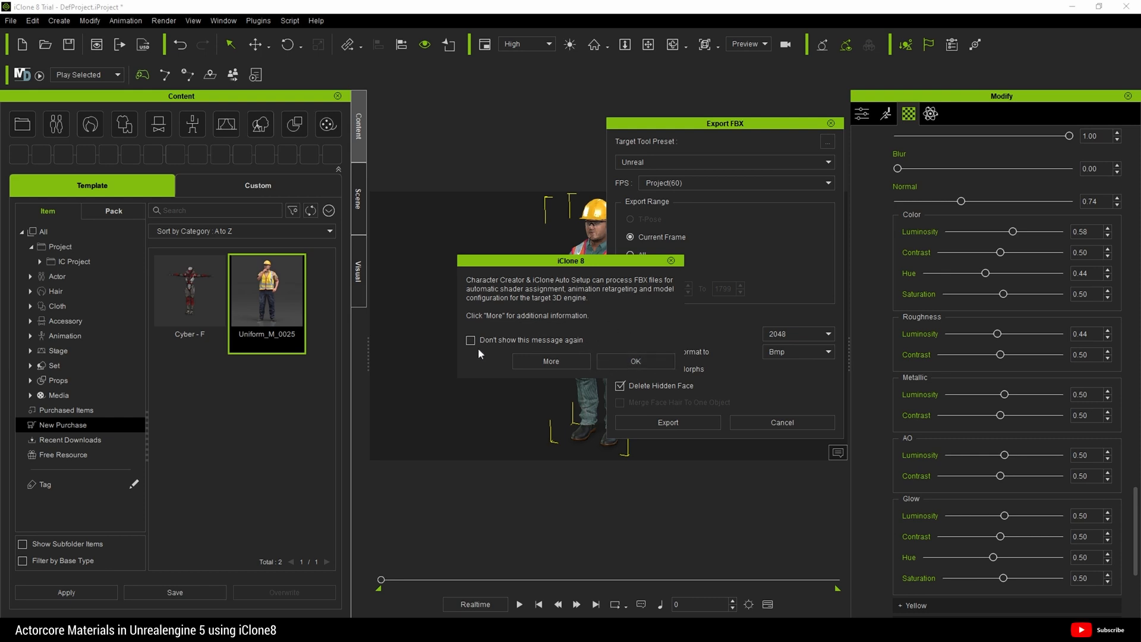
mouse_move(641, 360)
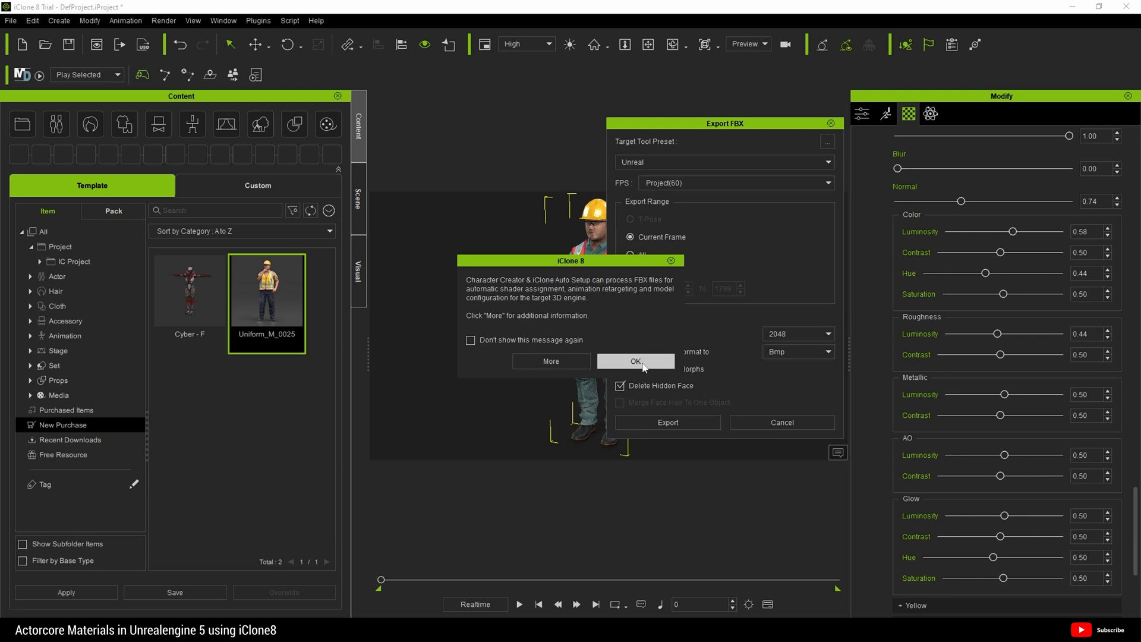
- Acknowledge iClone 8's notice that Auto Setup processes FBX files
click(634, 361)
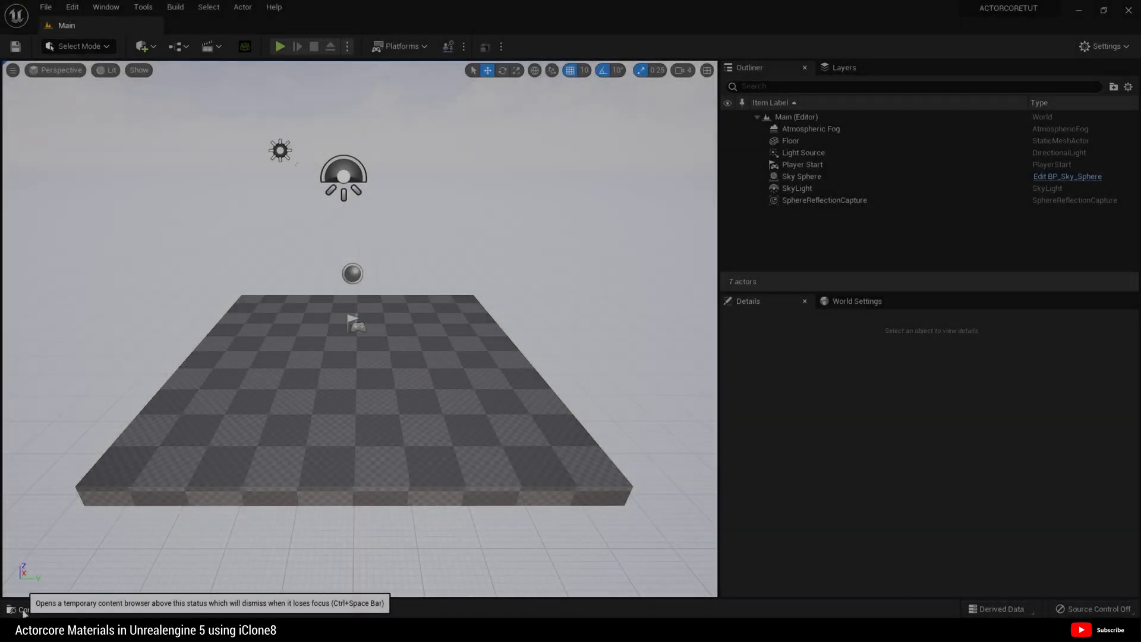
- Create a Characters folder in Content with an Actorcore folder inside, and enter Actorcore
click(39, 612)
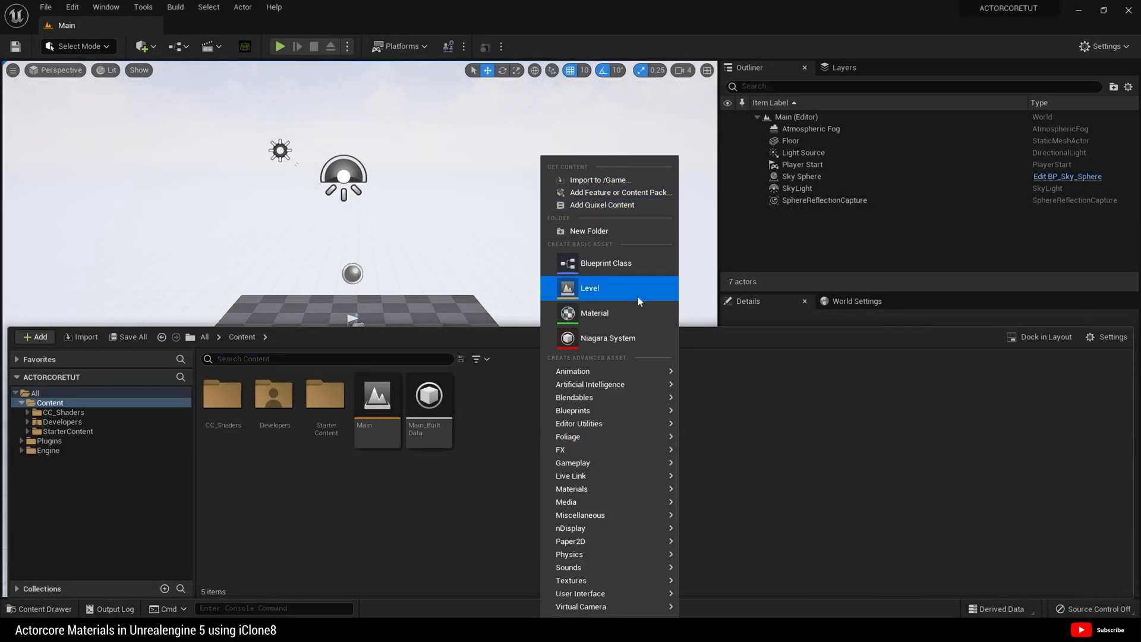
click(589, 231)
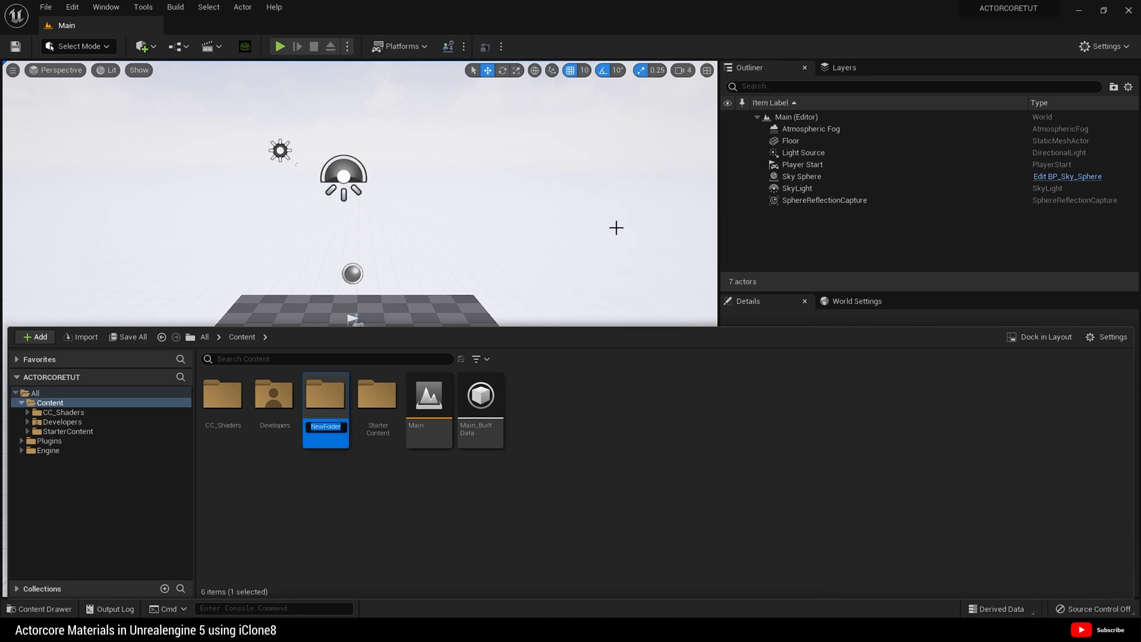
text(Charac)
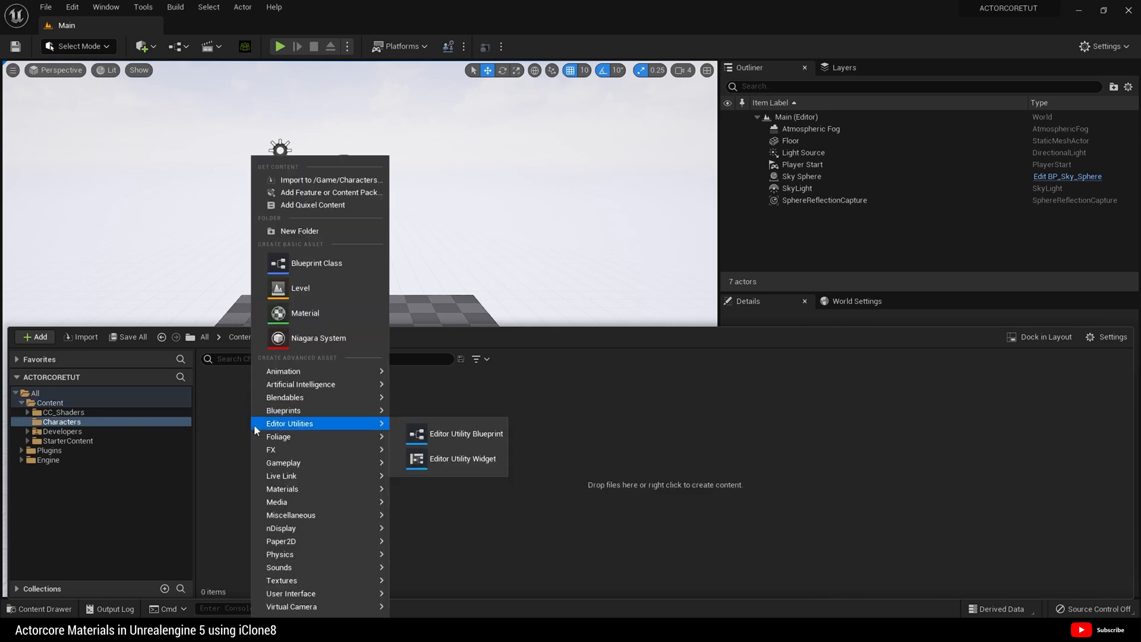
click(299, 230)
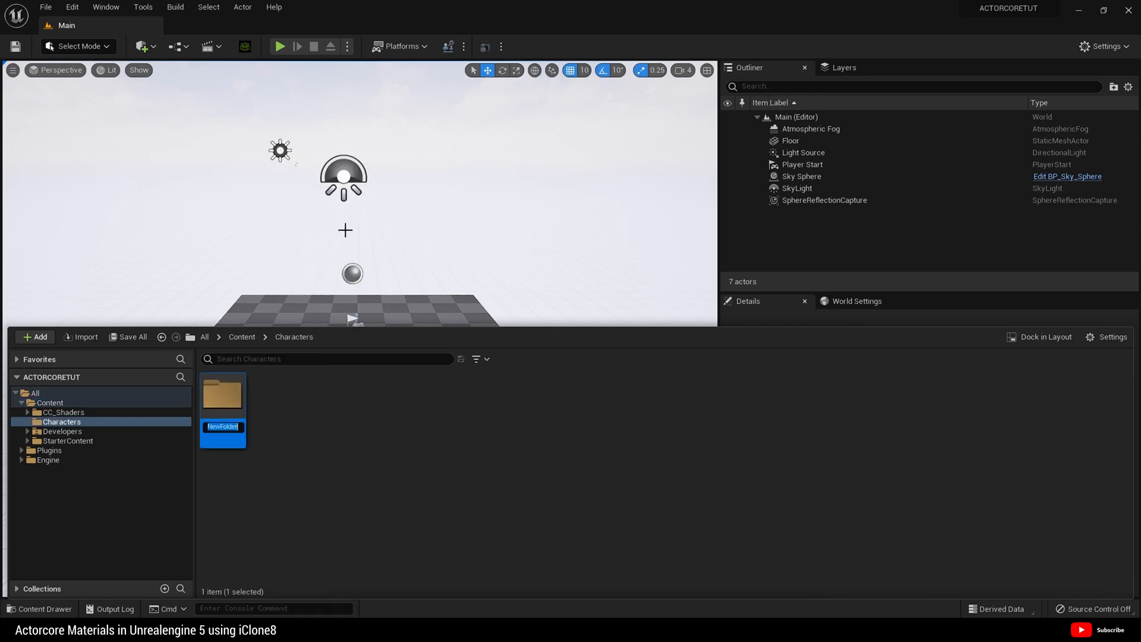
text(actorcore)
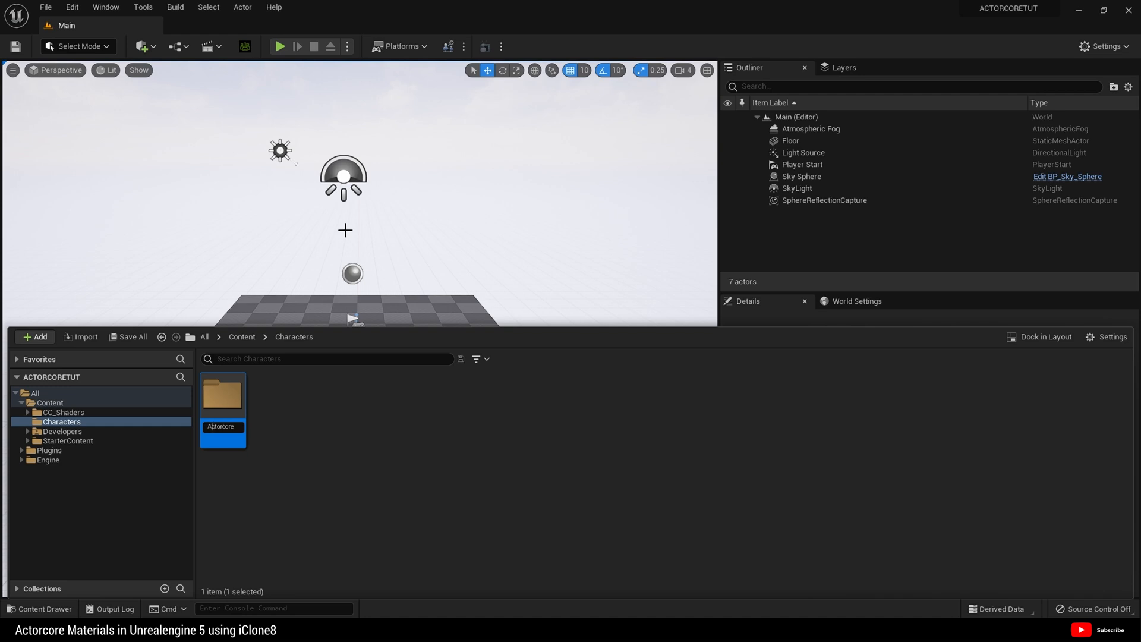
mouse_move(224, 422)
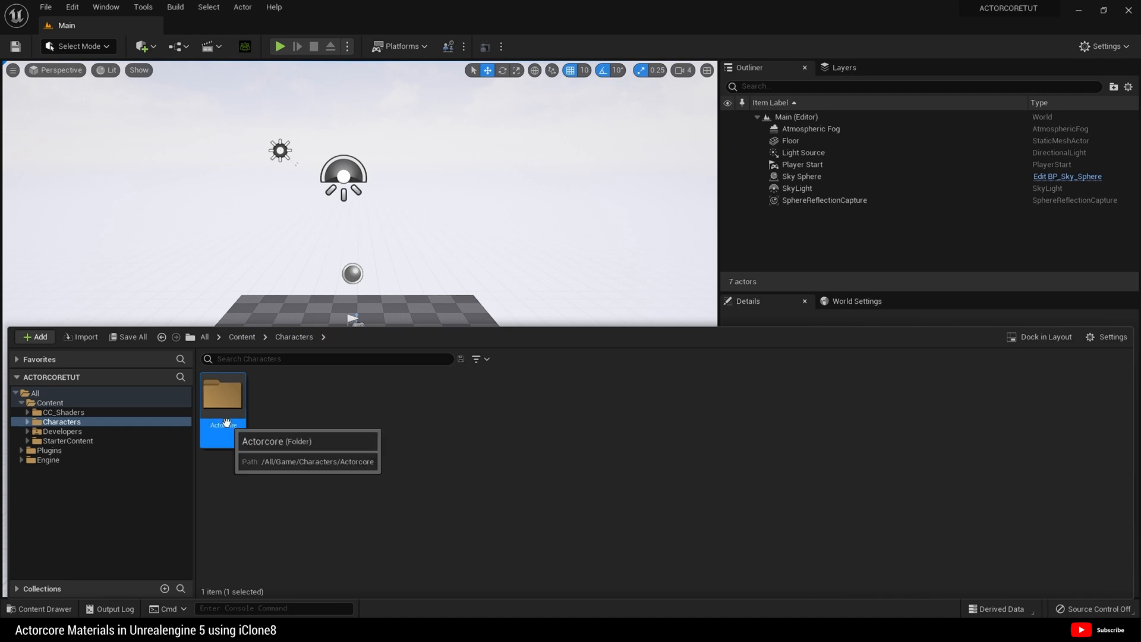
double_click(223, 395)
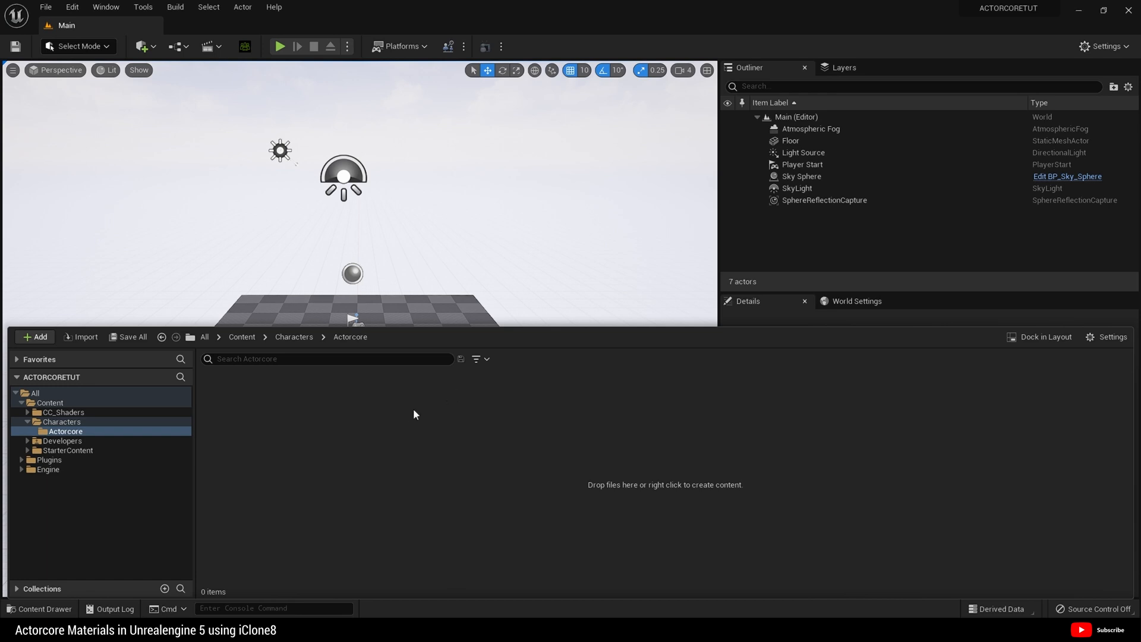
mouse_move(301, 471)
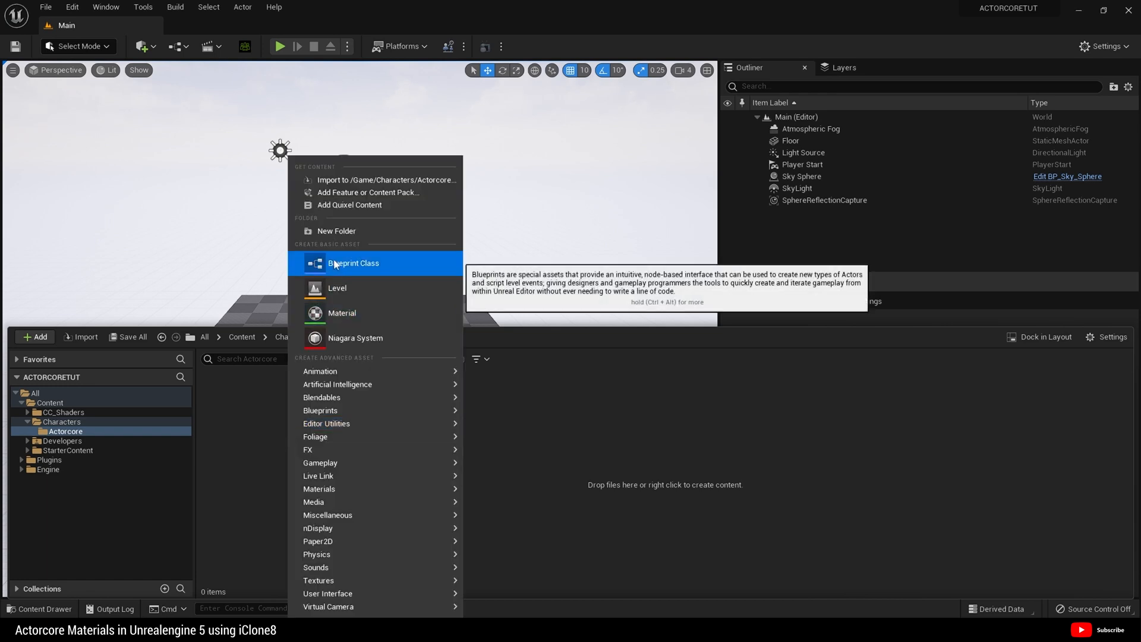
- Add Animations, Rig, Textures and Mesh subfolders inside Actorcore
click(337, 231)
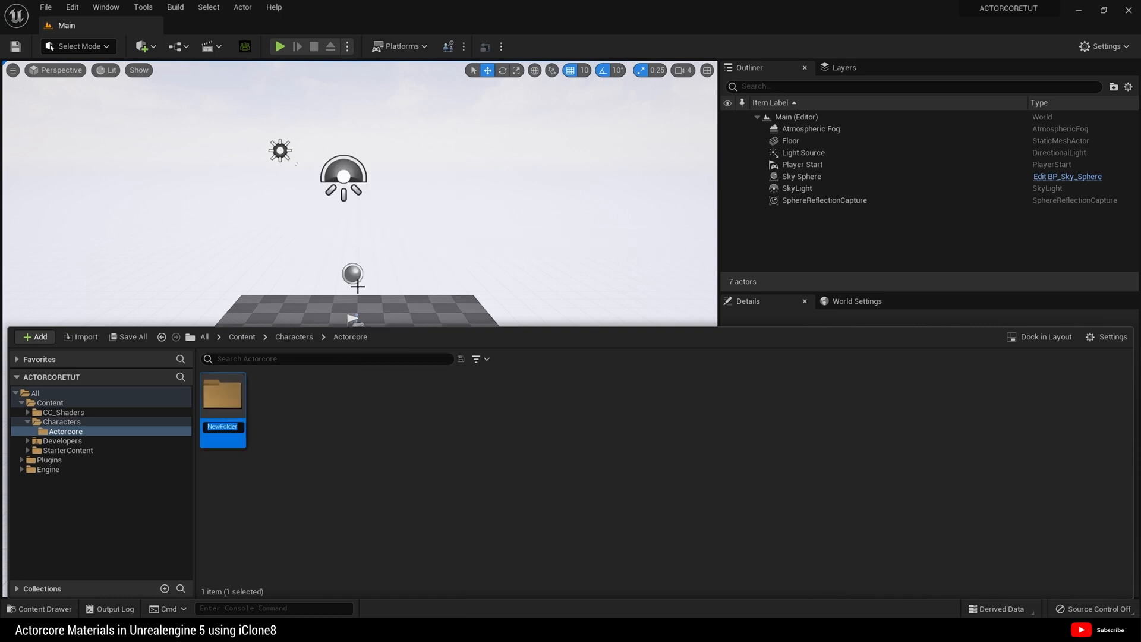
text(Animations)
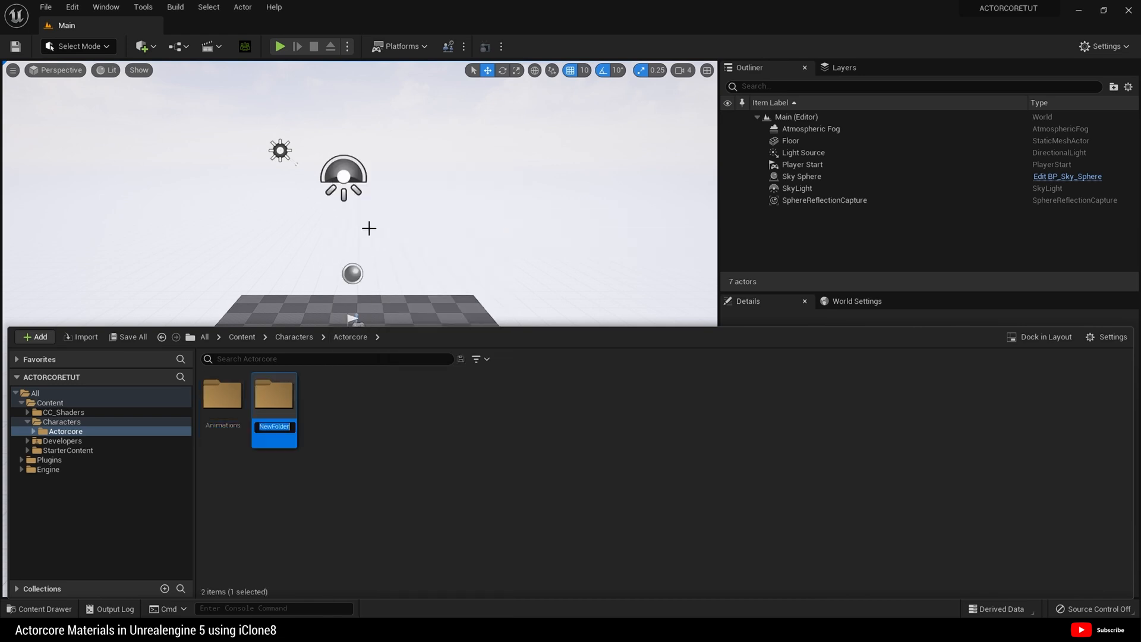
text(Rig)
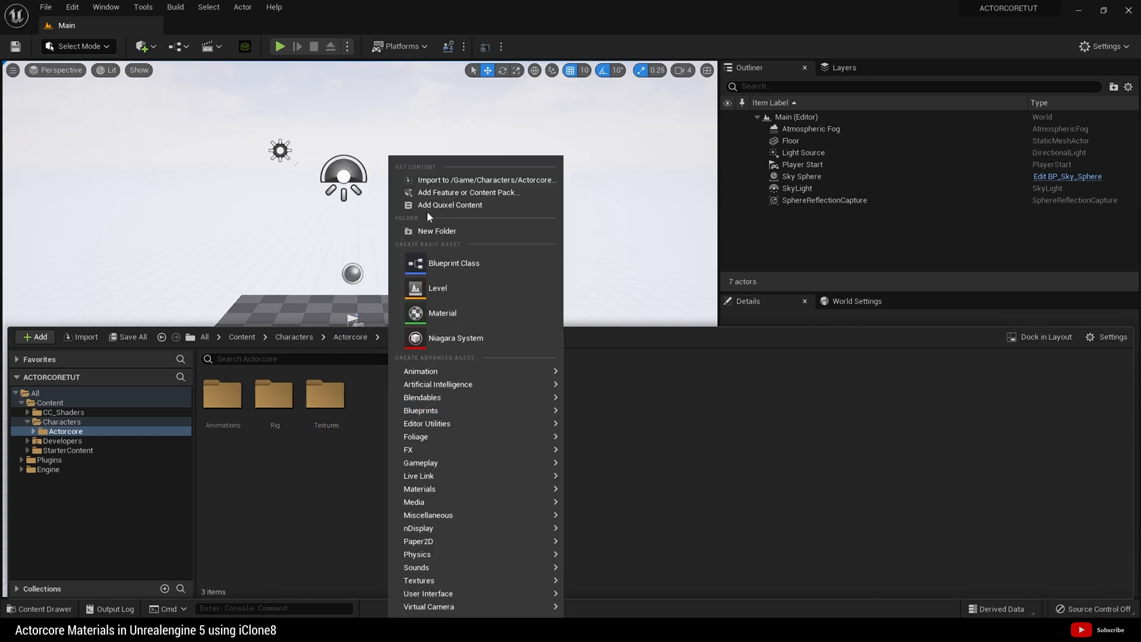
click(436, 231)
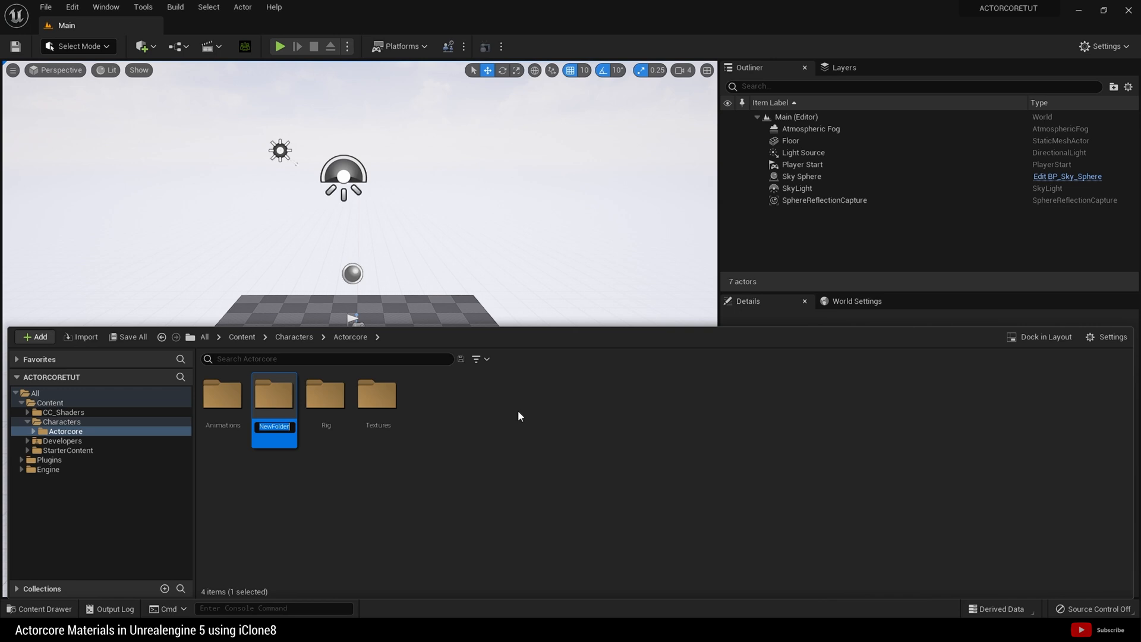
text(Mesh)
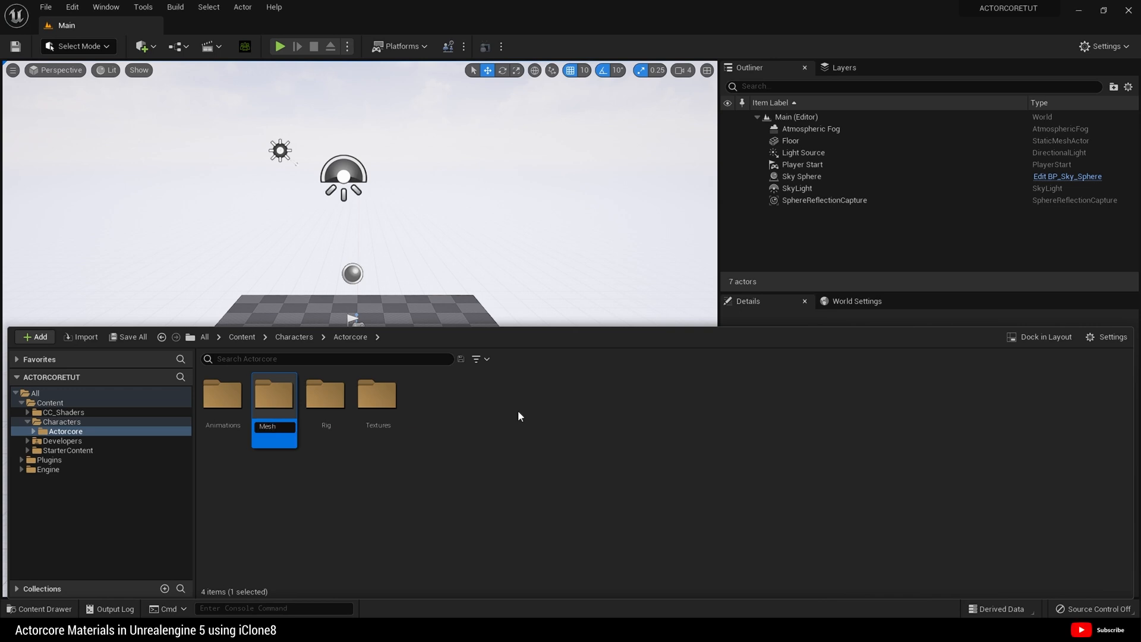
click(514, 405)
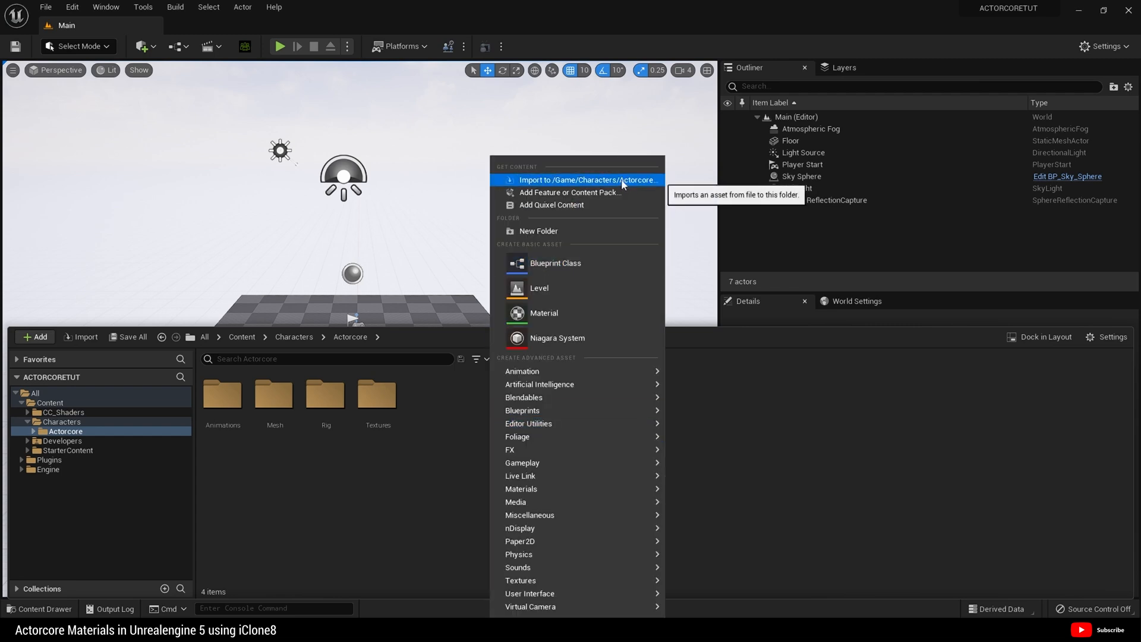
- Import ConstructionGuy0001.fbx from its character folder into /Game/Characters/Actorcore
click(589, 179)
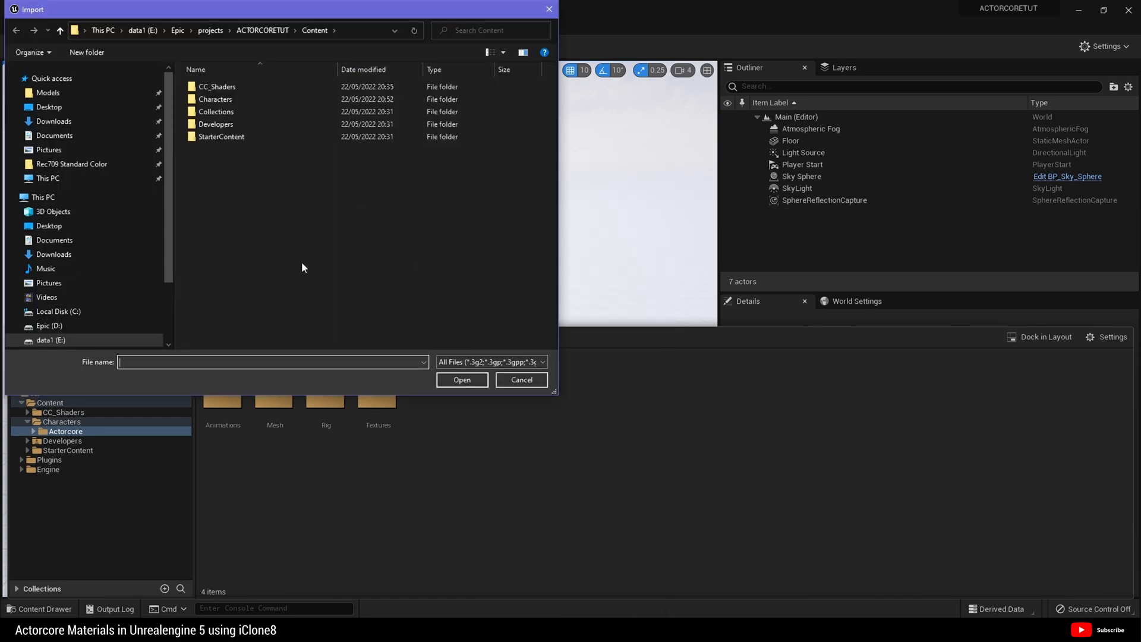
mouse_move(284, 288)
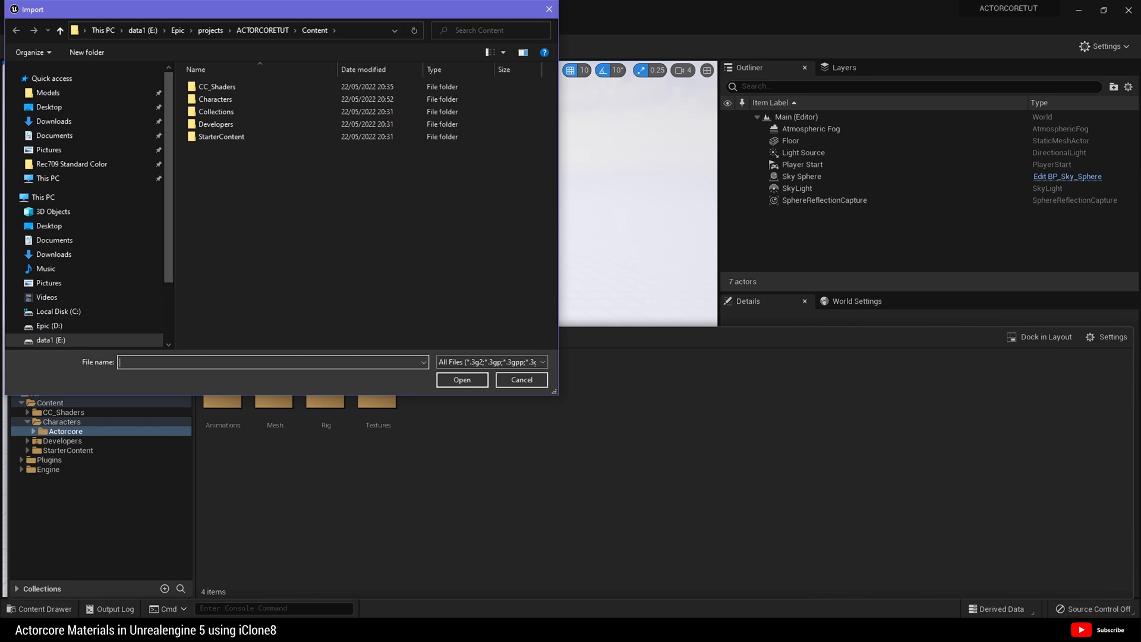
double_click(238, 100)
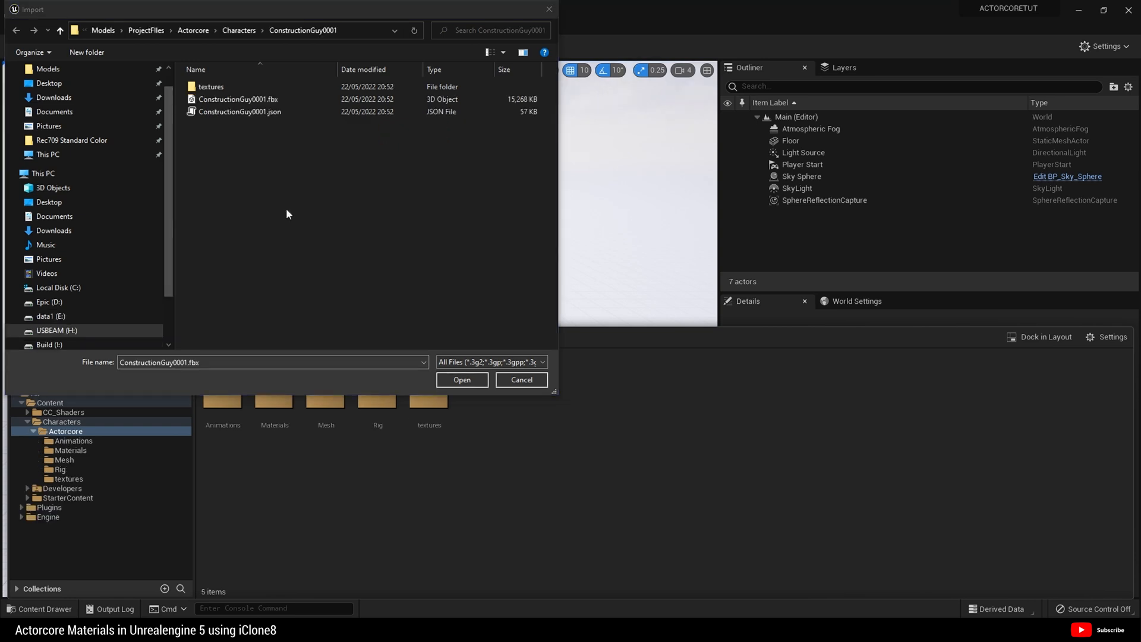
click(239, 99)
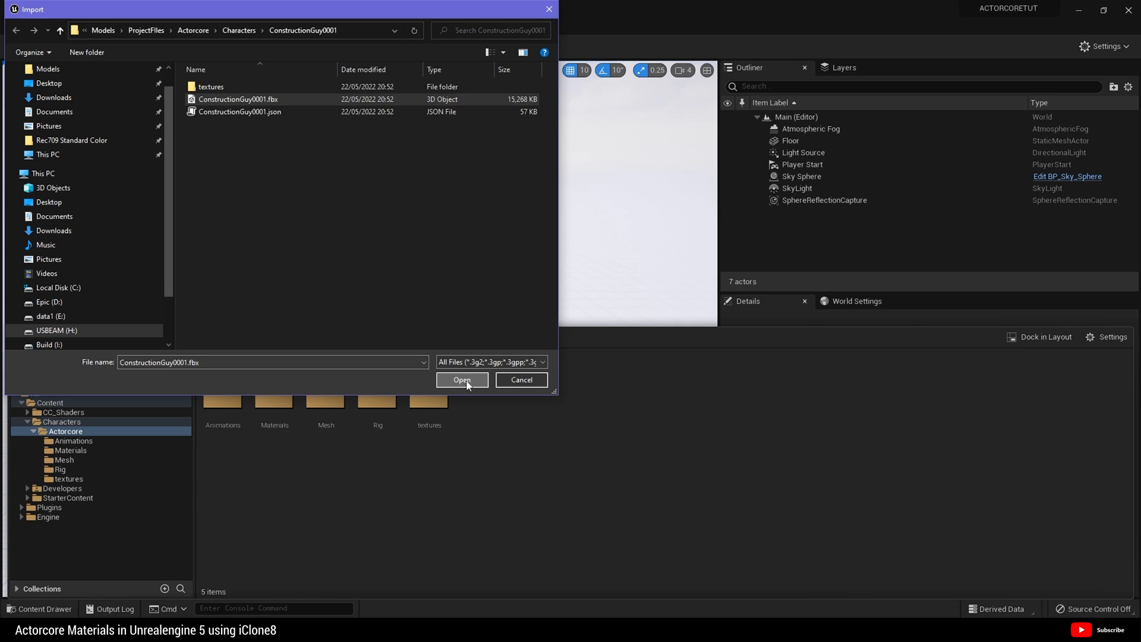
click(462, 379)
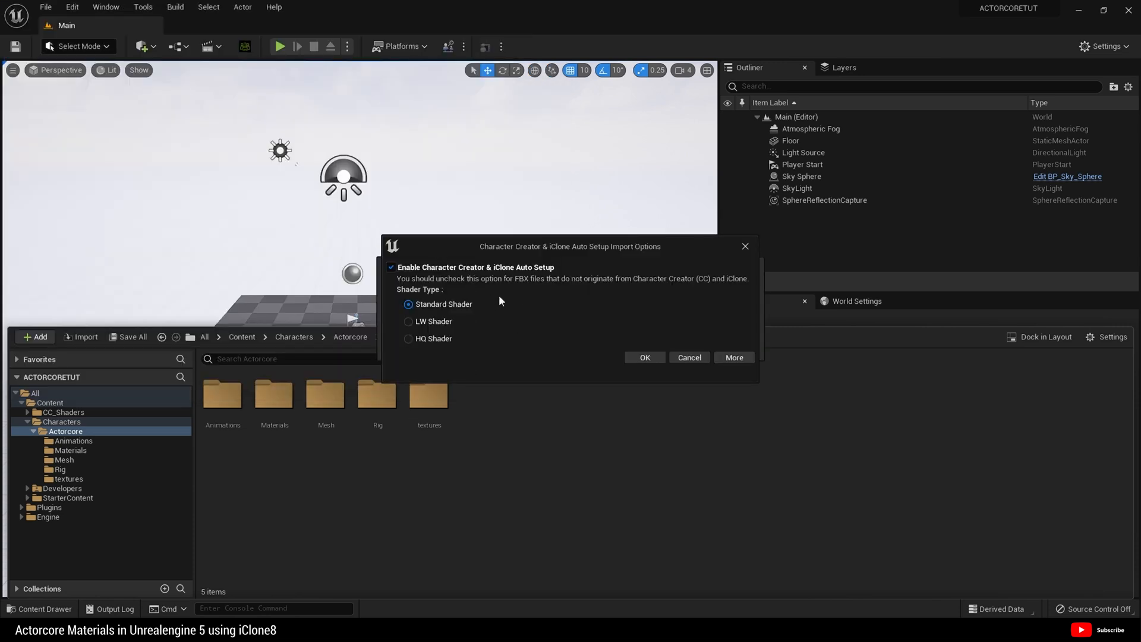
mouse_move(508, 279)
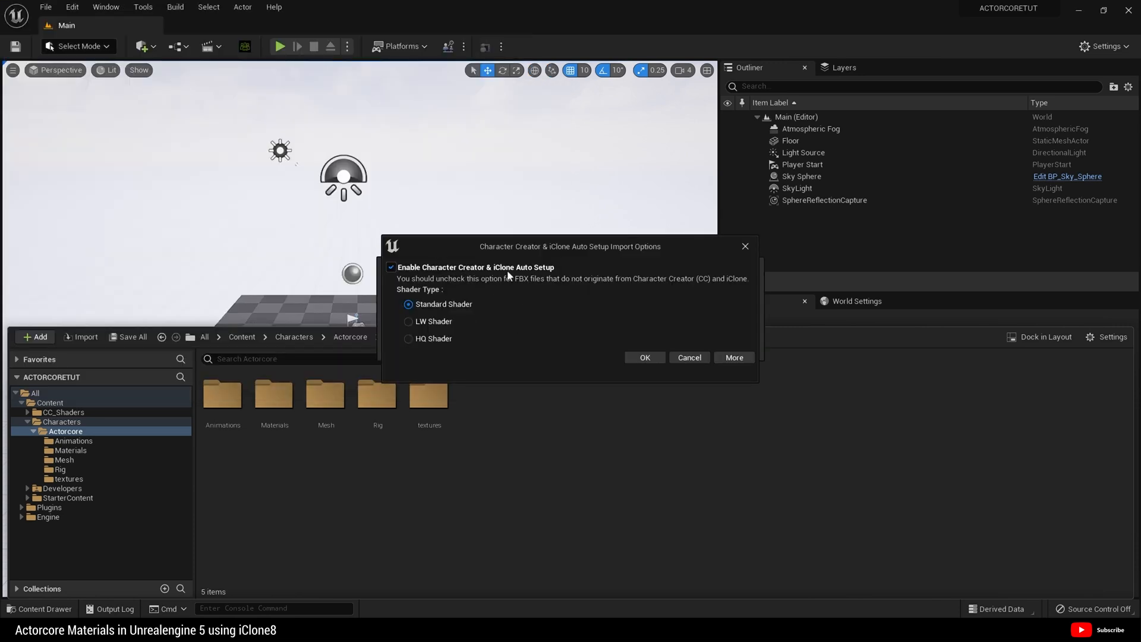
mouse_move(538, 302)
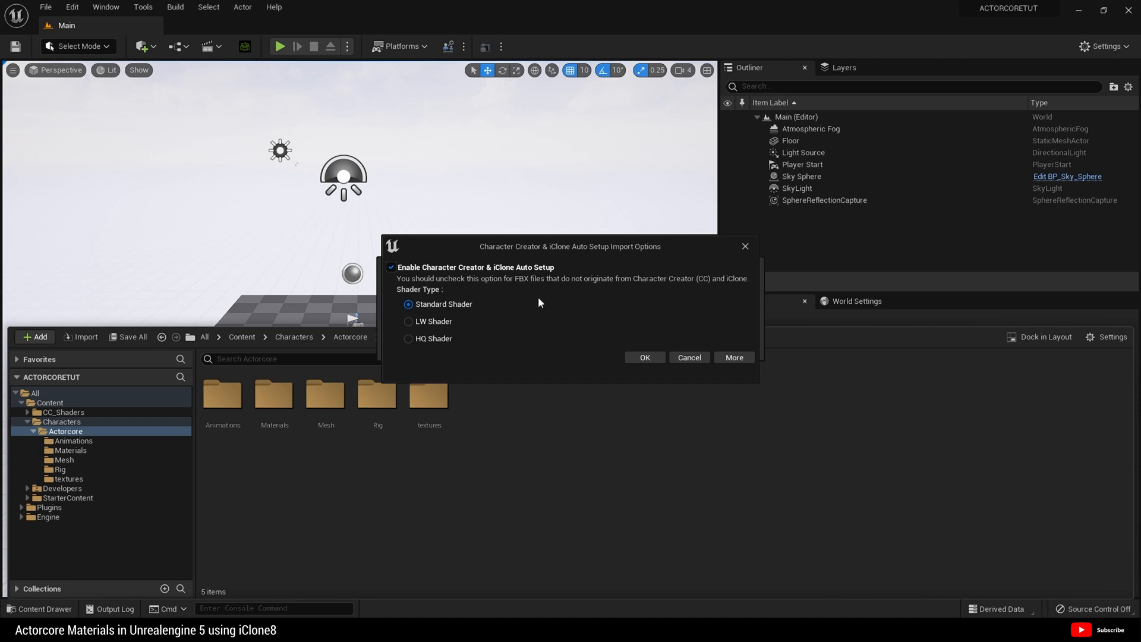
mouse_move(428, 313)
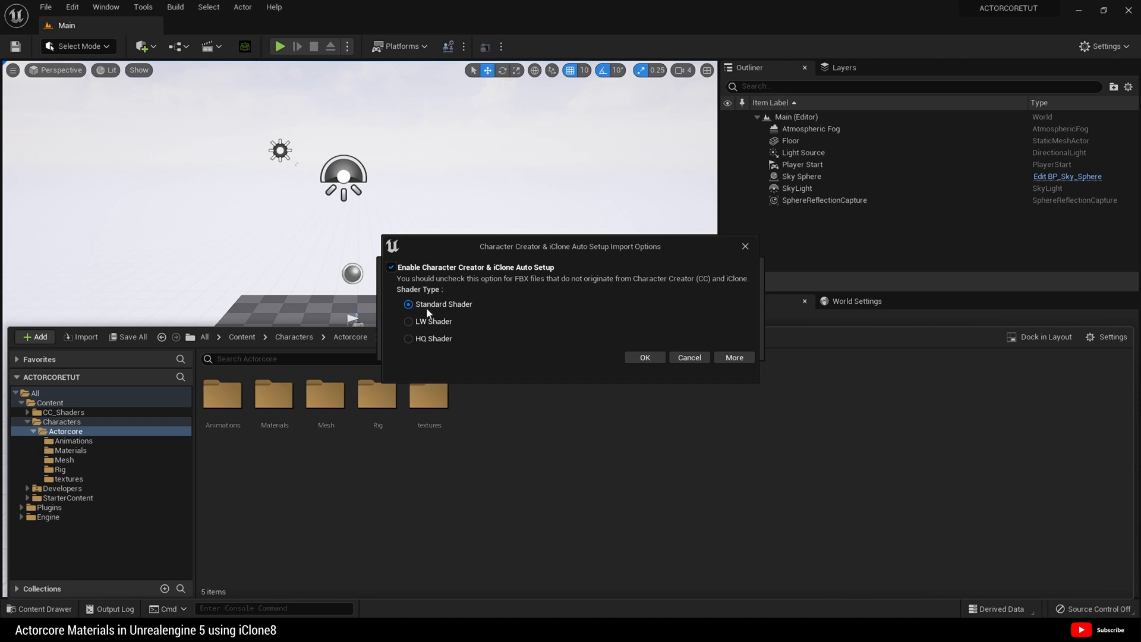
mouse_move(457, 313)
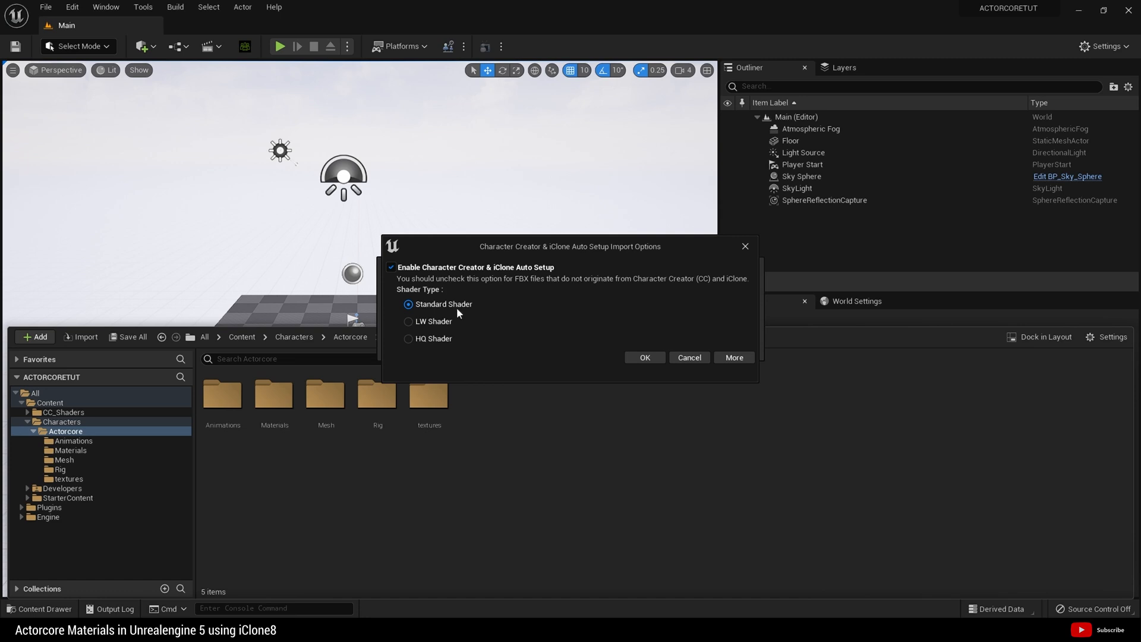
mouse_move(519, 388)
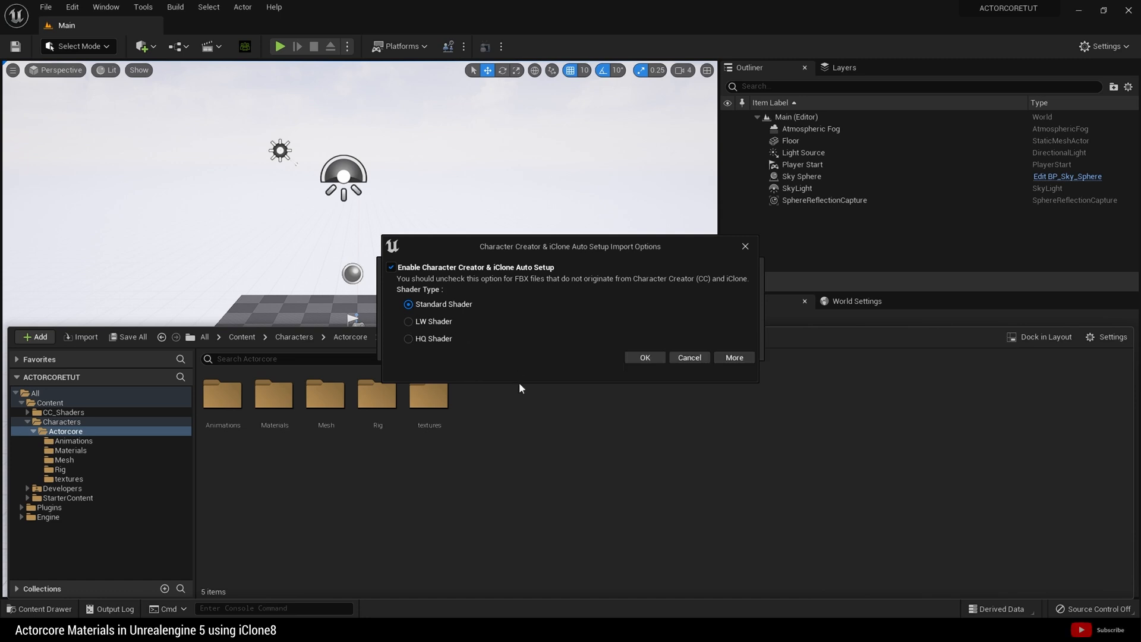
mouse_move(517, 355)
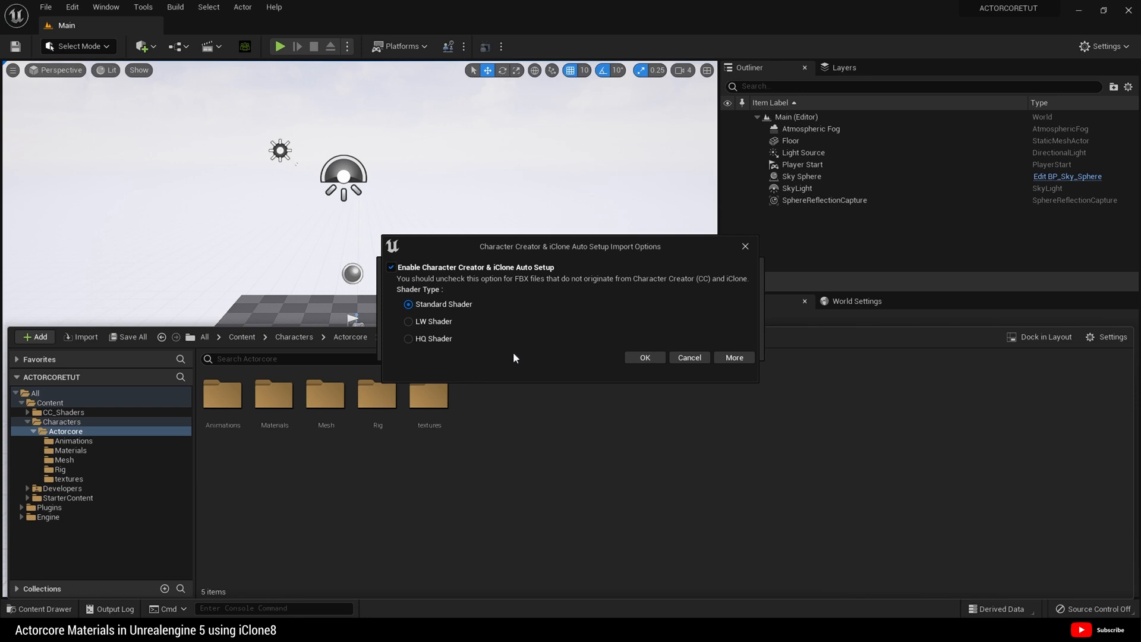
mouse_move(445, 356)
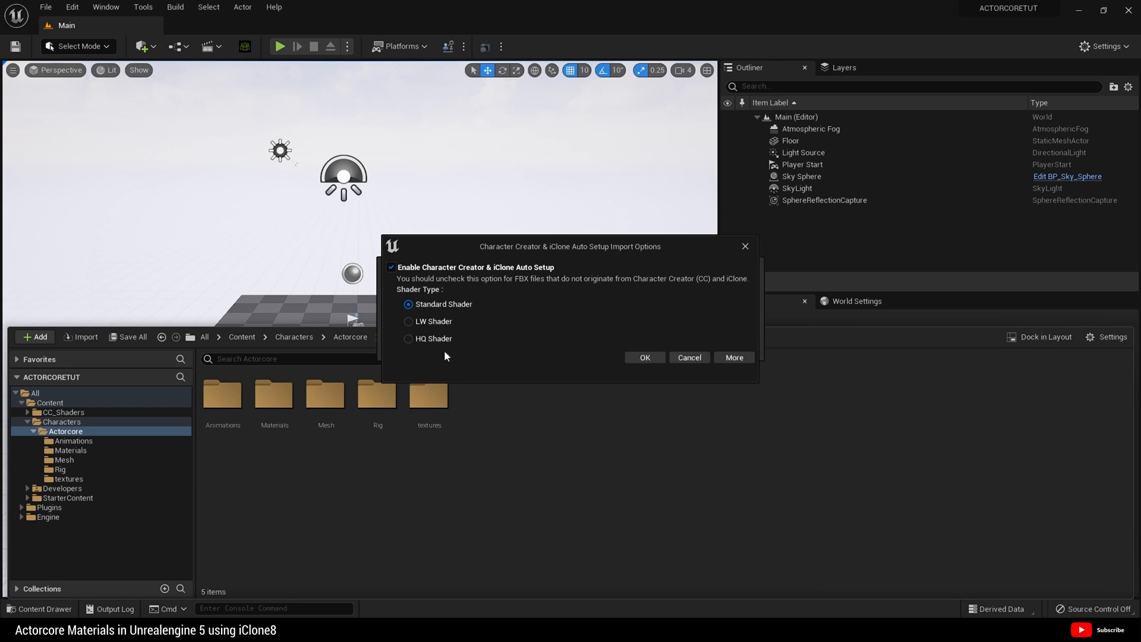
mouse_move(530, 327)
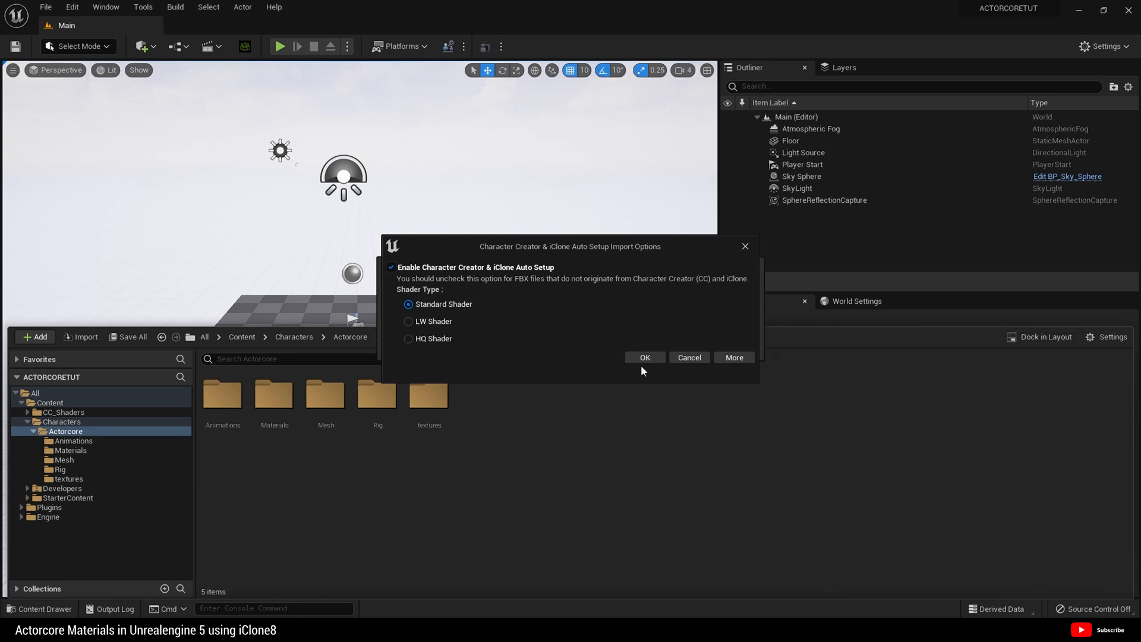
- Confirm the Auto Setup import options with Enable Auto Setup and Standard Shader kept
click(642, 357)
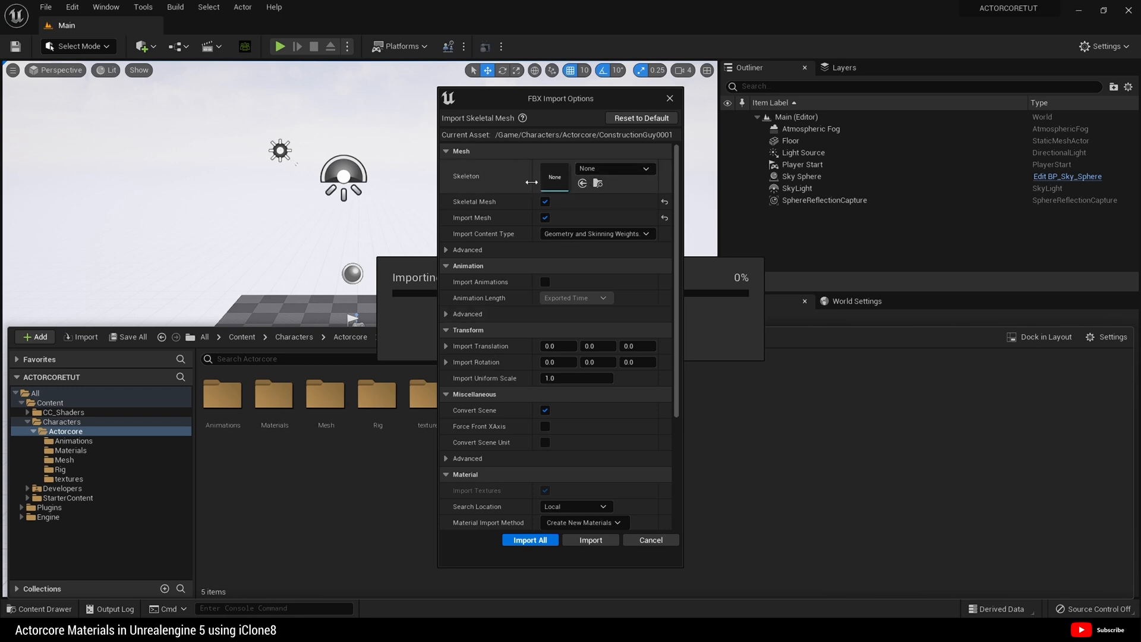
- Import ConstructionGuy0001 with Use T0 As Ref Pose ticked under Mesh > Advanced
click(446, 250)
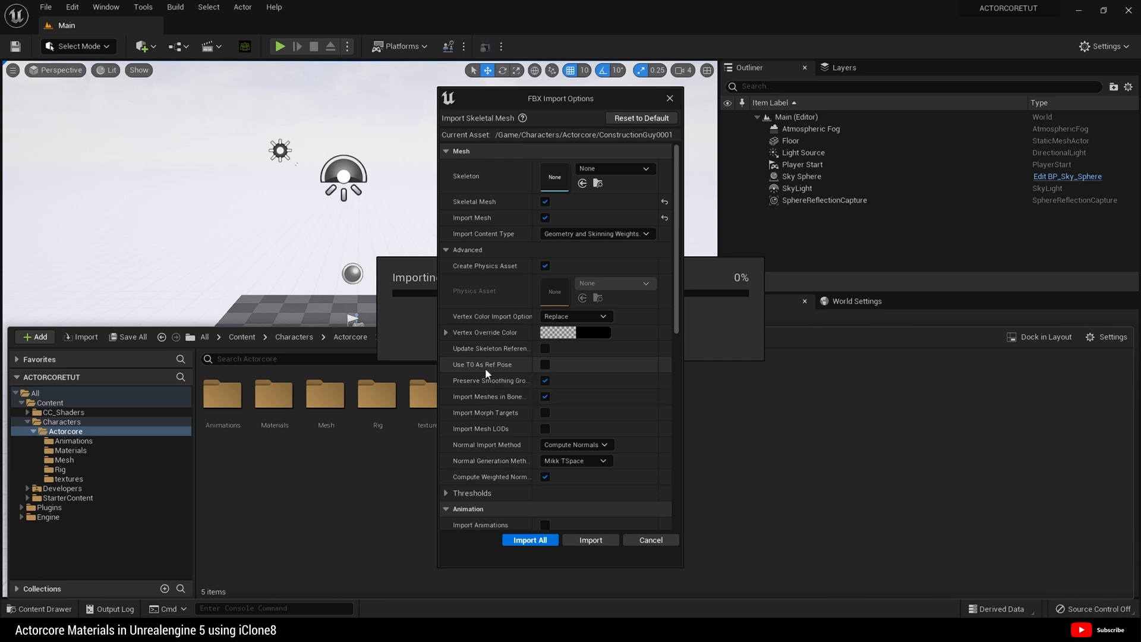
click(544, 364)
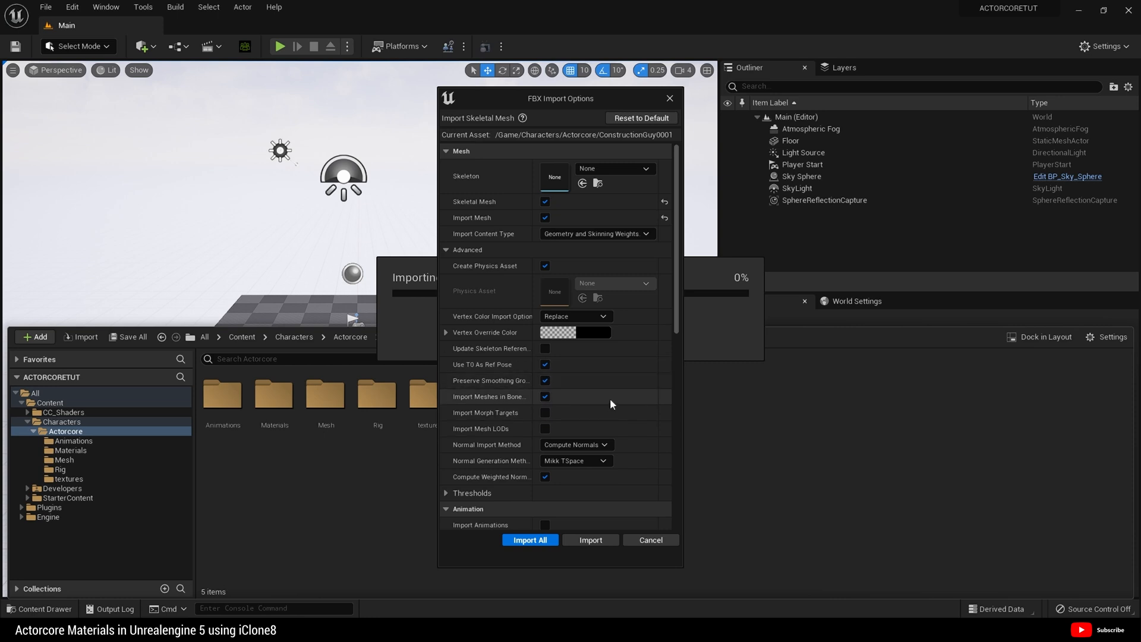
scroll(down, 3)
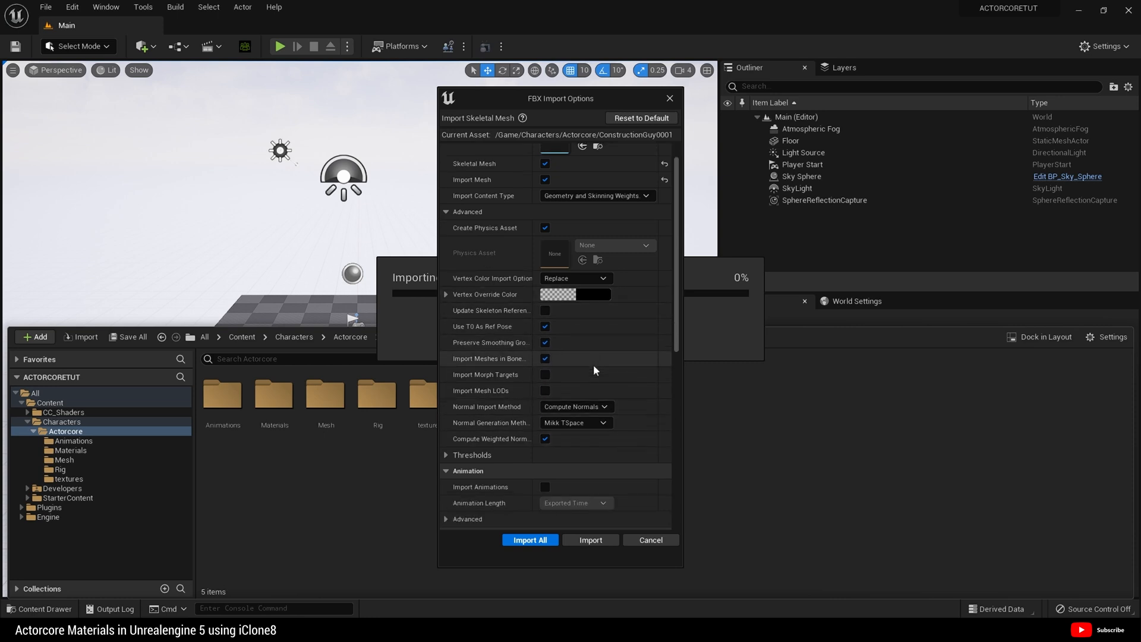
scroll(down, 3)
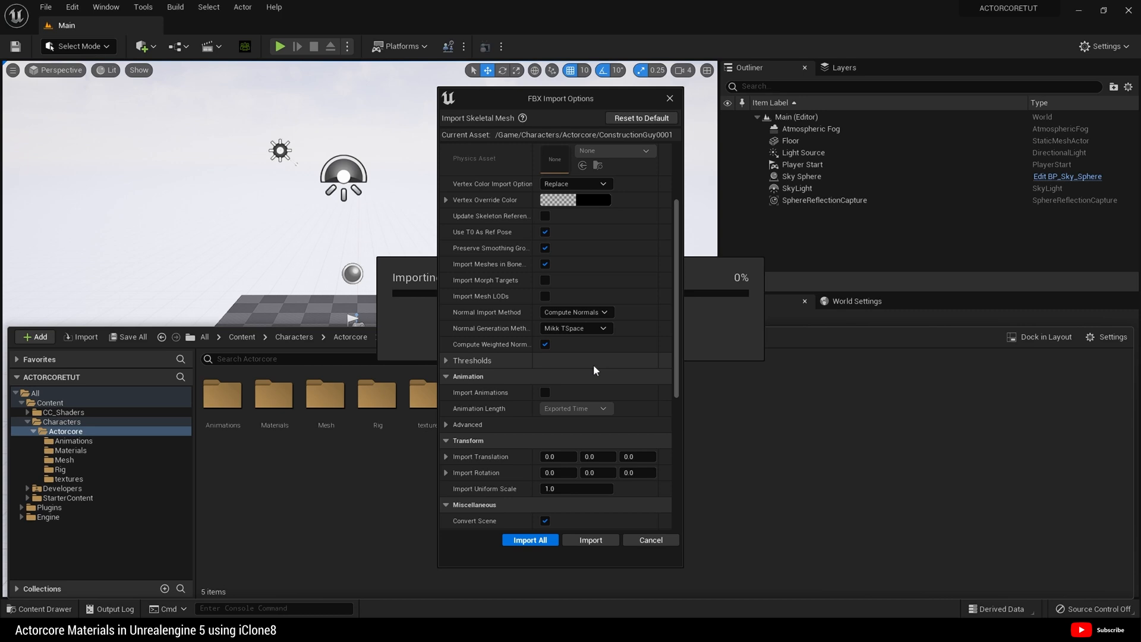
scroll(down, 3)
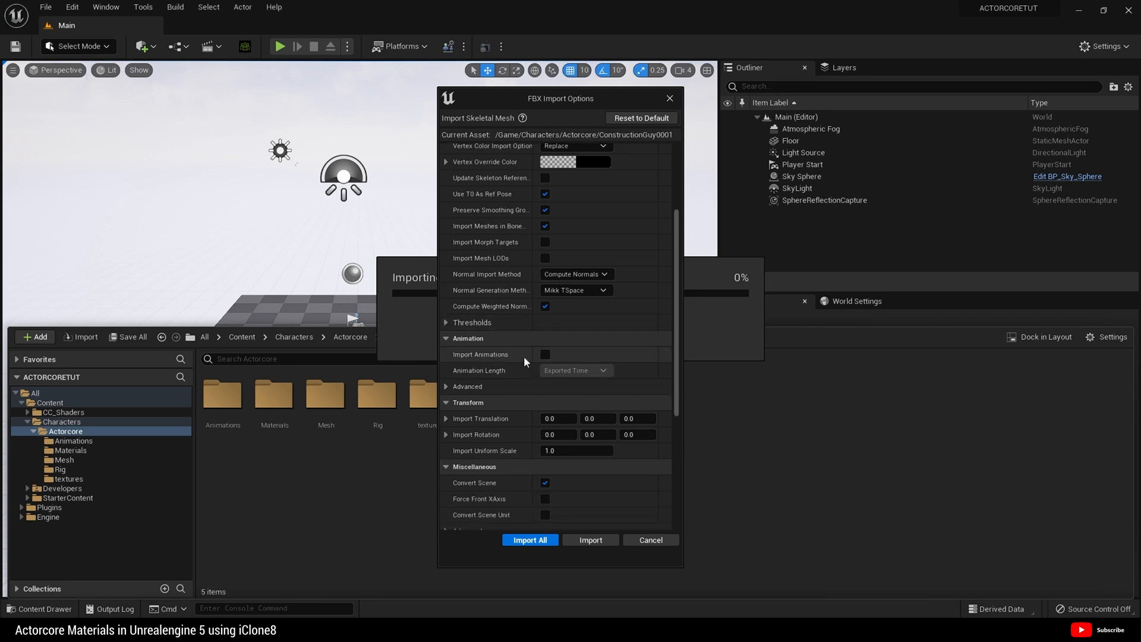
scroll(up, 3)
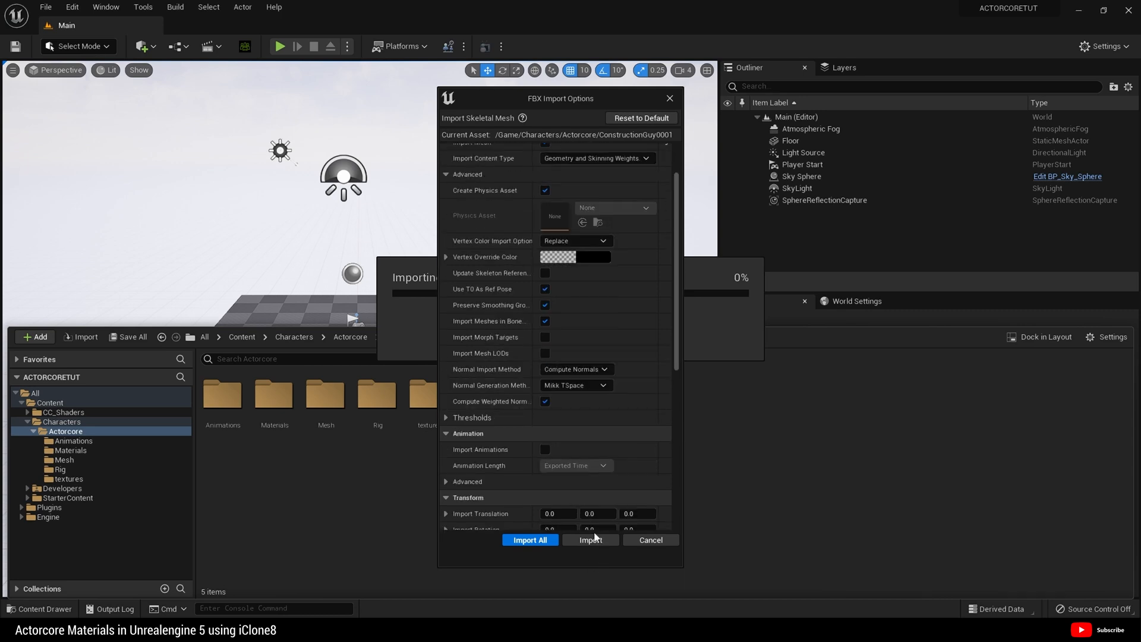
click(590, 538)
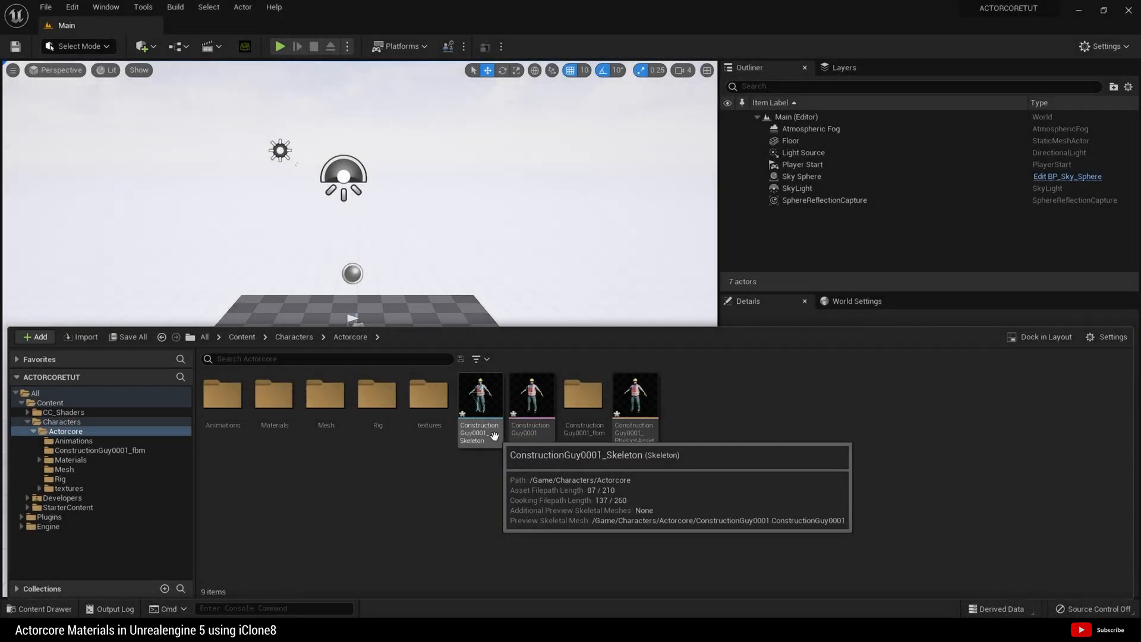
mouse_move(469, 433)
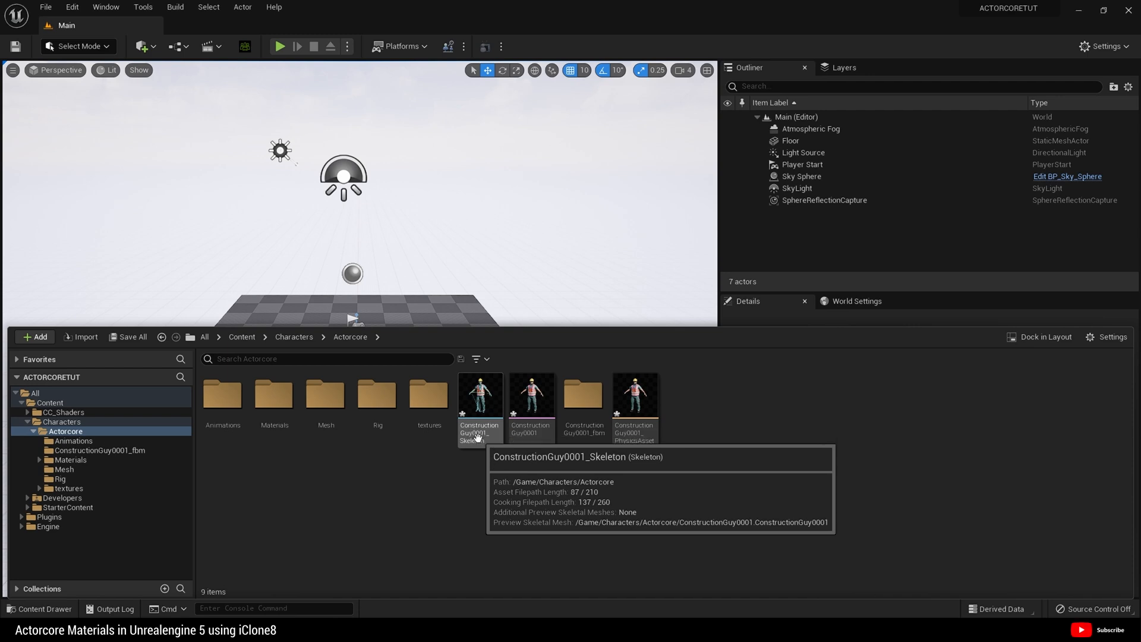
- Rename the ConstructionGuy0001 skeleton to Actorcore_Skeleton and move it into the Rig folder
right_click(479, 407)
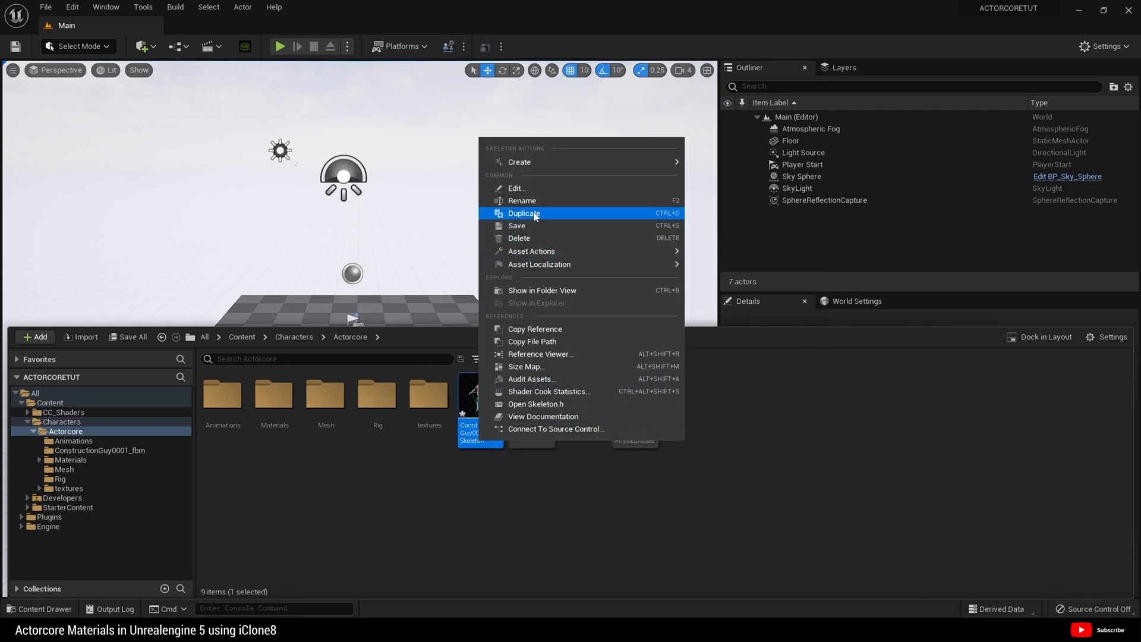
mouse_move(539, 205)
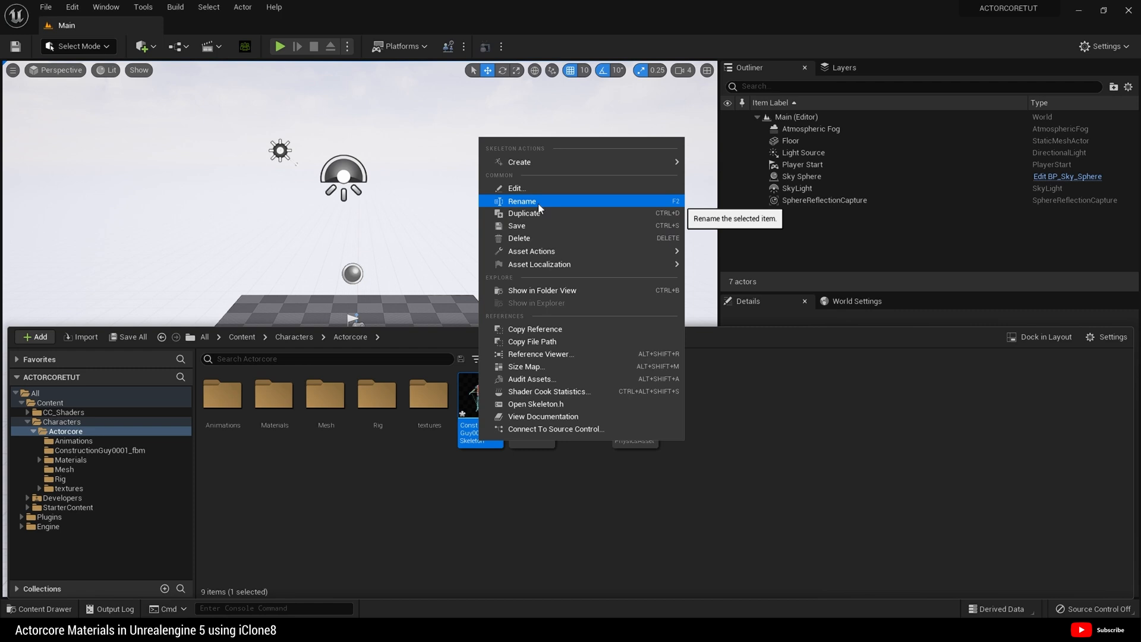
click(522, 200)
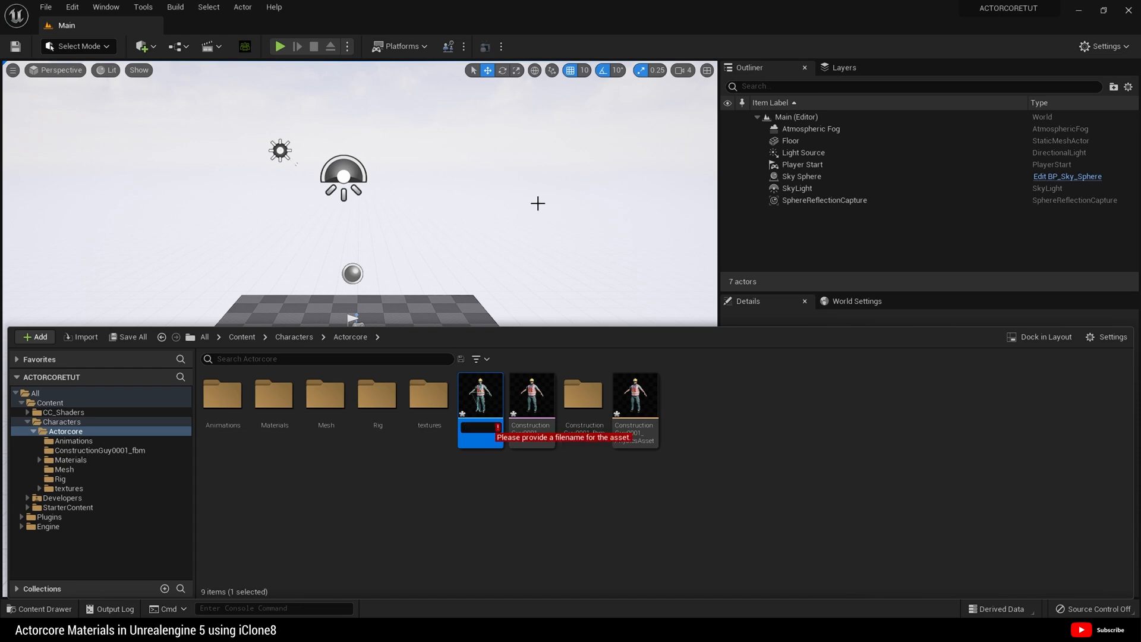
text(Actorcore_Skeleton)
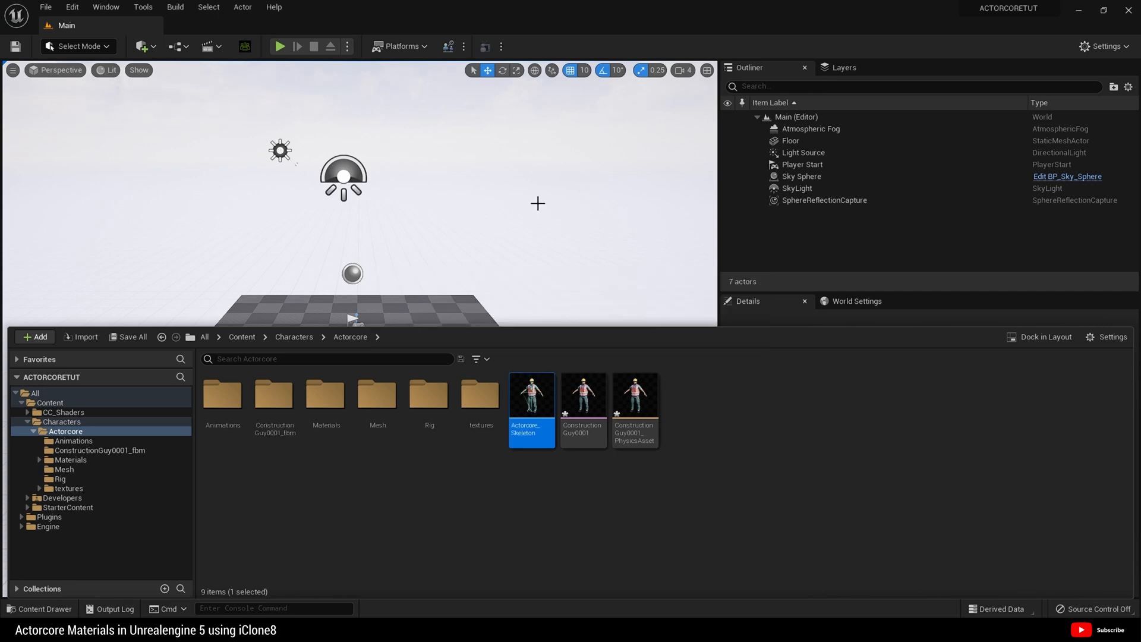
mouse_move(518, 416)
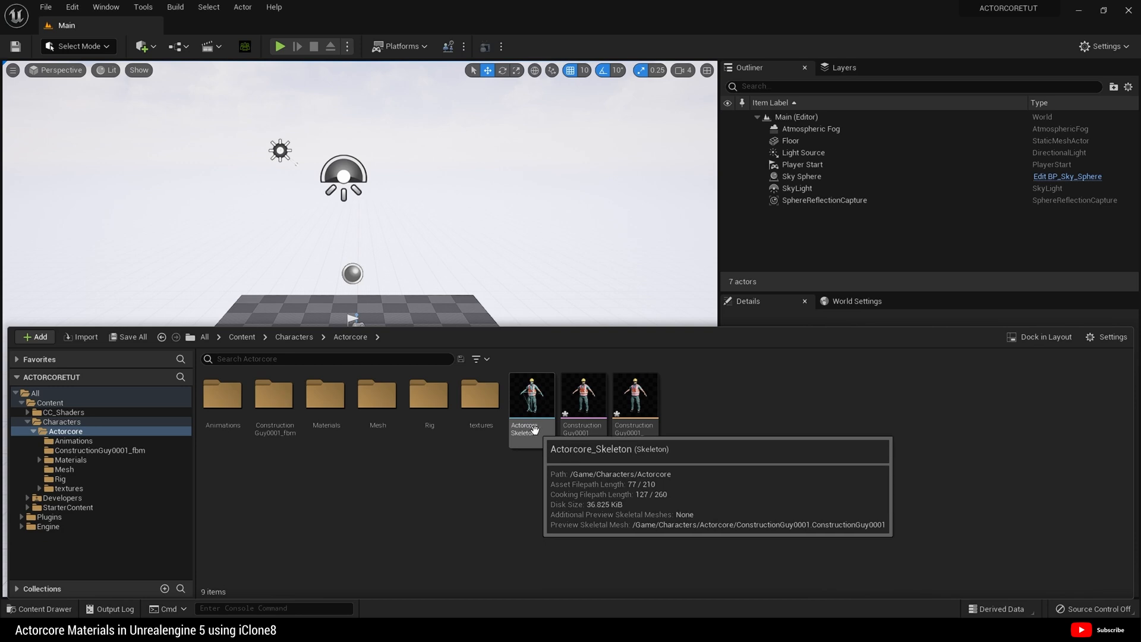
mouse_move(511, 475)
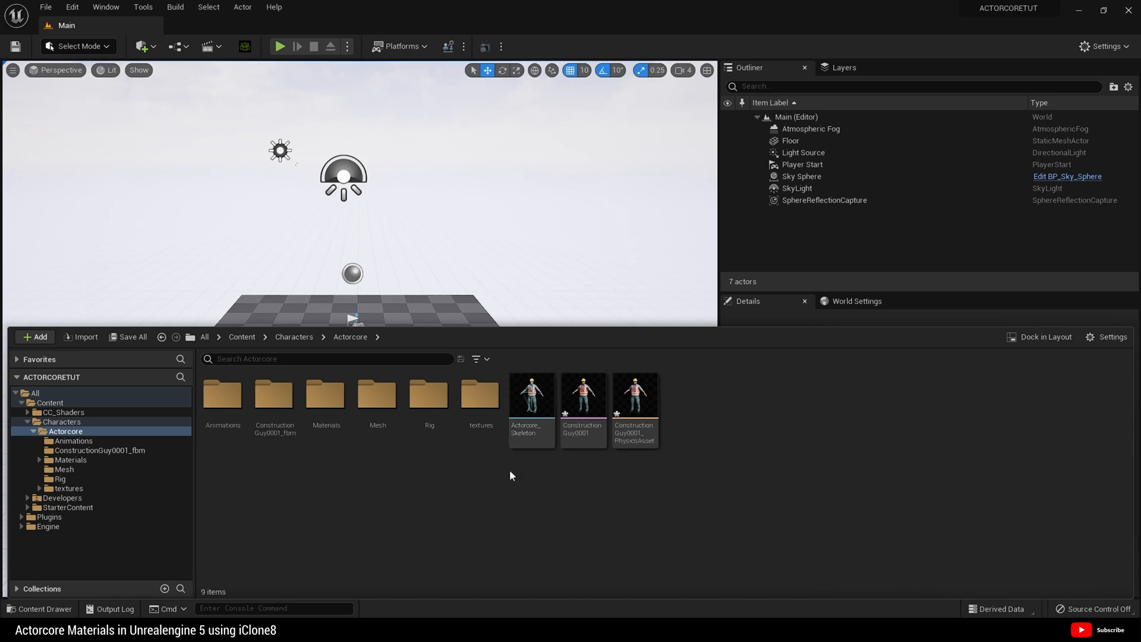
click(531, 395)
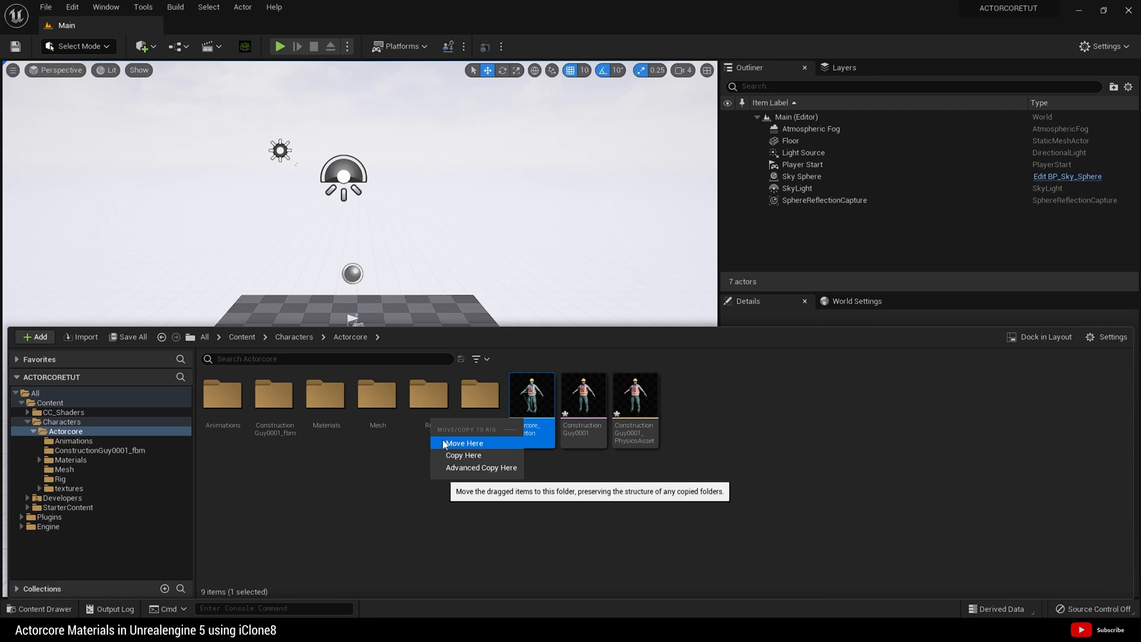
click(464, 443)
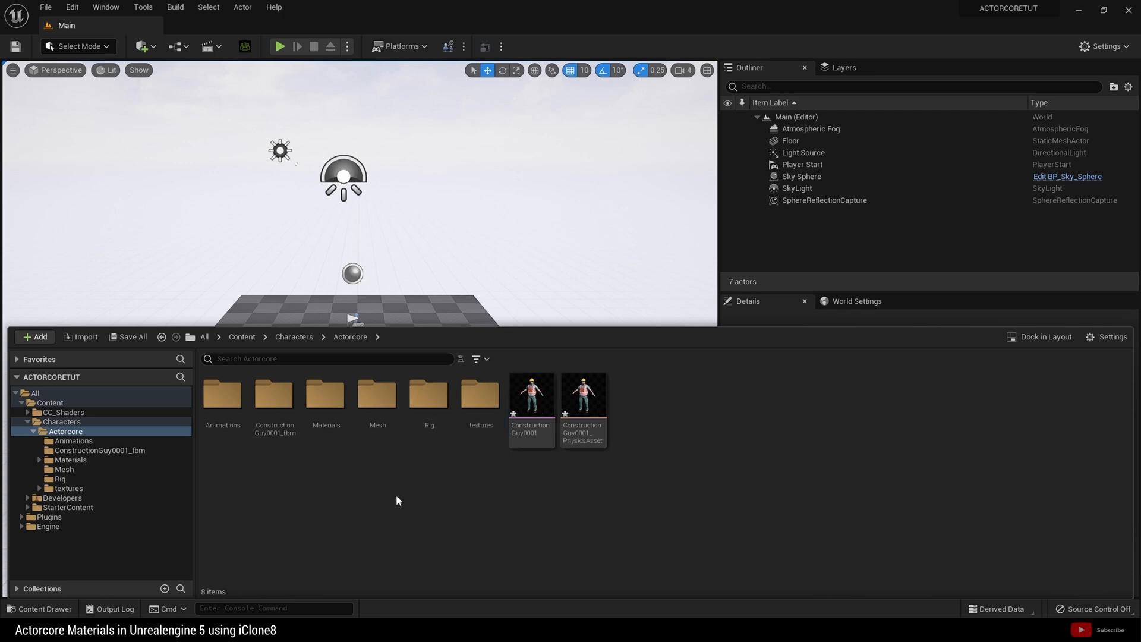
mouse_move(531, 393)
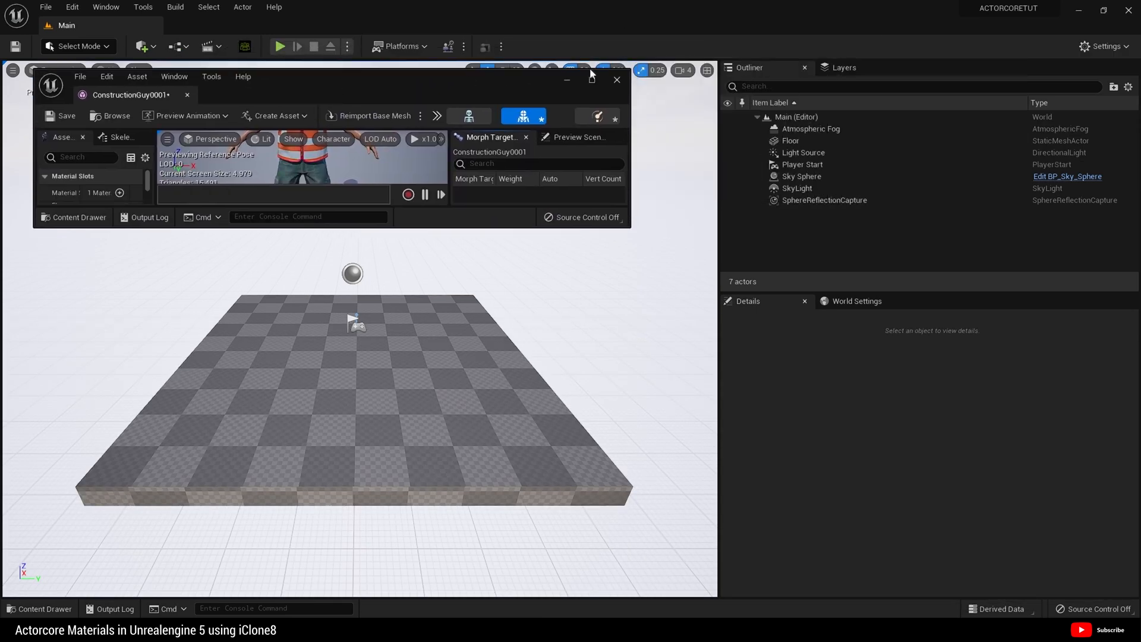
- Maximize the ConstructionGuy0001 mesh editor and open Character_Inst from its Material Slots
click(592, 79)
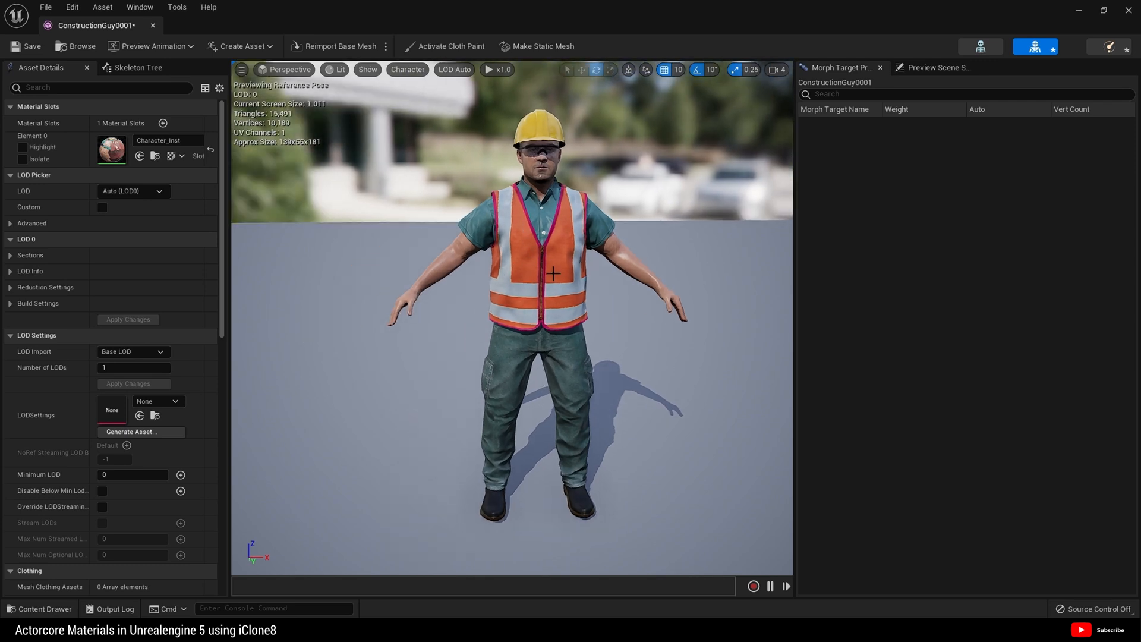
scroll(up, 3)
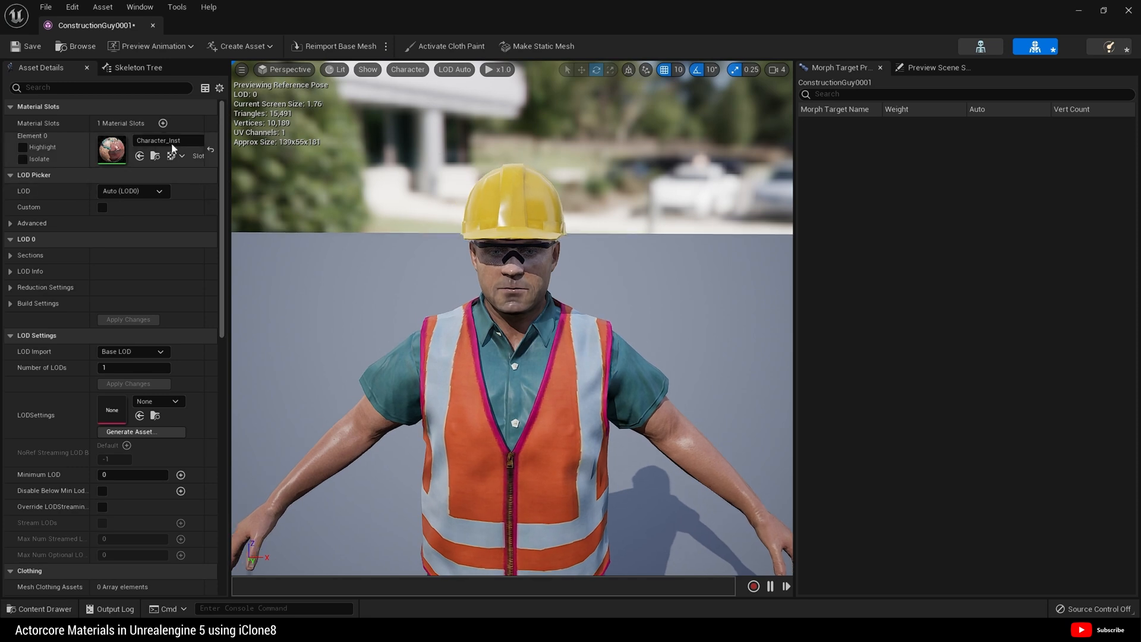
mouse_move(113, 150)
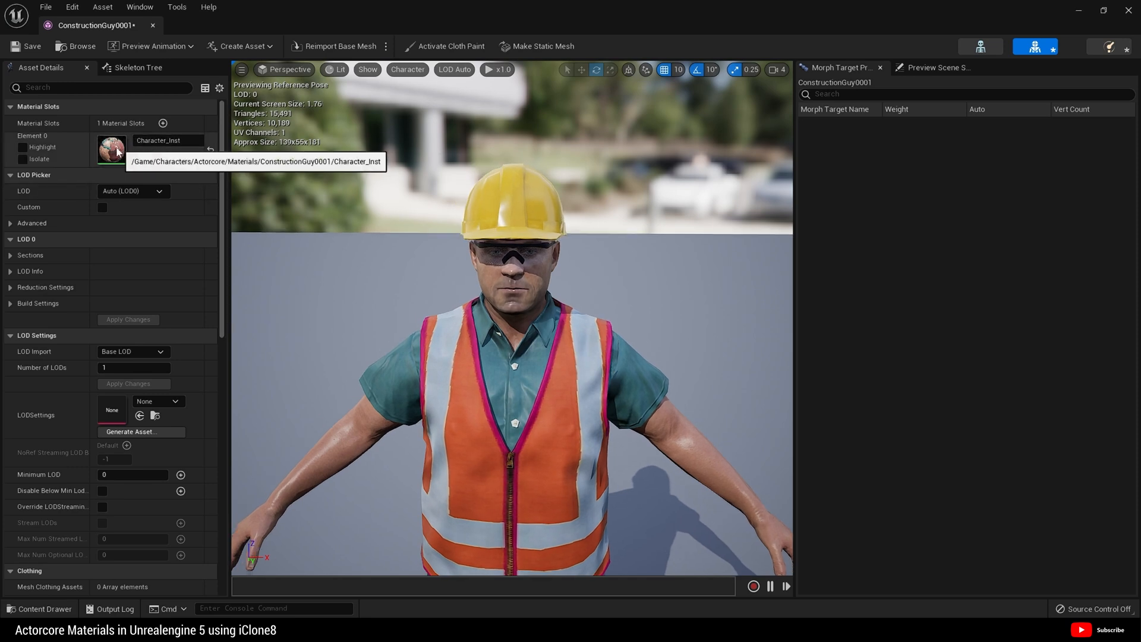
double_click(112, 149)
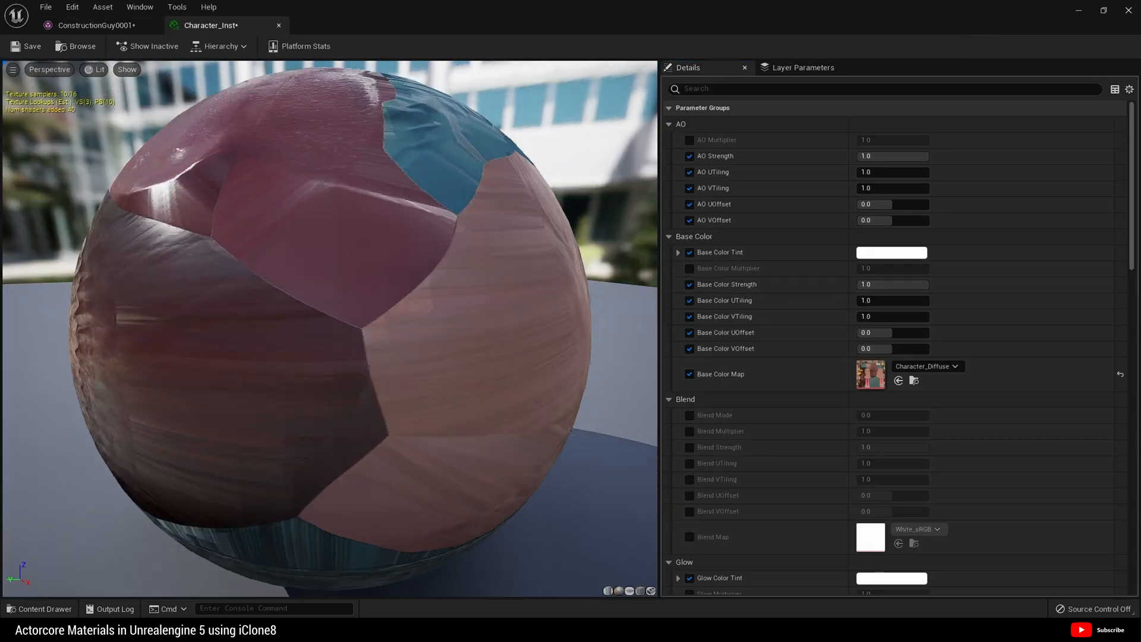
- Tint Character_Inst's Base Color orange-red and preview the worker mesh
click(890, 252)
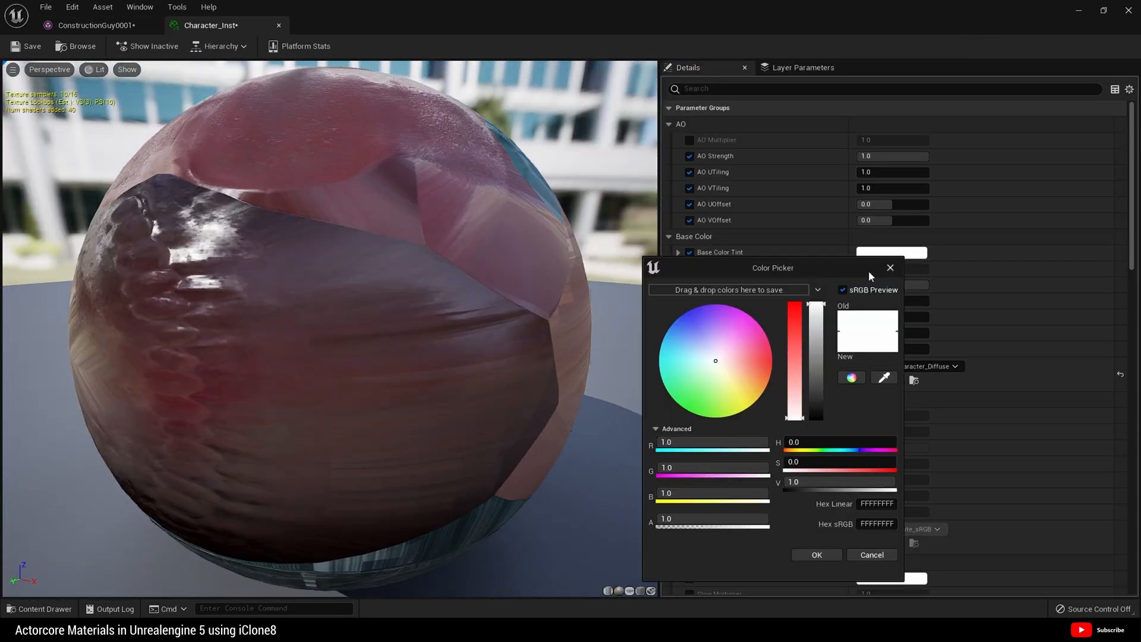
click(696, 357)
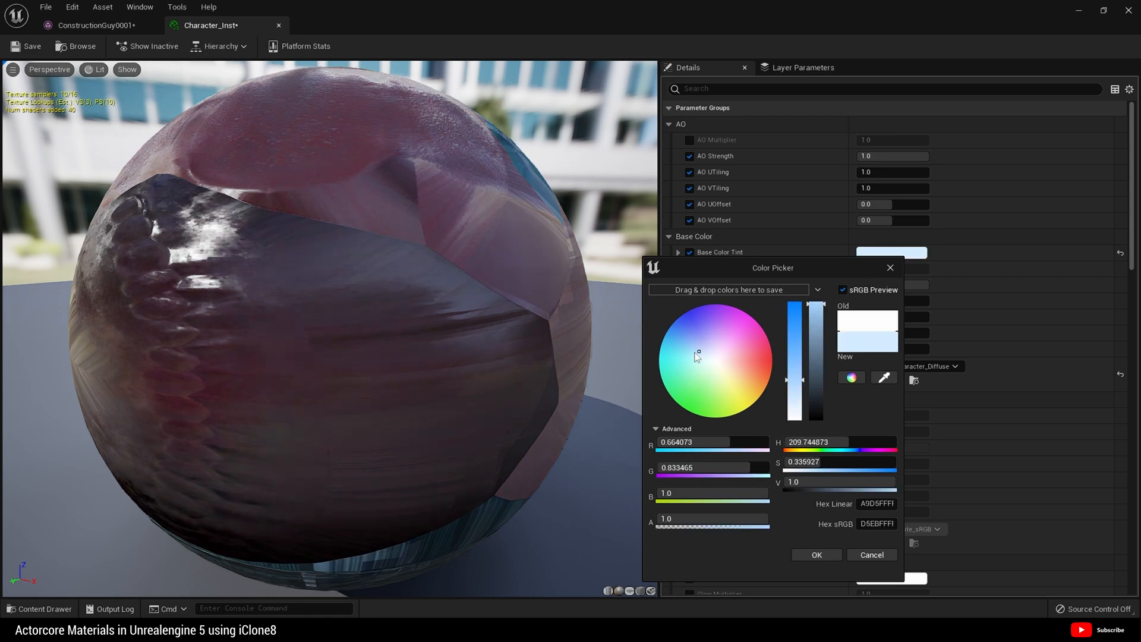
click(755, 347)
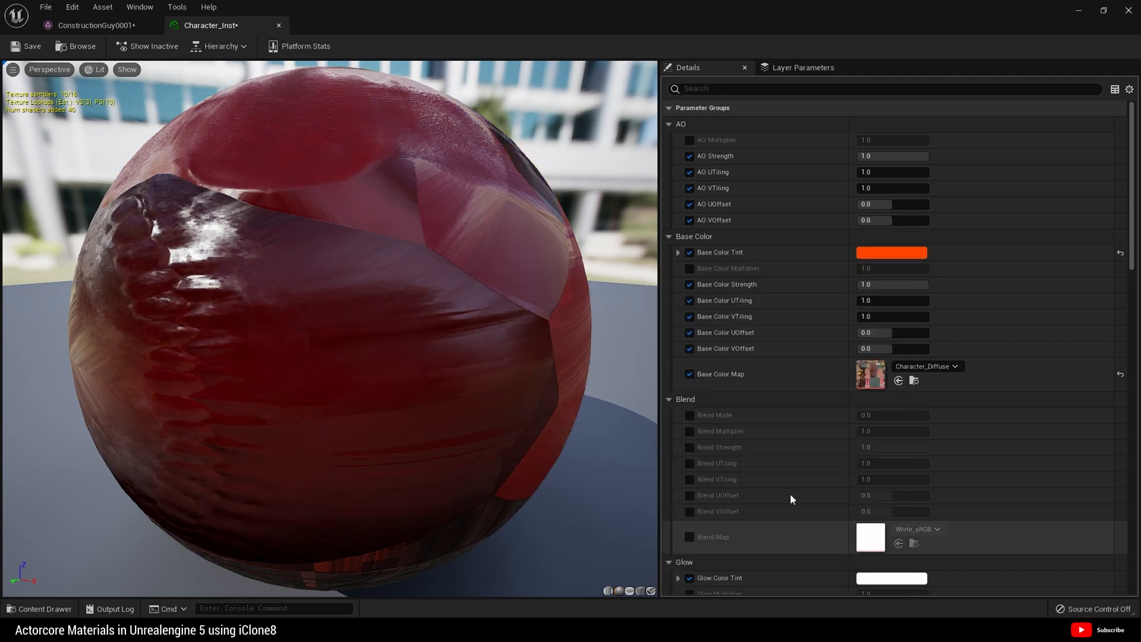
click(210, 25)
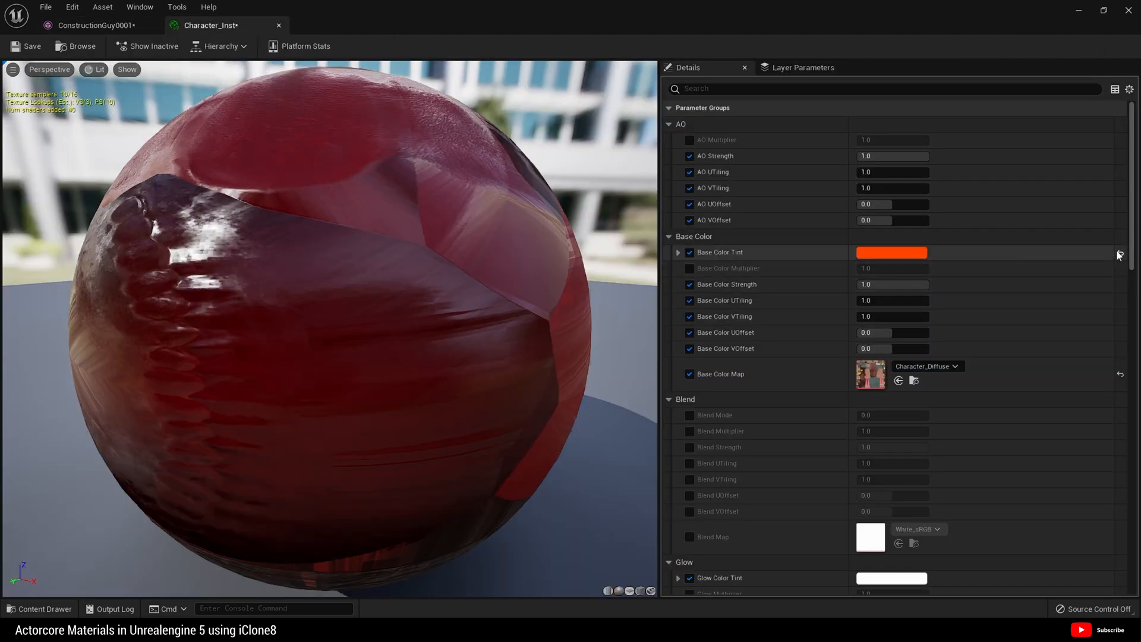
scroll(down, 3)
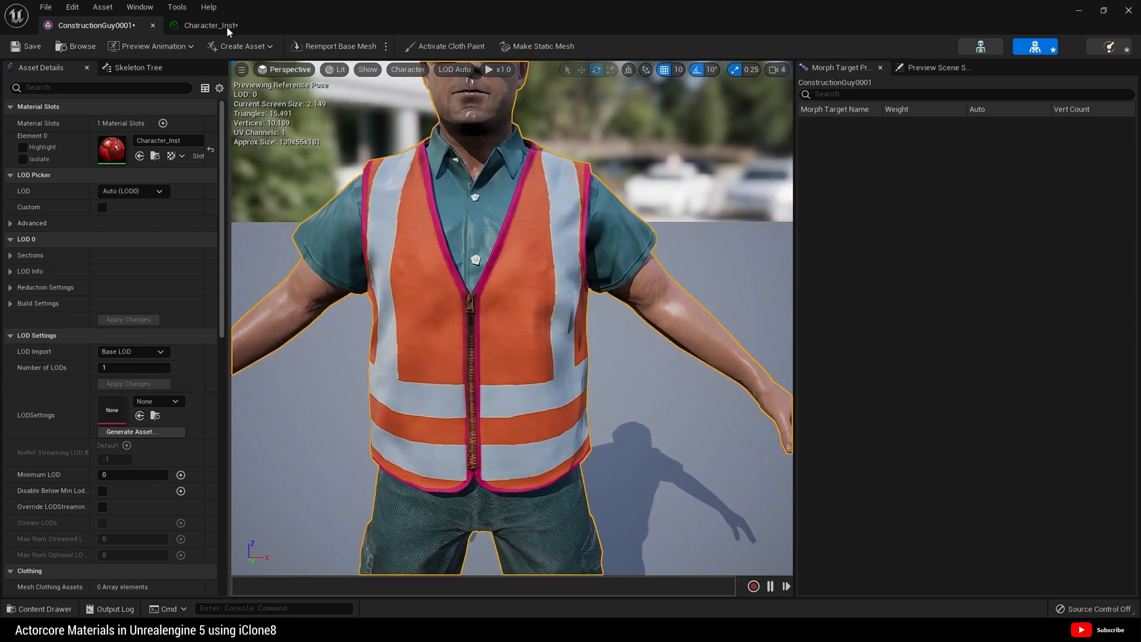
- Enable Character_Inst's Roughness Multiplier at 1.5, save it, and preview the worker
click(213, 25)
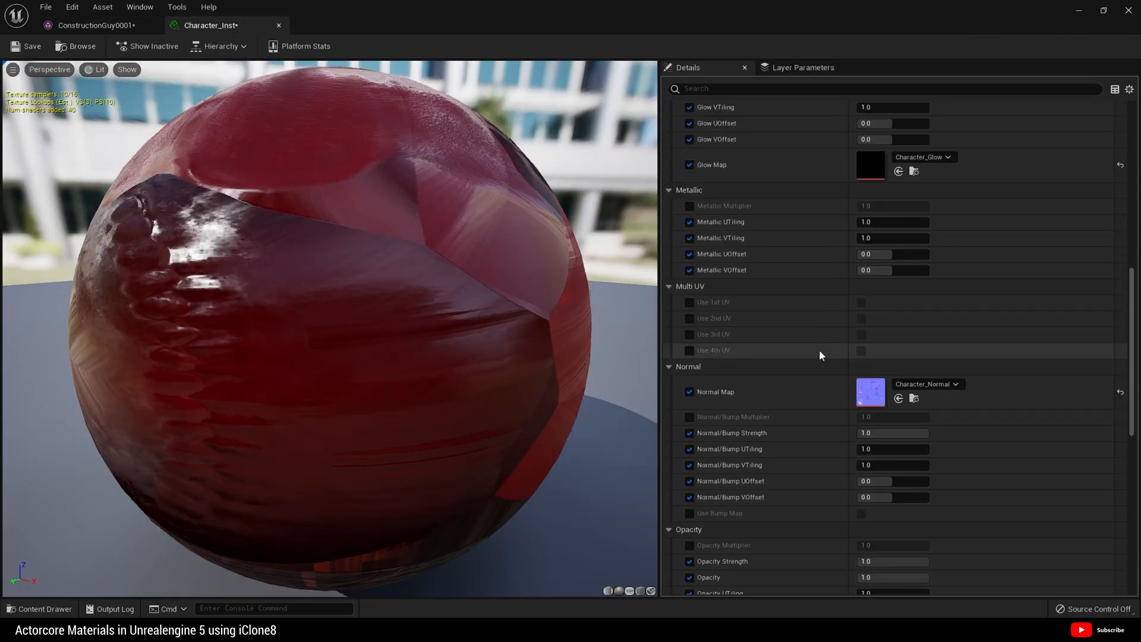
scroll(down, 3)
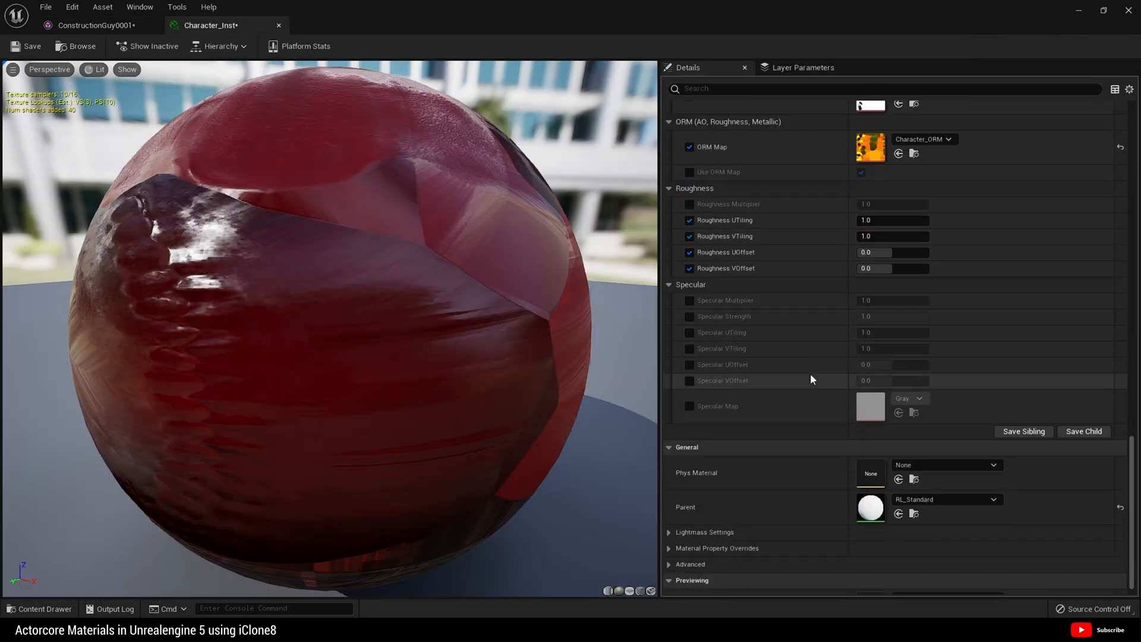
scroll(up, 3)
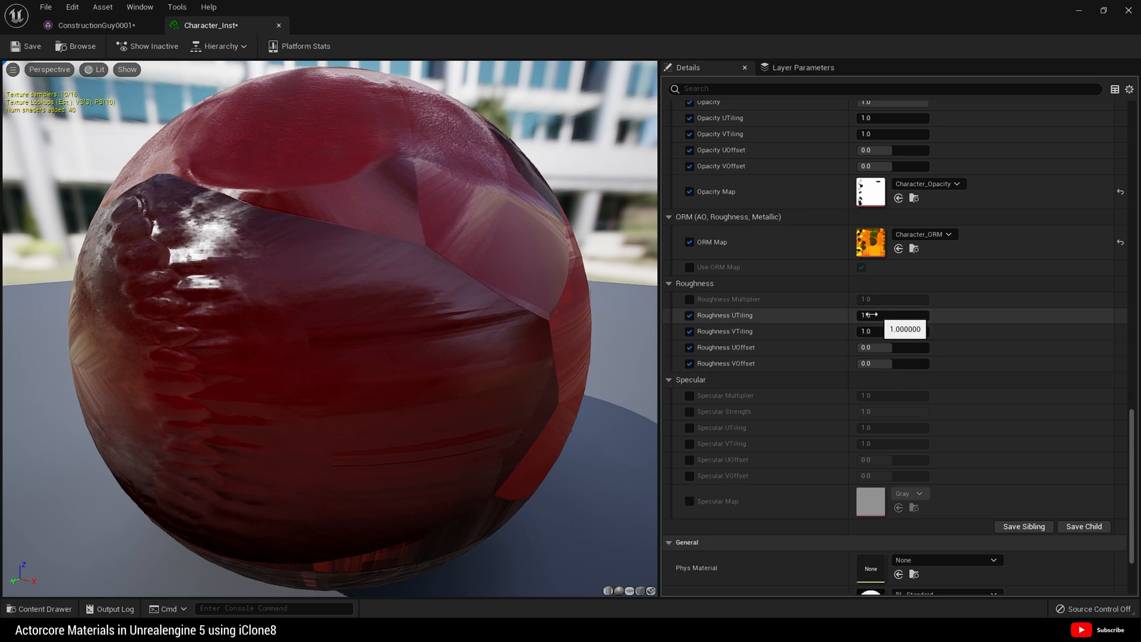
mouse_move(689, 301)
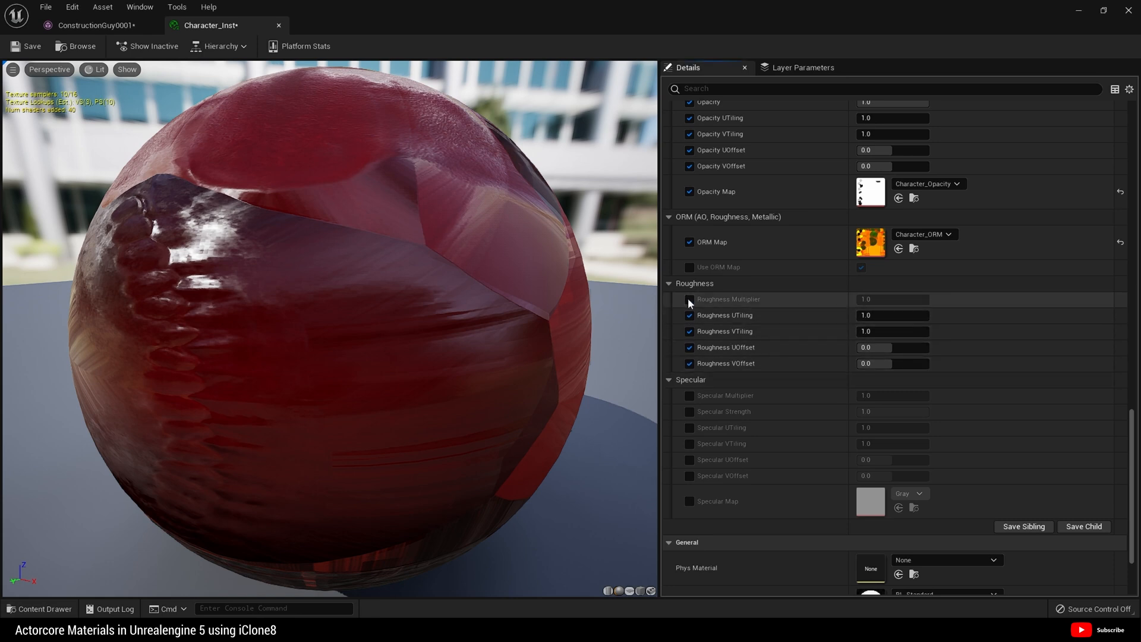
click(688, 299)
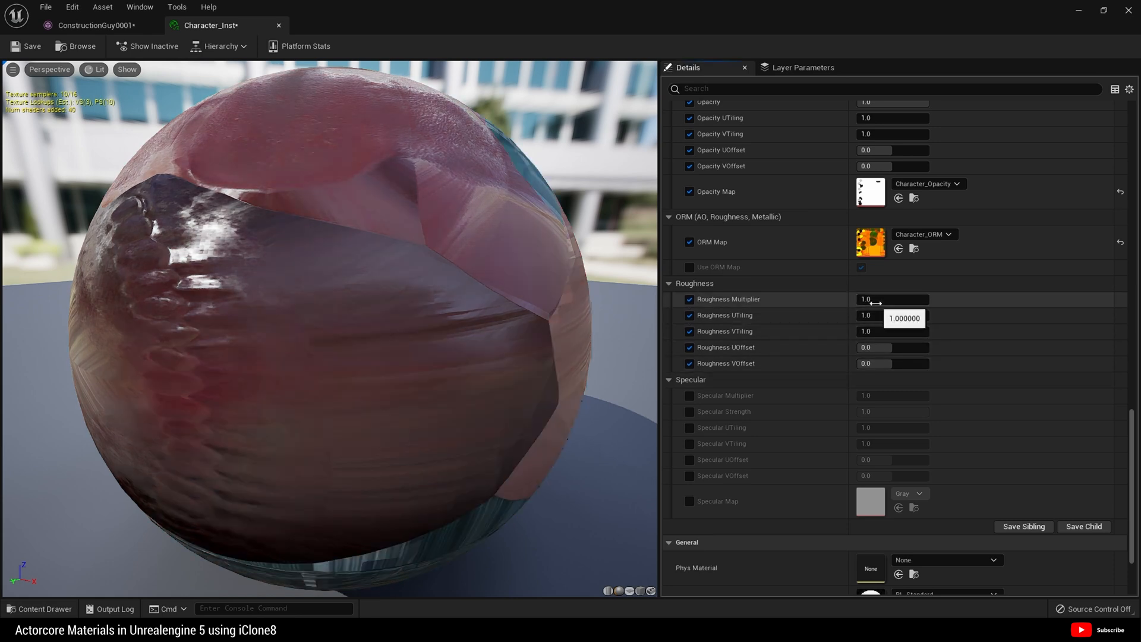
click(27, 46)
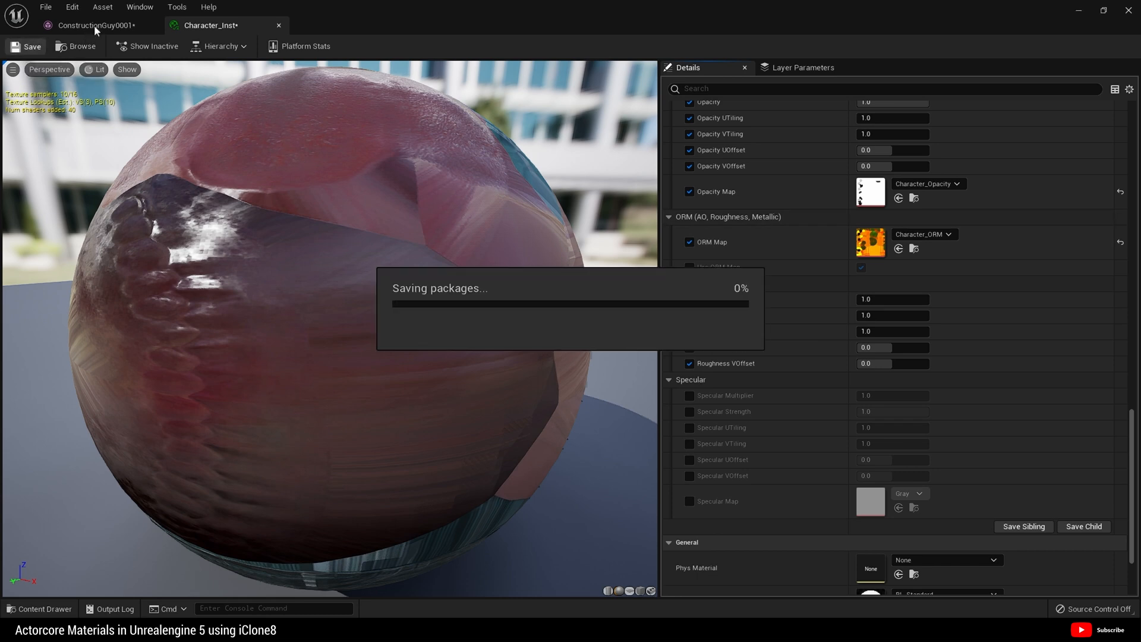
click(94, 25)
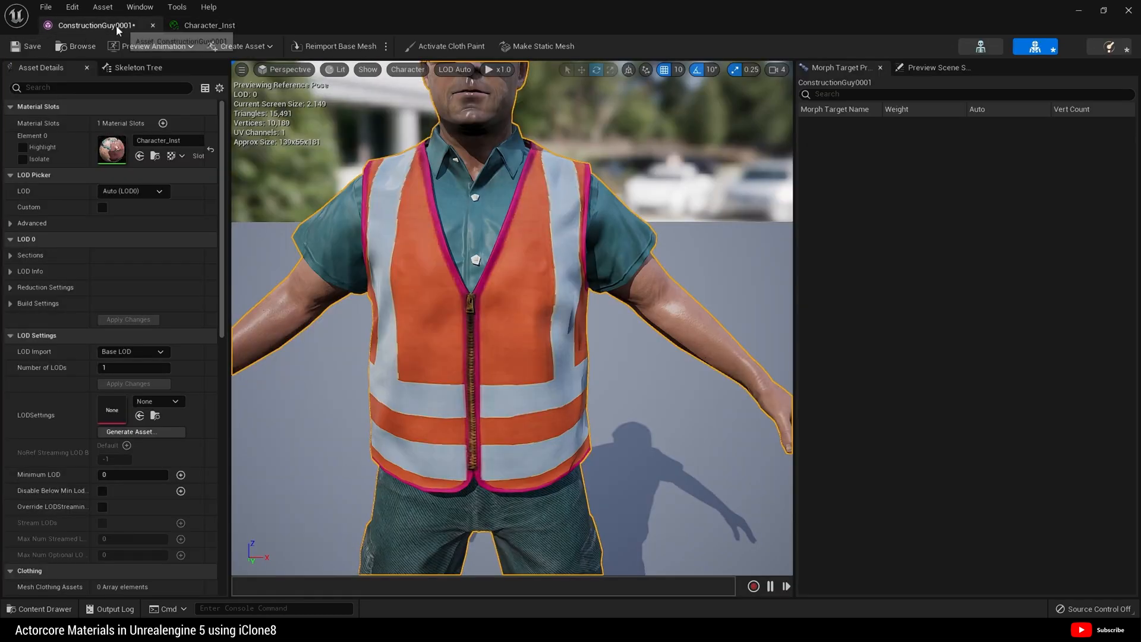
mouse_move(211, 25)
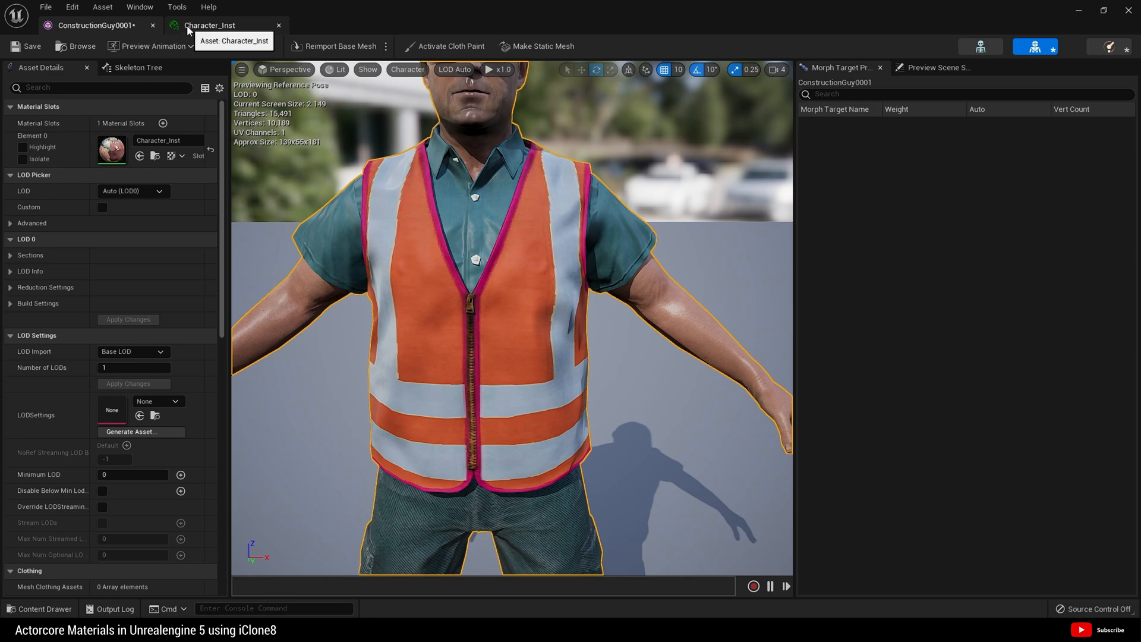
click(210, 25)
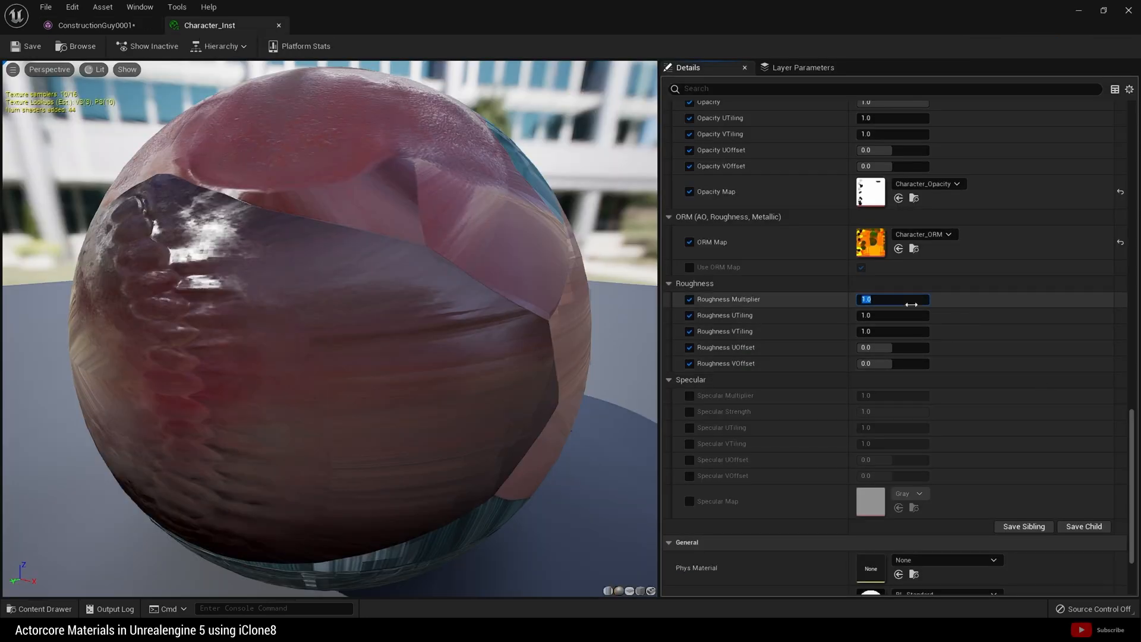
text(1.5)
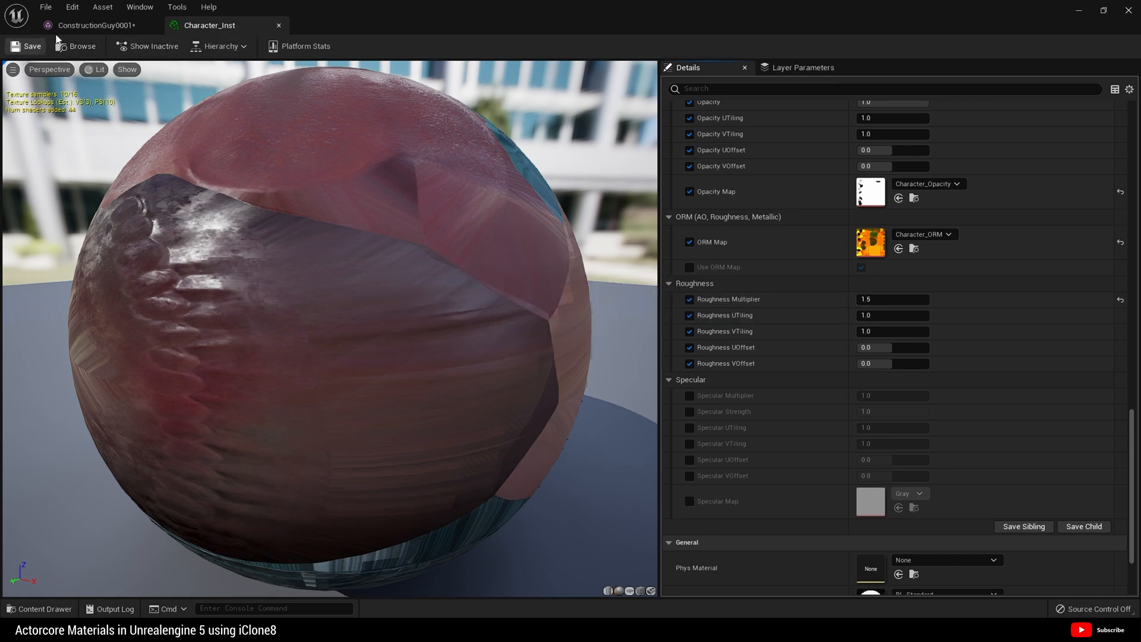
click(94, 25)
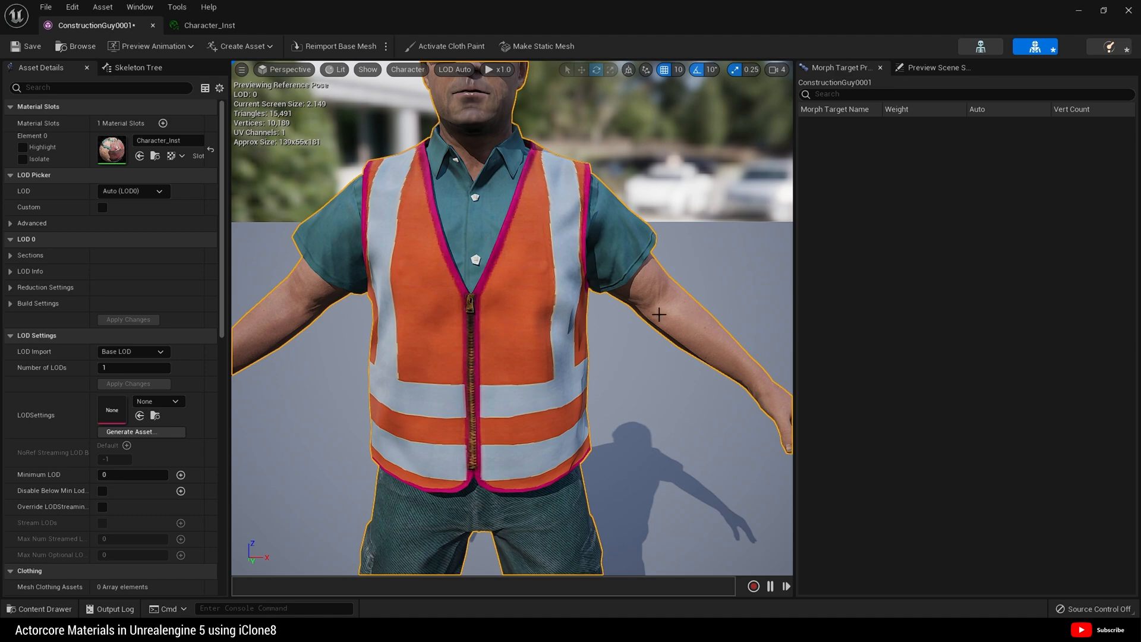
scroll(down, 3)
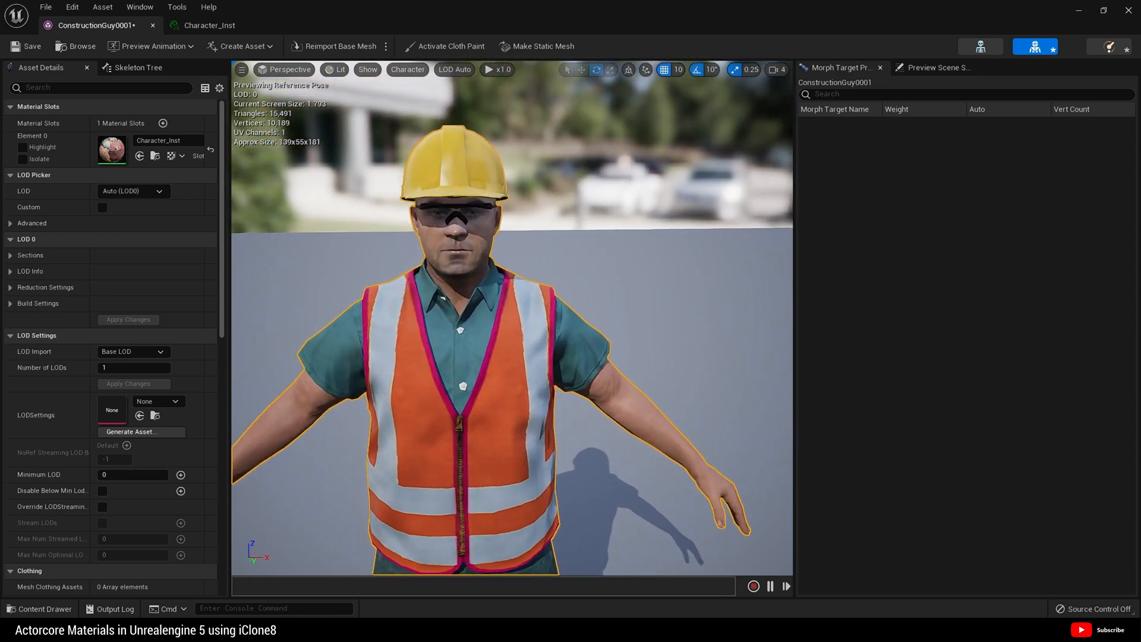
scroll(up, 3)
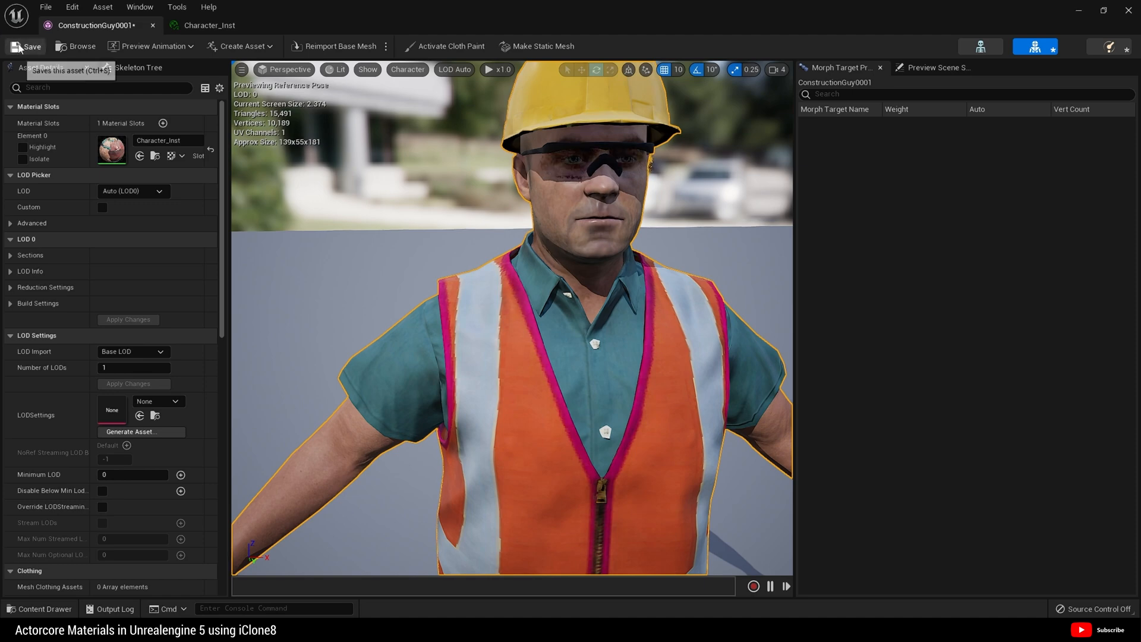
- Move ConstructionGuy0001 and its PhysicsAsset into Mesh, check Mesh and Rig, return to Actorcore
click(208, 25)
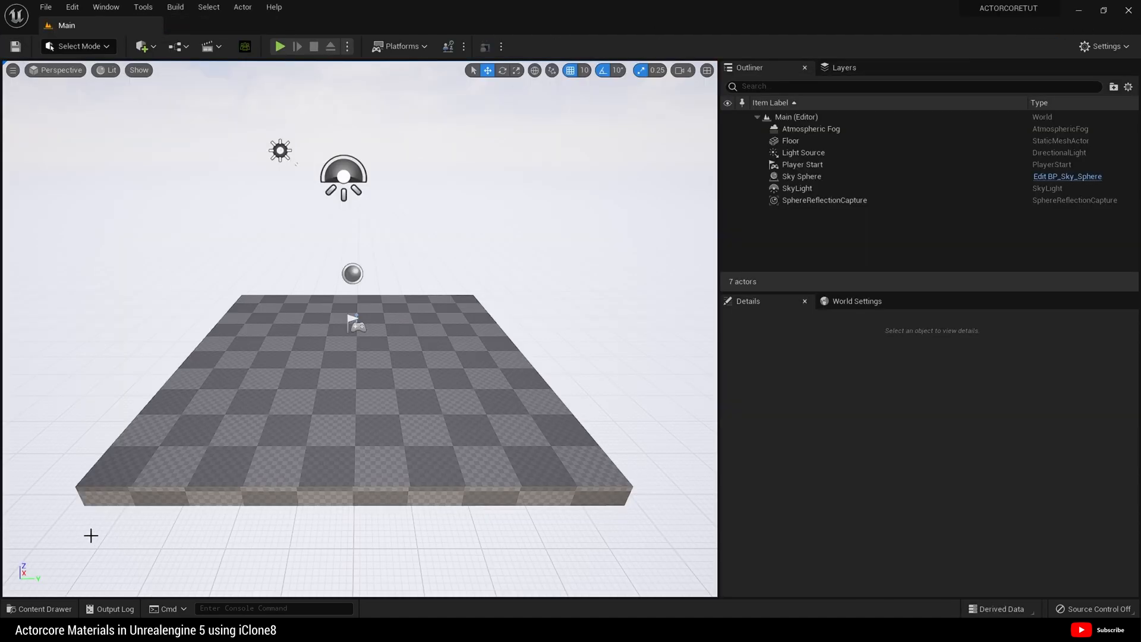
click(39, 609)
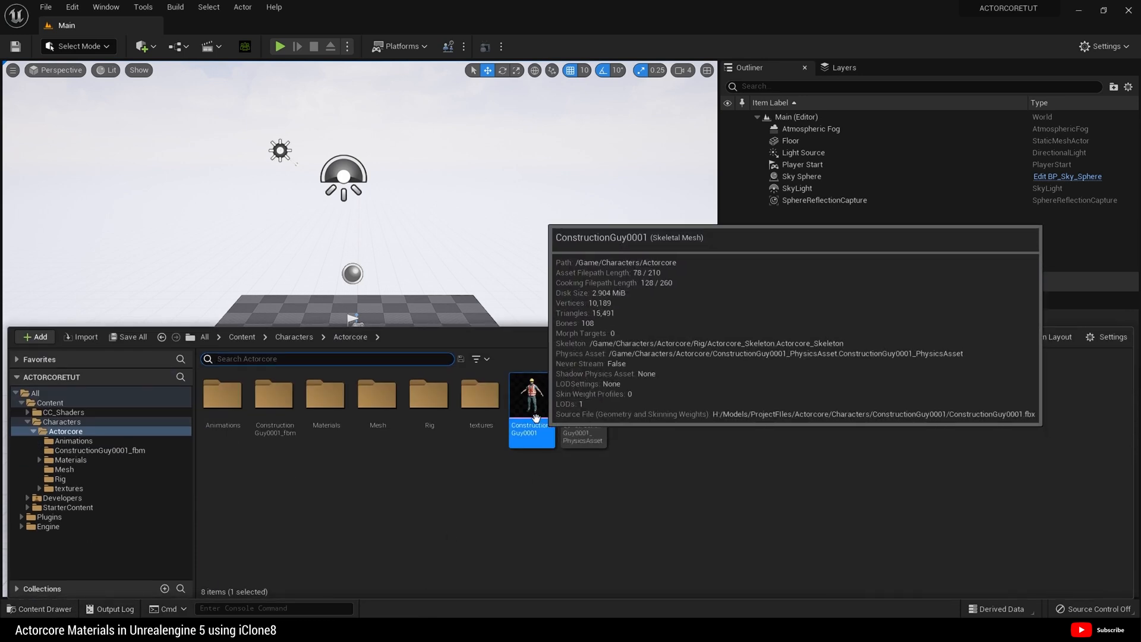
mouse_move(594, 449)
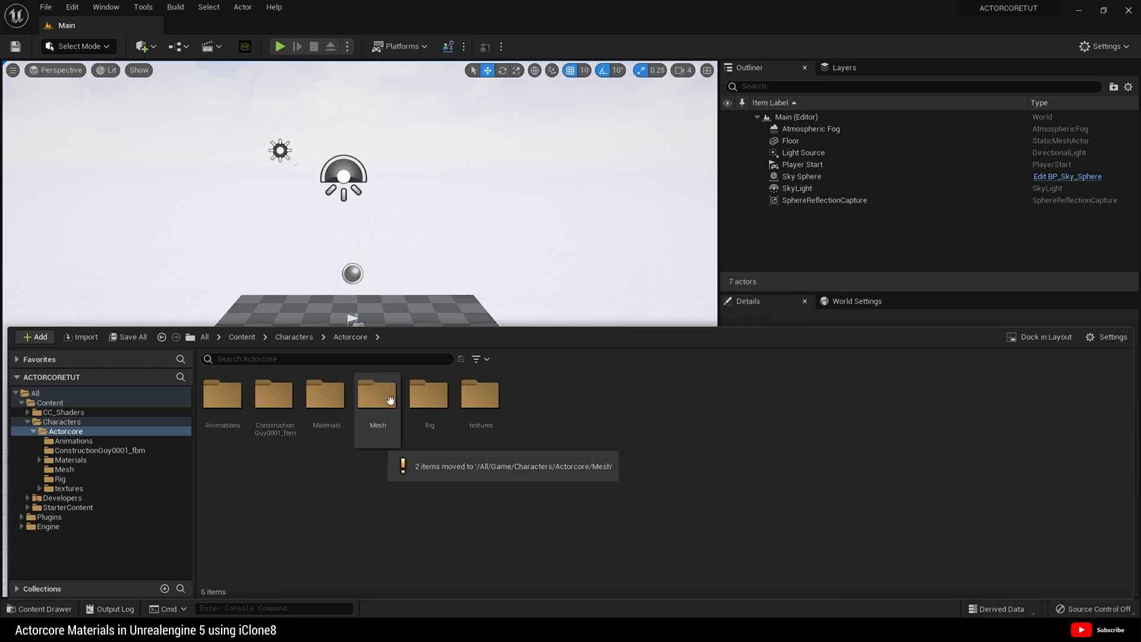
double_click(376, 395)
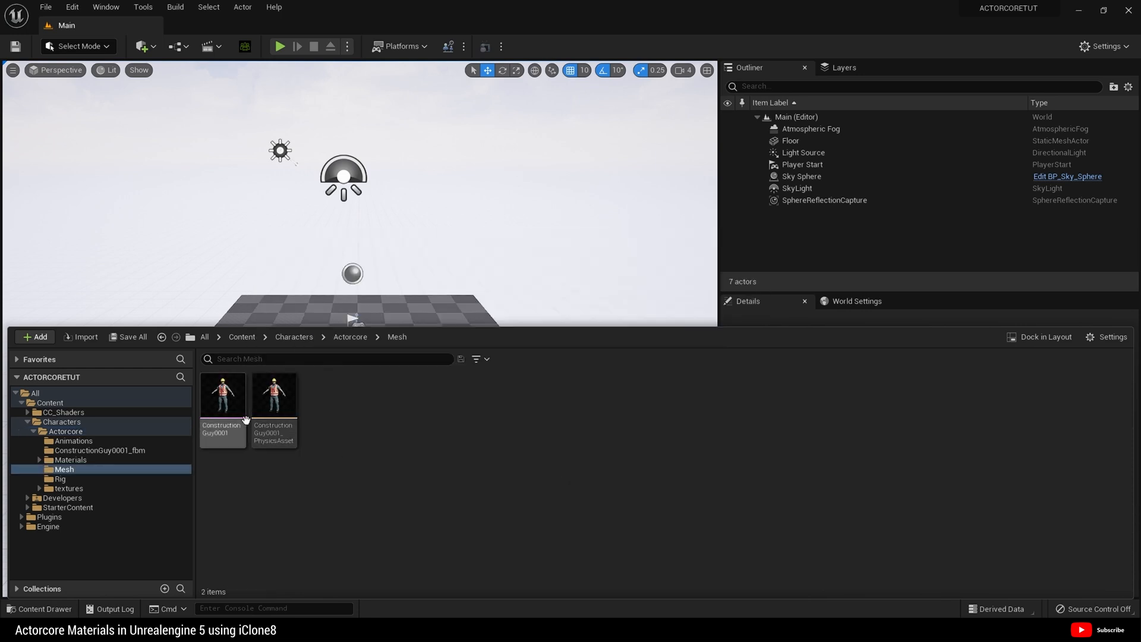
click(60, 478)
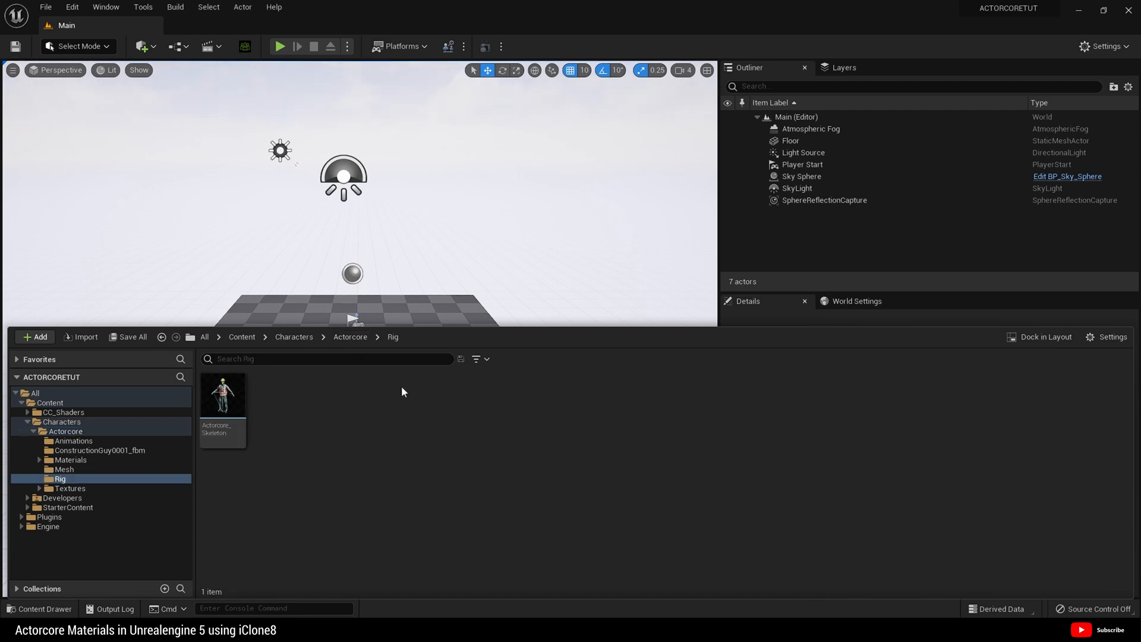
mouse_move(223, 393)
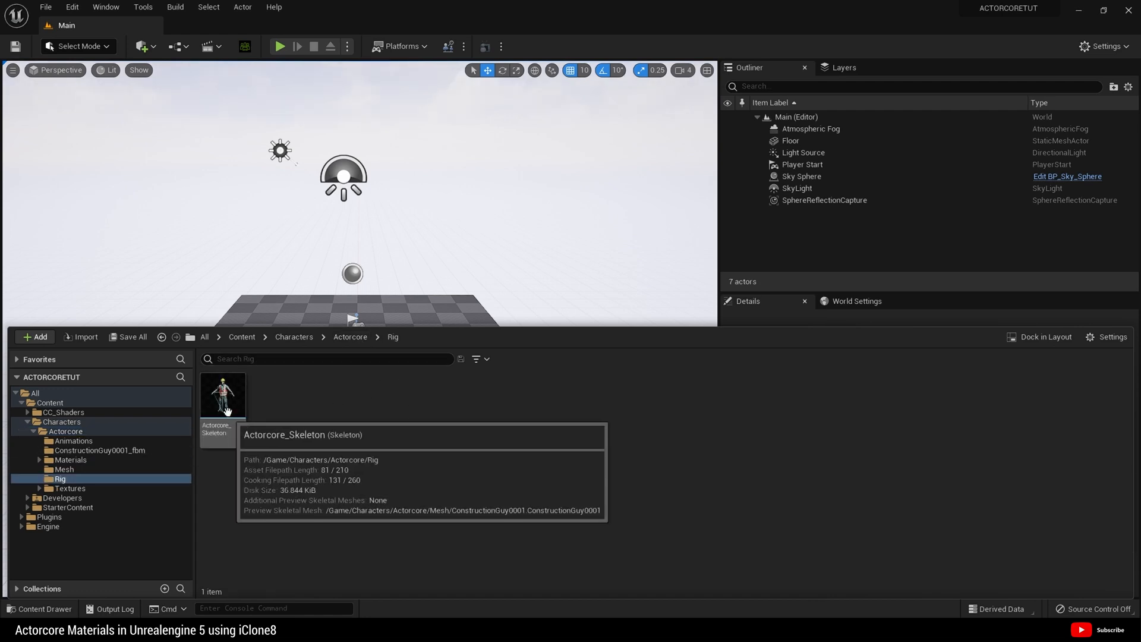
mouse_move(369, 357)
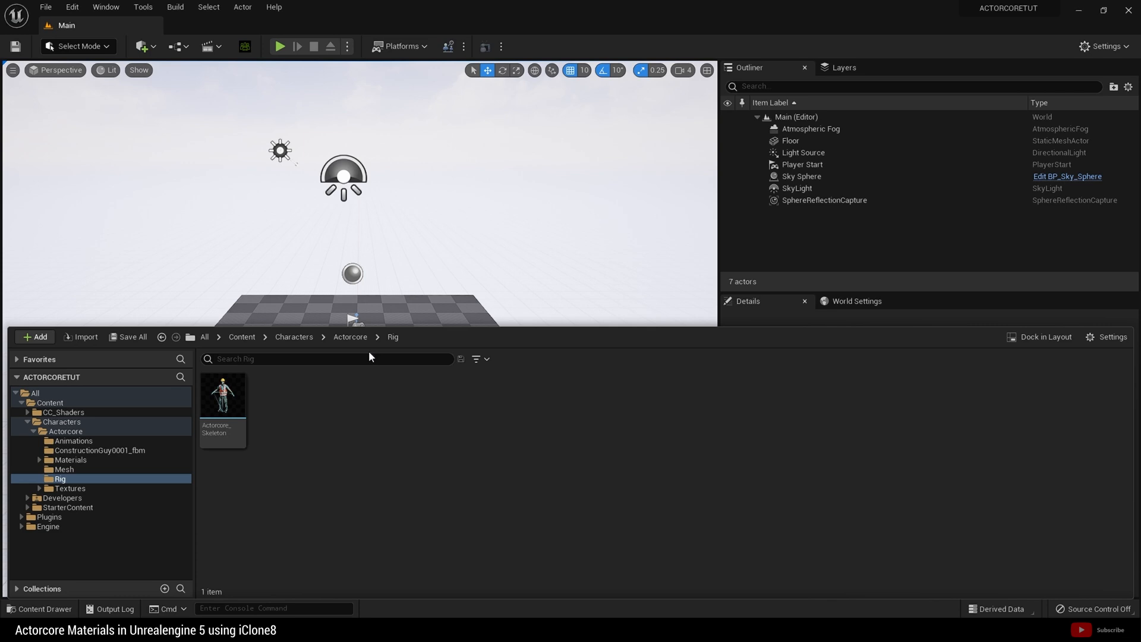
mouse_move(352, 355)
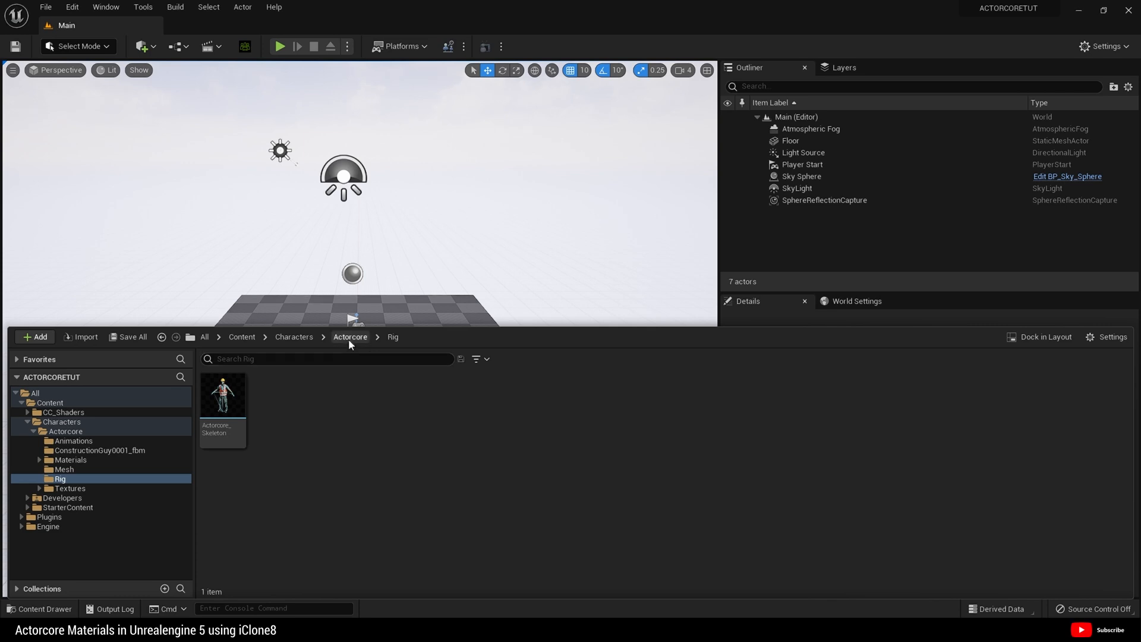
click(350, 336)
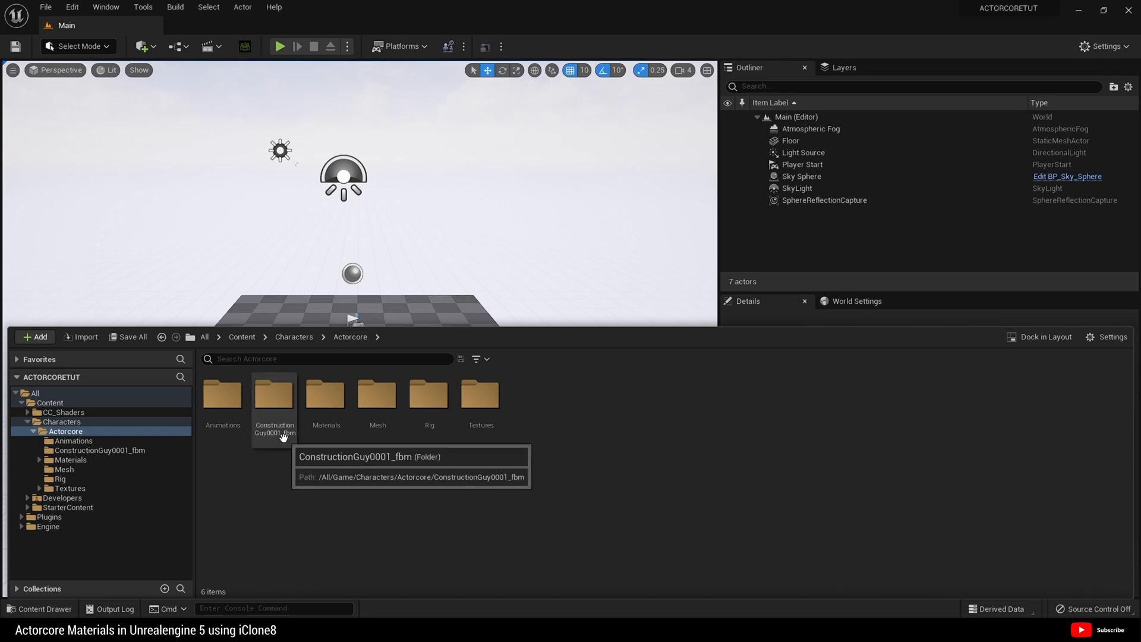
- Move the diffuse, normal and opacity textures into Textures and delete ConstructionGuy0001_fbm
double_click(273, 395)
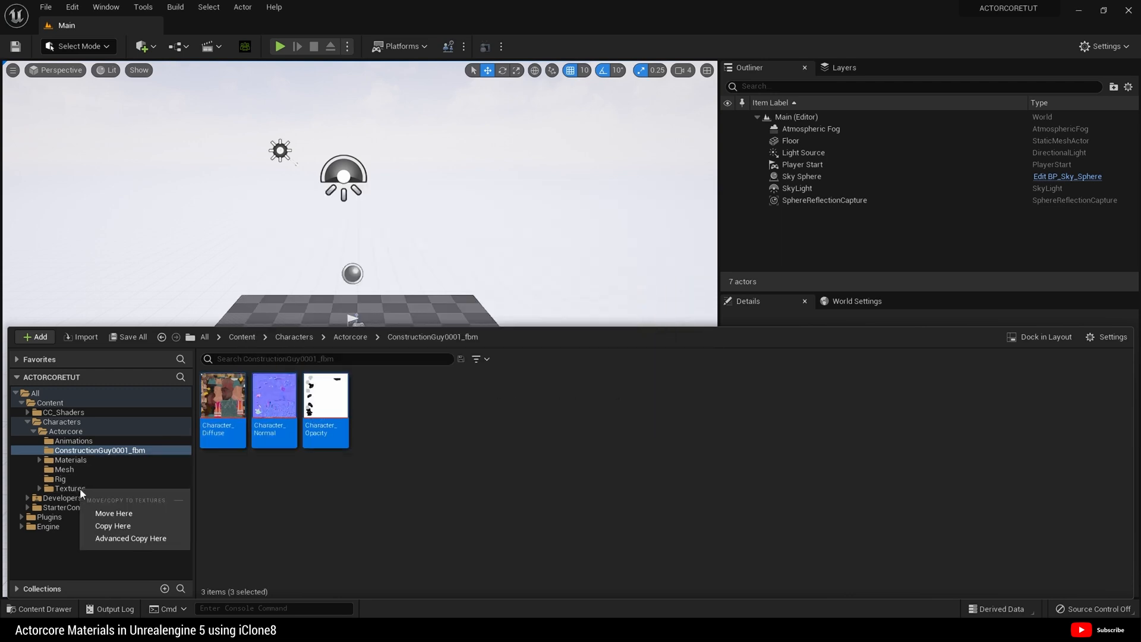
click(113, 525)
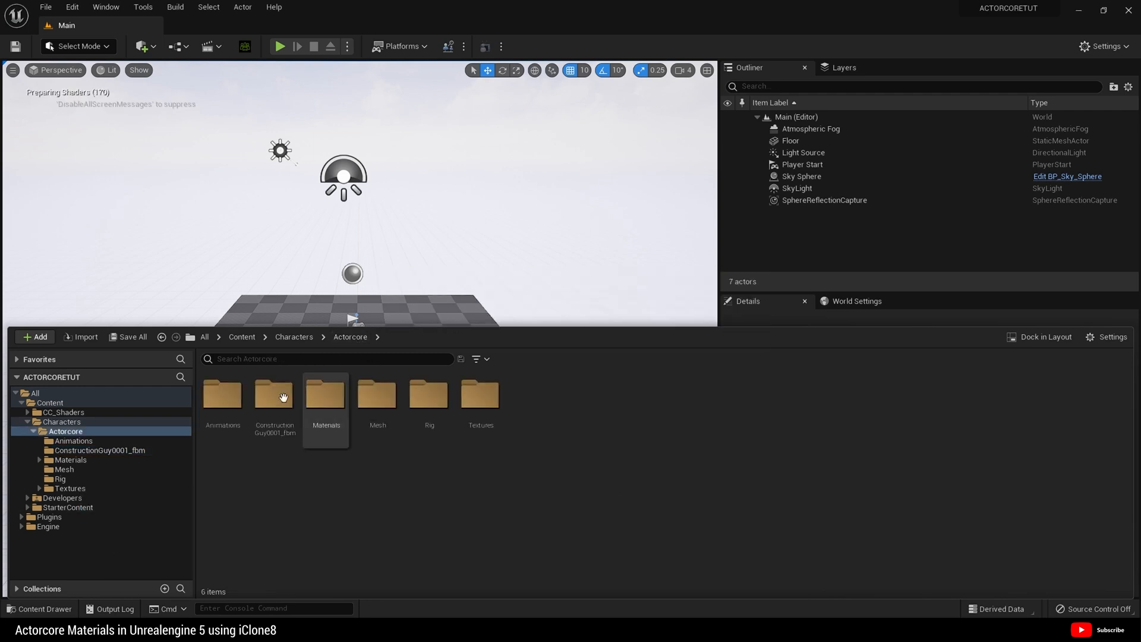
right_click(274, 397)
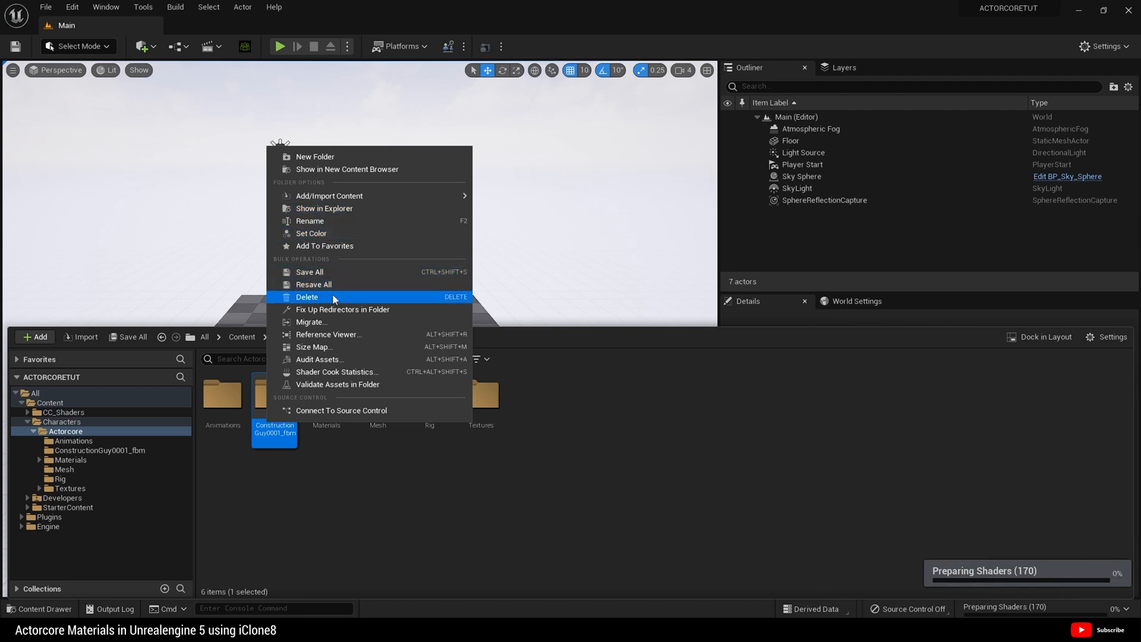
click(306, 297)
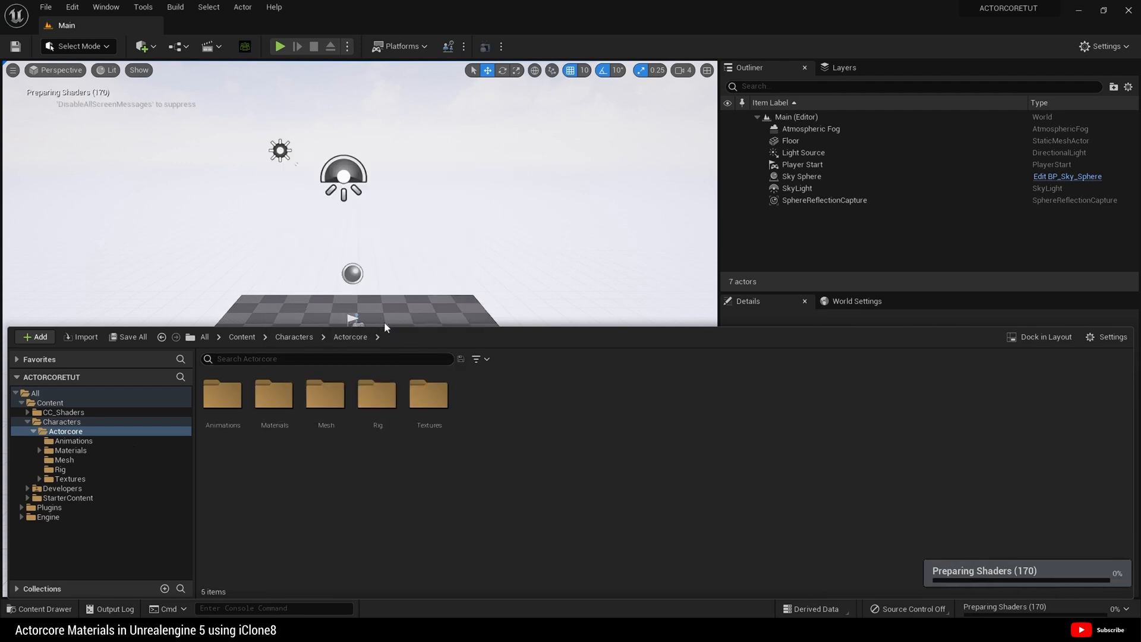
mouse_move(431, 471)
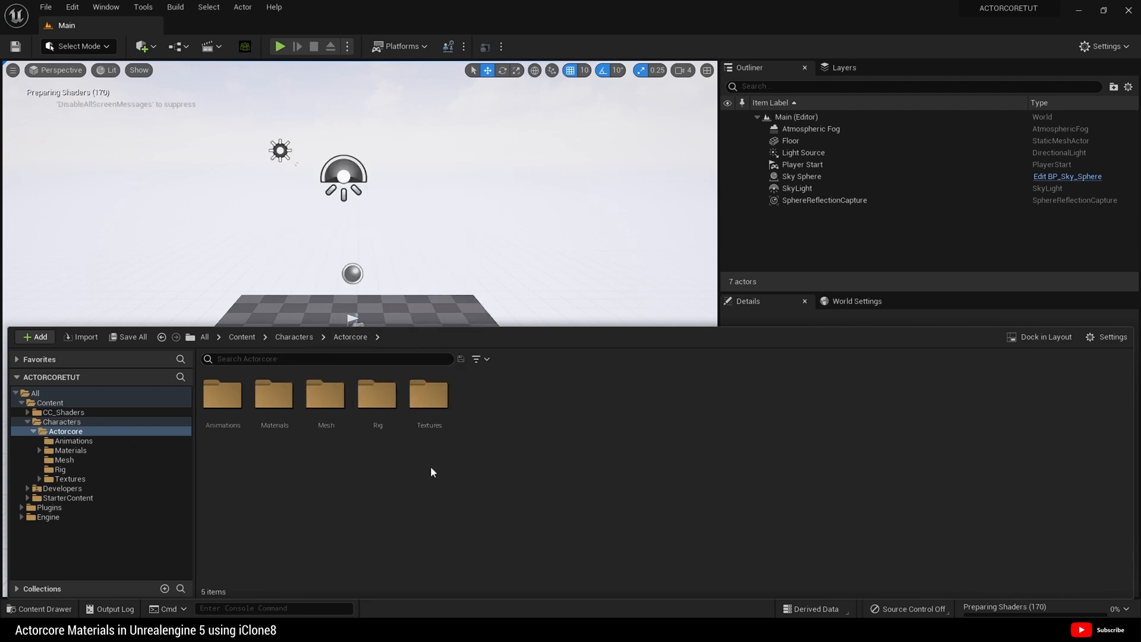
mouse_move(487, 476)
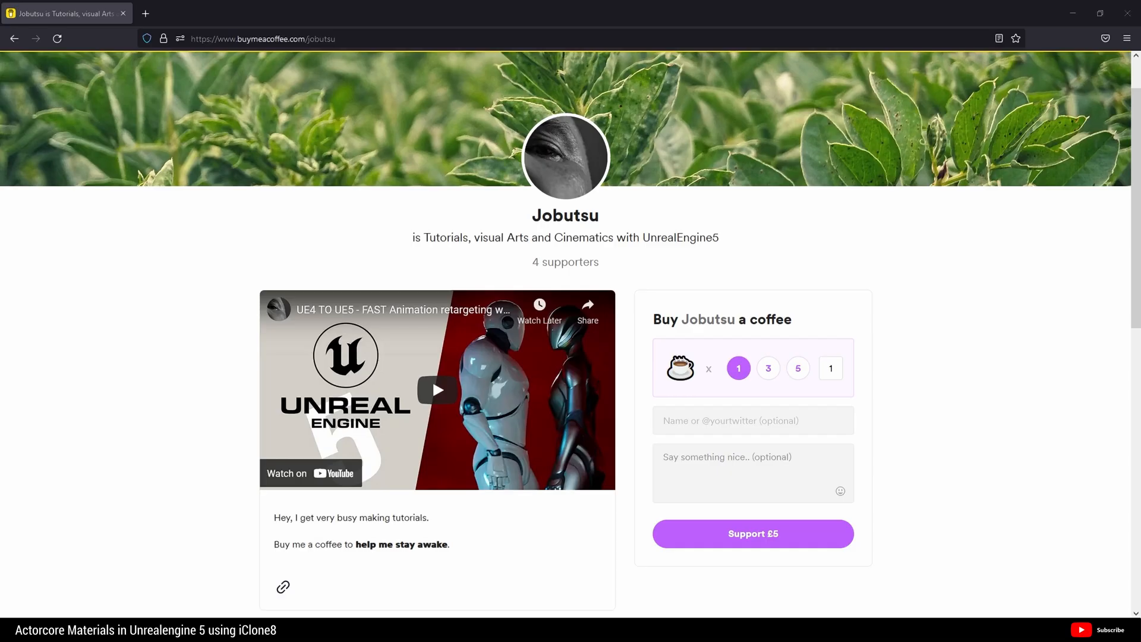
mouse_move(820, 369)
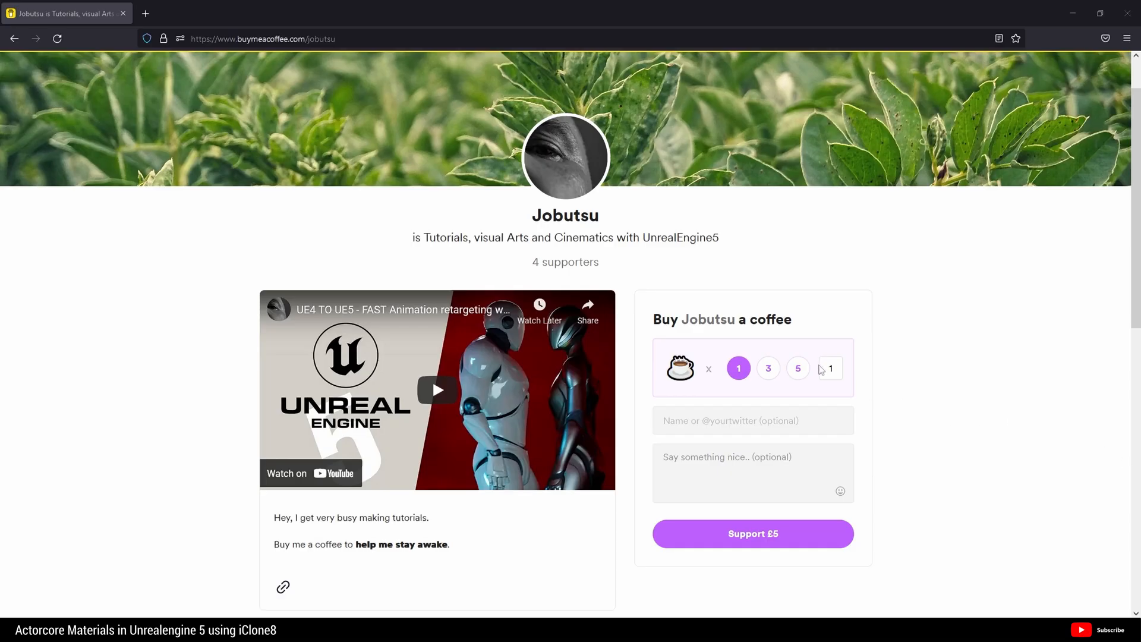
- Choose five coffees (£25) and enter 'Number' in the supporter name field
click(798, 367)
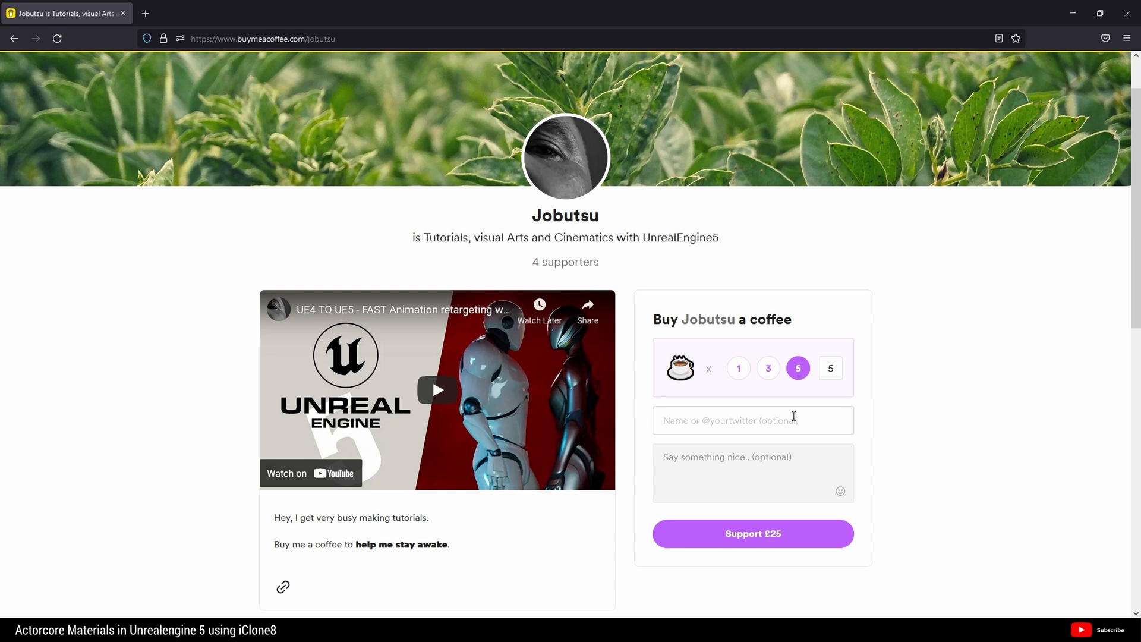
text(Number)
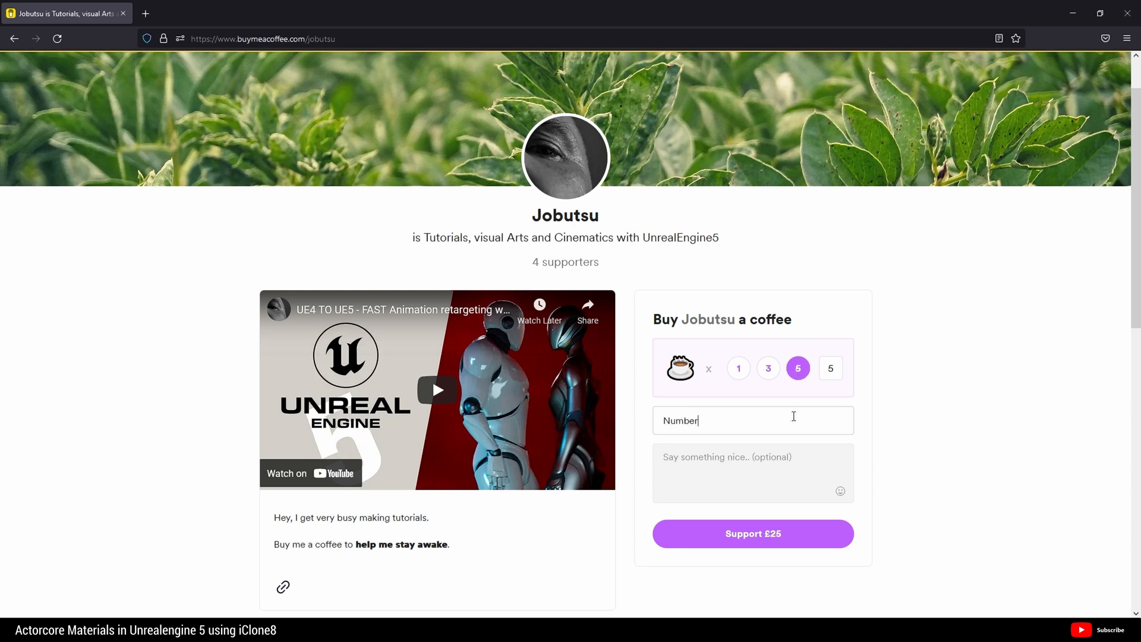
click(437, 389)
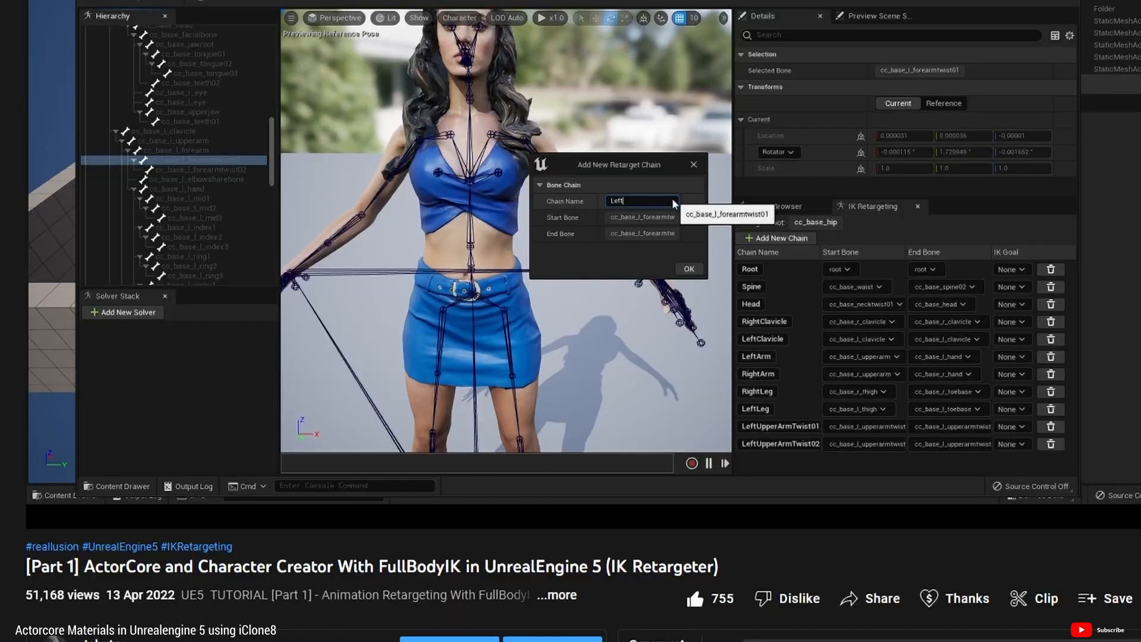
- Start a Super Thanks on the Part 1 video and pick £50.00
click(966, 597)
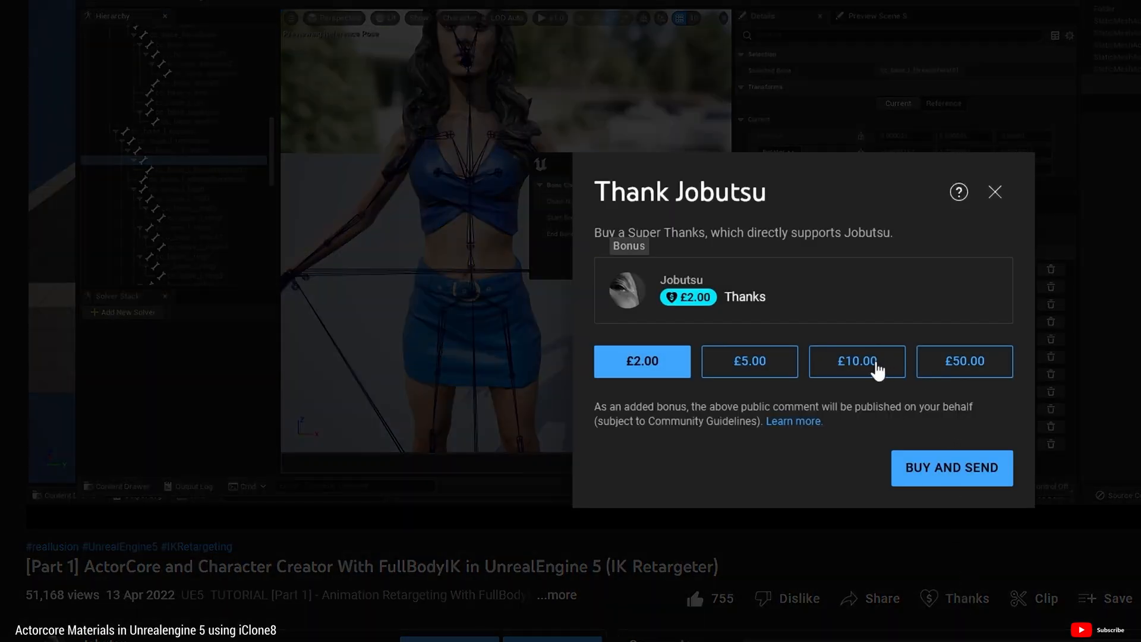
click(963, 361)
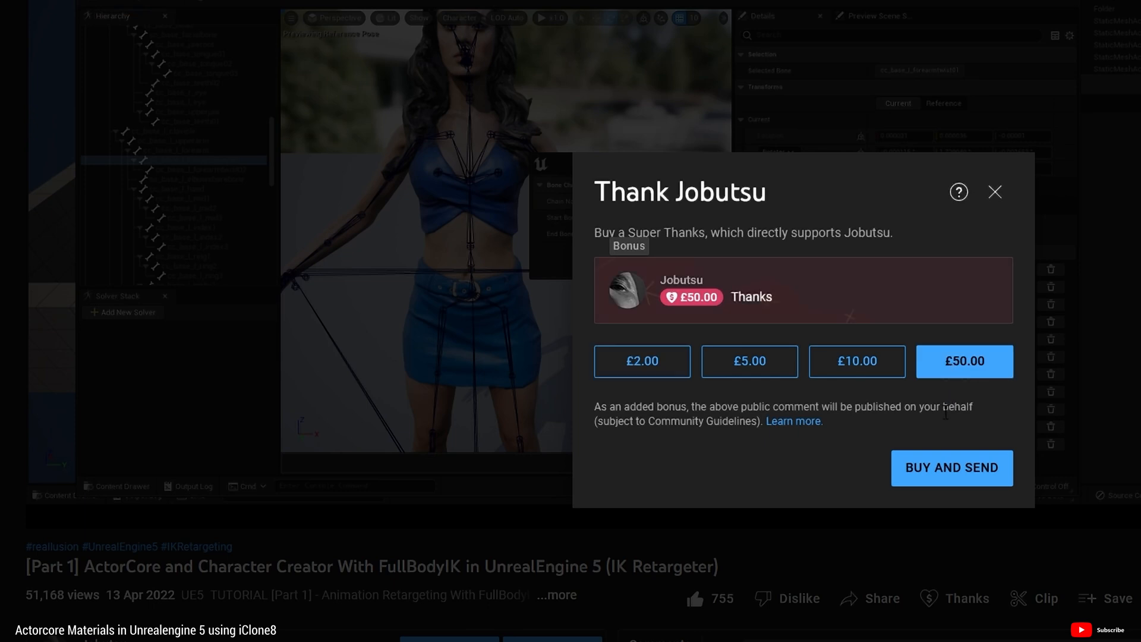
mouse_move(950, 476)
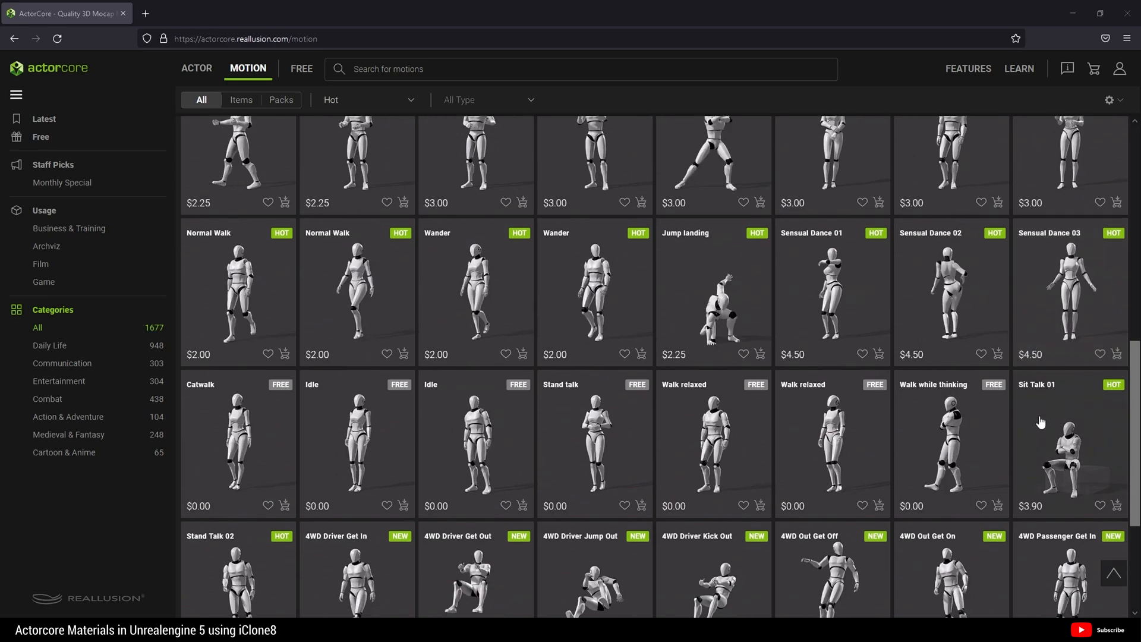
- Scroll the ActorCore motion catalogue down to the 4WD and Buggy driver motions
scroll(down, 3)
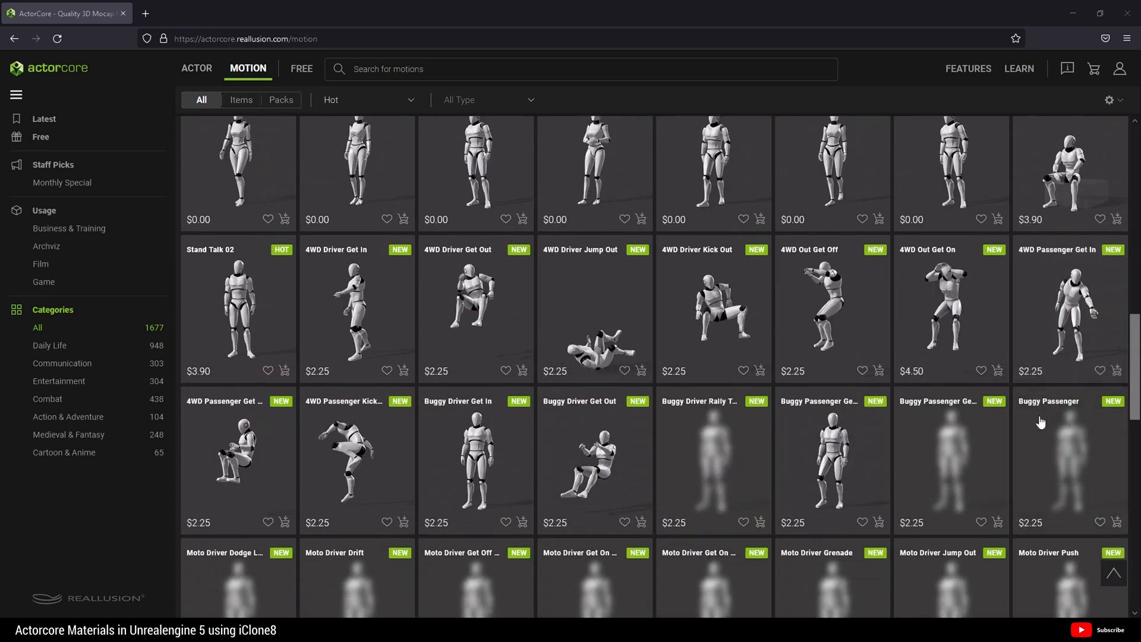